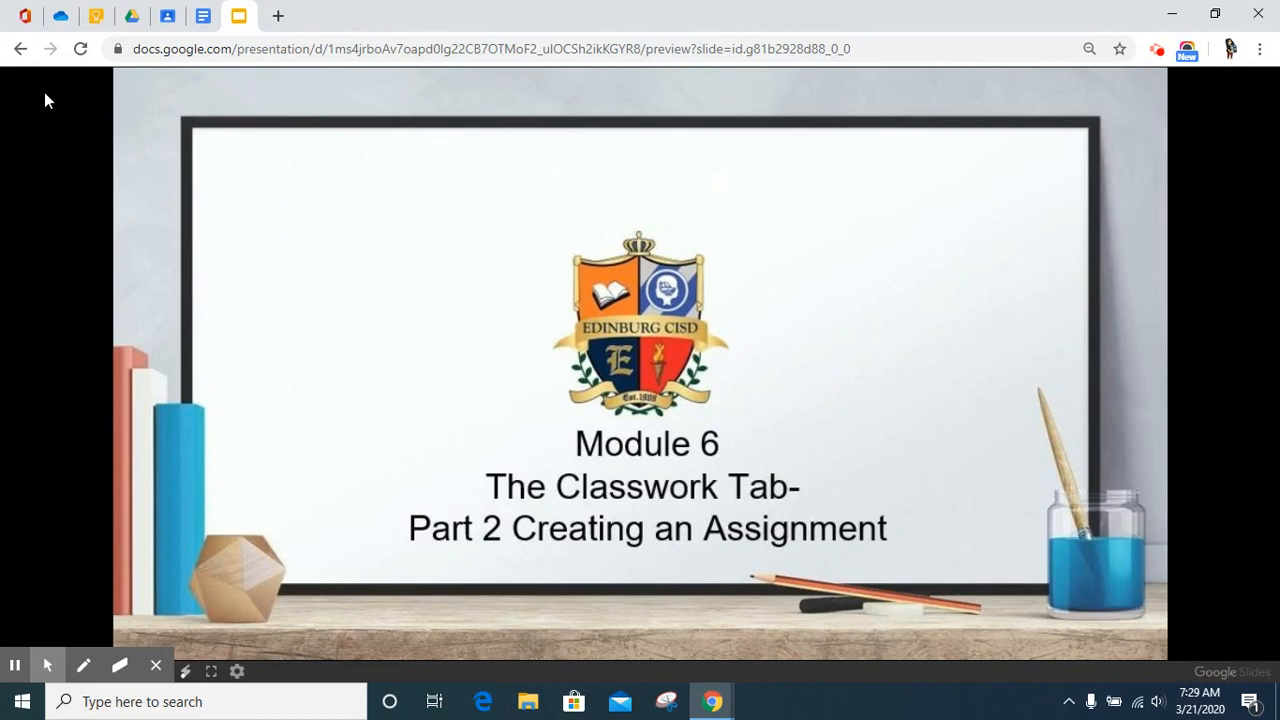
{"action": "mouse_move", "coordinate": [64, 90]}
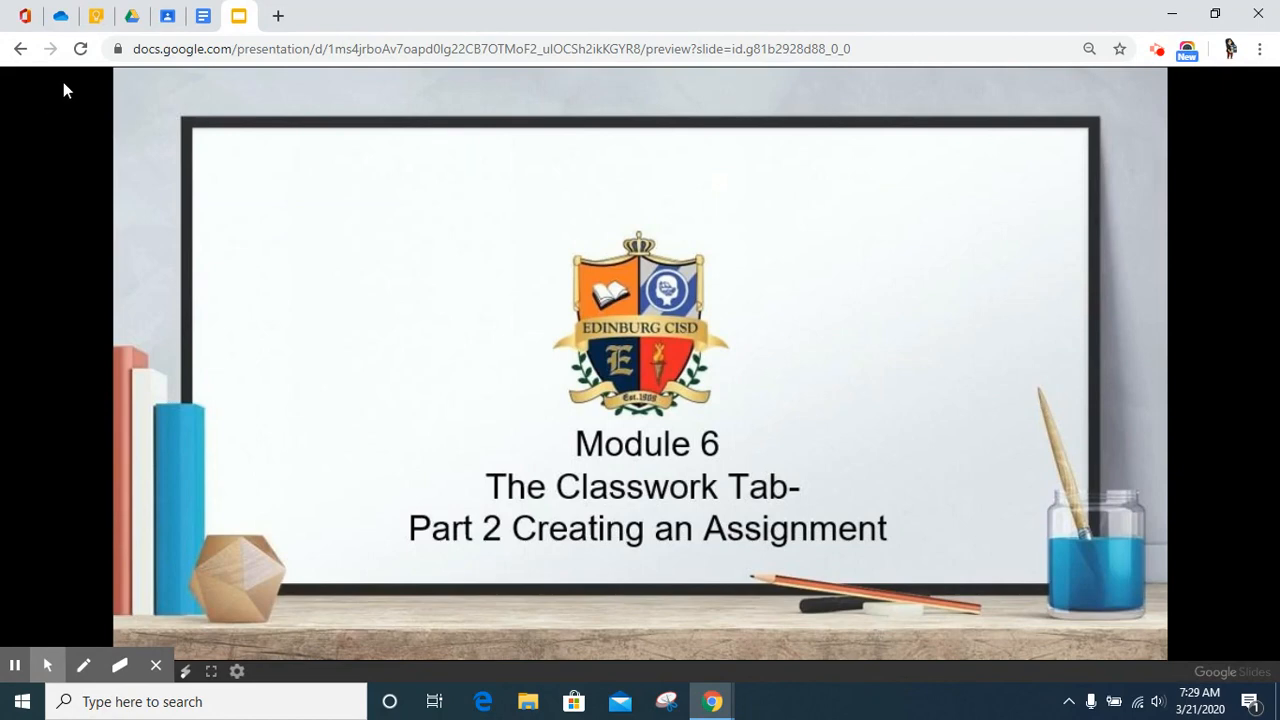
- Start a new blank assignment from the Create menu on the Classwork page
{"action": "left_click", "coordinate": [163, 18]}
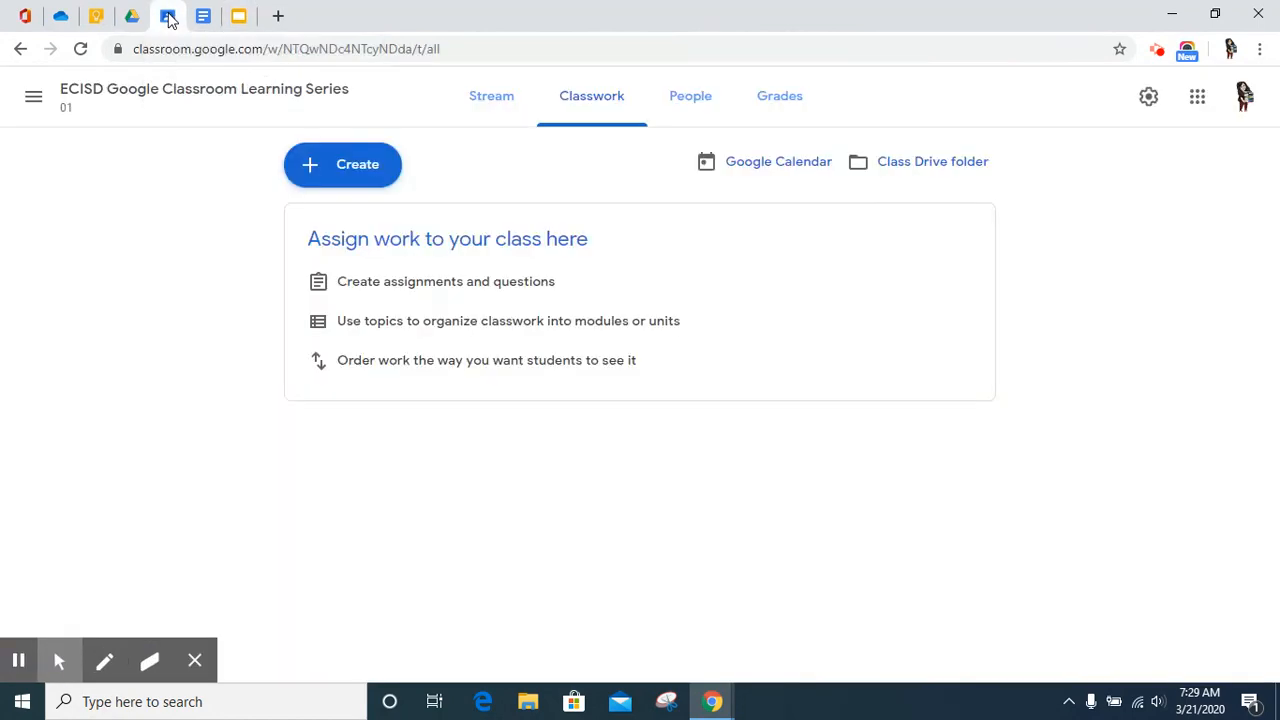
{"action": "mouse_move", "coordinate": [589, 118]}
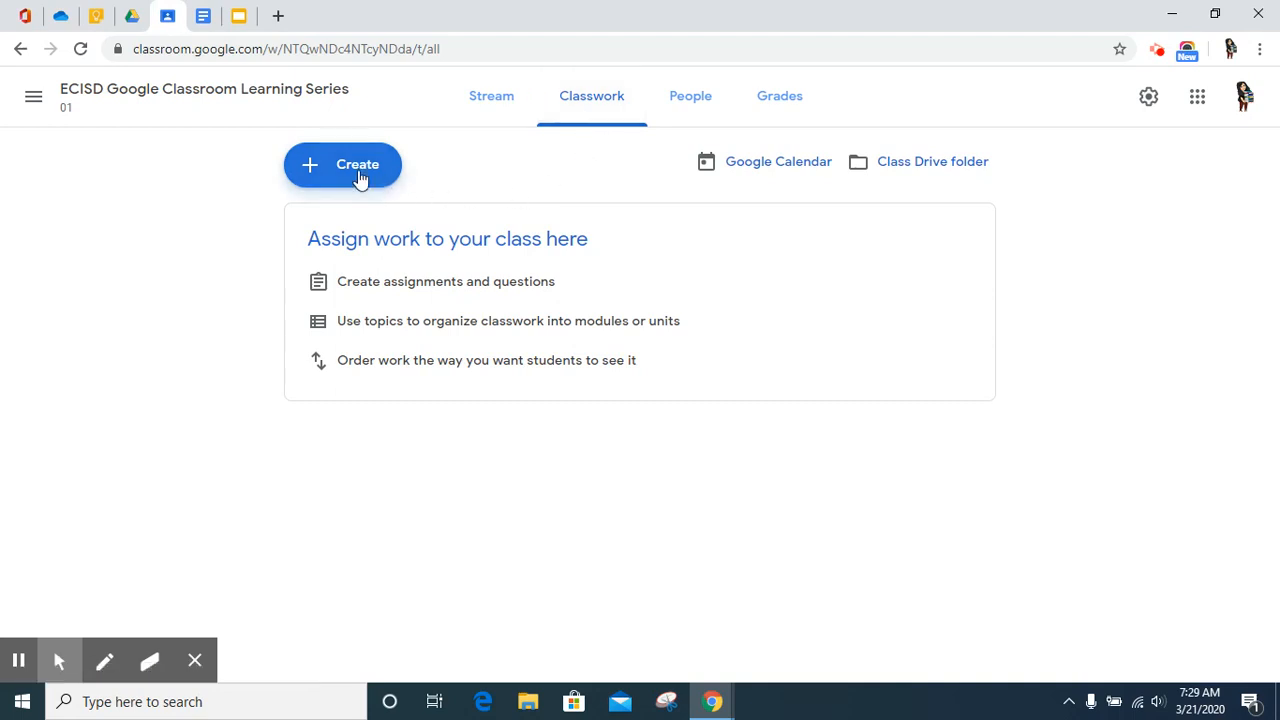
{"action": "left_click", "coordinate": [342, 164]}
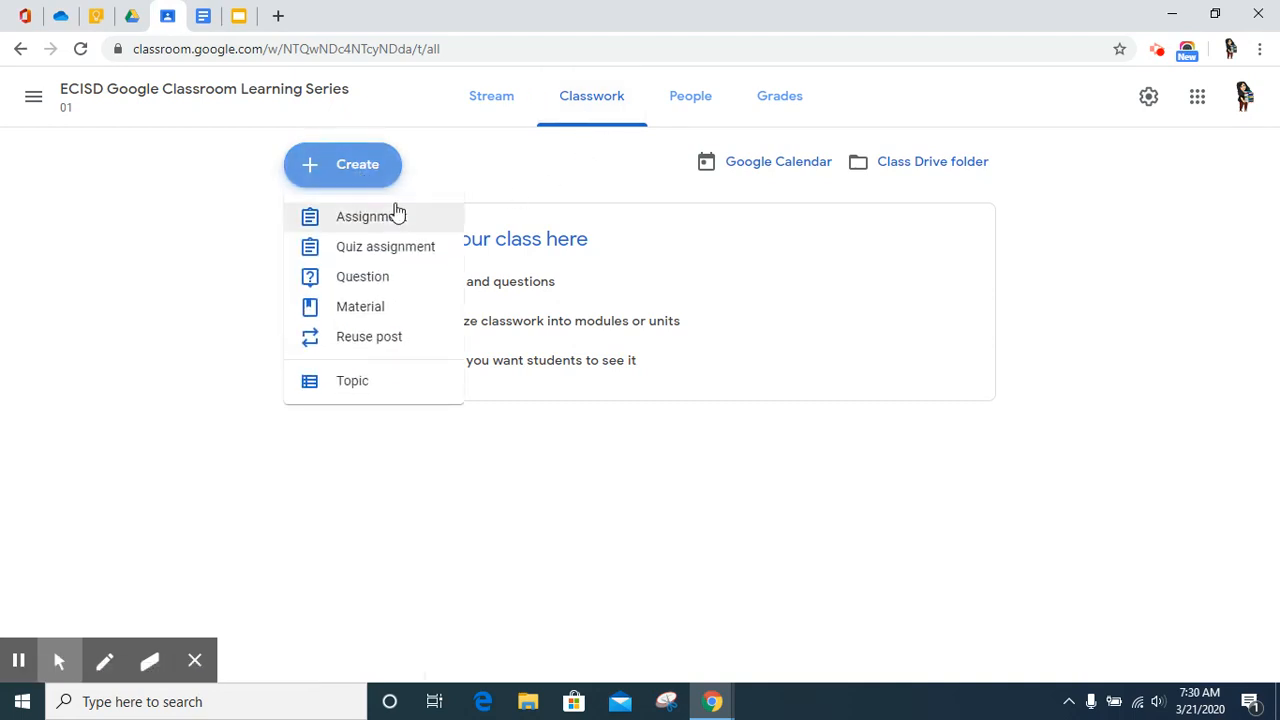
{"action": "left_click", "coordinate": [372, 216]}
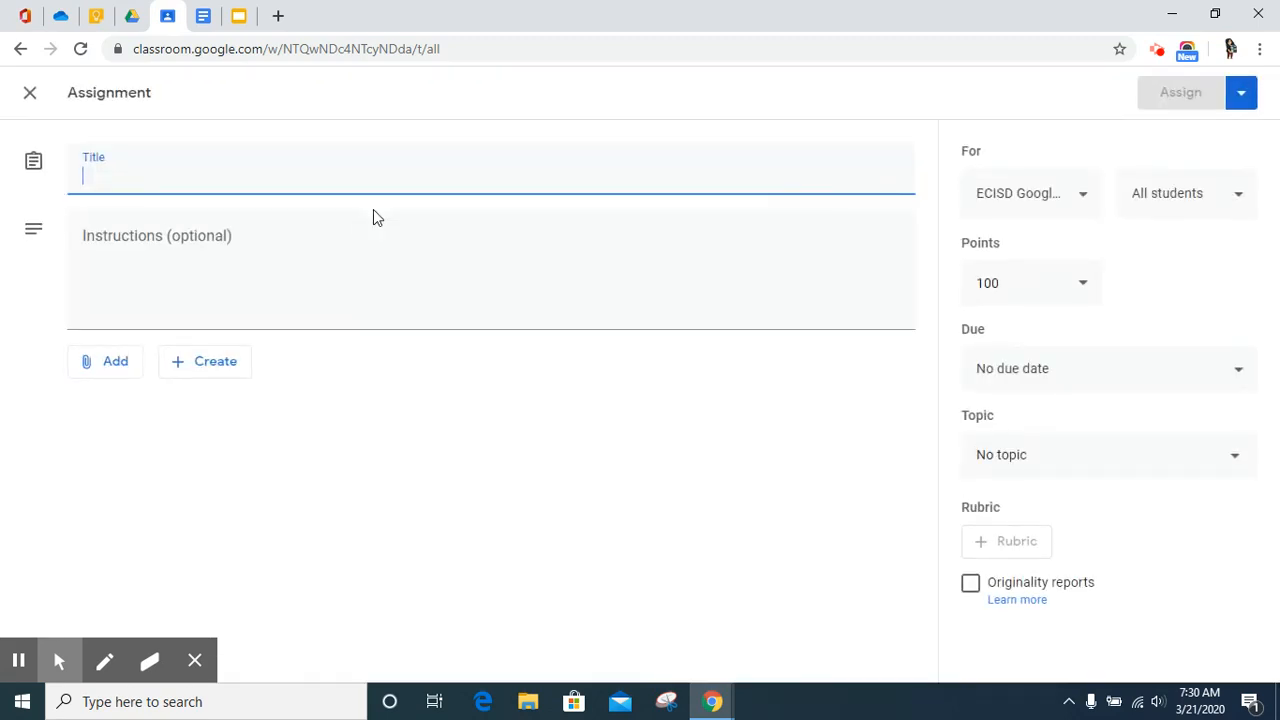
{"action": "mouse_move", "coordinate": [178, 104]}
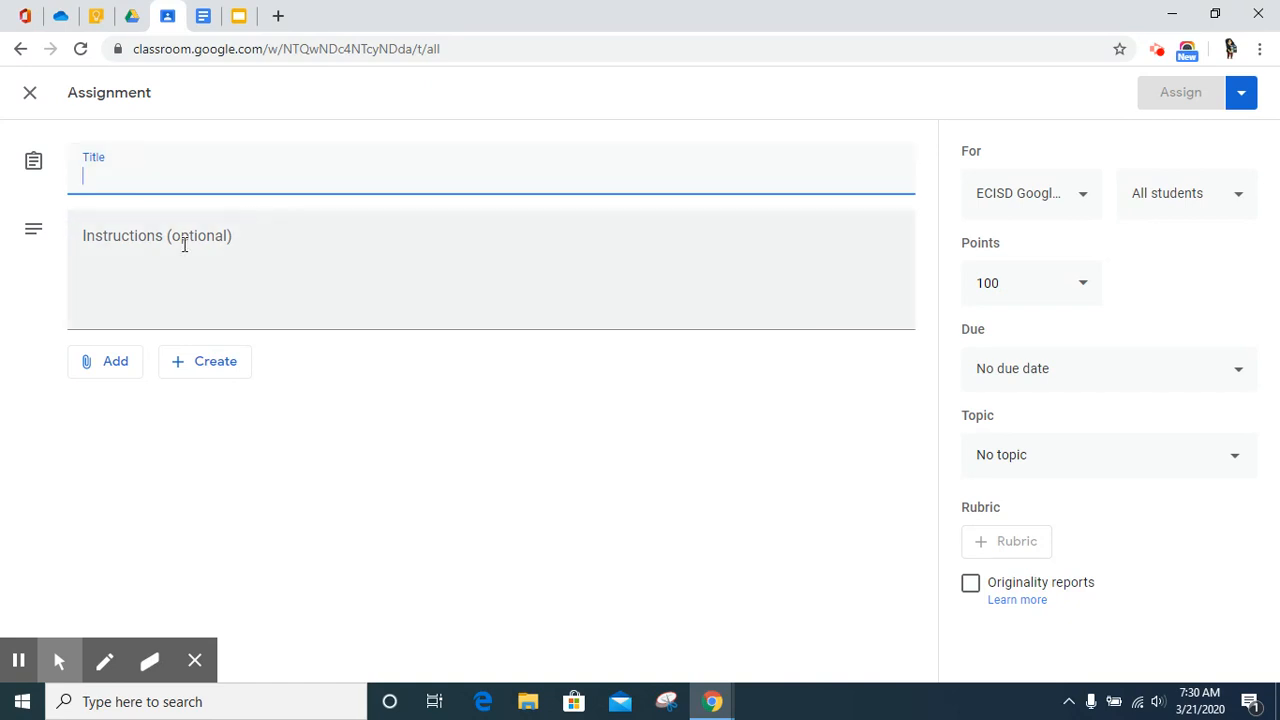
{"action": "mouse_move", "coordinate": [112, 375]}
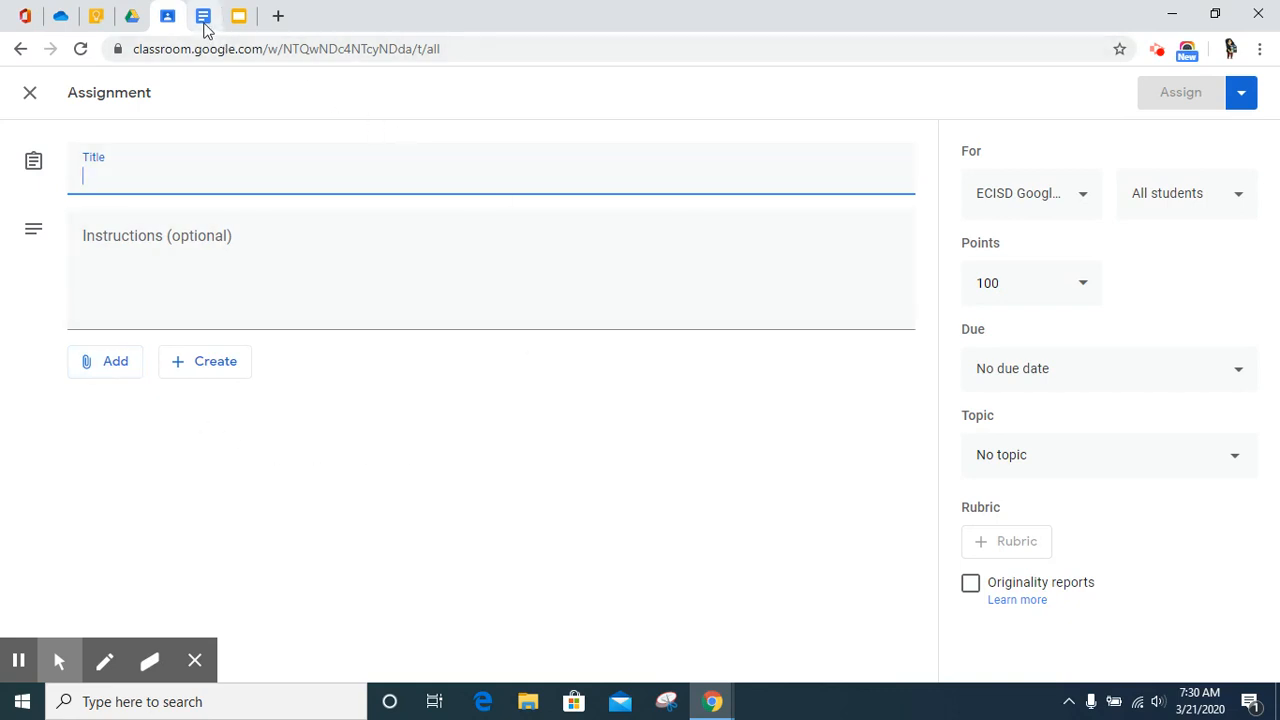
{"action": "left_click", "coordinate": [204, 18]}
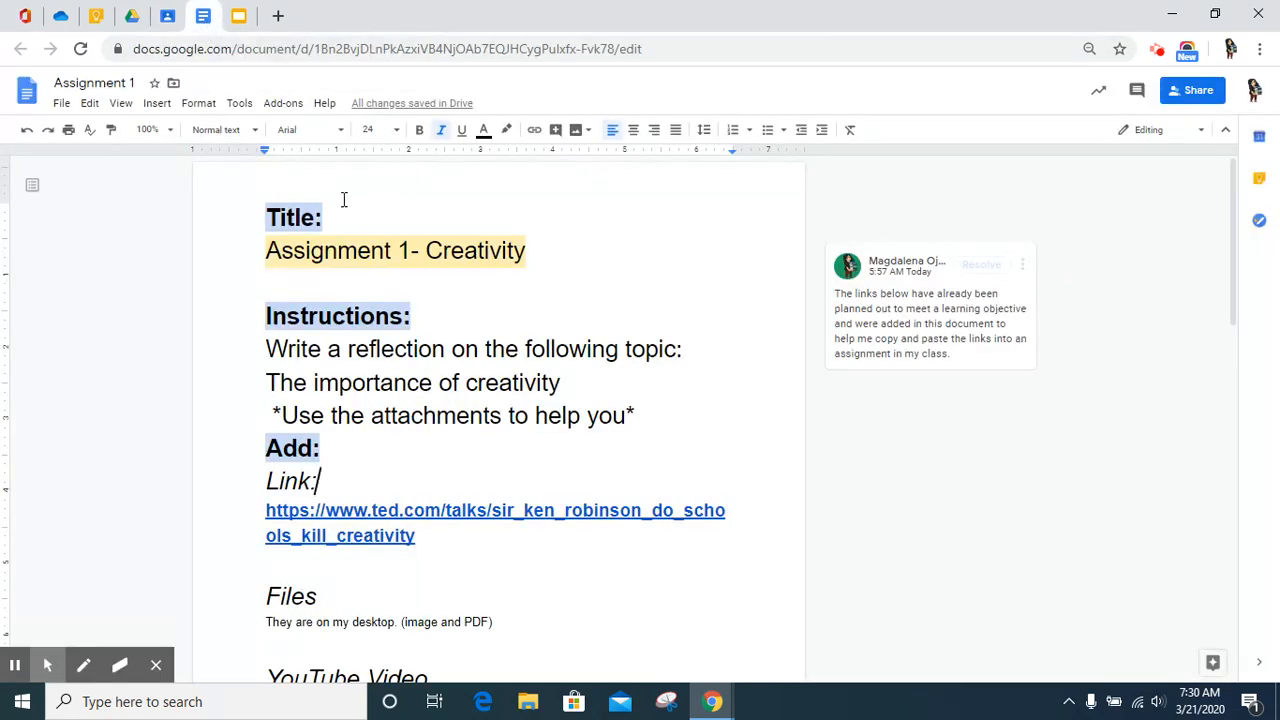
{"action": "mouse_move", "coordinate": [255, 205]}
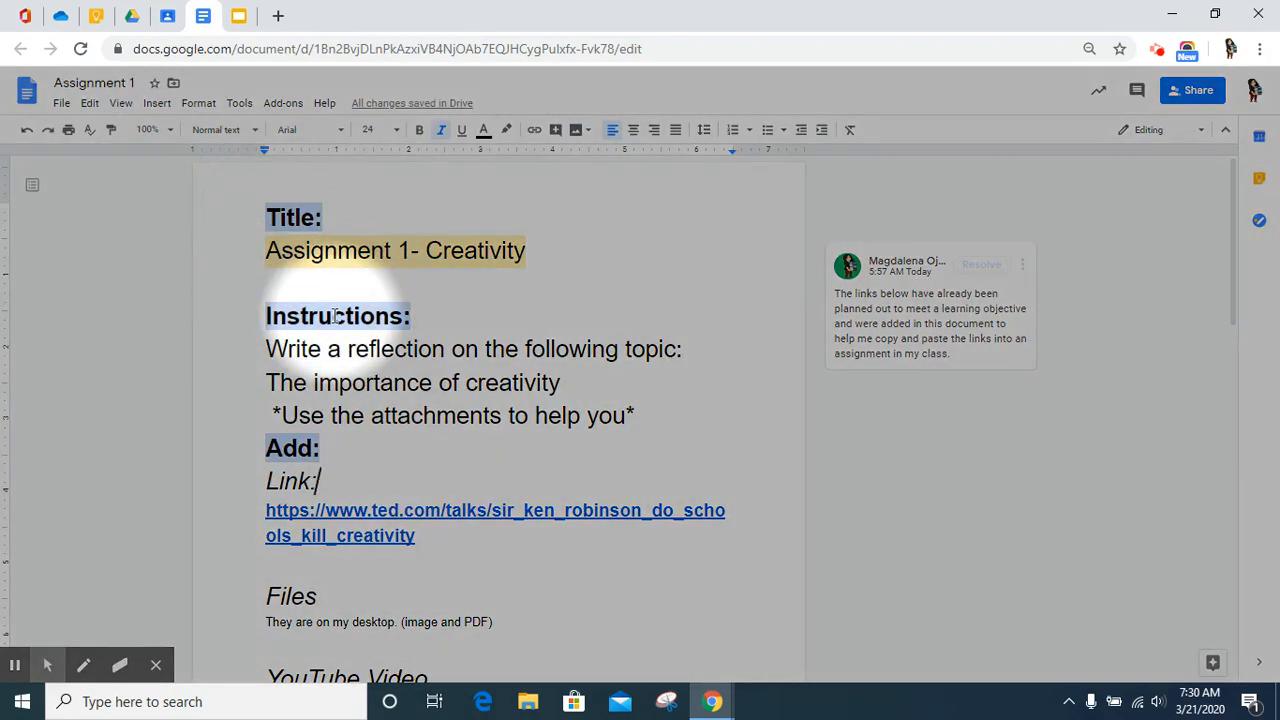
{"action": "mouse_move", "coordinate": [300, 455]}
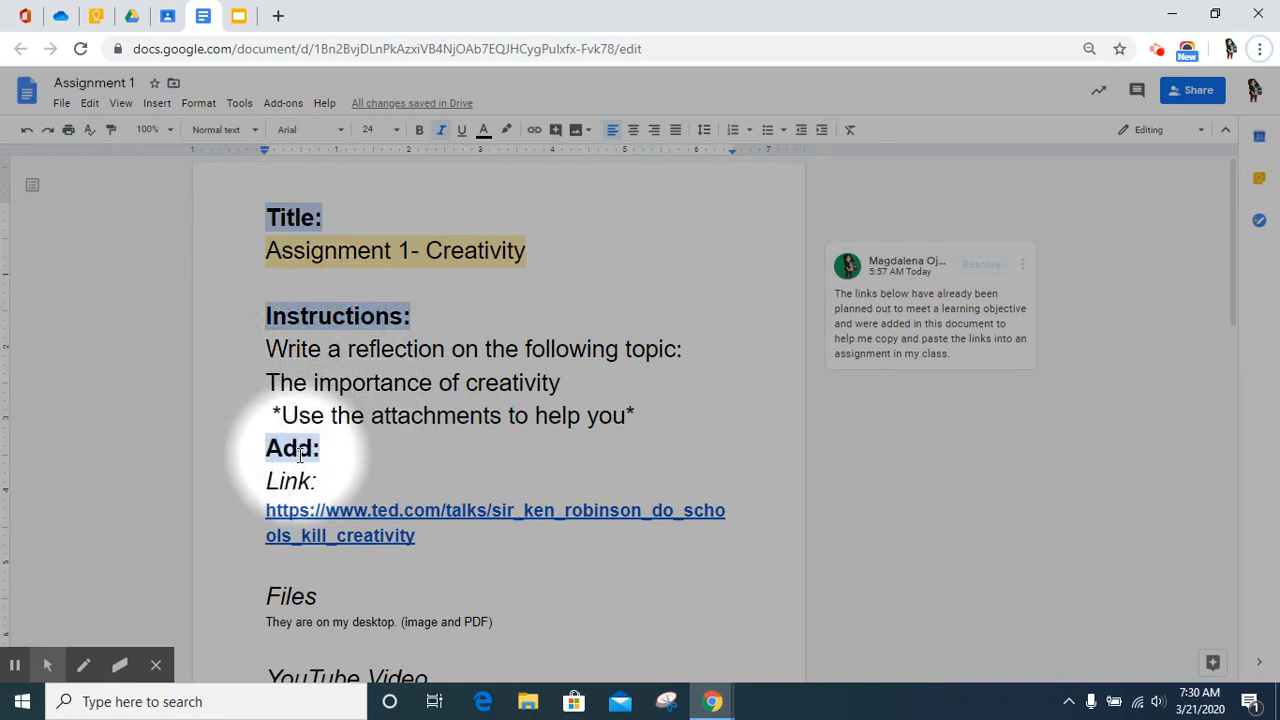
{"action": "left_click", "coordinate": [1260, 47]}
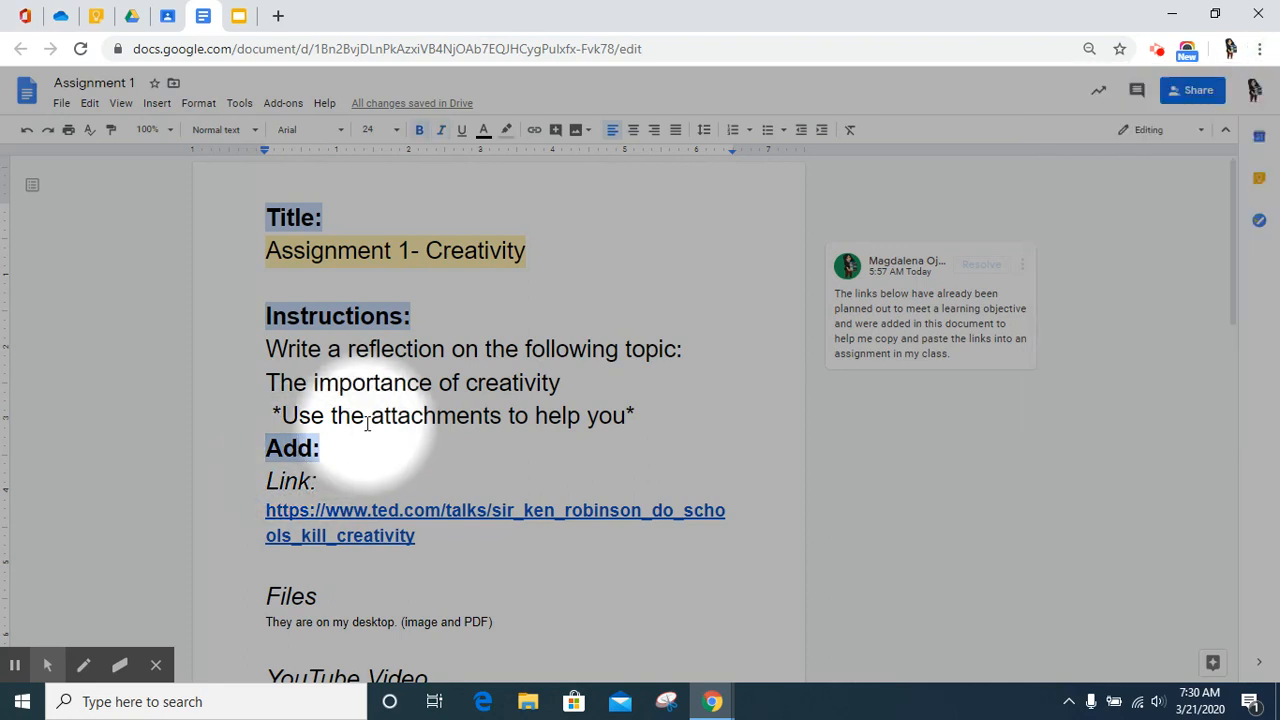
{"action": "mouse_move", "coordinate": [230, 17]}
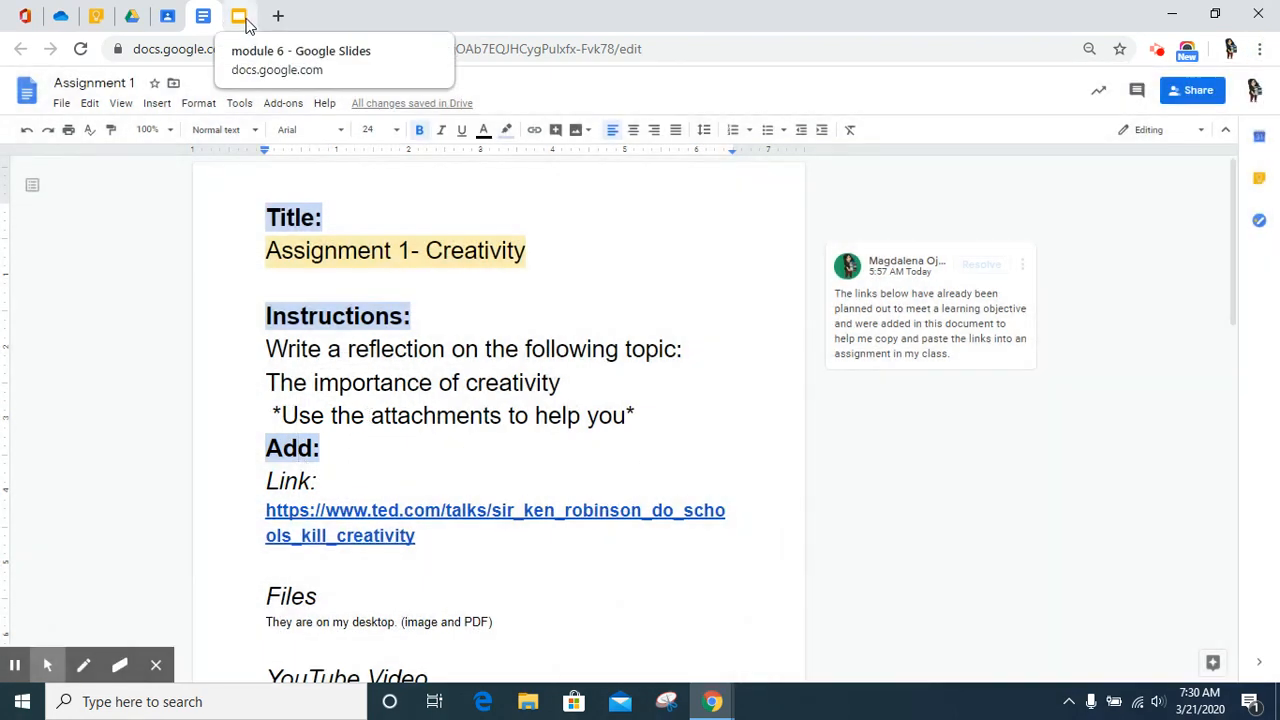
{"action": "left_click", "coordinate": [166, 16]}
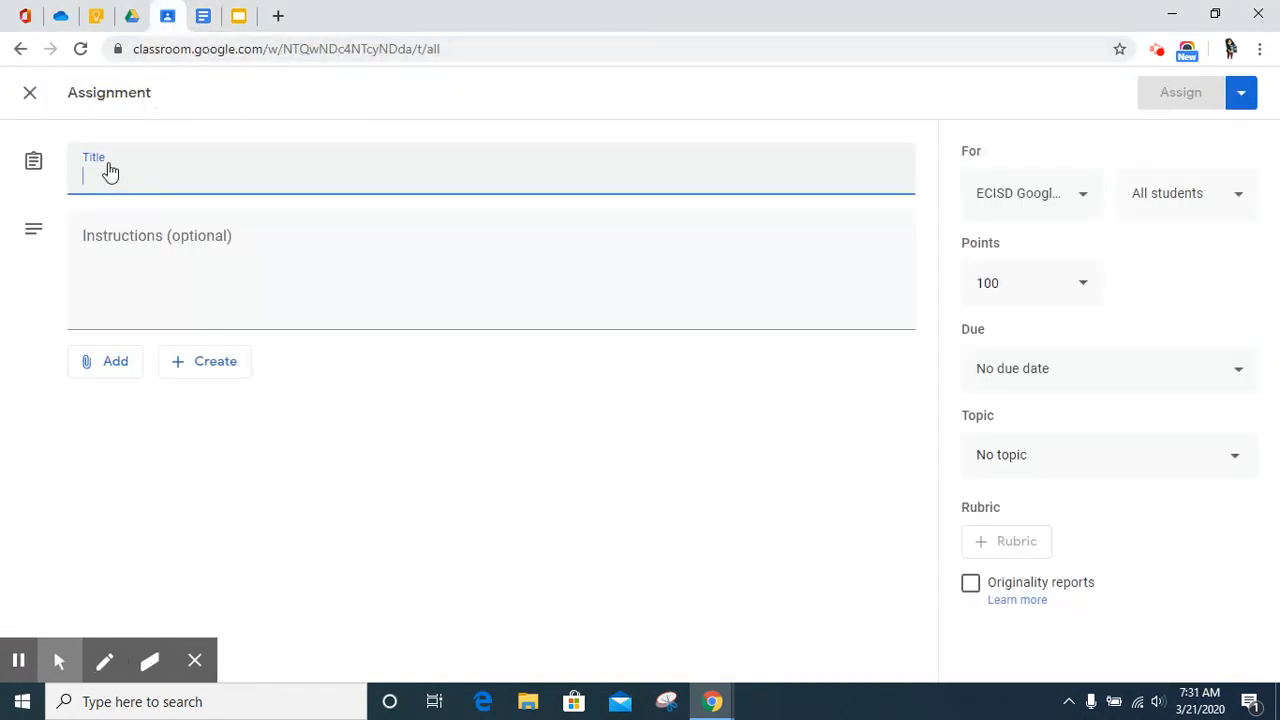
{"action": "mouse_move", "coordinate": [212, 20]}
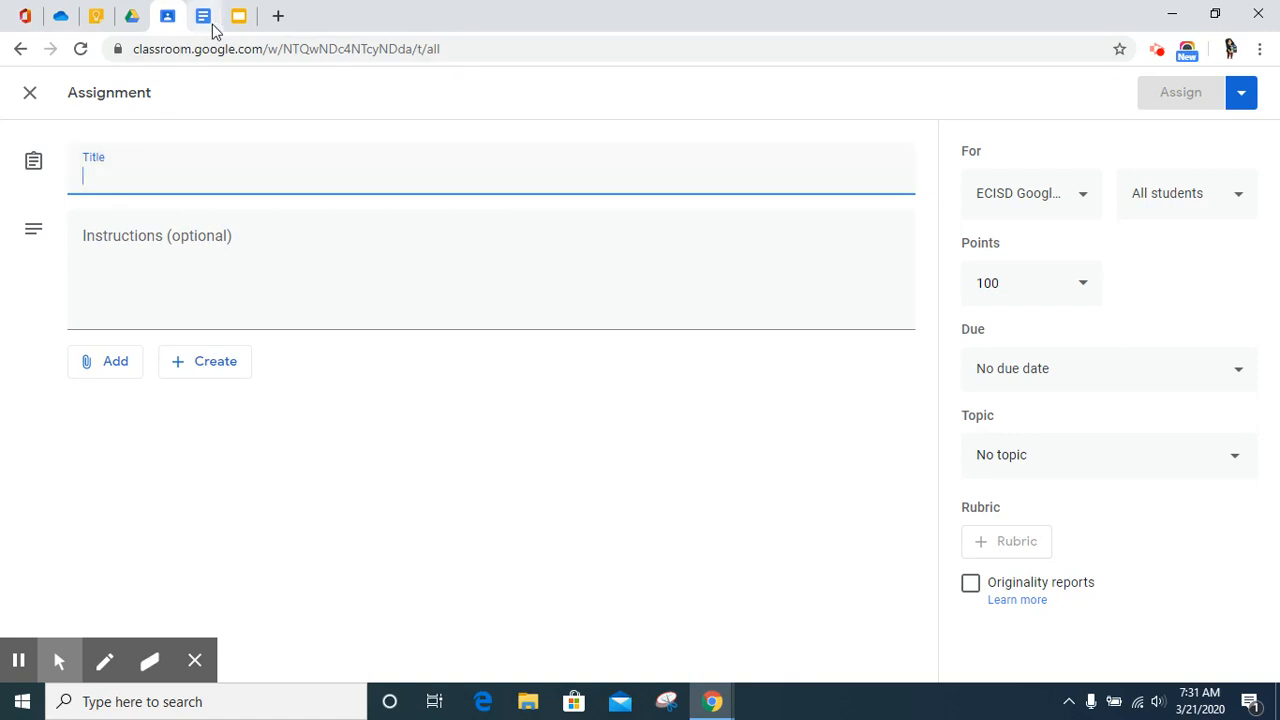
- Fill the assignment Title field with 'Assignment 1- Creativity' from the Docs plan
{"action": "left_click", "coordinate": [205, 15]}
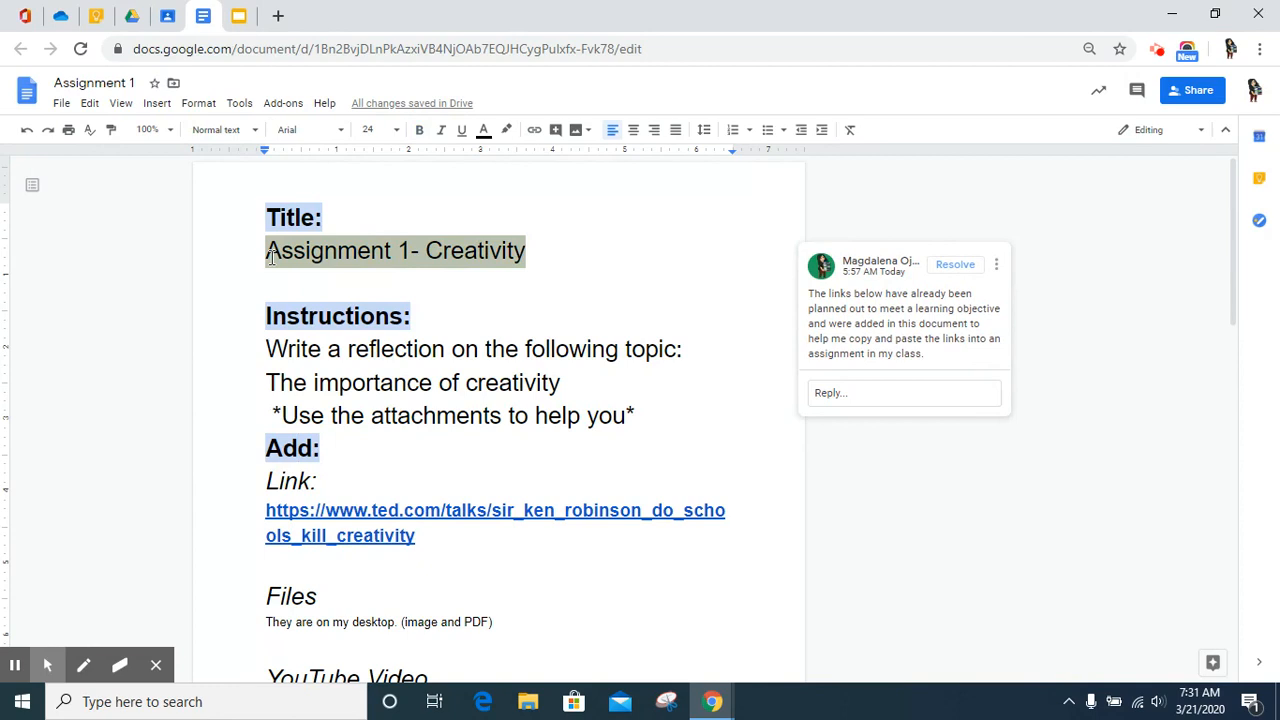
{"action": "mouse_move", "coordinate": [268, 16]}
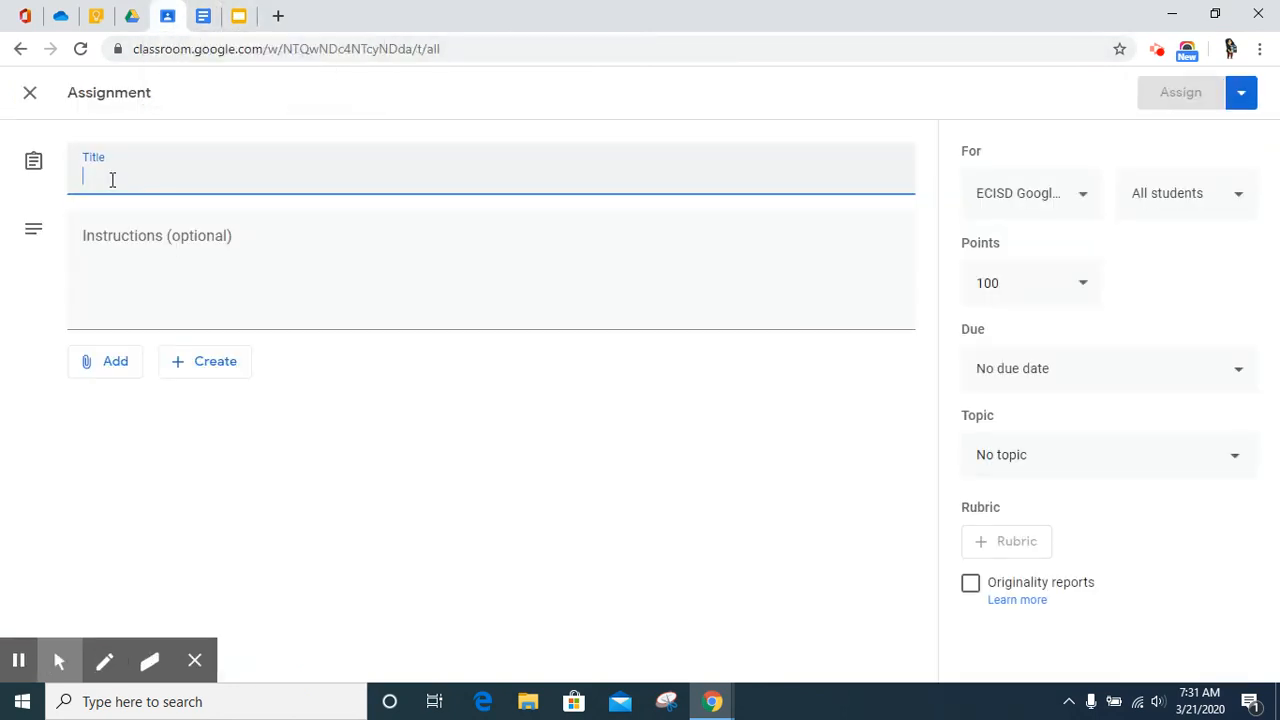
{"action": "type", "text": "Assignment 1- Creativity"}
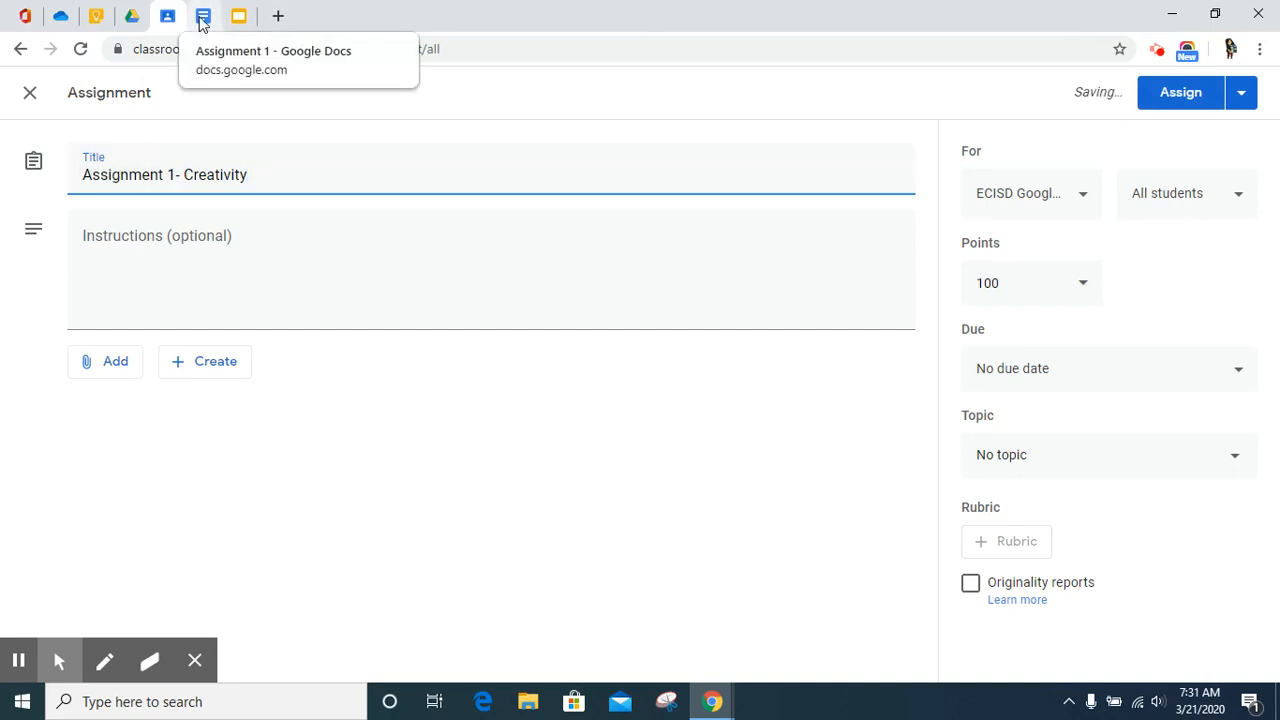
{"action": "left_click", "coordinate": [201, 15]}
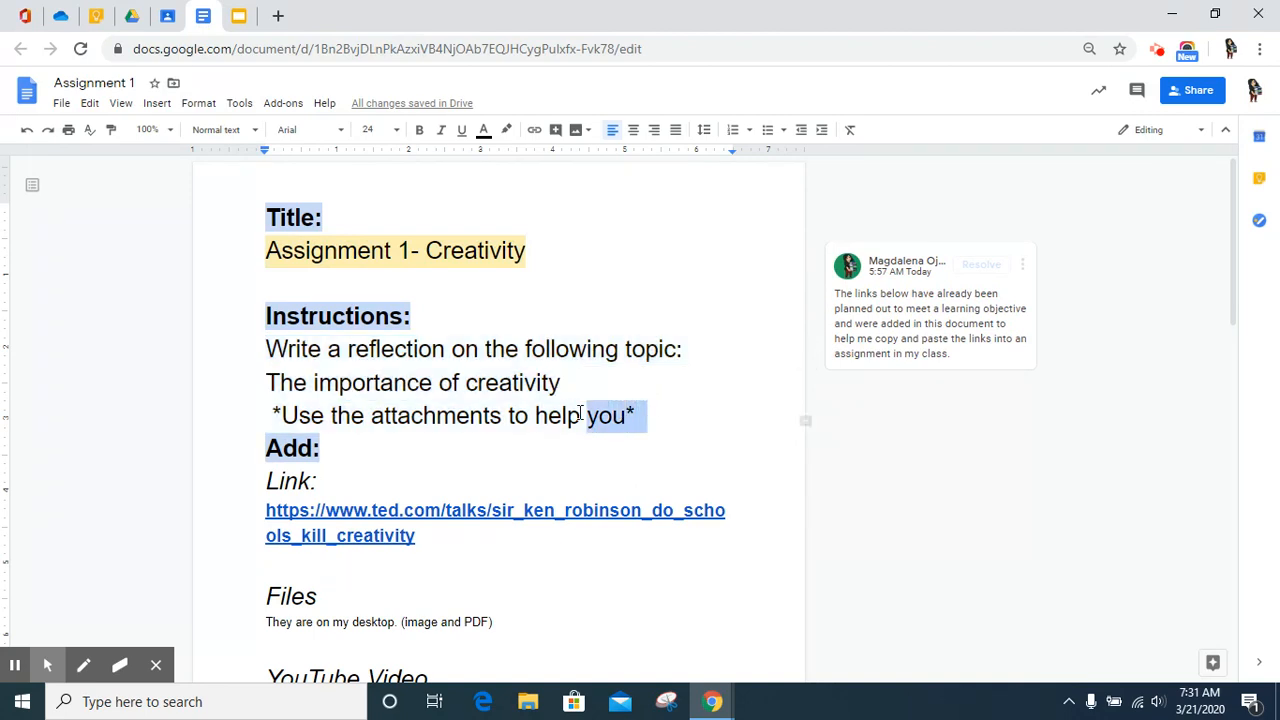
- Copy the creativity reflection prompt from Docs into the assignment Instructions
{"action": "left_click", "coordinate": [324, 416]}
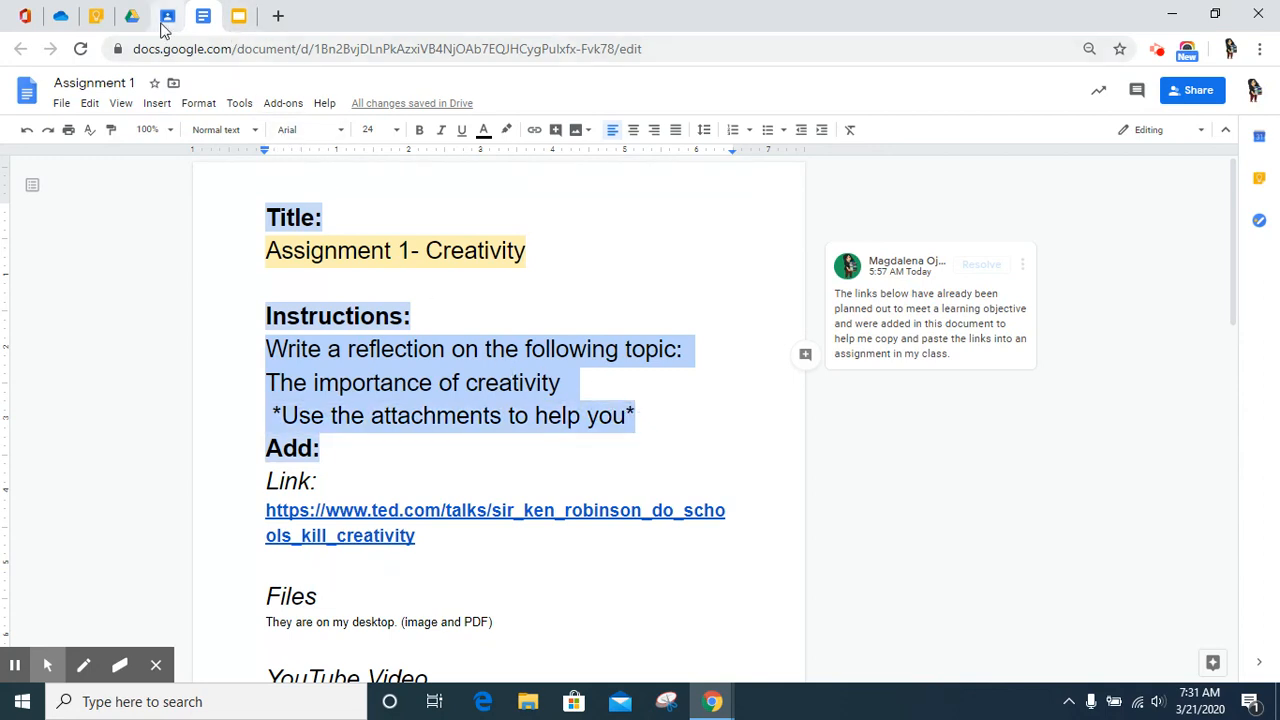
{"action": "left_click", "coordinate": [170, 16]}
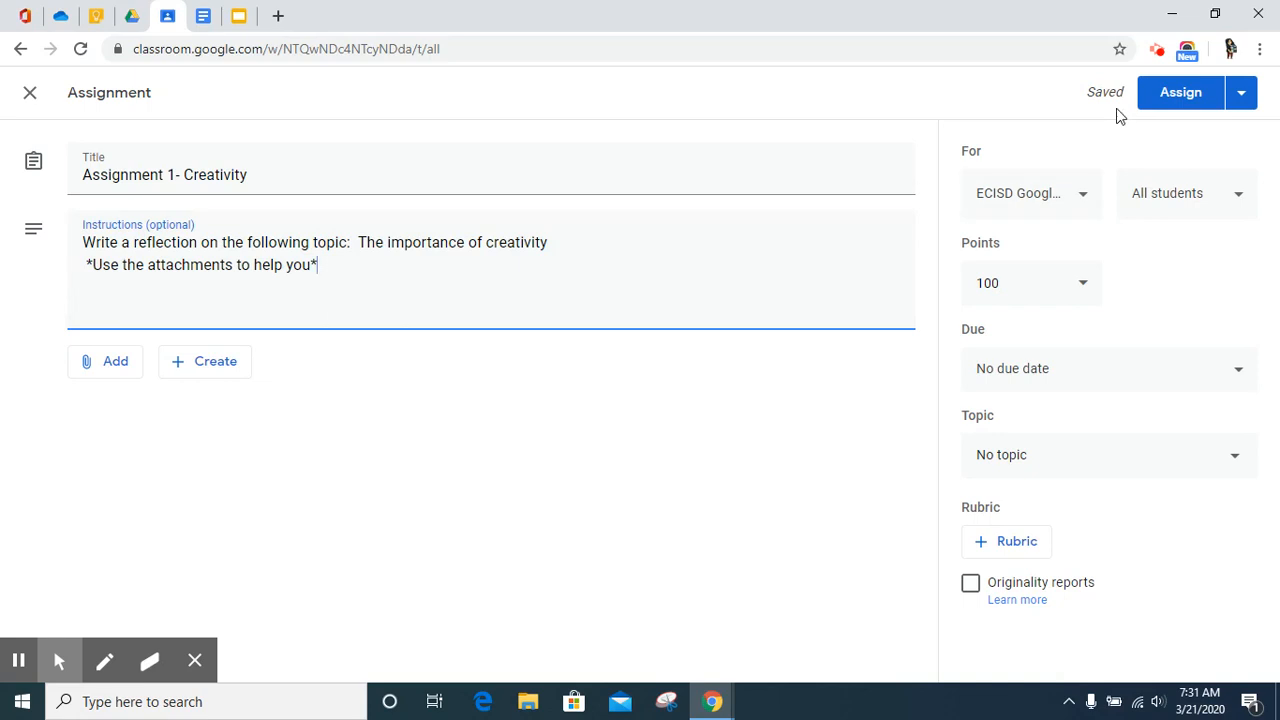
{"action": "mouse_move", "coordinate": [1117, 99]}
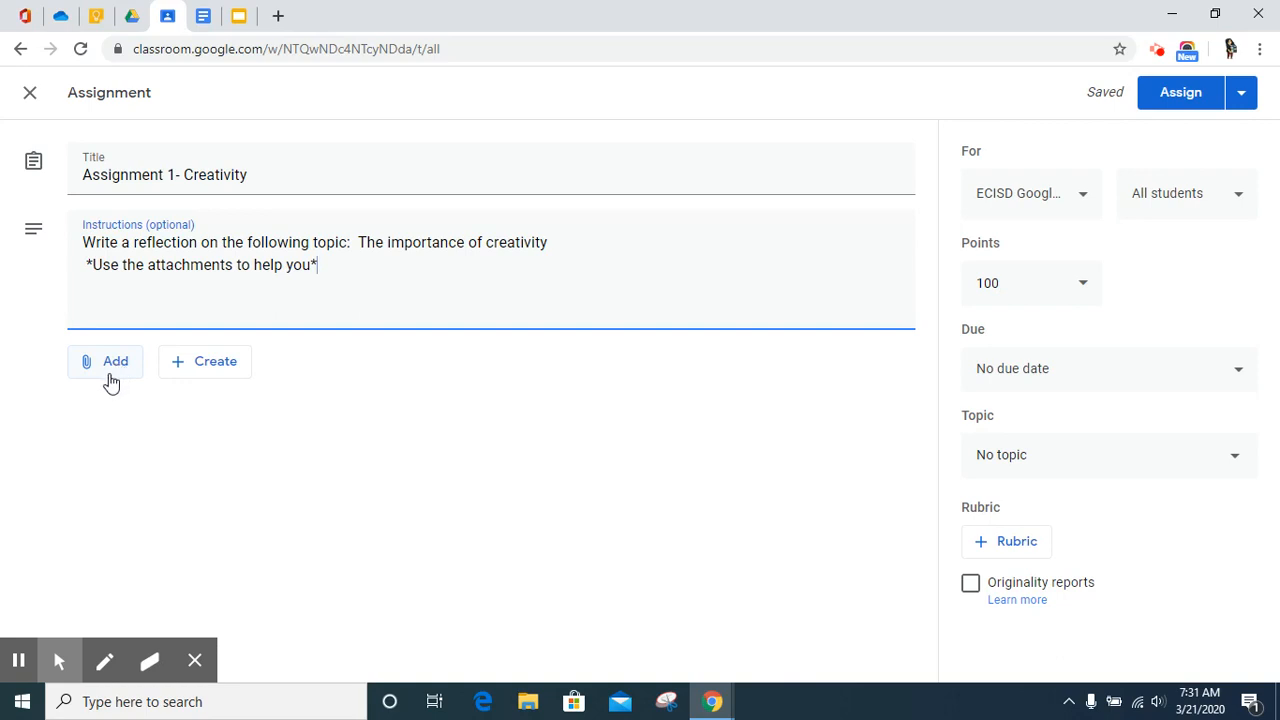
{"action": "left_click", "coordinate": [114, 361]}
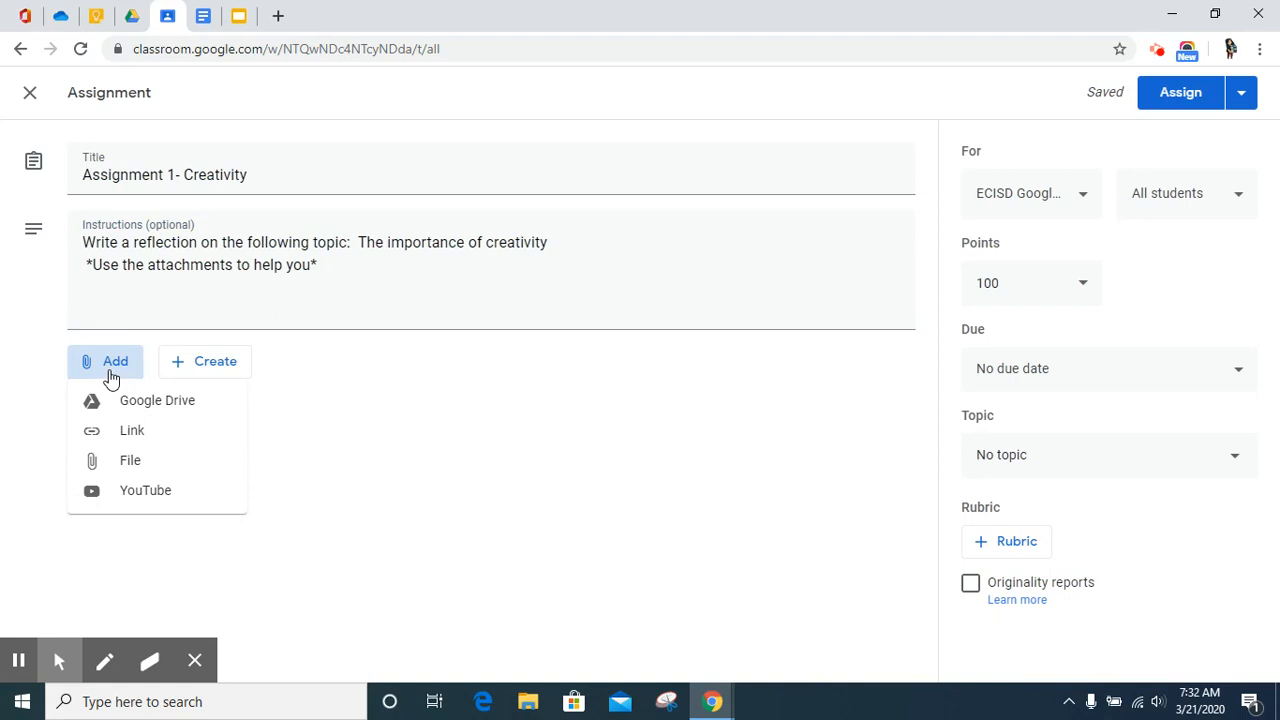
{"action": "mouse_move", "coordinate": [165, 375]}
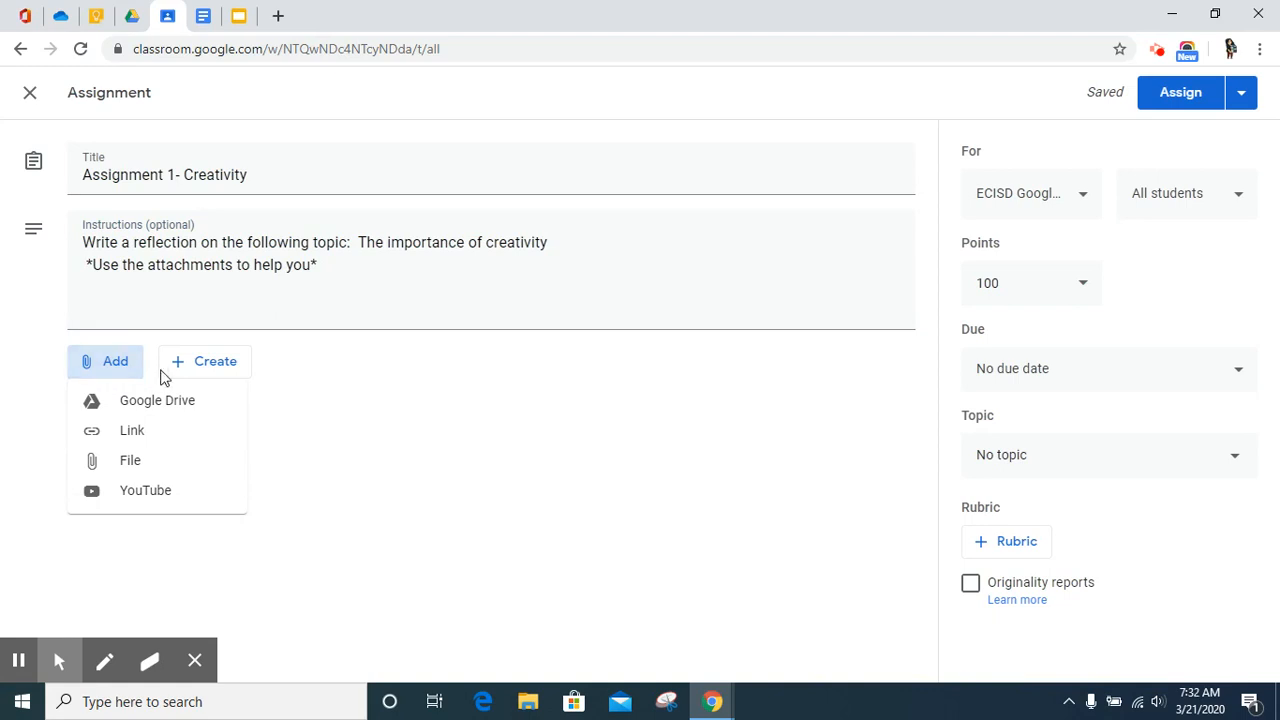
{"action": "mouse_move", "coordinate": [120, 410]}
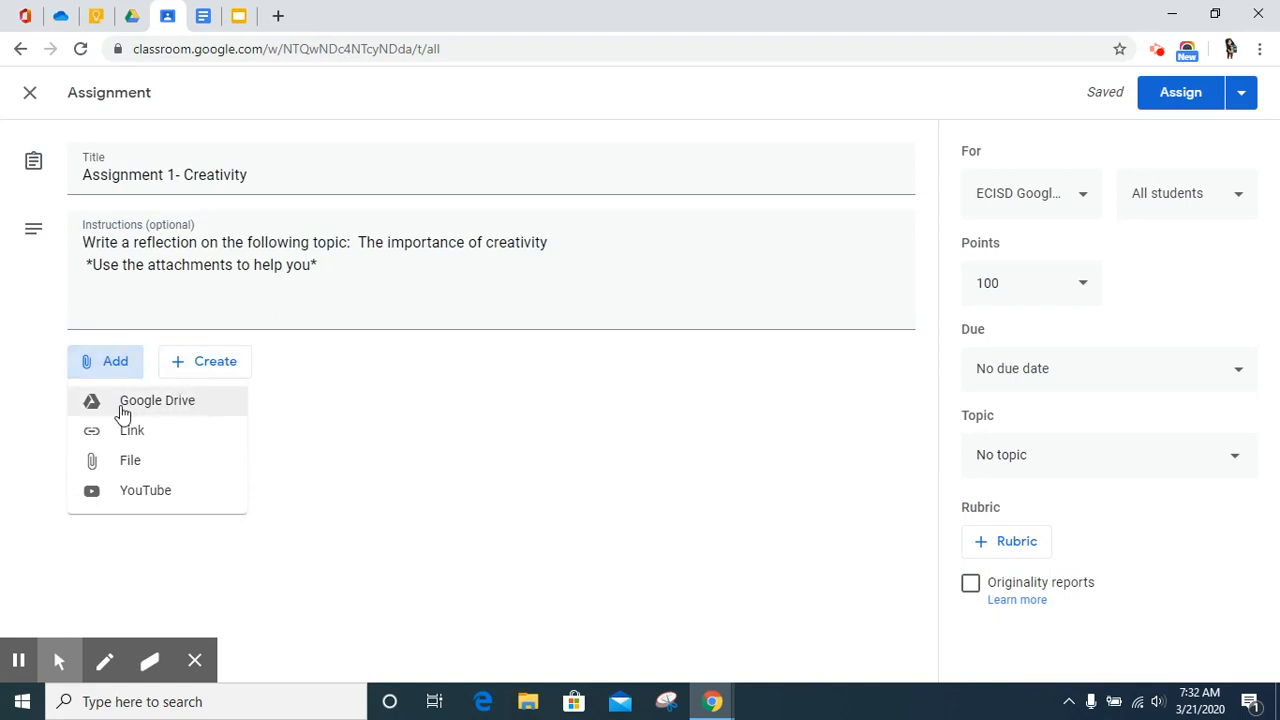
{"action": "mouse_move", "coordinate": [108, 448]}
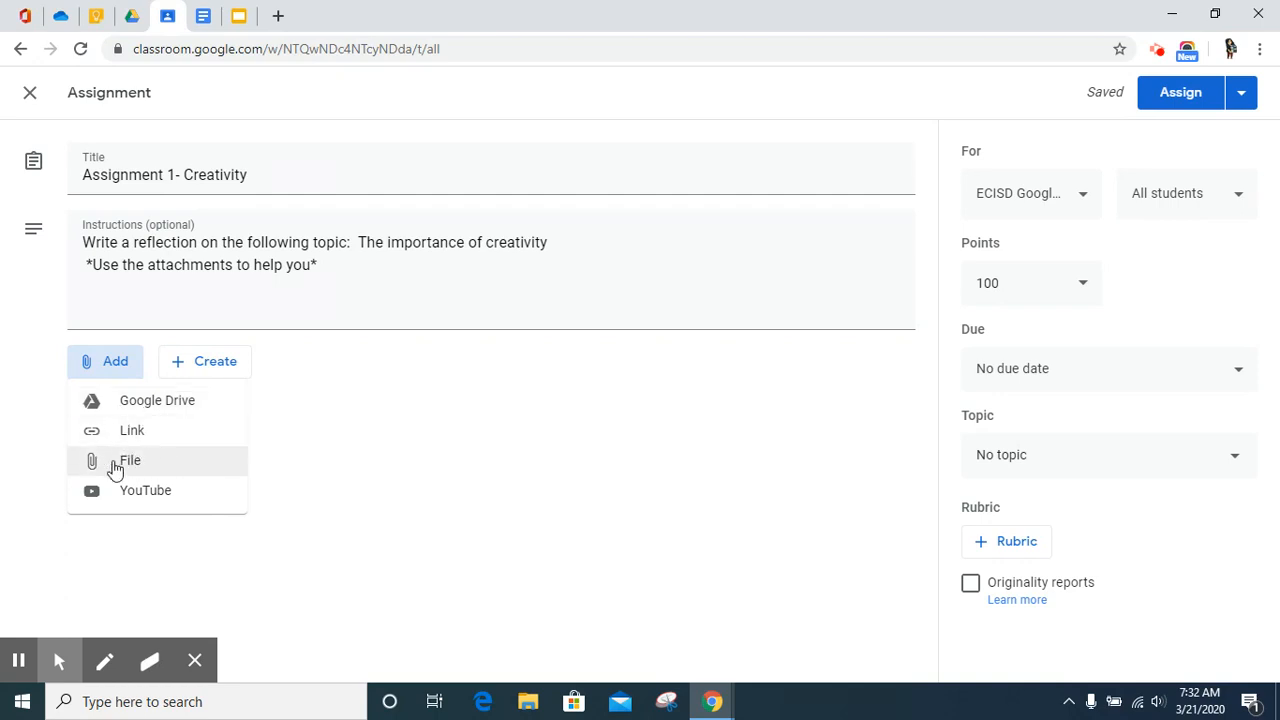
{"action": "mouse_move", "coordinate": [104, 466]}
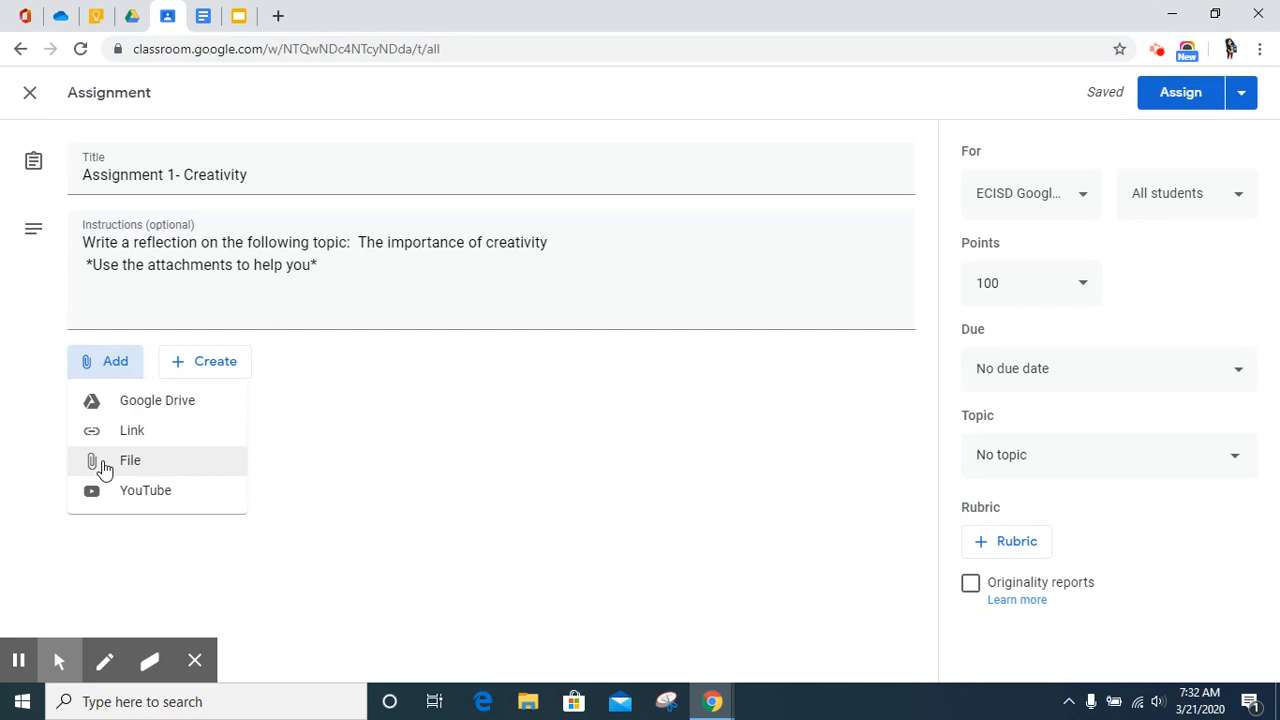
{"action": "mouse_move", "coordinate": [135, 502]}
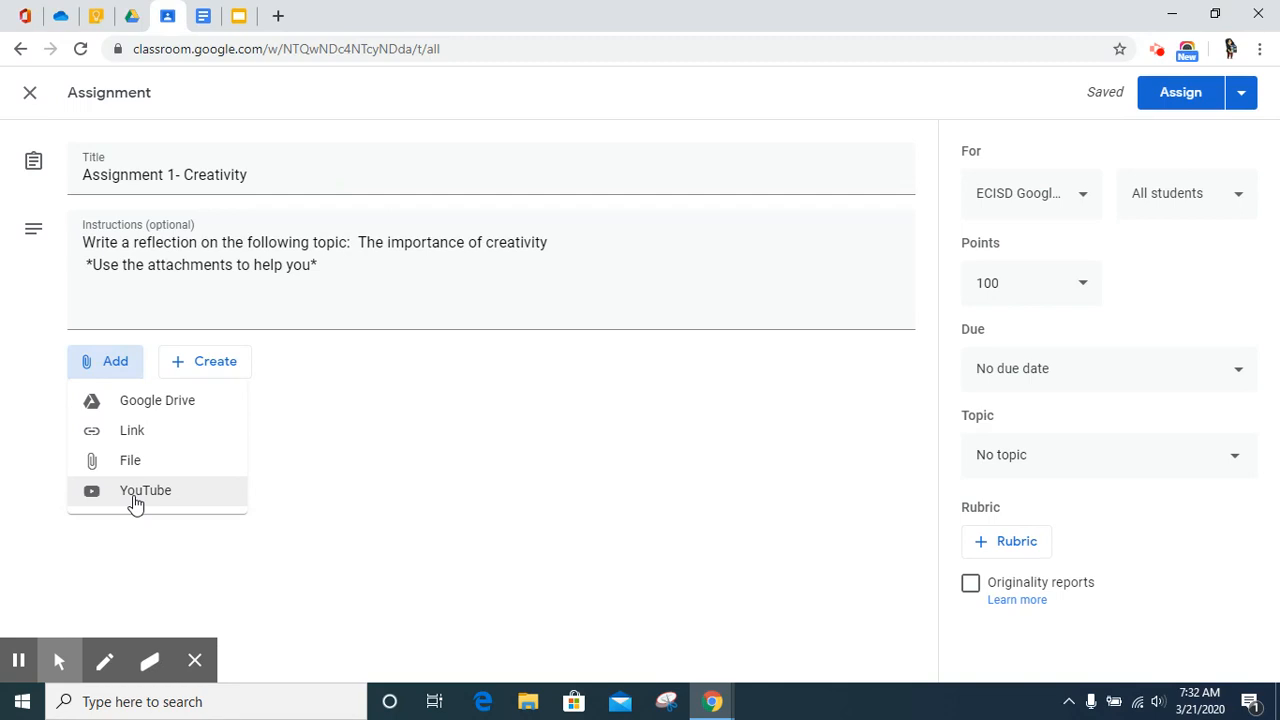
{"action": "left_click", "coordinate": [375, 451]}
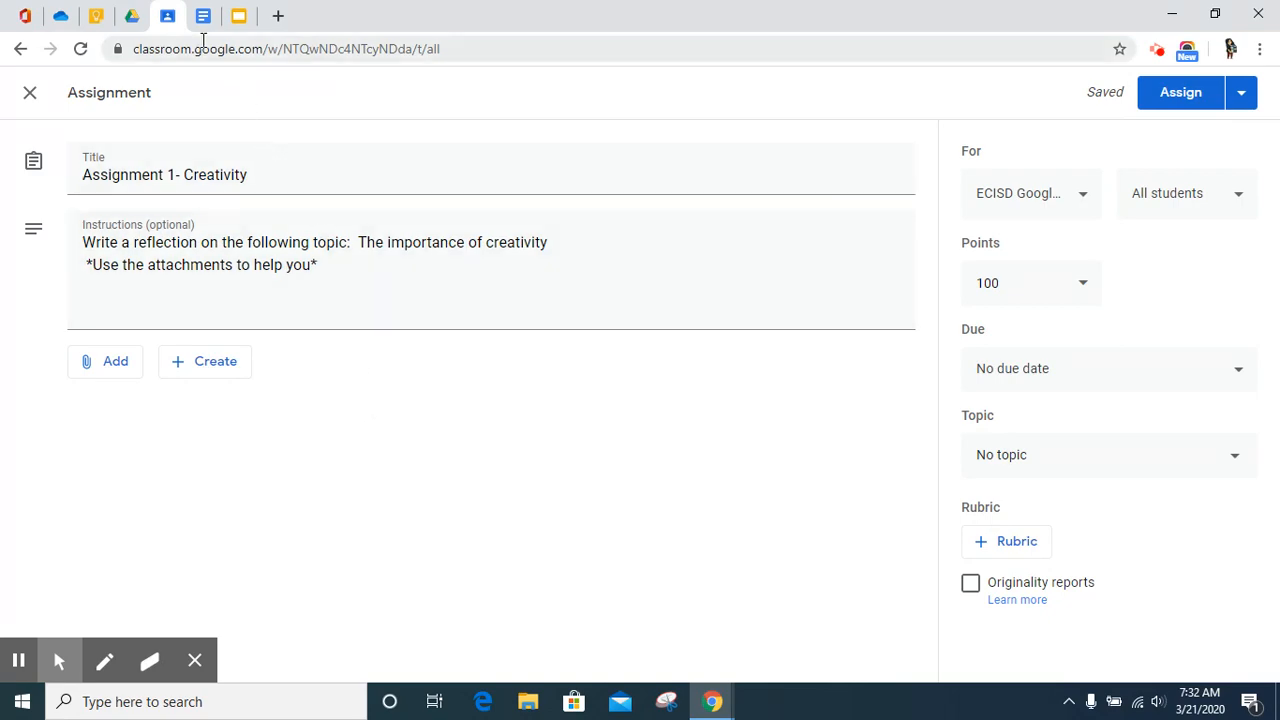
- Copy the TED talk link from the Assignment 1 document and return to the draft
{"action": "left_click", "coordinate": [202, 15]}
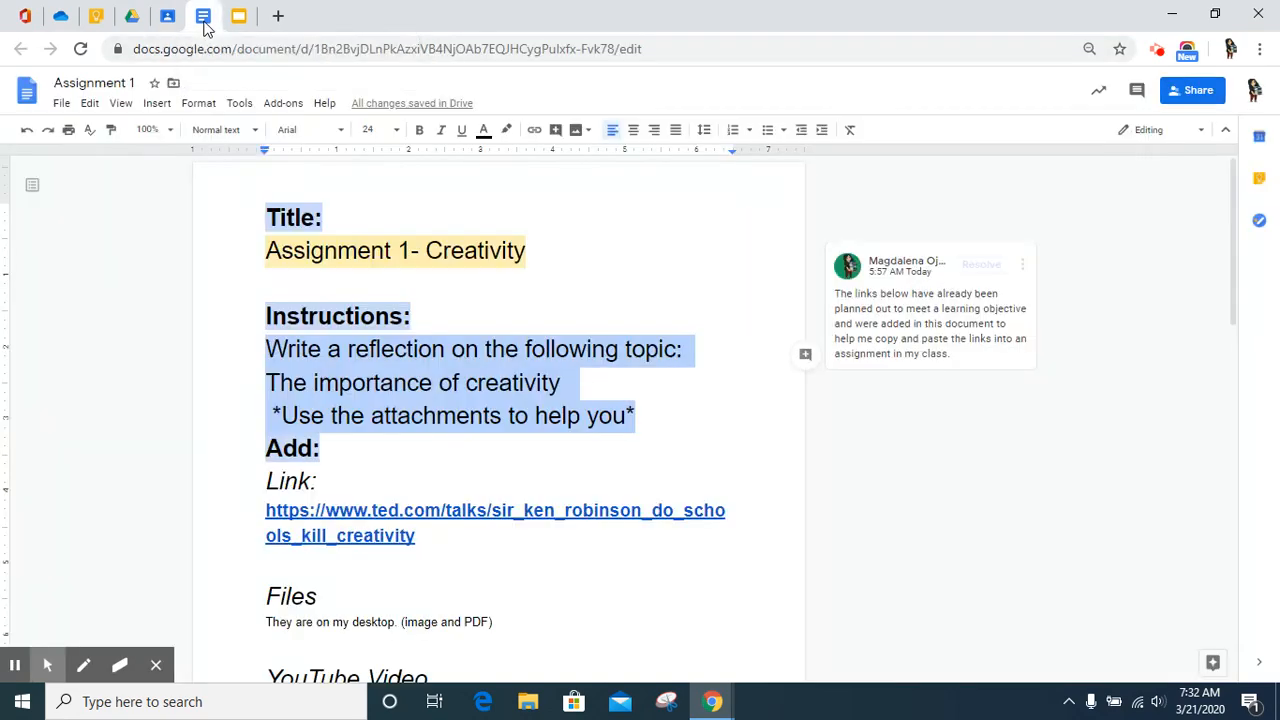
{"action": "scroll", "scroll_direction": "down", "scroll_amount": 3}
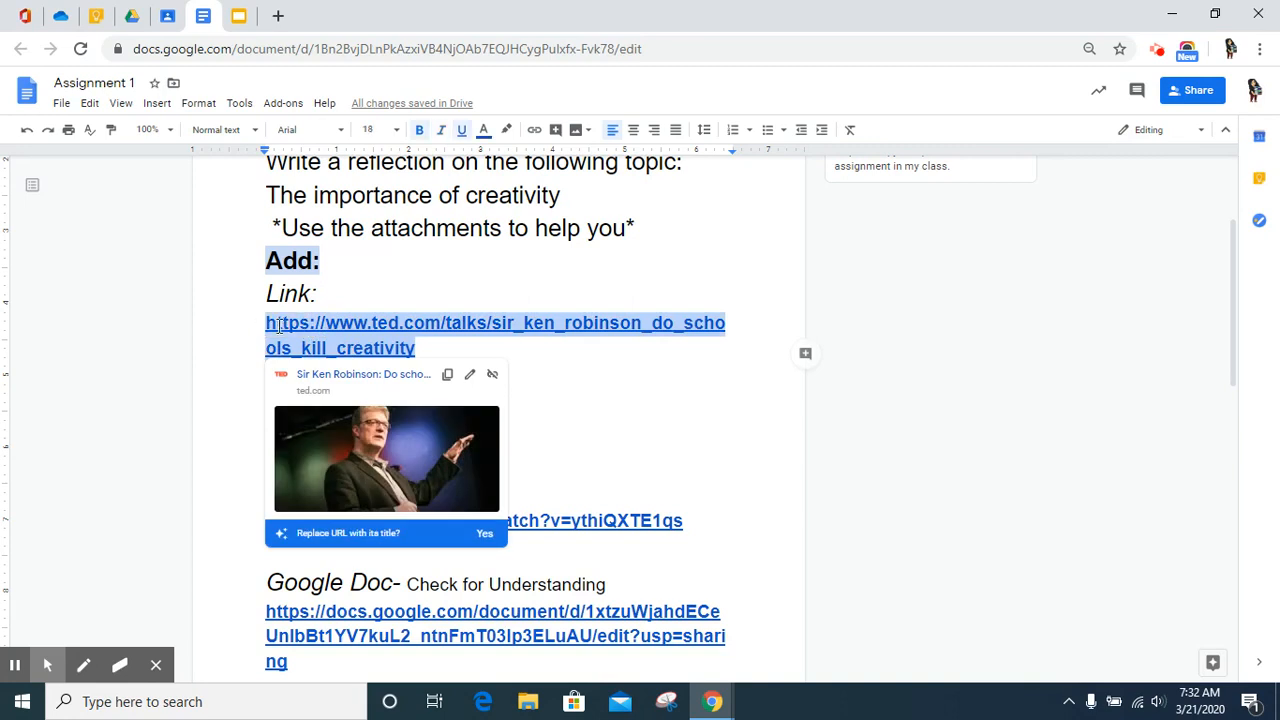
{"action": "left_click", "coordinate": [187, 17]}
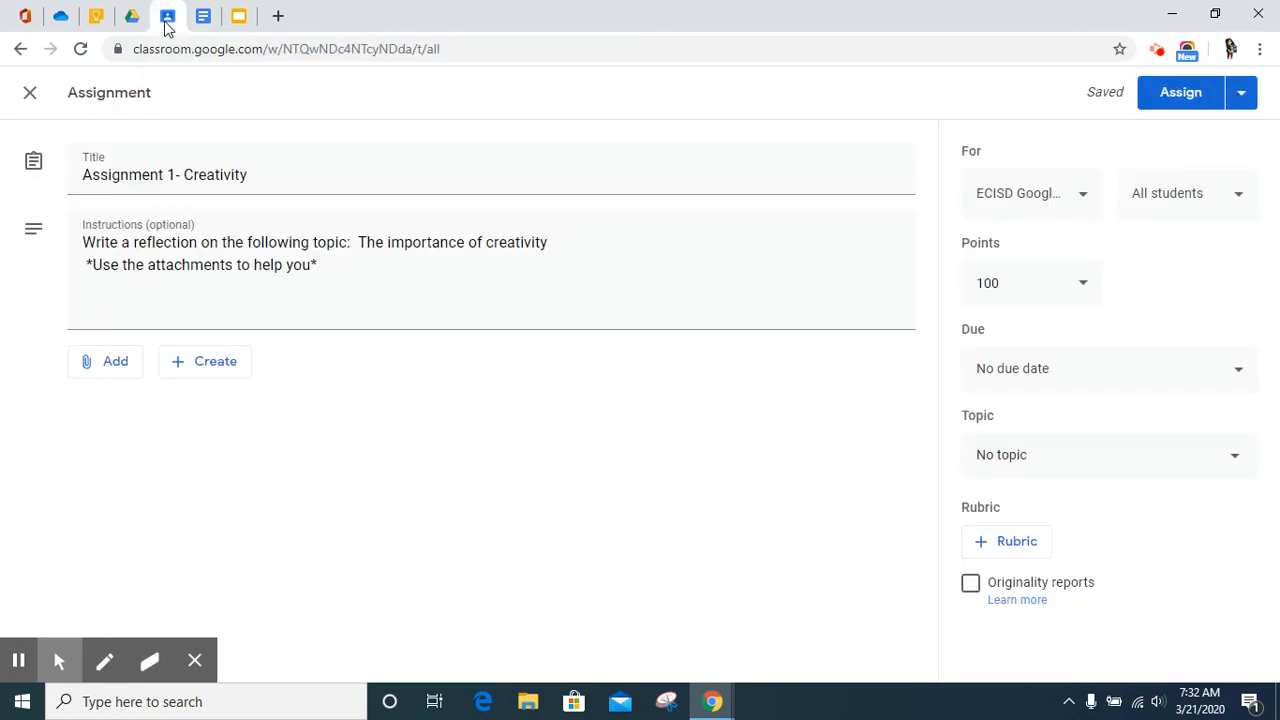
- Attach the 'do_schools_kill_creativity' TED talk URL as a link
{"action": "left_click", "coordinate": [115, 362]}
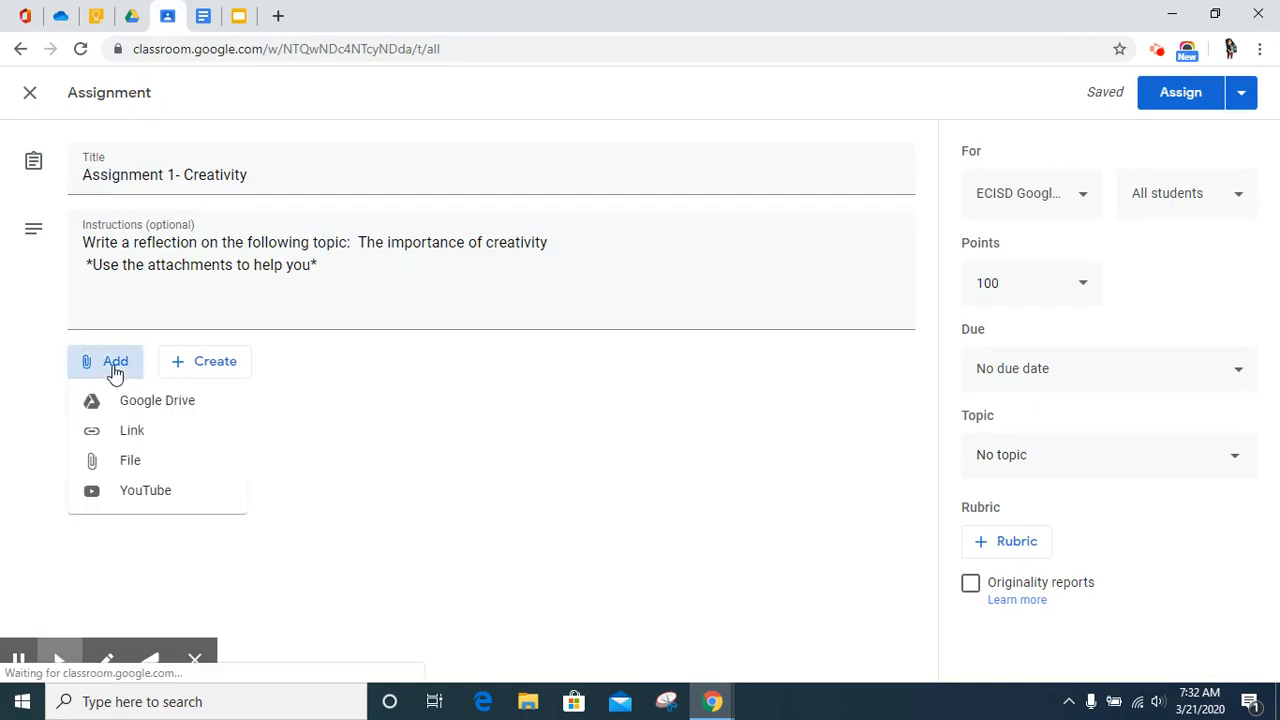
{"action": "left_click", "coordinate": [131, 430]}
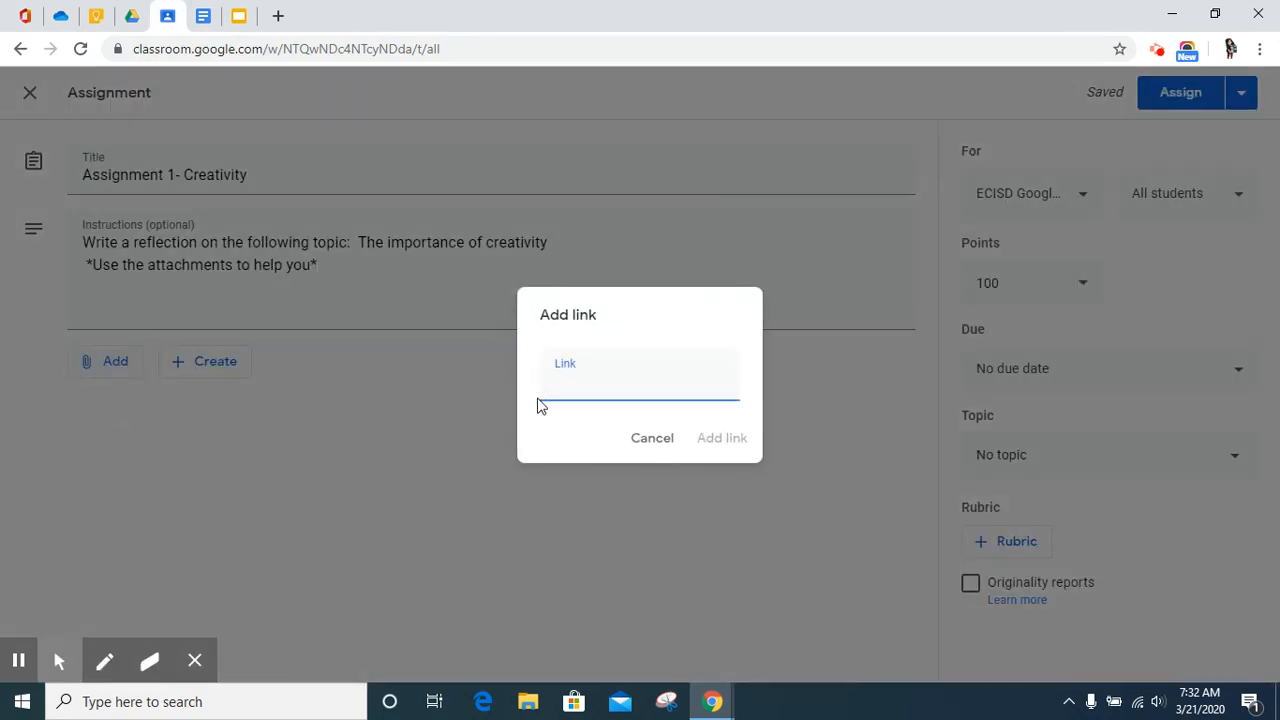
{"action": "type", "text": "do_schools_kill_creativity"}
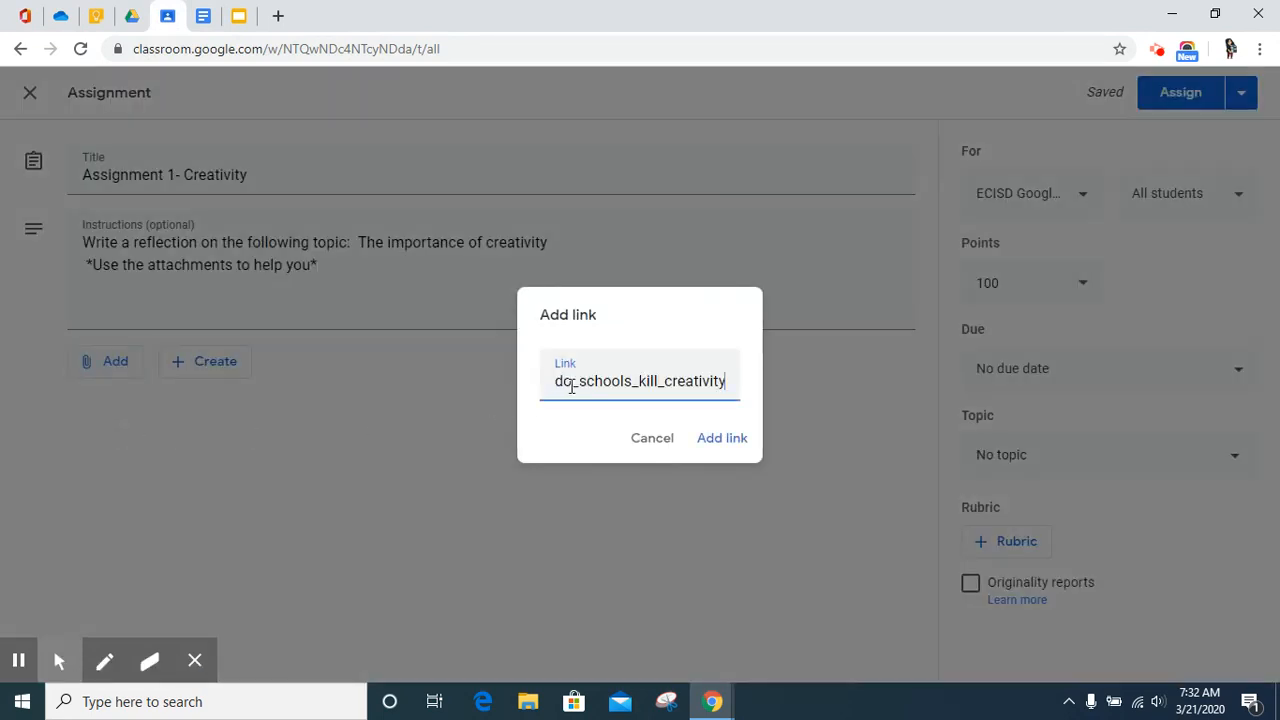
{"action": "left_click", "coordinate": [722, 438]}
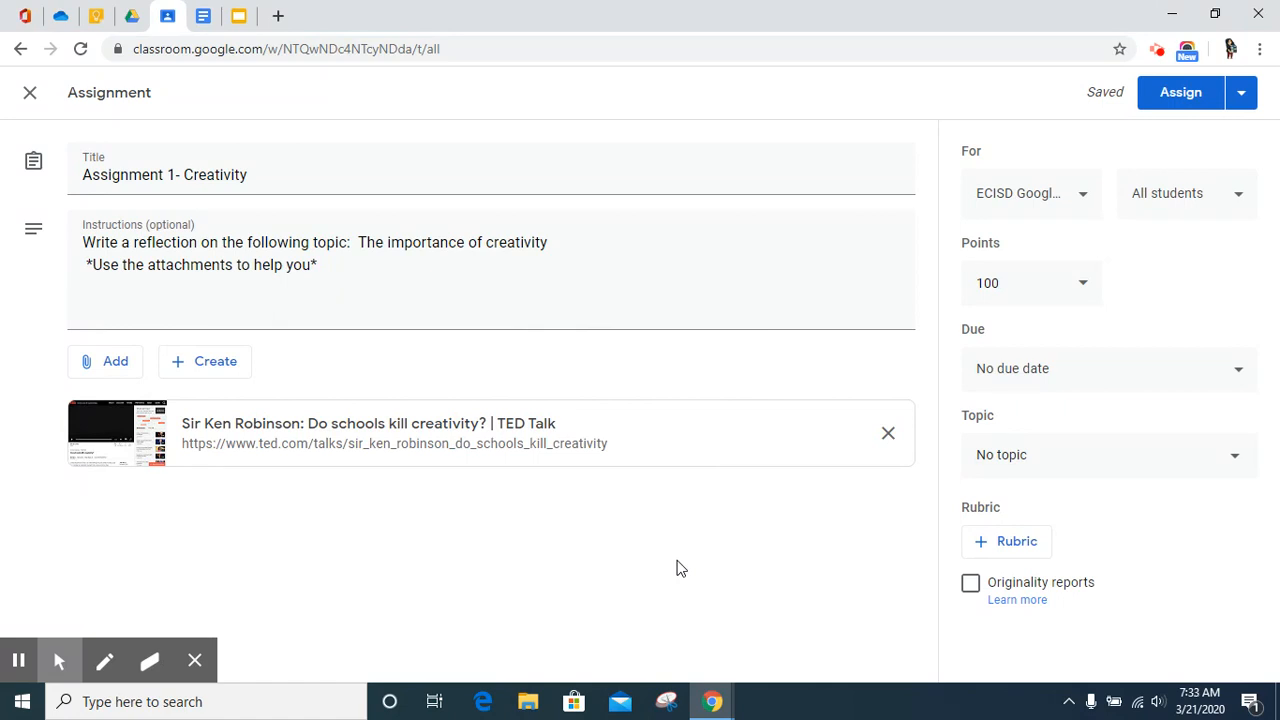
{"action": "mouse_move", "coordinate": [112, 552]}
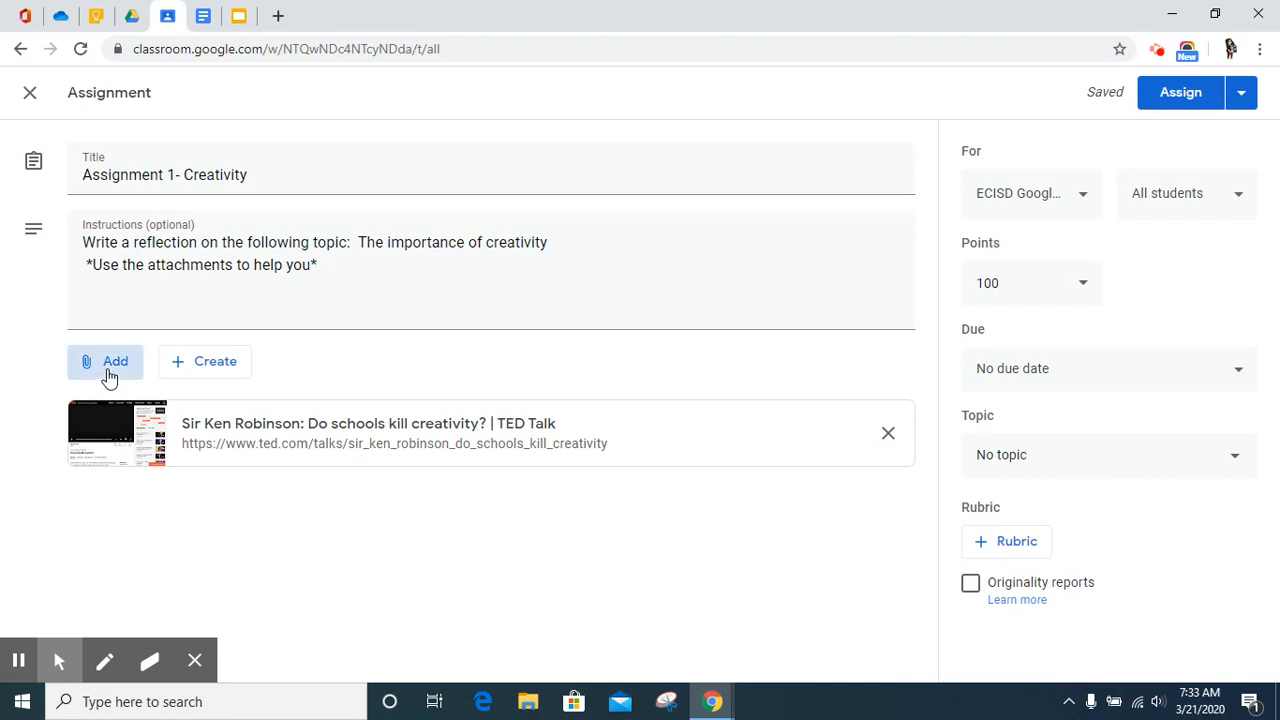
- Choose Add > File to bring up the Google Drive insert-files window on Upload
{"action": "left_click", "coordinate": [105, 361]}
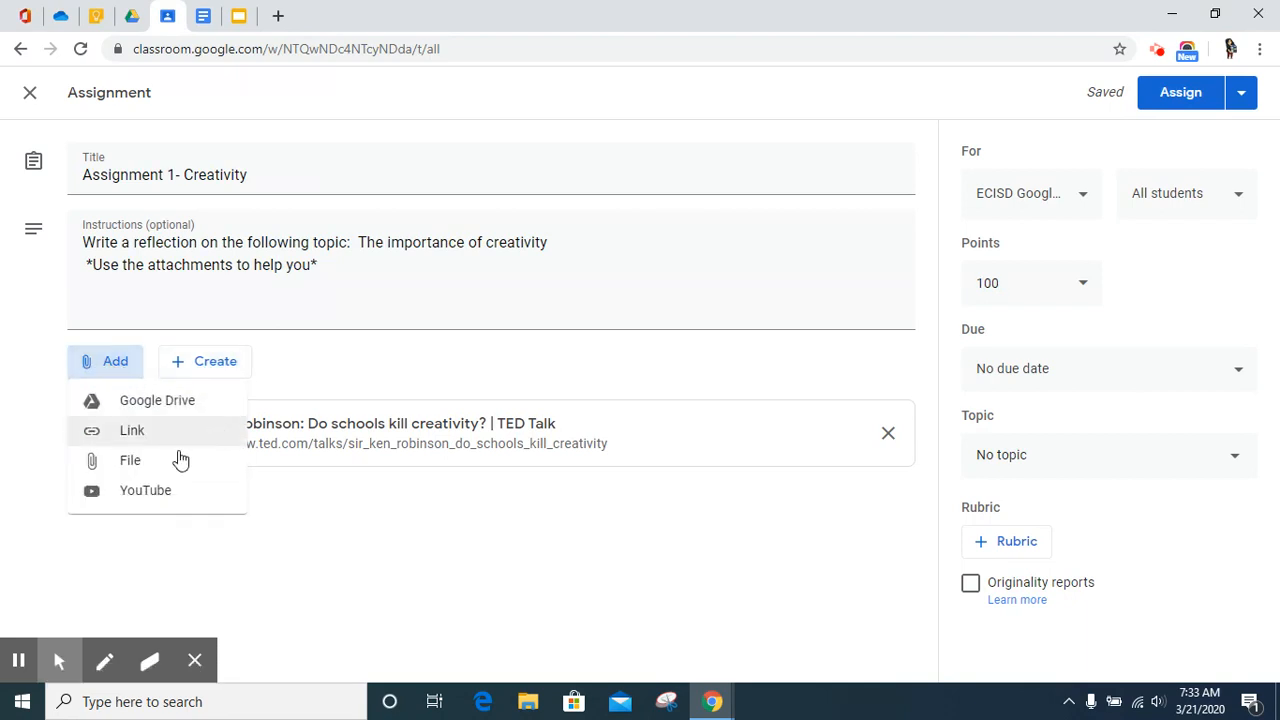
{"action": "mouse_move", "coordinate": [113, 476]}
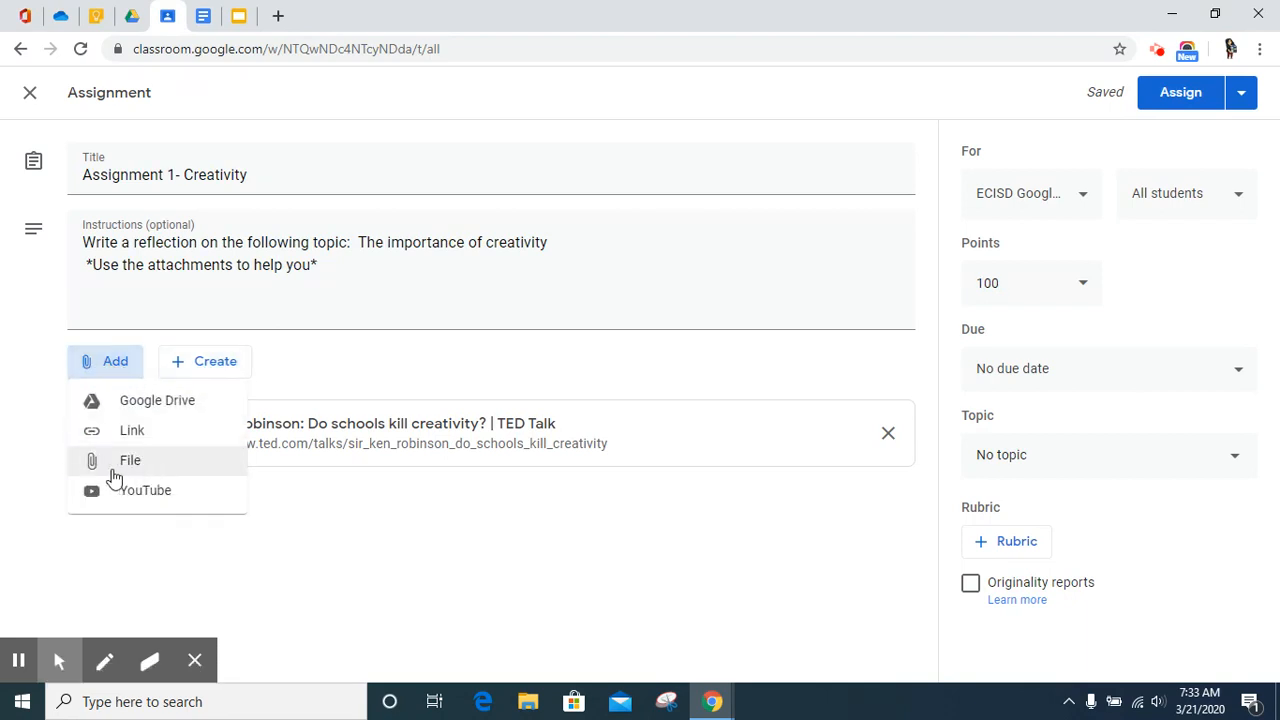
{"action": "mouse_move", "coordinate": [120, 471]}
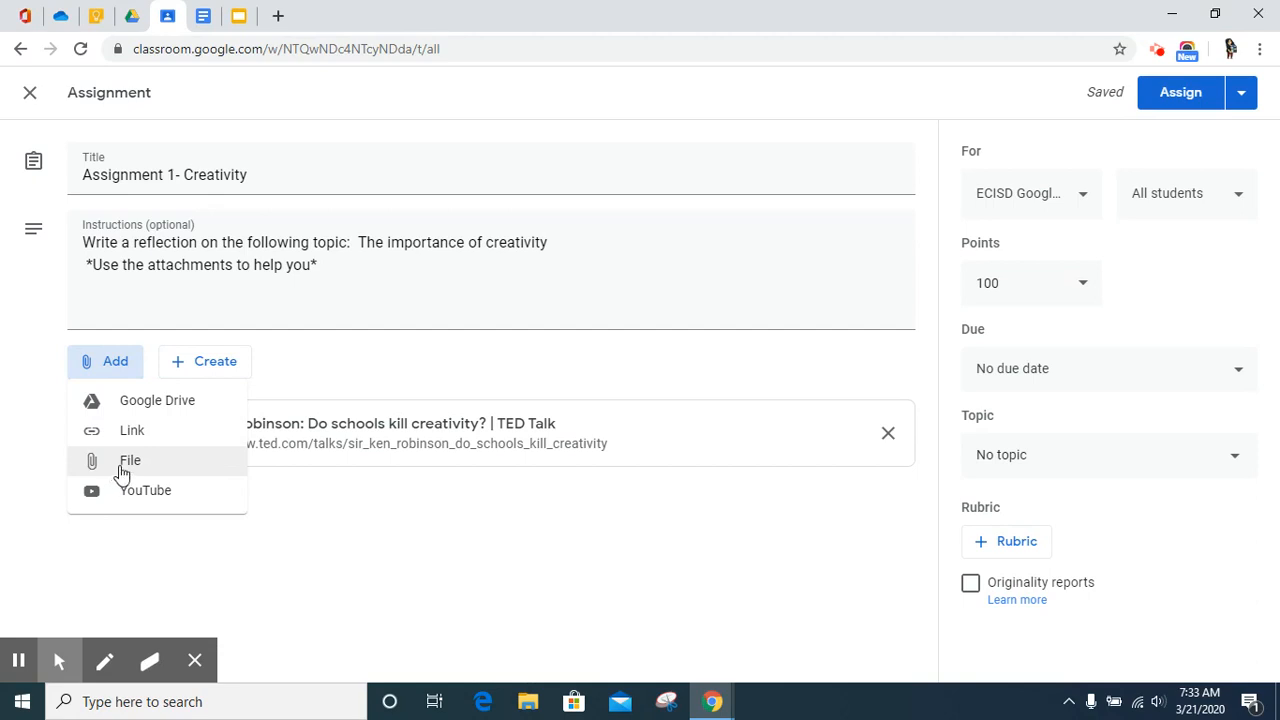
{"action": "left_click", "coordinate": [129, 461]}
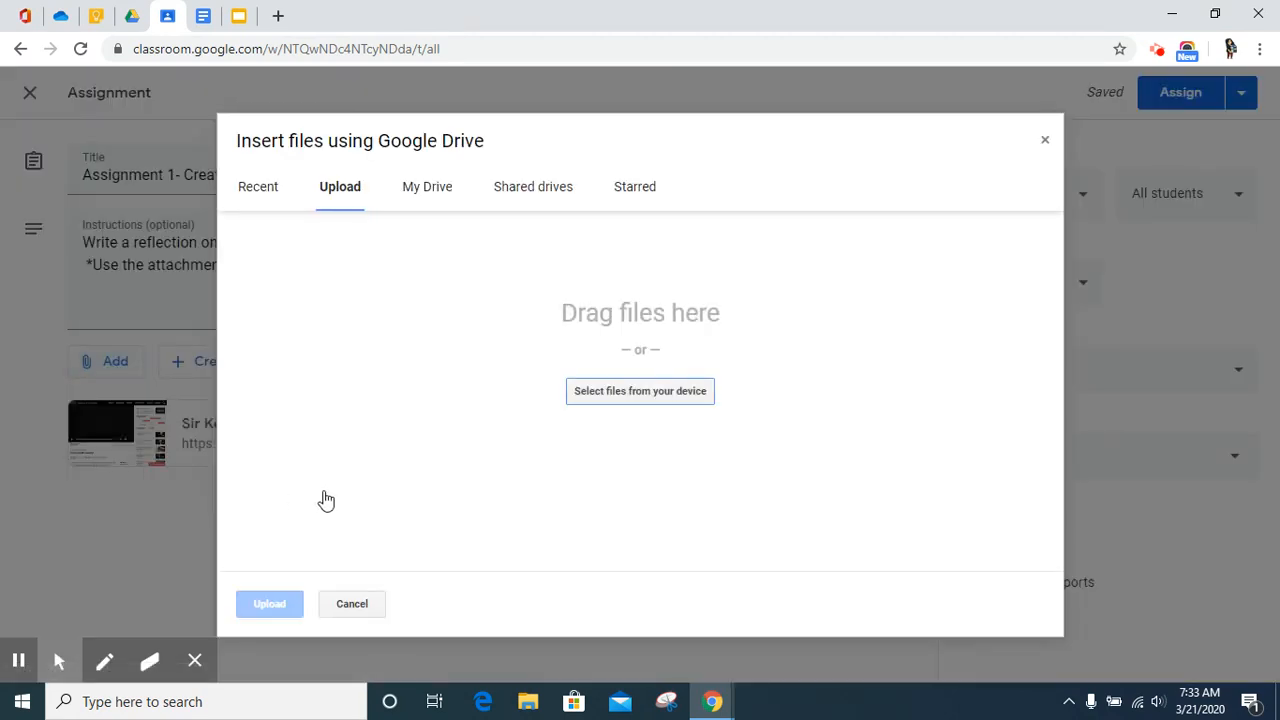
{"action": "mouse_move", "coordinate": [412, 456]}
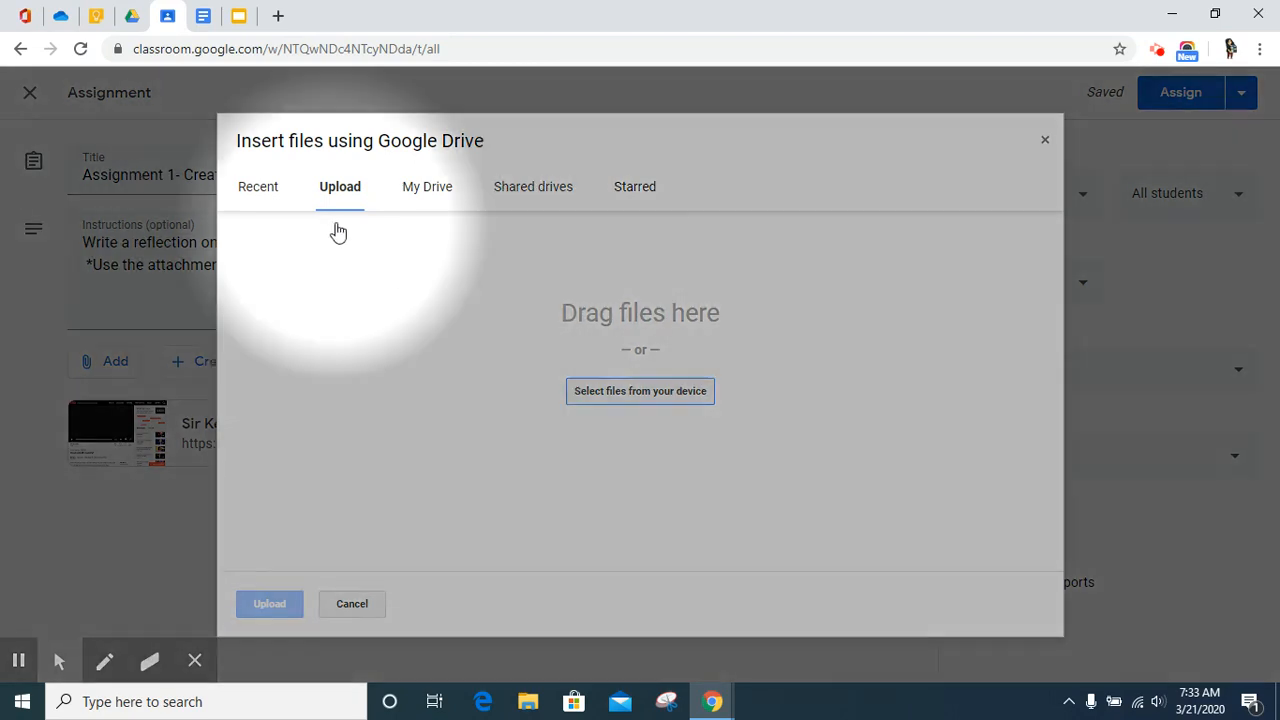
{"action": "mouse_move", "coordinate": [430, 203]}
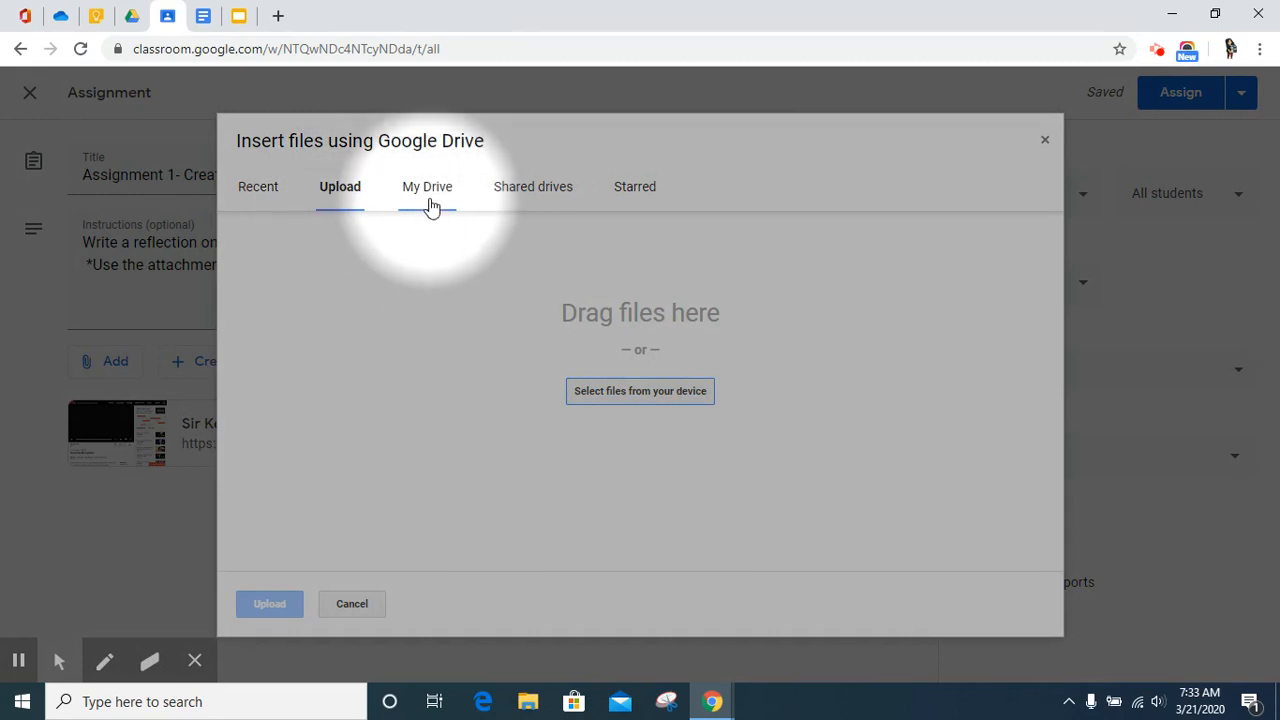
{"action": "mouse_move", "coordinate": [533, 200]}
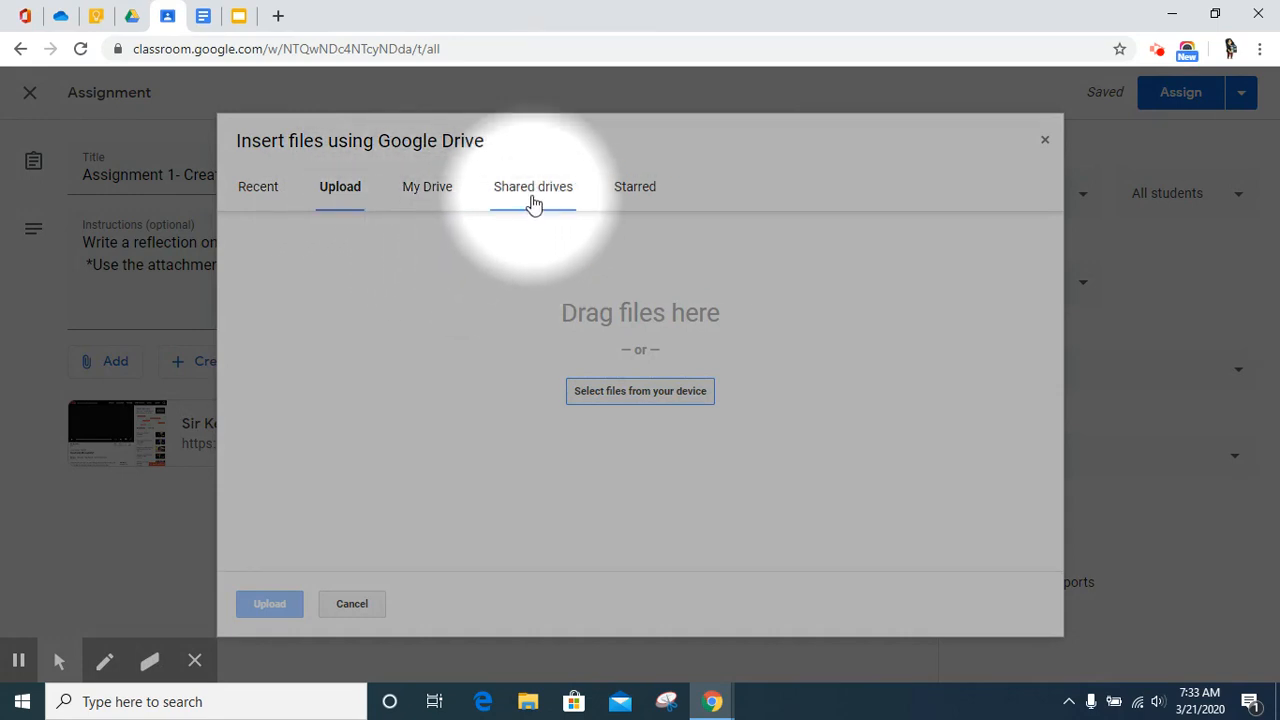
{"action": "mouse_move", "coordinate": [534, 213]}
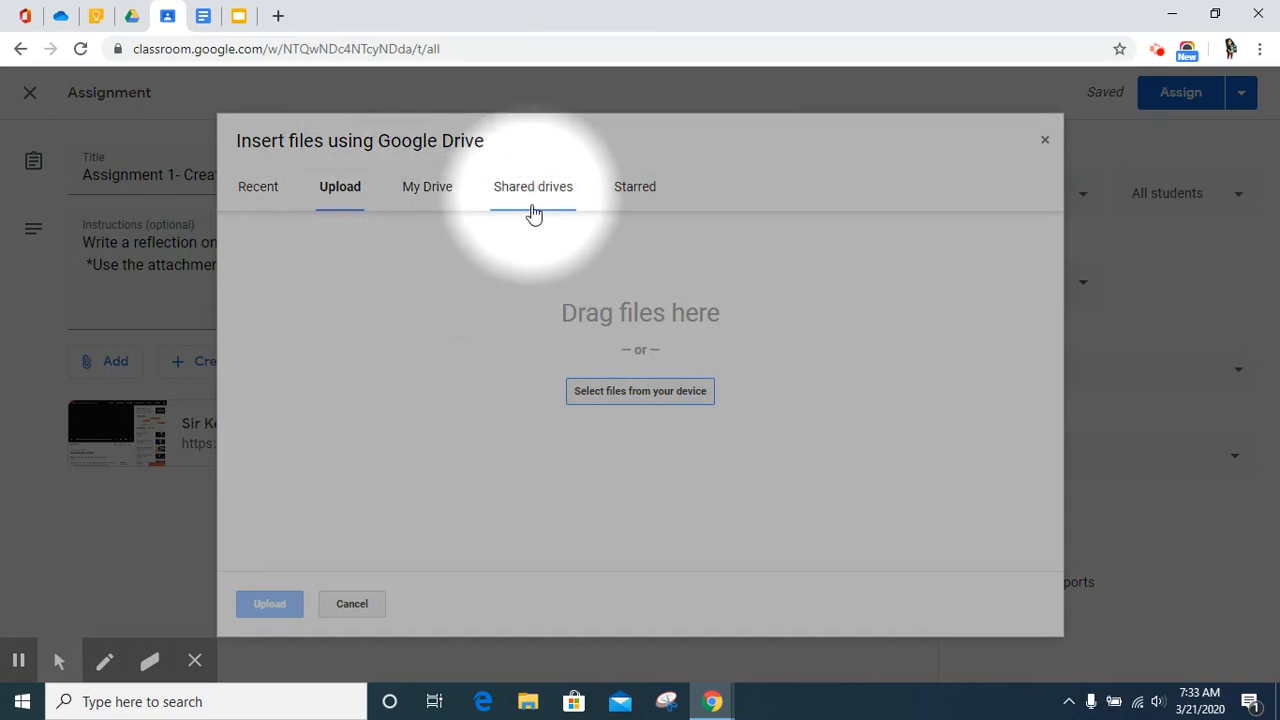
{"action": "mouse_move", "coordinate": [630, 200]}
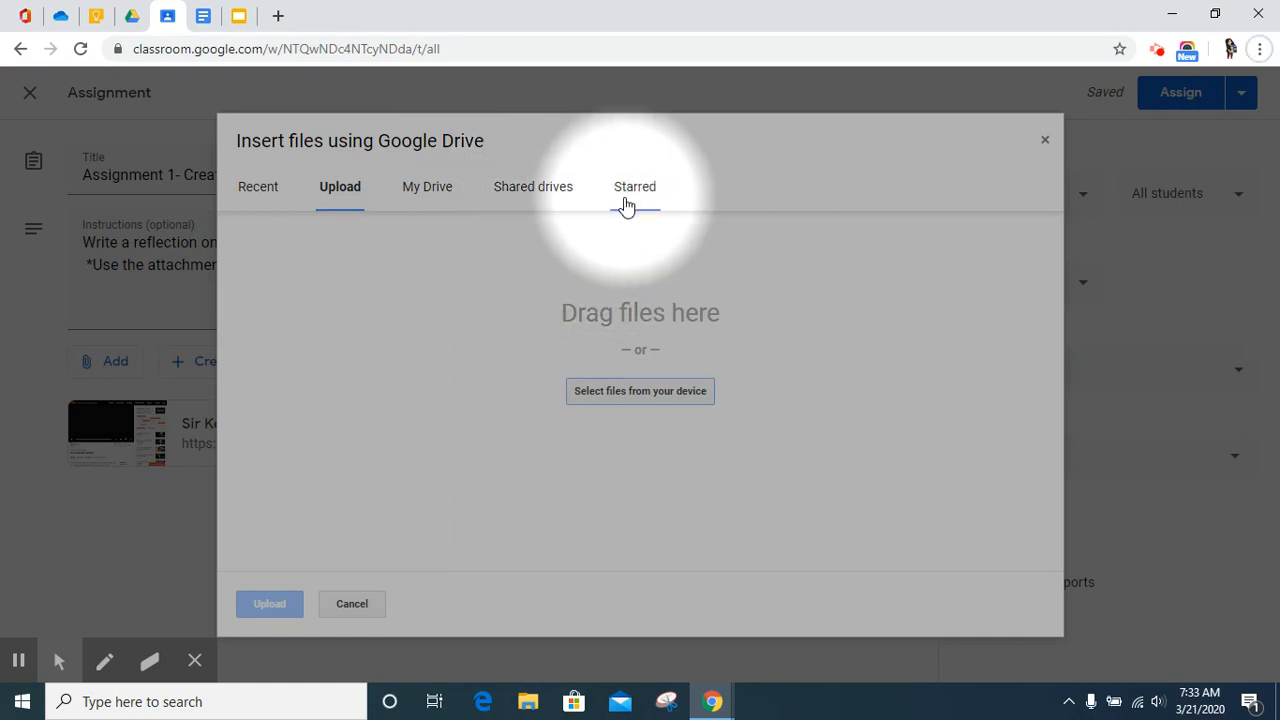
{"action": "mouse_move", "coordinate": [389, 225]}
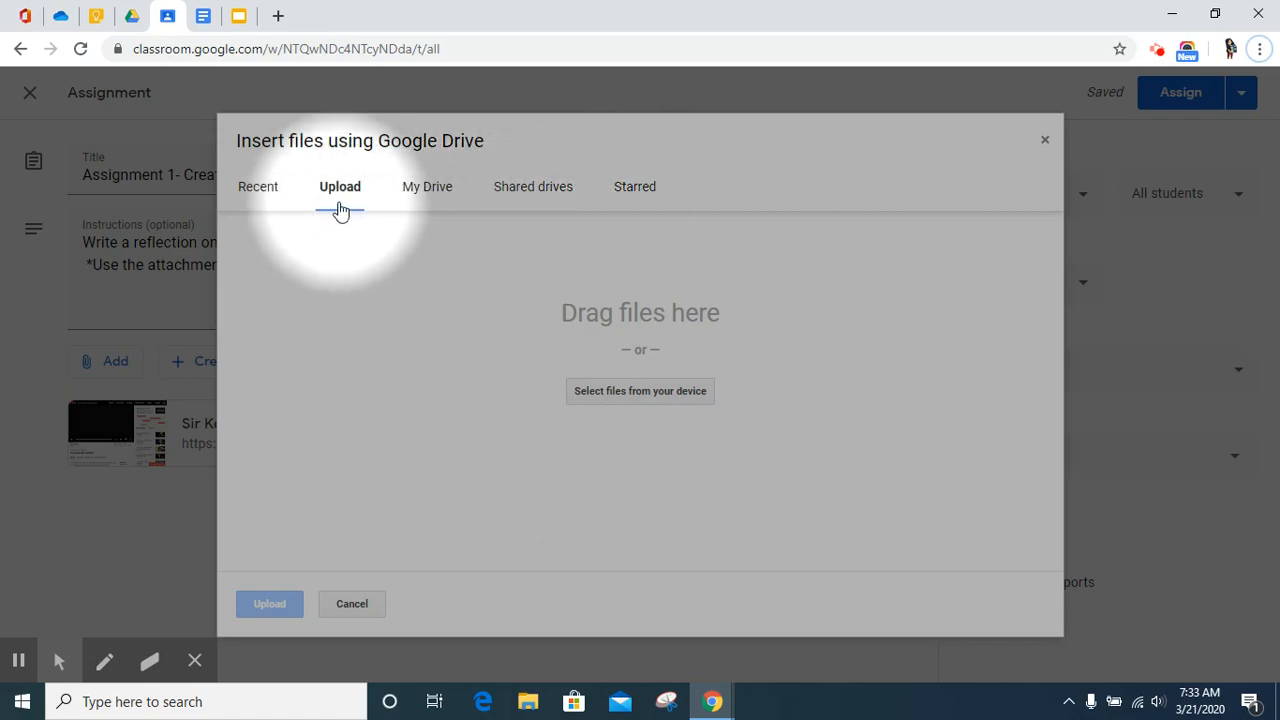
{"action": "mouse_move", "coordinate": [618, 406]}
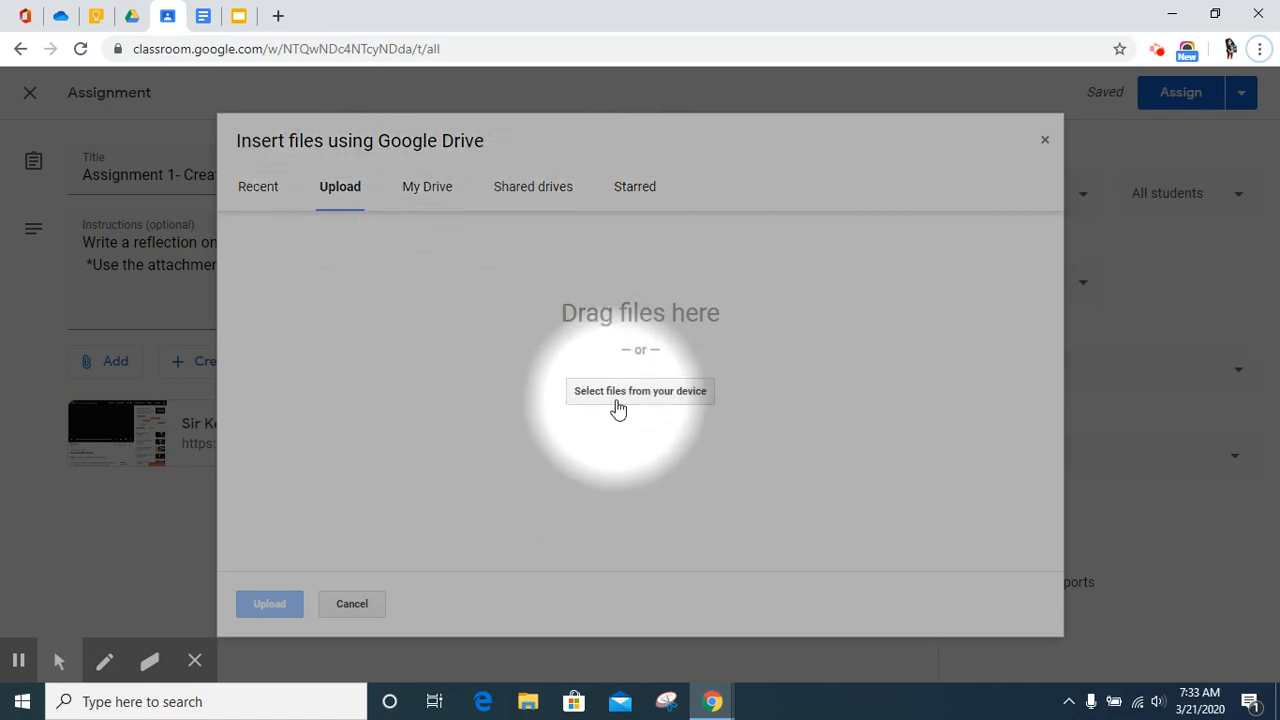
{"action": "mouse_move", "coordinate": [627, 402]}
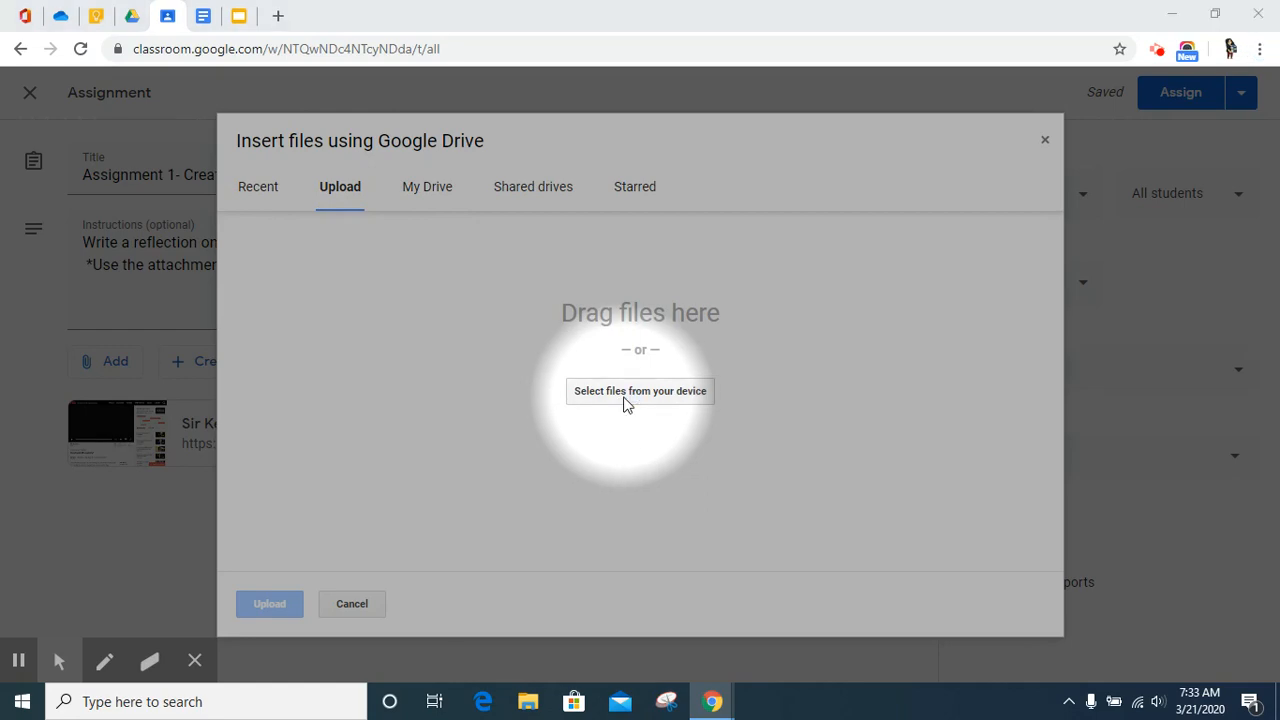
- Upload the landscape photo and the chapter 4 innovation-and-creativity PDF as attachments
{"action": "left_click", "coordinate": [640, 391]}
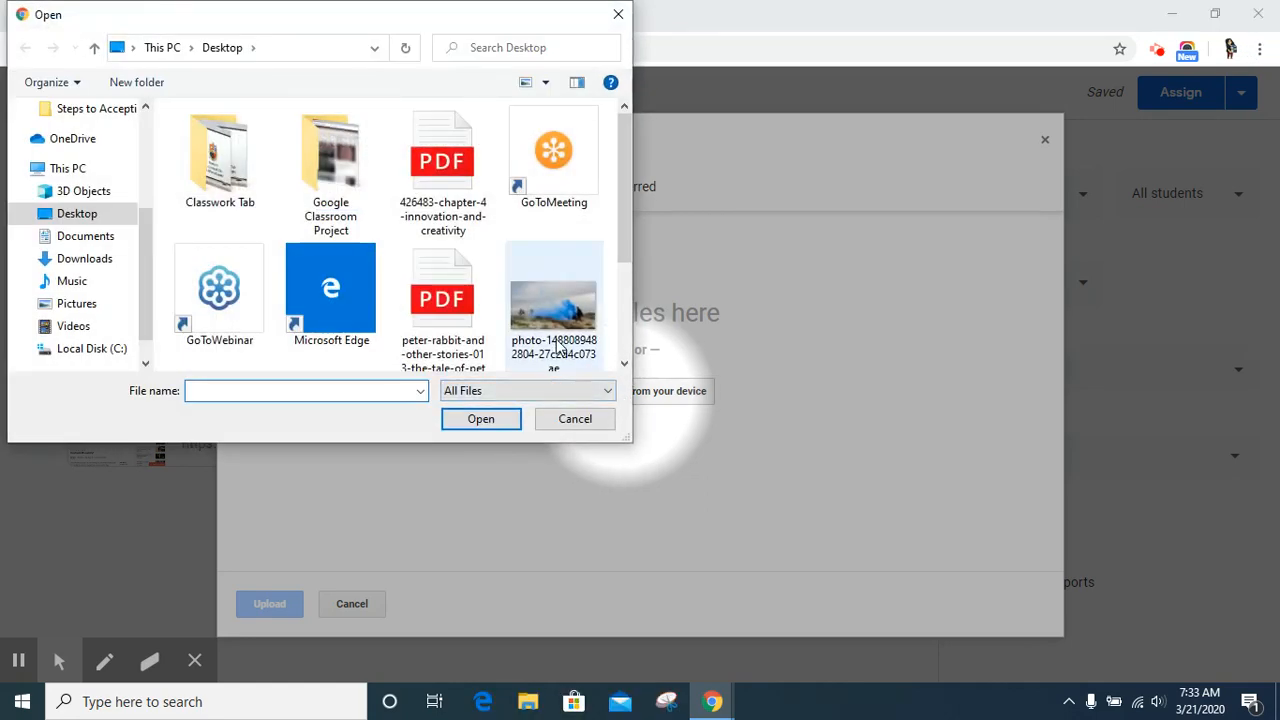
{"action": "left_click", "coordinate": [480, 419]}
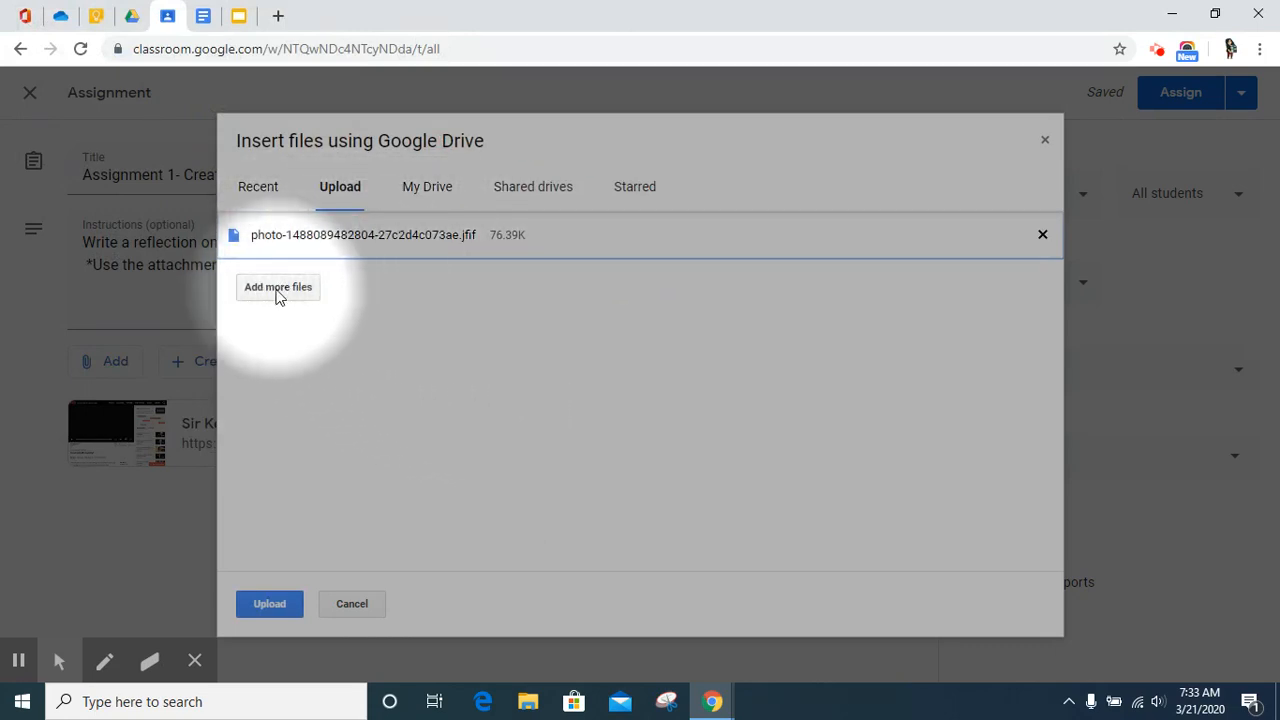
{"action": "left_click", "coordinate": [278, 287]}
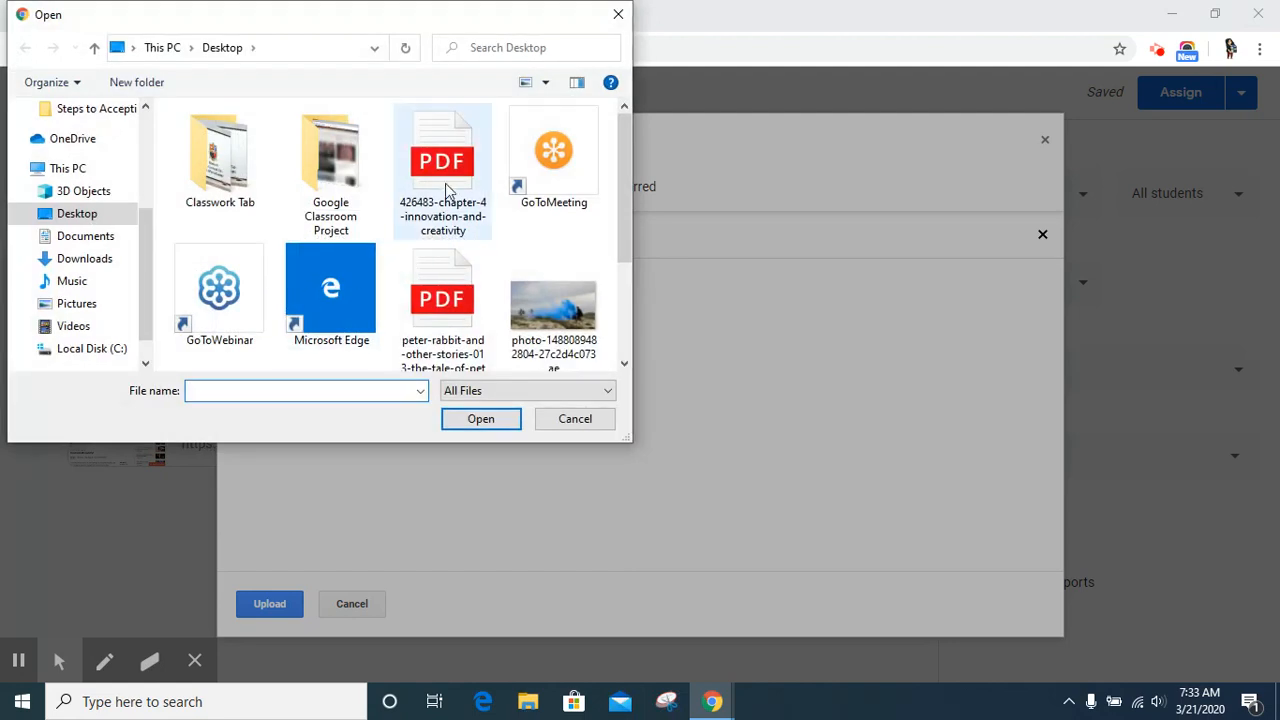
{"action": "left_click", "coordinate": [442, 155]}
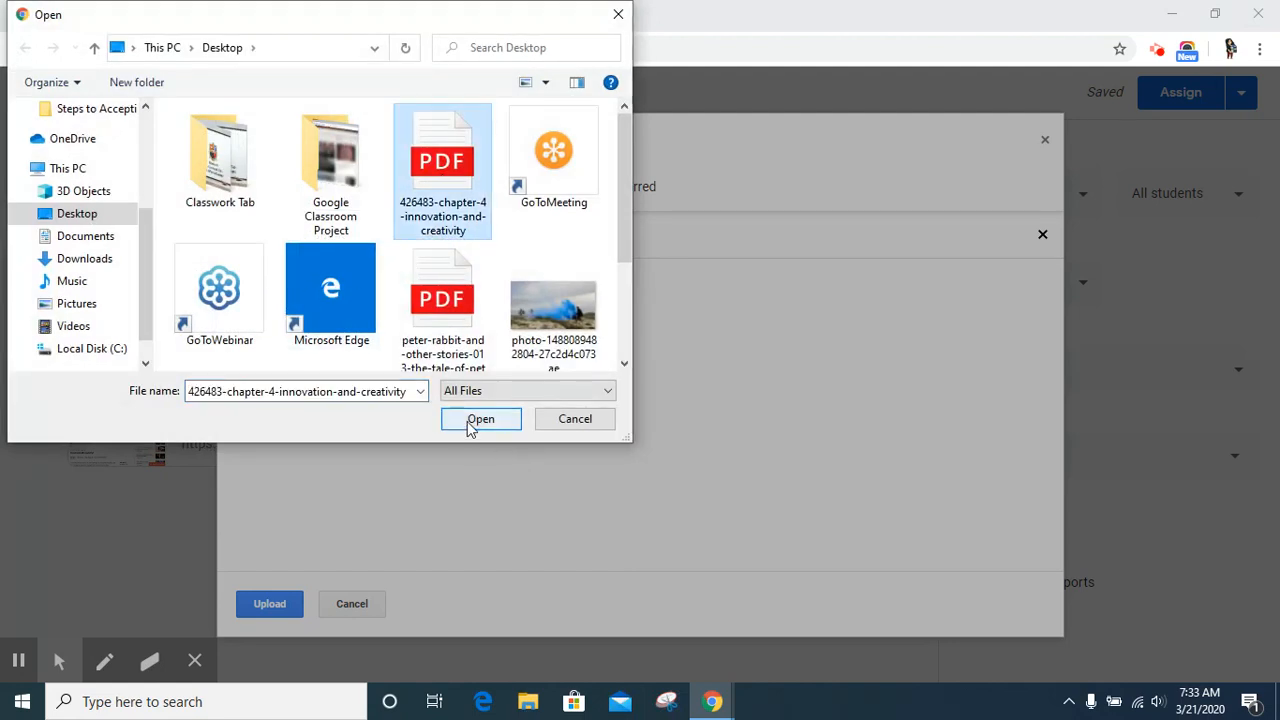
{"action": "left_click", "coordinate": [480, 419]}
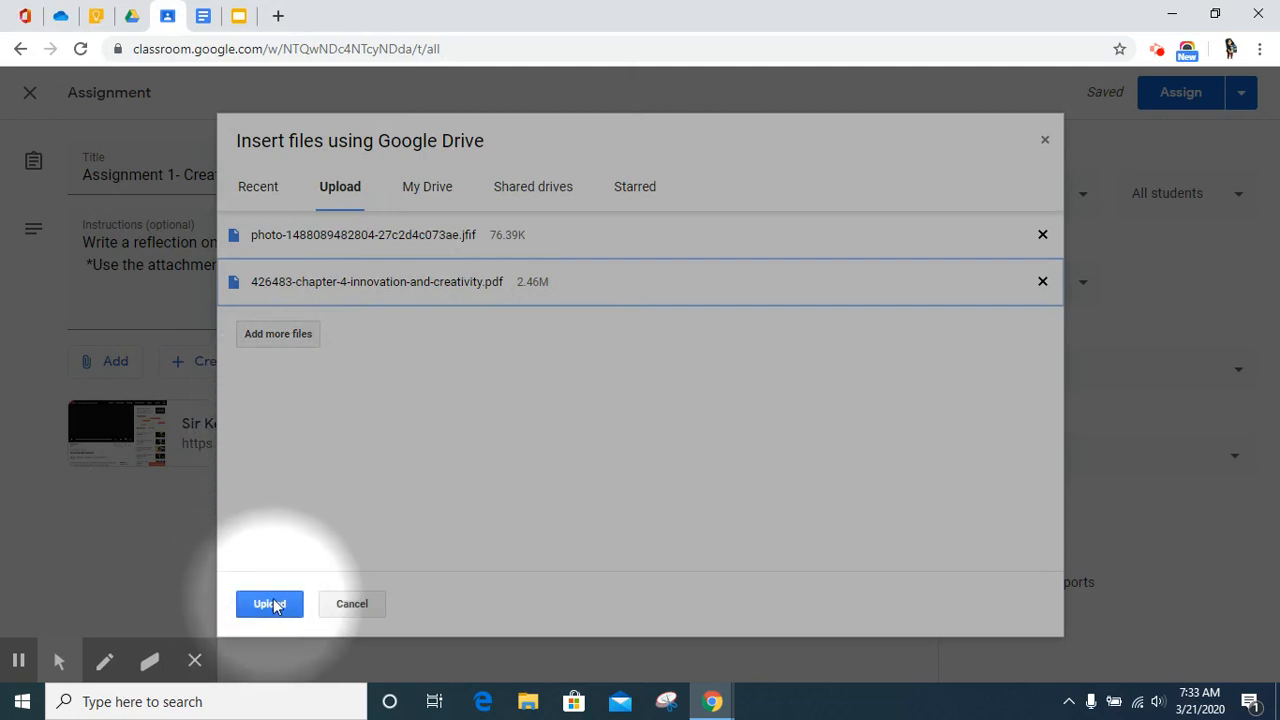
{"action": "left_click", "coordinate": [269, 604]}
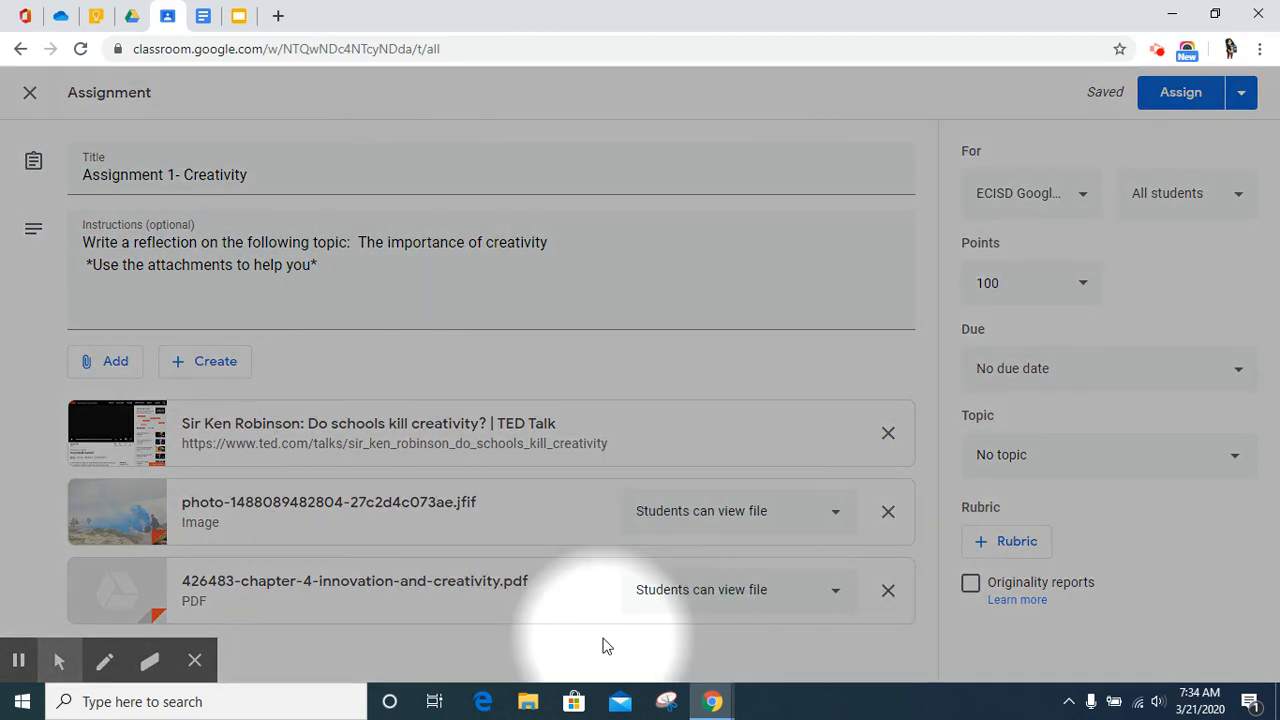
{"action": "mouse_move", "coordinate": [668, 516]}
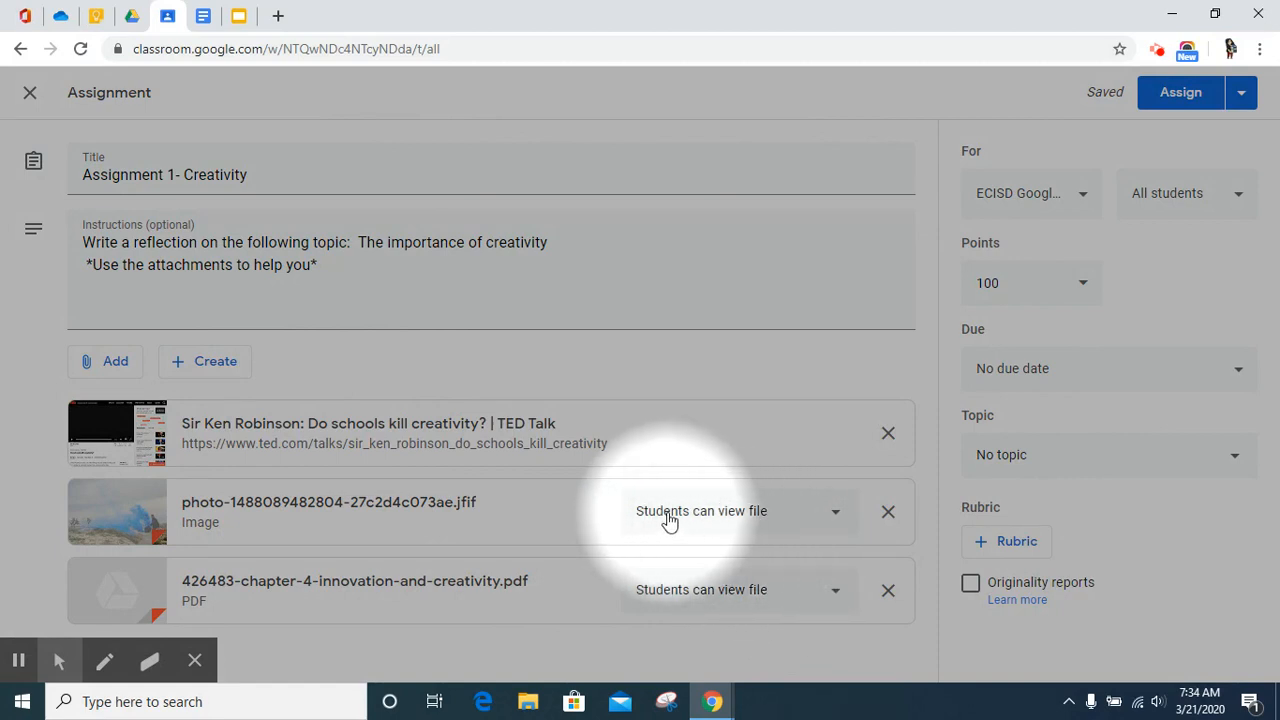
{"action": "mouse_move", "coordinate": [660, 525]}
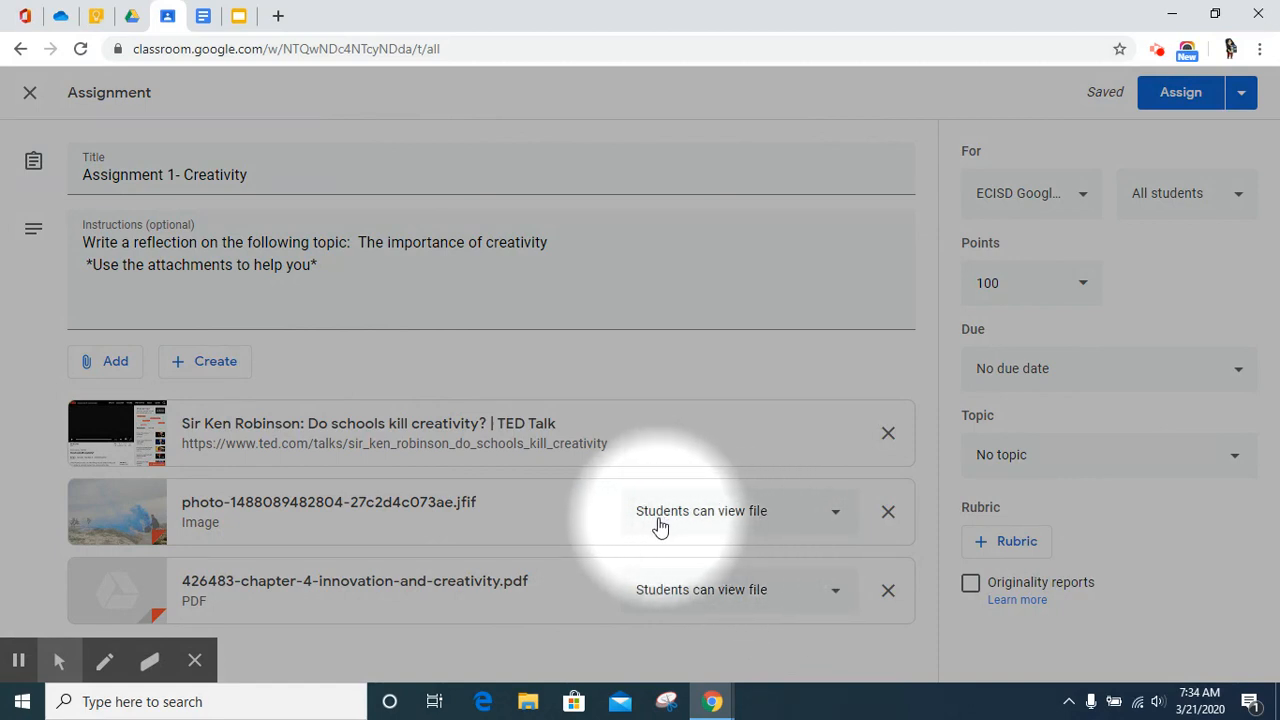
{"action": "mouse_move", "coordinate": [677, 583]}
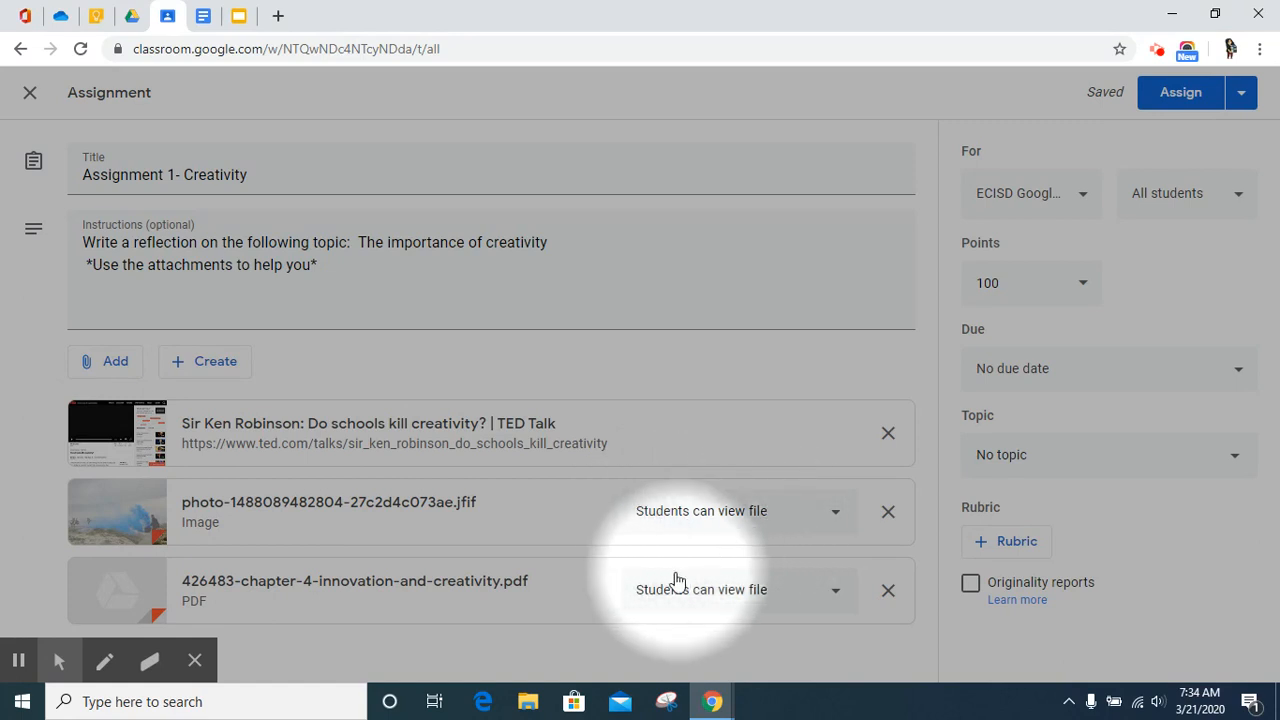
{"action": "mouse_move", "coordinate": [760, 610]}
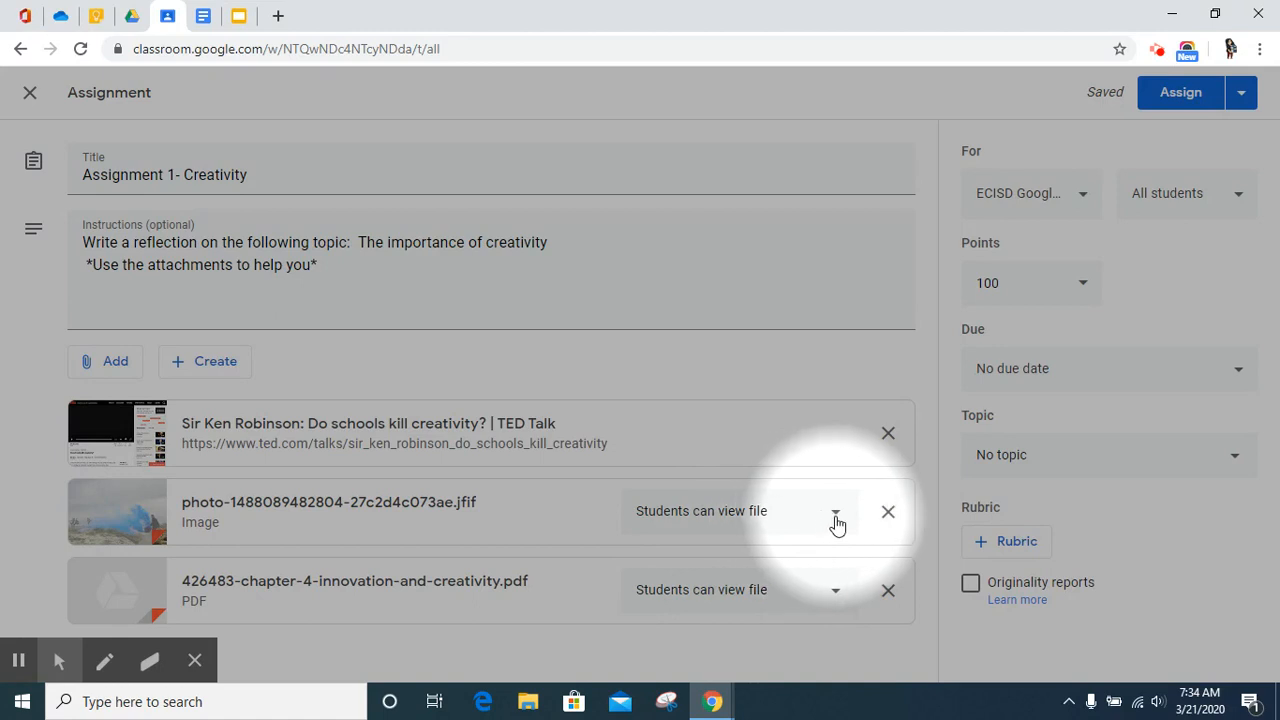
- Set the photo attachment's sharing to 'Students can view file'
{"action": "left_click", "coordinate": [835, 511]}
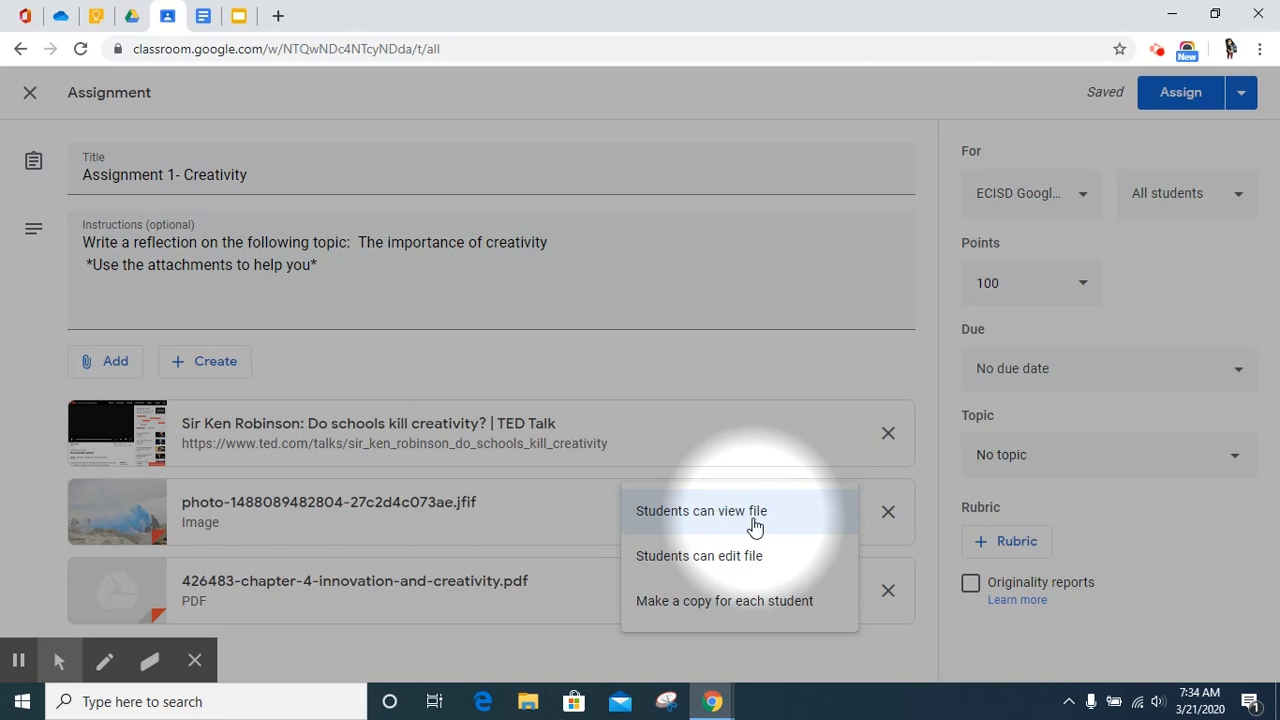
{"action": "mouse_move", "coordinate": [658, 570]}
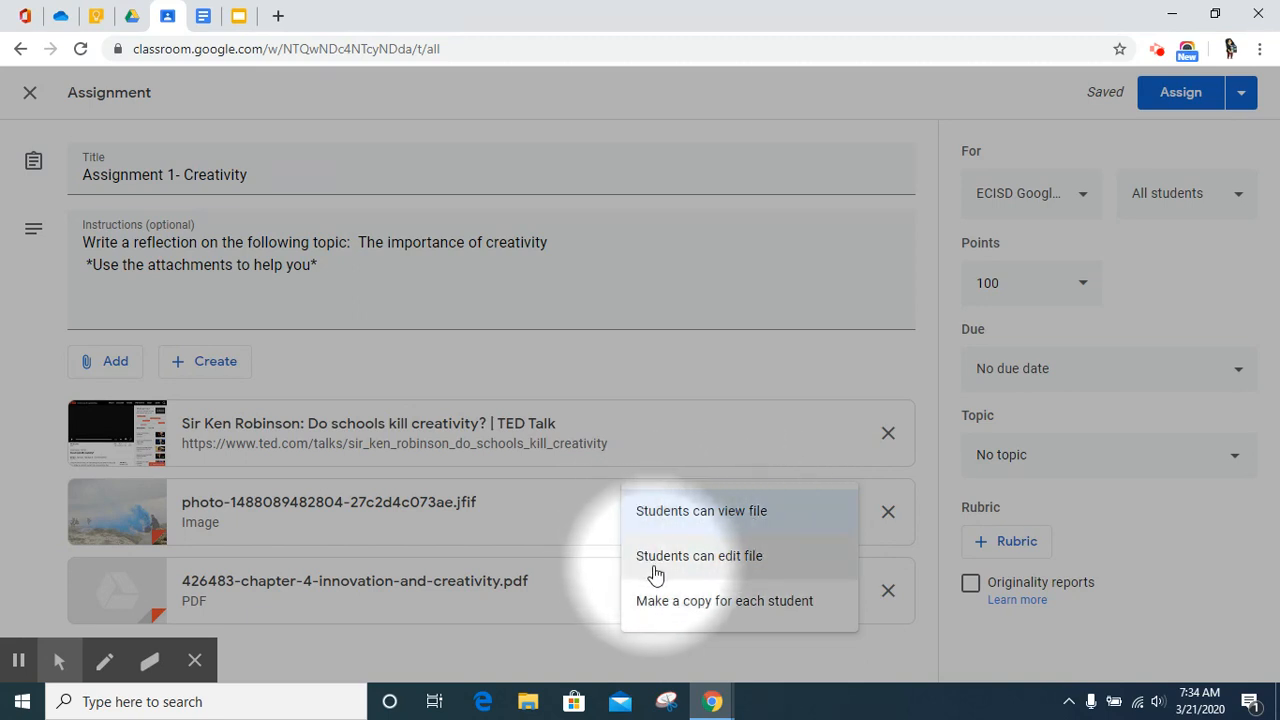
{"action": "mouse_move", "coordinate": [714, 575]}
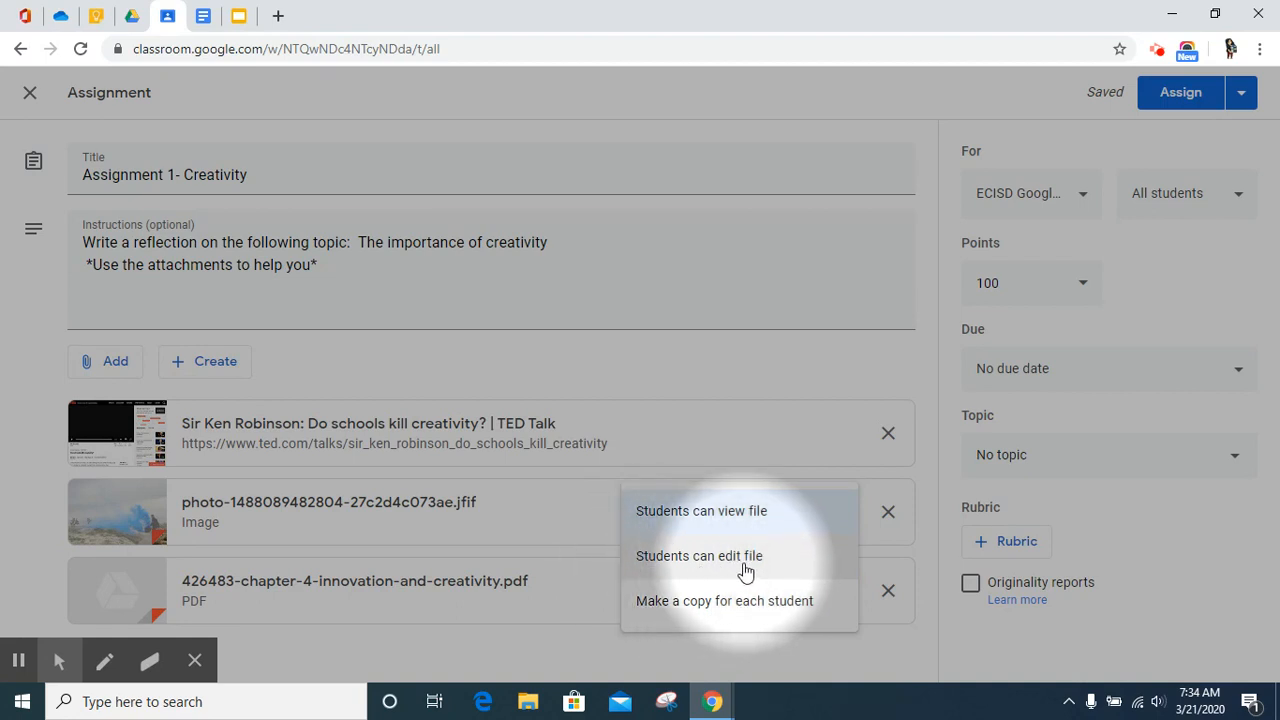
{"action": "mouse_move", "coordinate": [664, 613]}
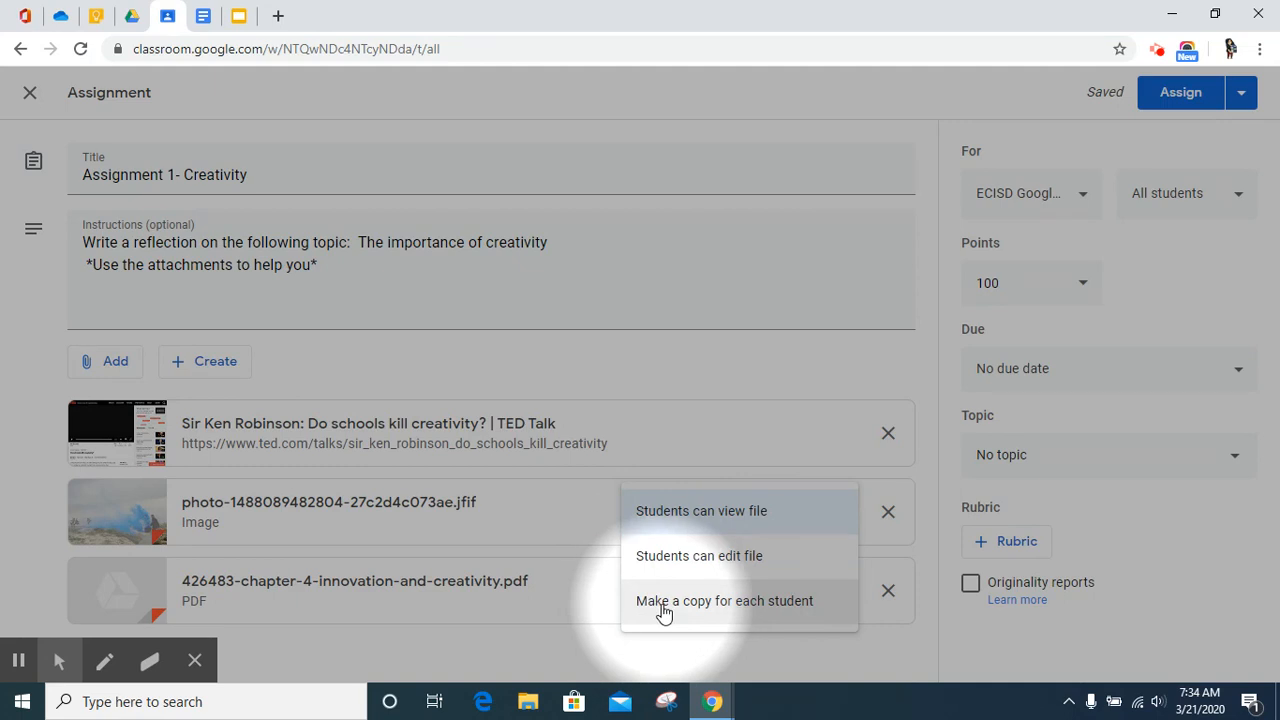
{"action": "mouse_move", "coordinate": [756, 614]}
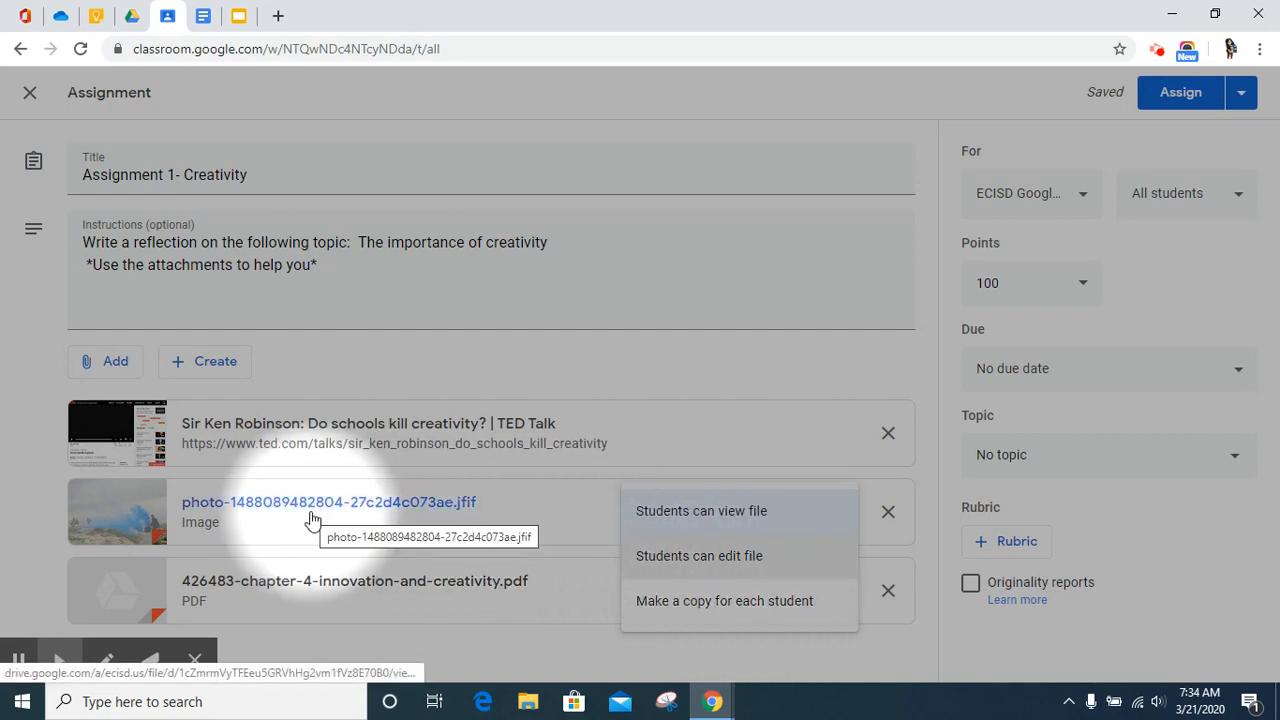
{"action": "mouse_move", "coordinate": [682, 515]}
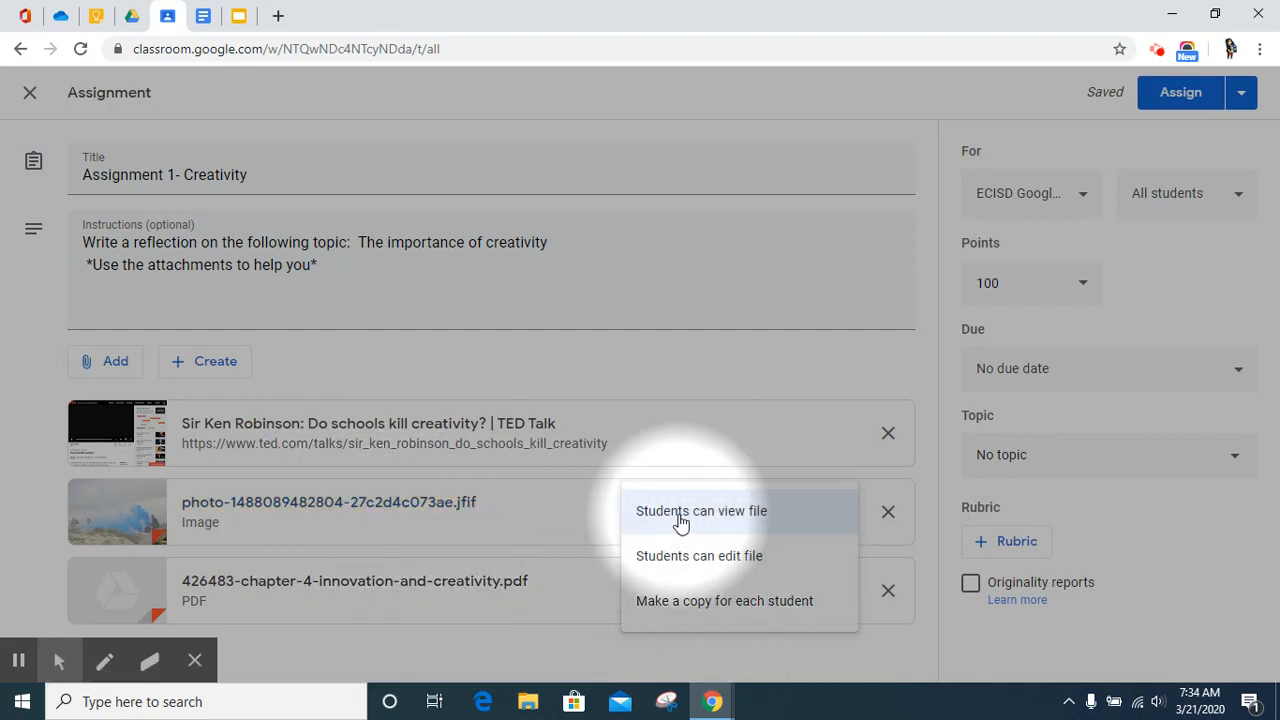
{"action": "left_click", "coordinate": [701, 511]}
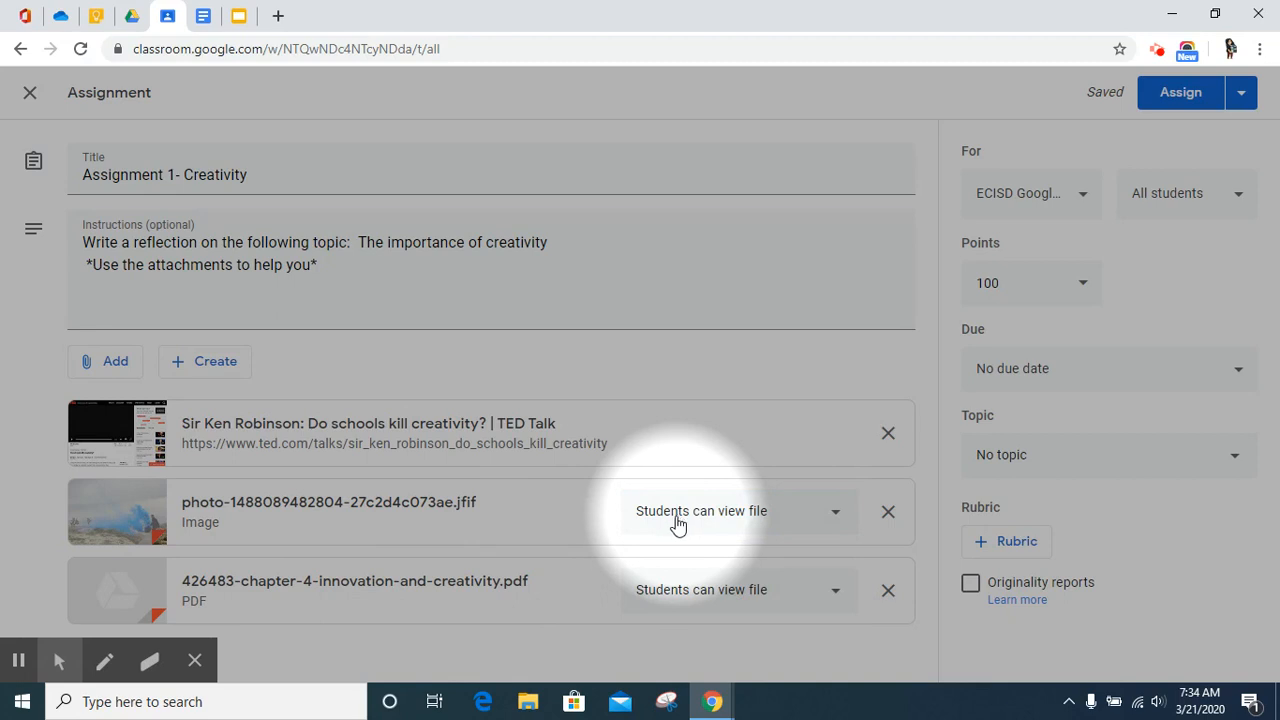
{"action": "mouse_move", "coordinate": [658, 602]}
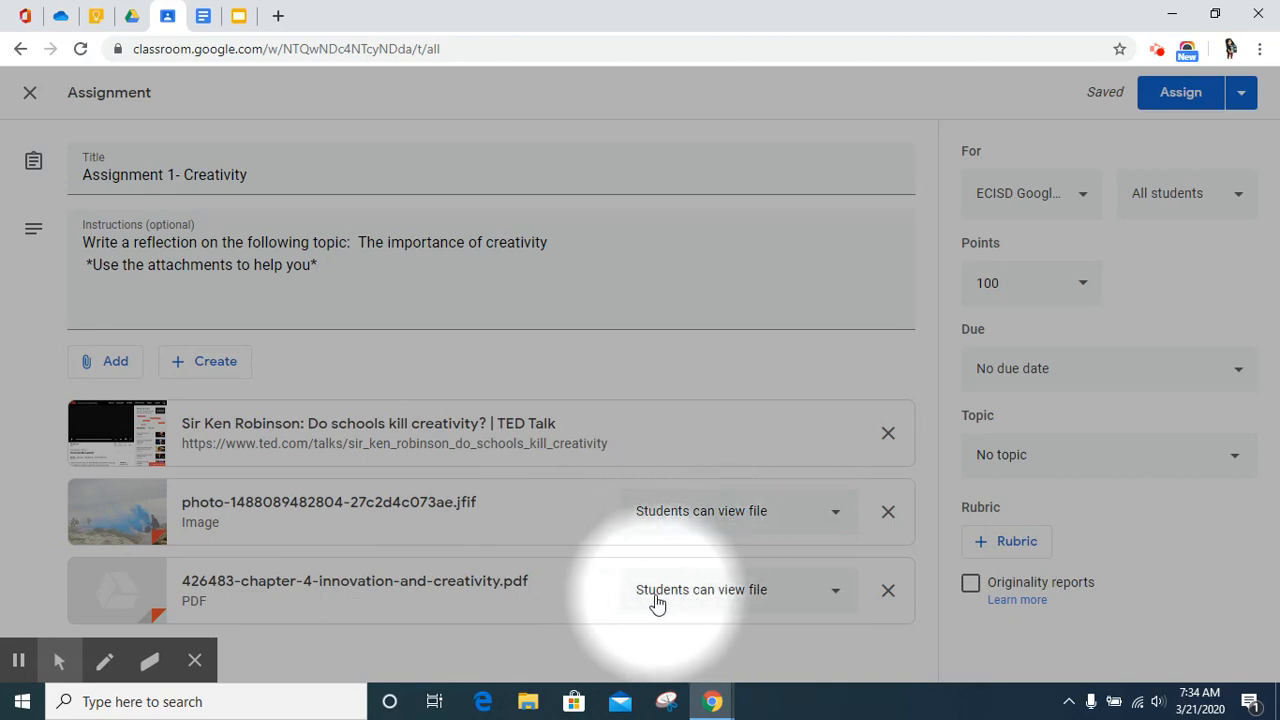
{"action": "mouse_move", "coordinate": [518, 592]}
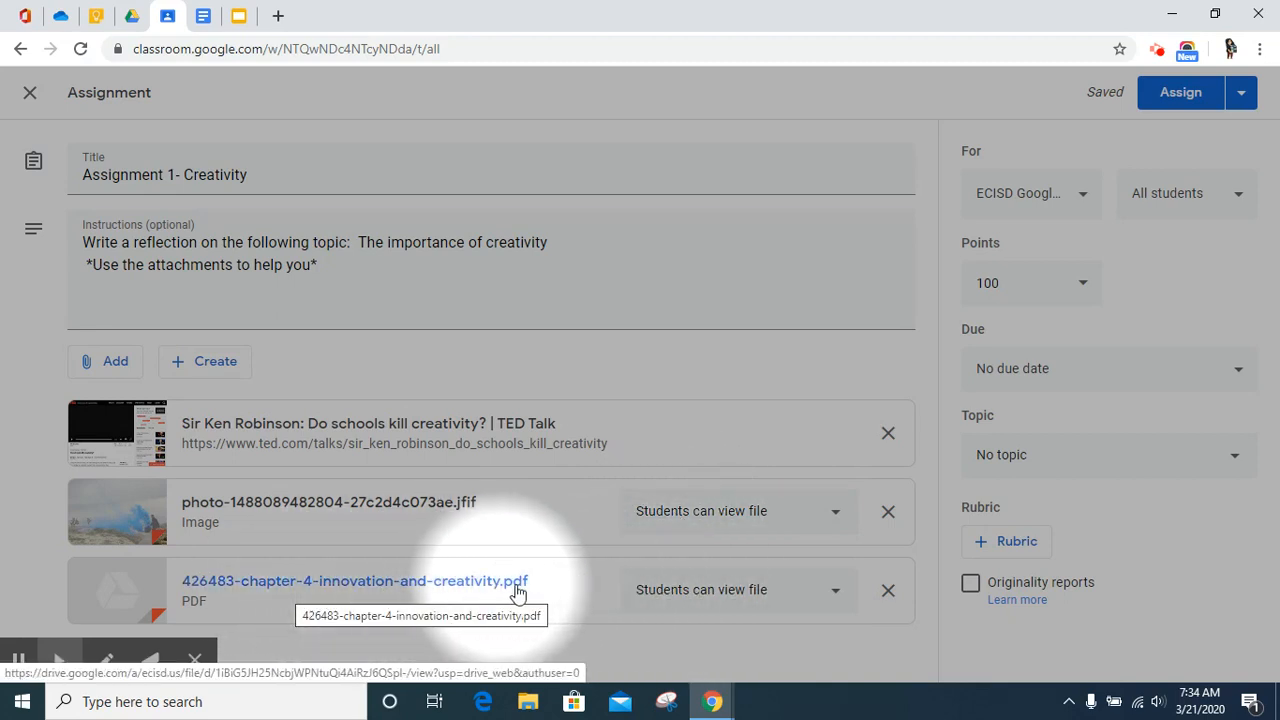
{"action": "mouse_move", "coordinate": [630, 604]}
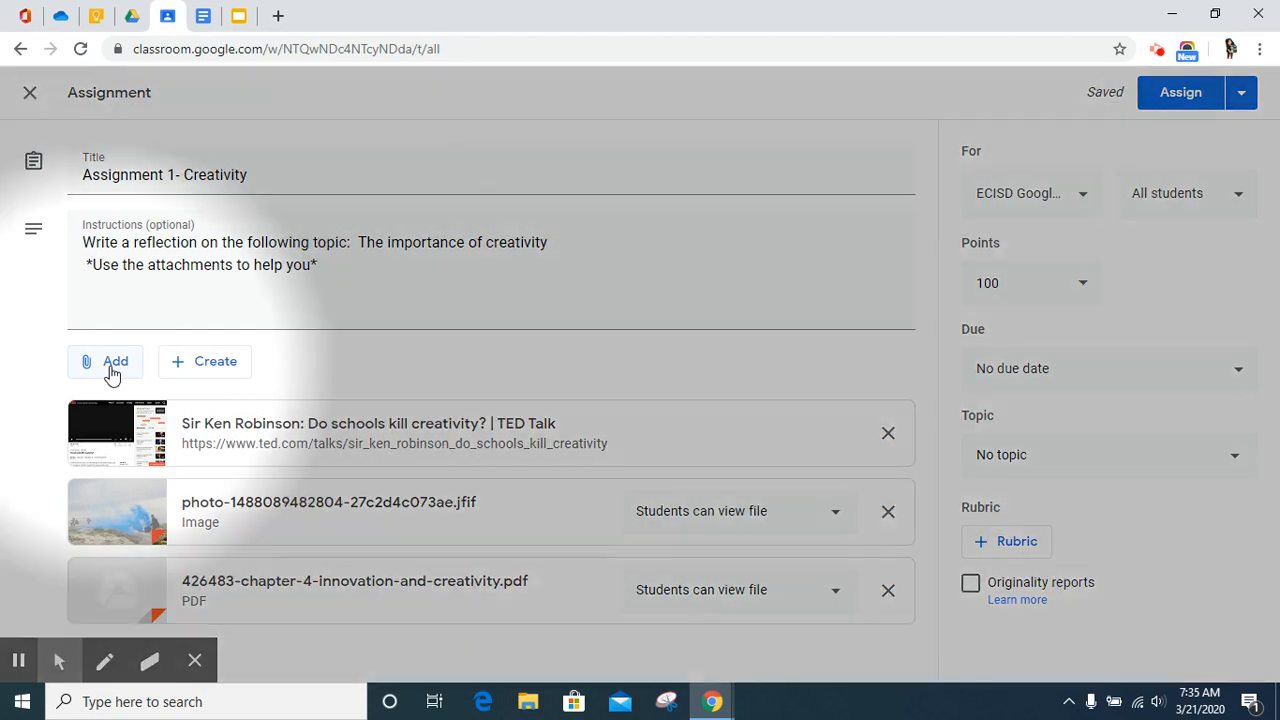
- Bring up the Insert video window via Add > YouTube, on its URL tab
{"action": "left_click", "coordinate": [105, 362]}
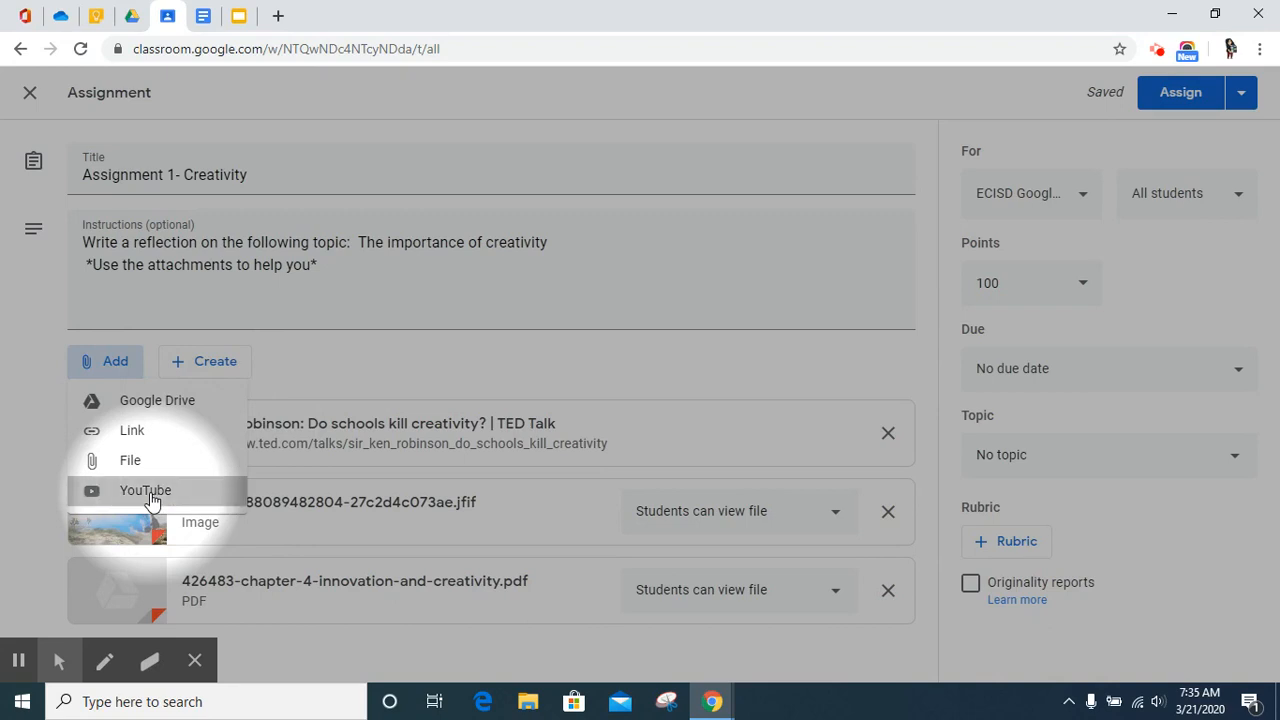
{"action": "left_click", "coordinate": [145, 490]}
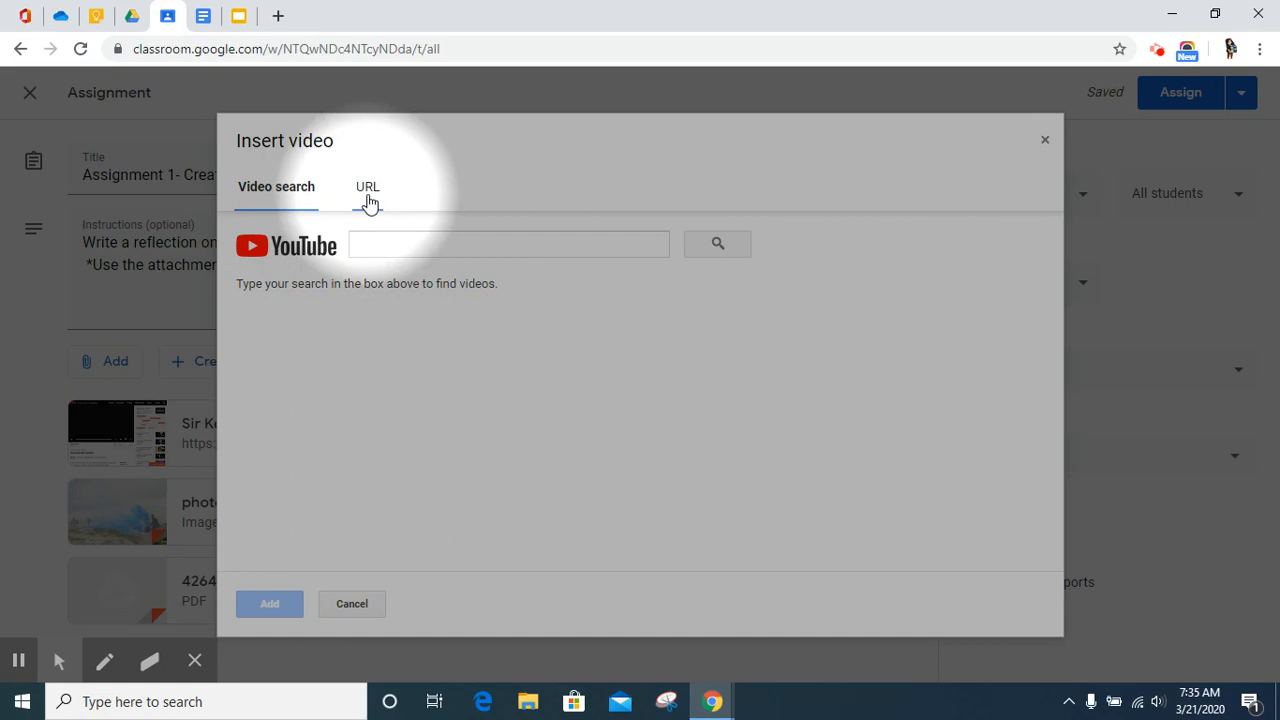
{"action": "left_click", "coordinate": [367, 186]}
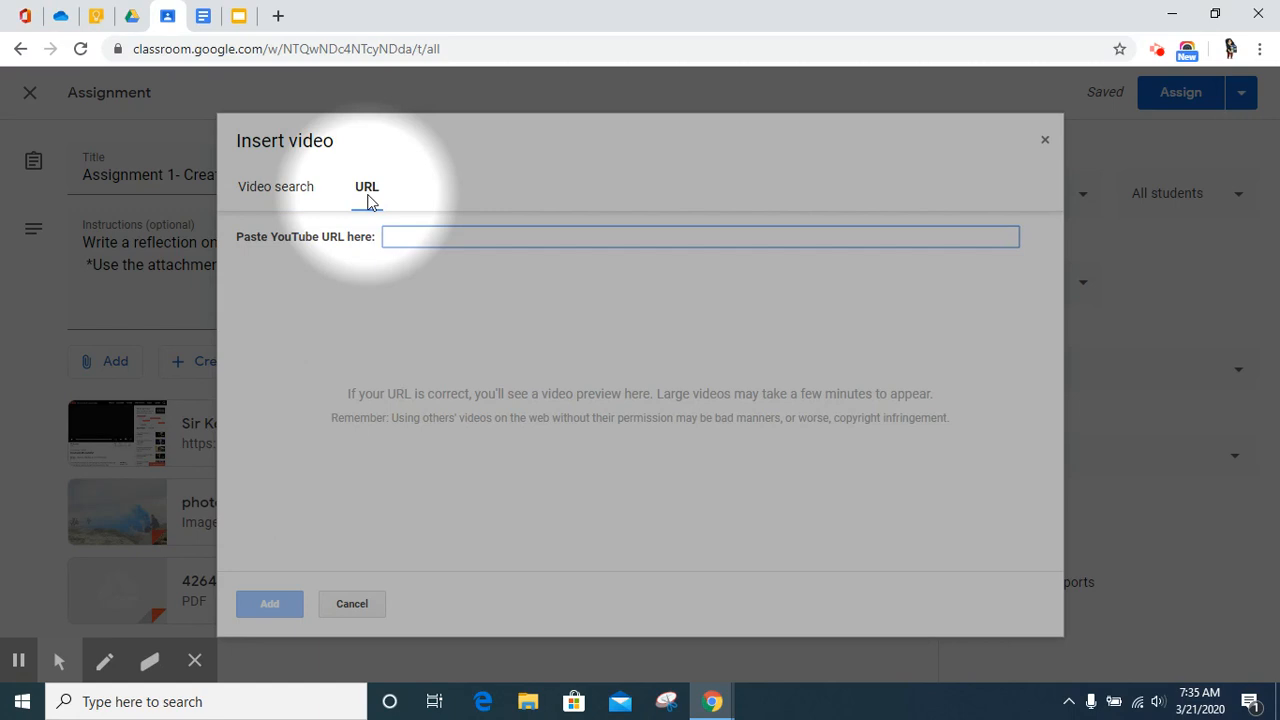
{"action": "left_click", "coordinate": [700, 237]}
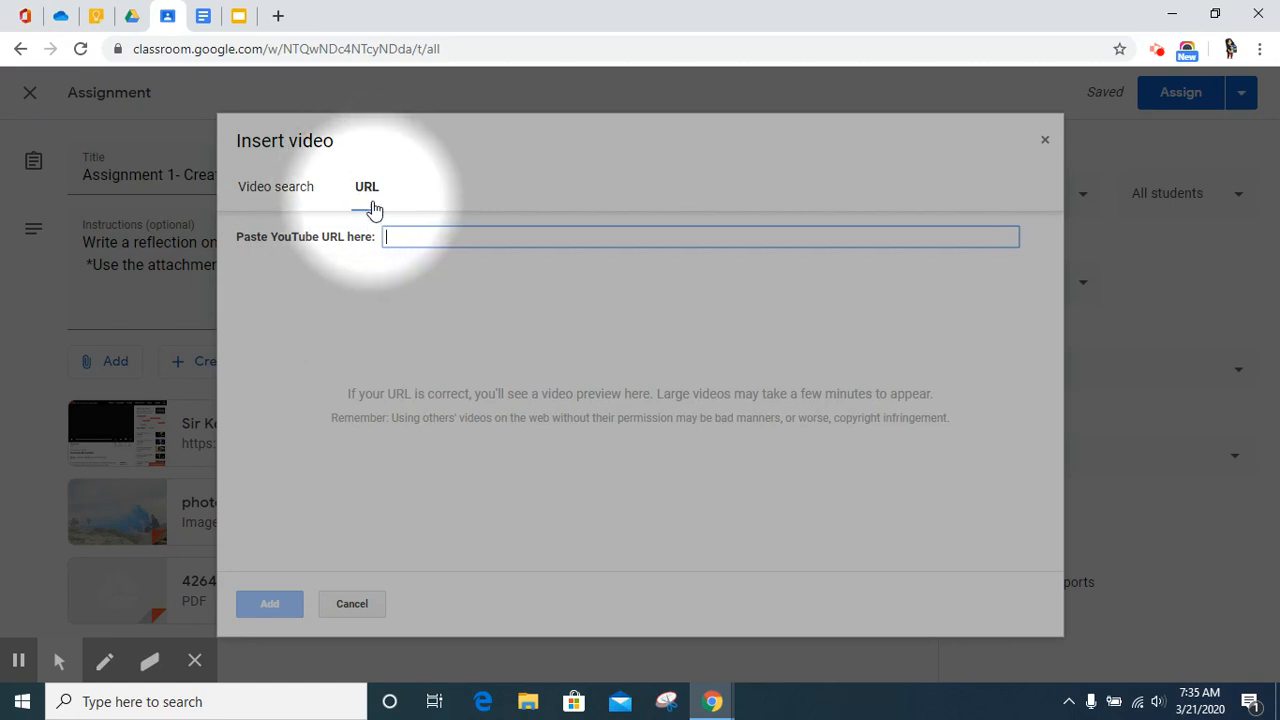
{"action": "mouse_move", "coordinate": [367, 196]}
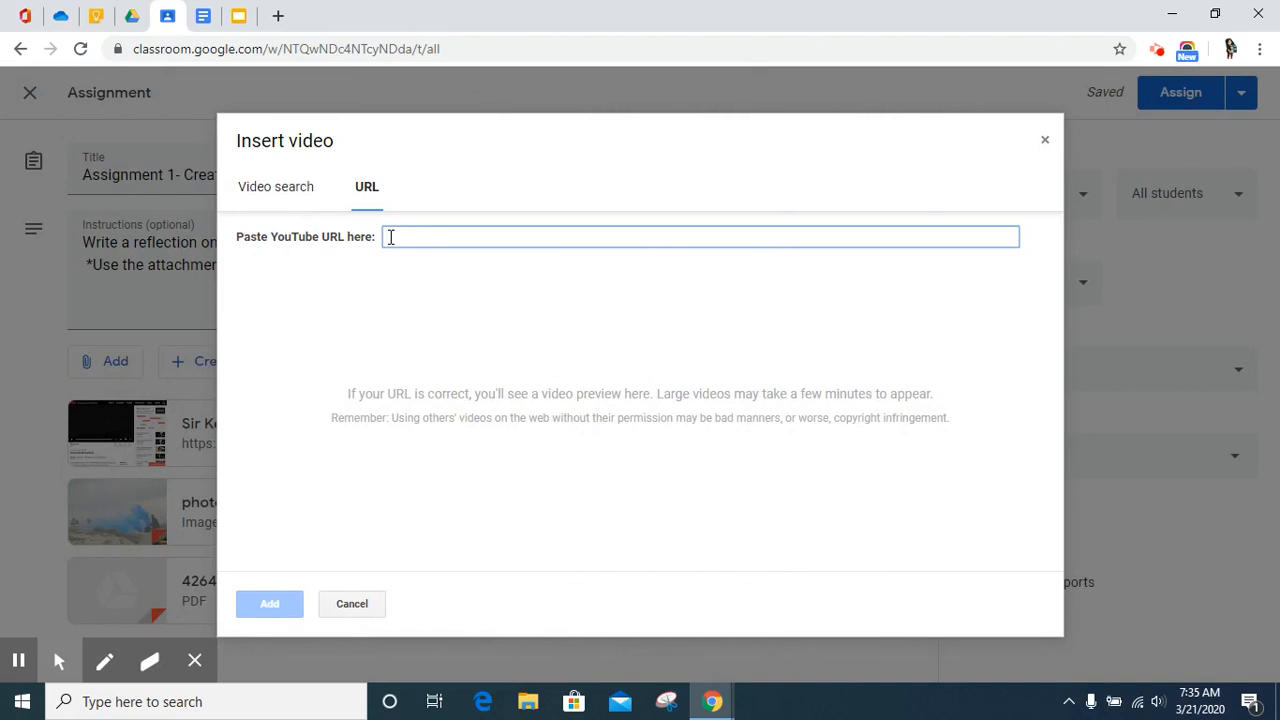
{"action": "mouse_move", "coordinate": [395, 134]}
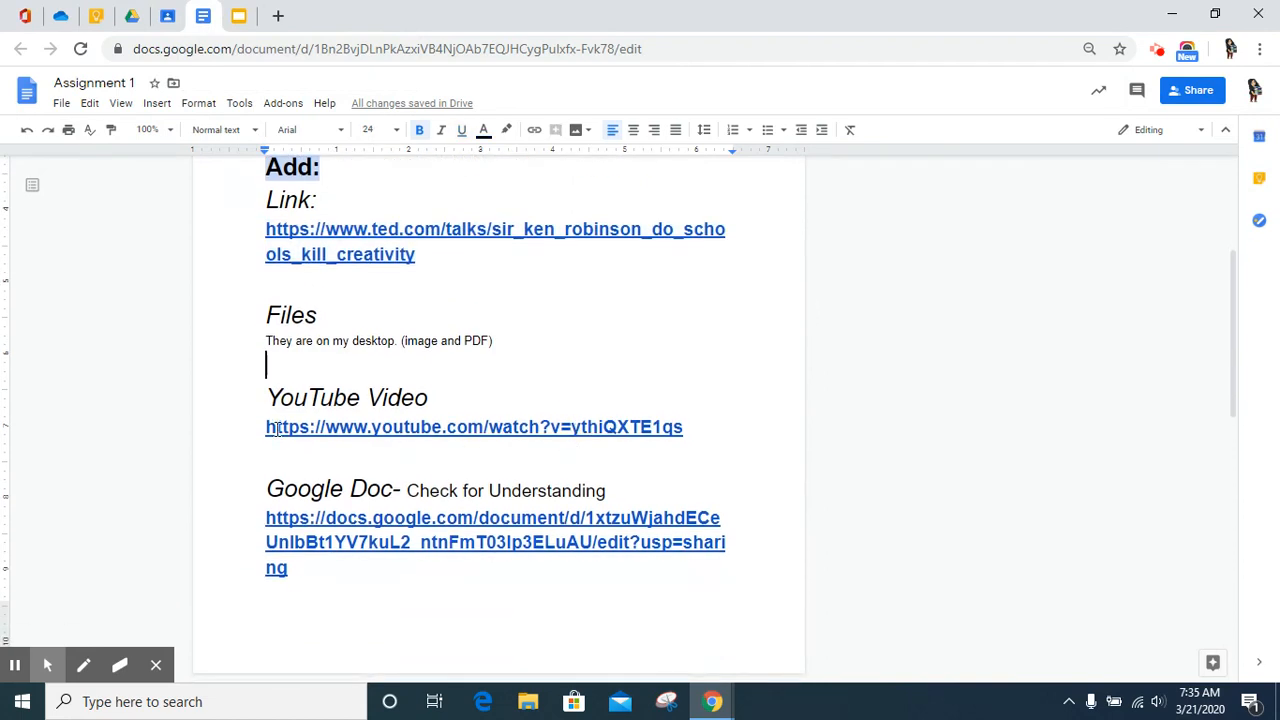
- Copy the YouTube link from the Docs notes and return to the insert-video window
{"action": "left_click", "coordinate": [472, 427]}
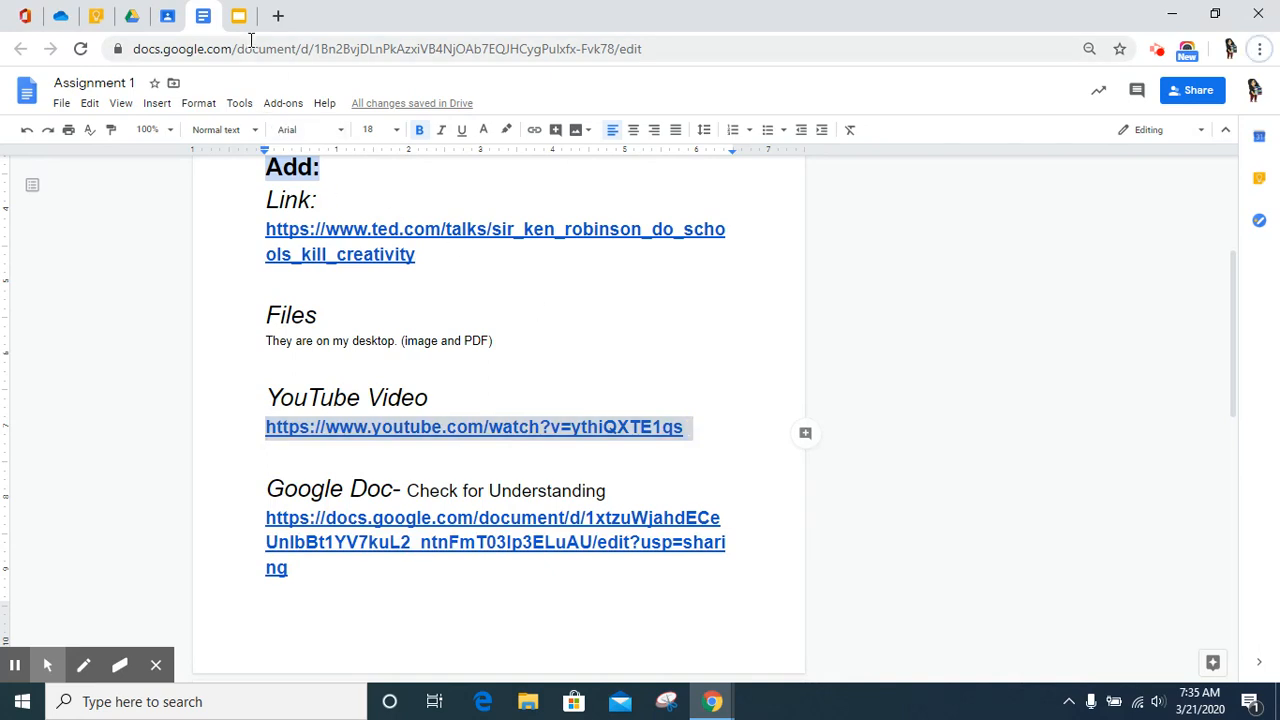
{"action": "left_click", "coordinate": [168, 19]}
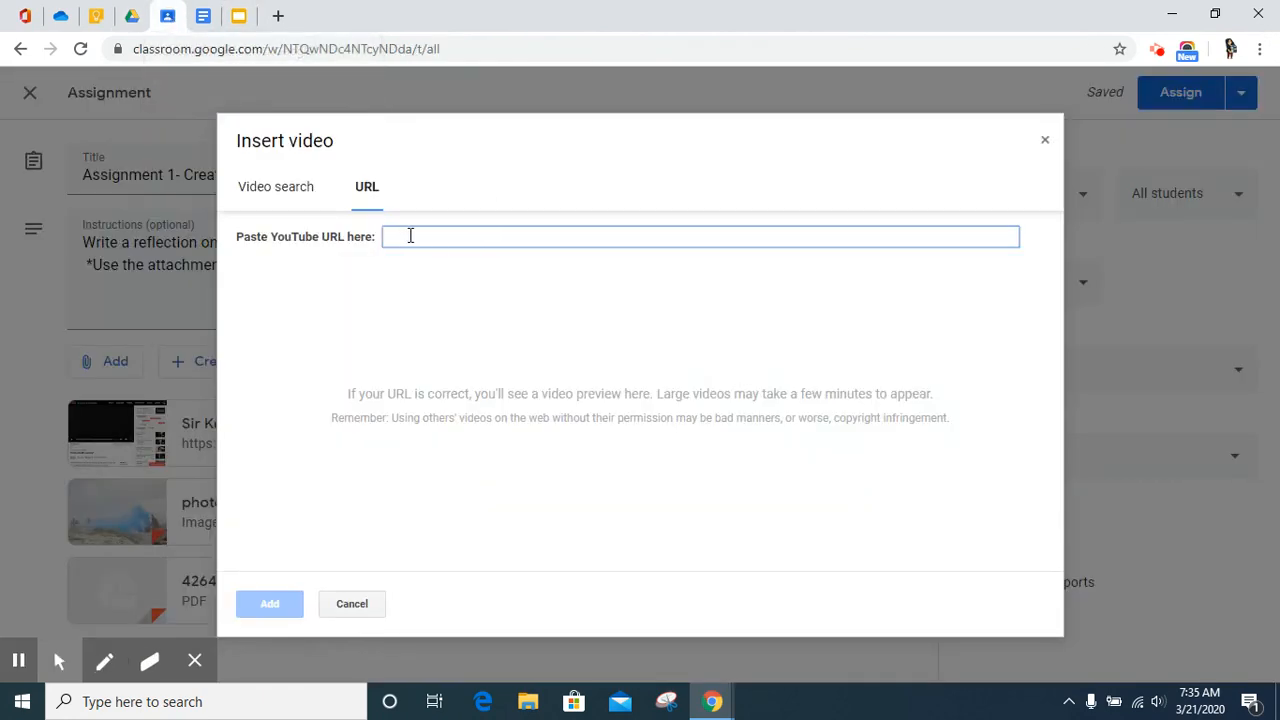
{"action": "type", "text": "https://www.ted.com/talks/sir_ken_robinson_do_schools_kill_creativity"}
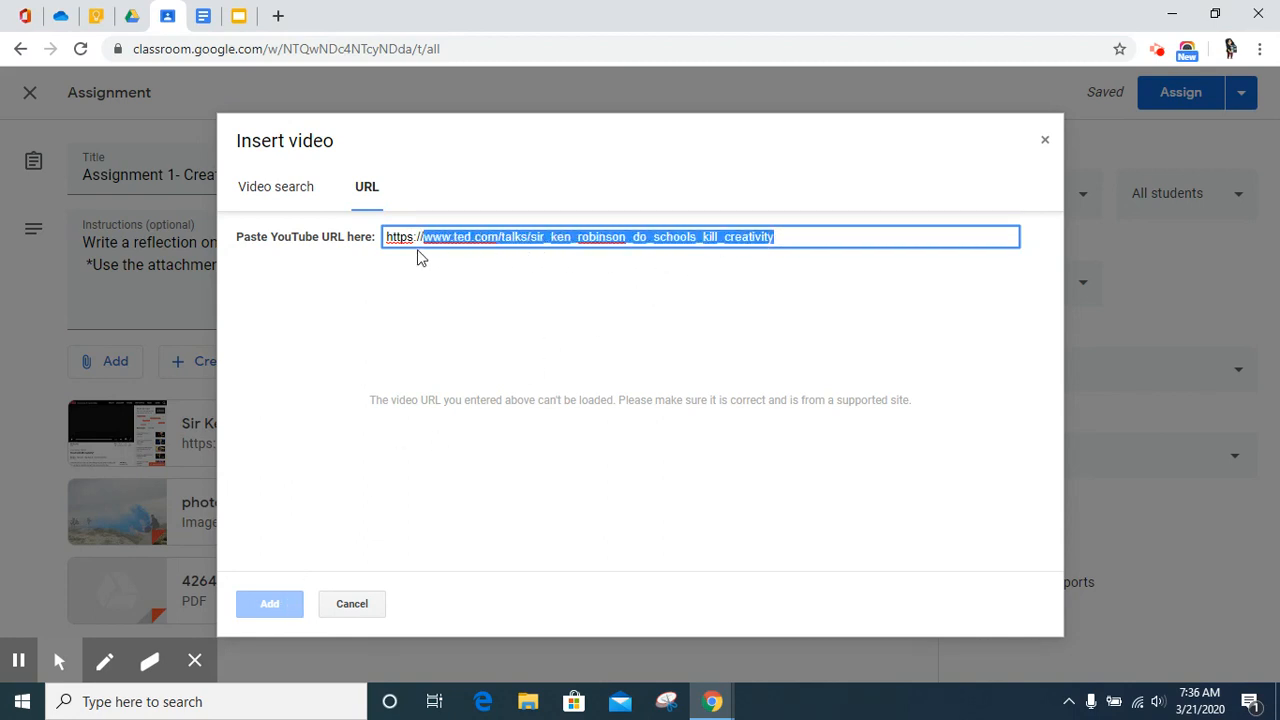
{"action": "key", "text": "Delete"}
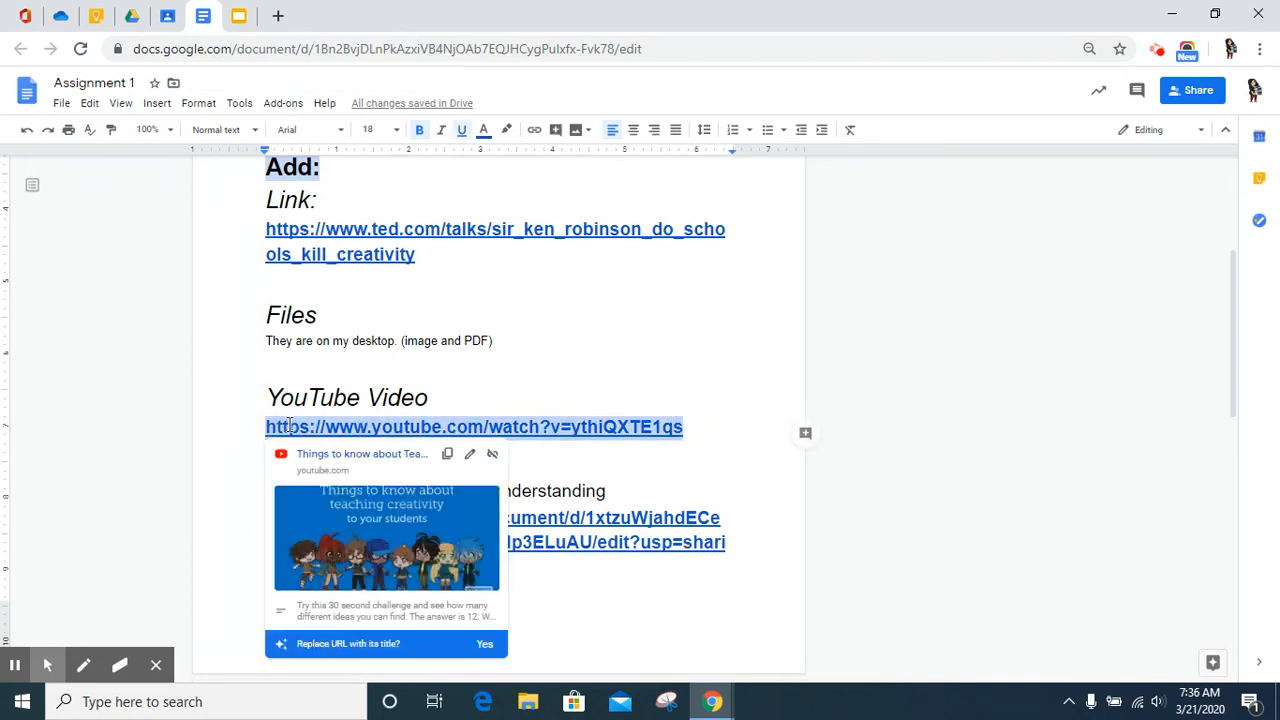
{"action": "mouse_move", "coordinate": [180, 22]}
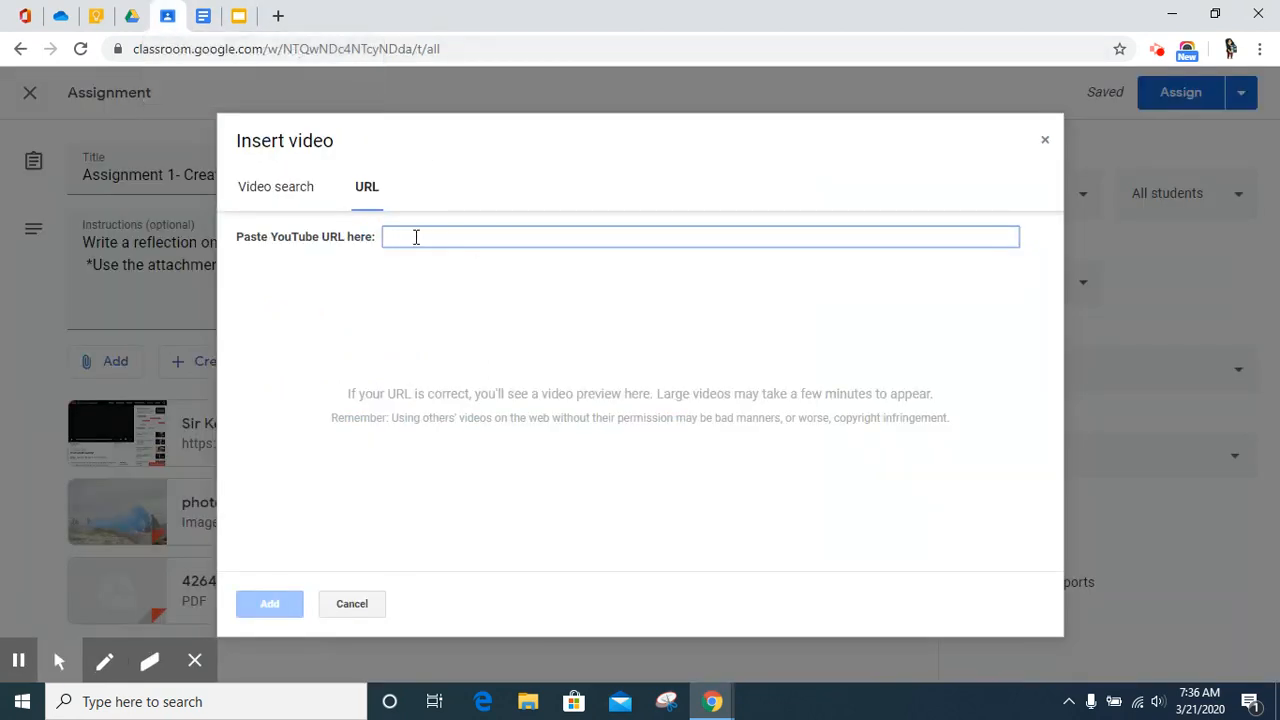
{"action": "type", "text": "https://www.youtube.com/watch?v=ythiQXTE1gs"}
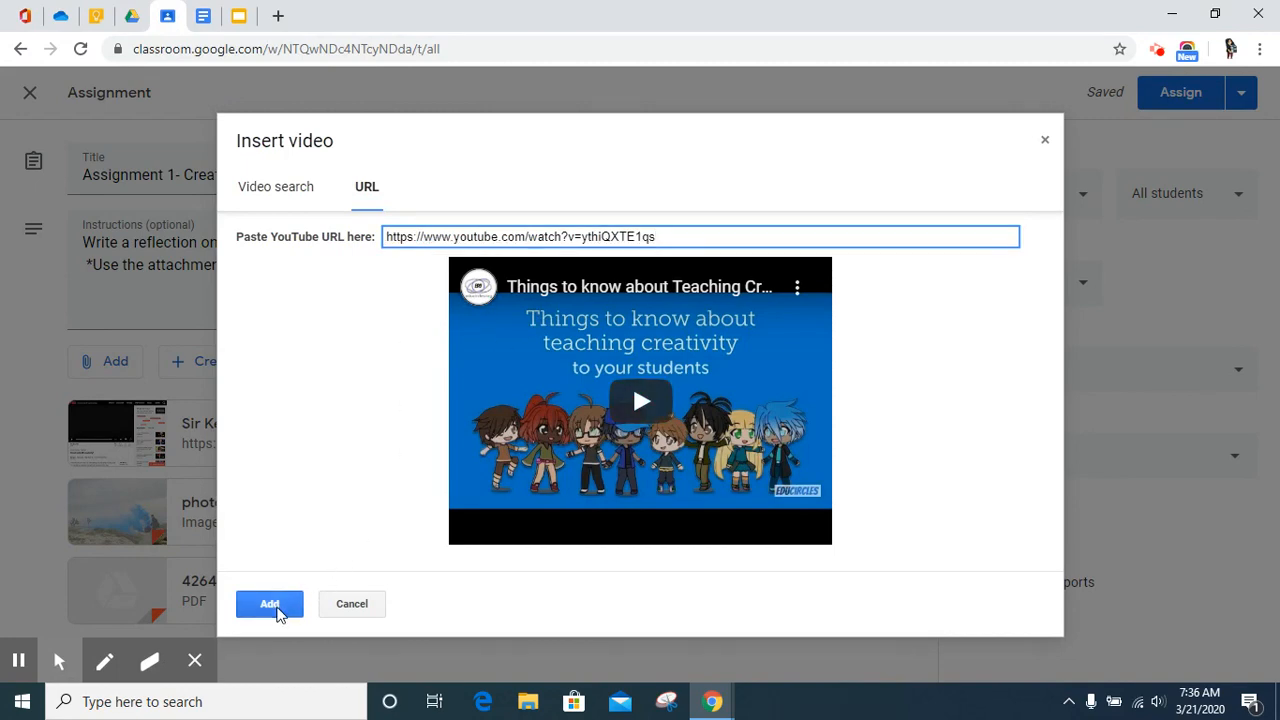
{"action": "left_click", "coordinate": [269, 604]}
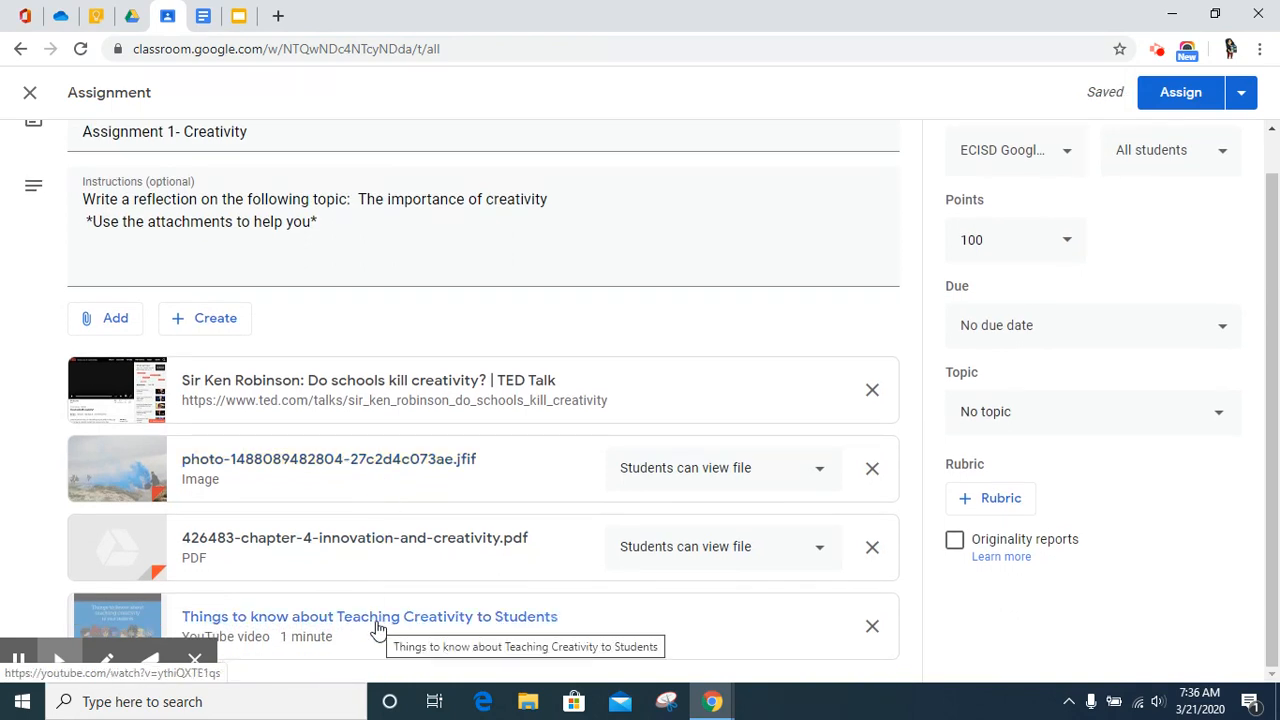
{"action": "mouse_move", "coordinate": [695, 625]}
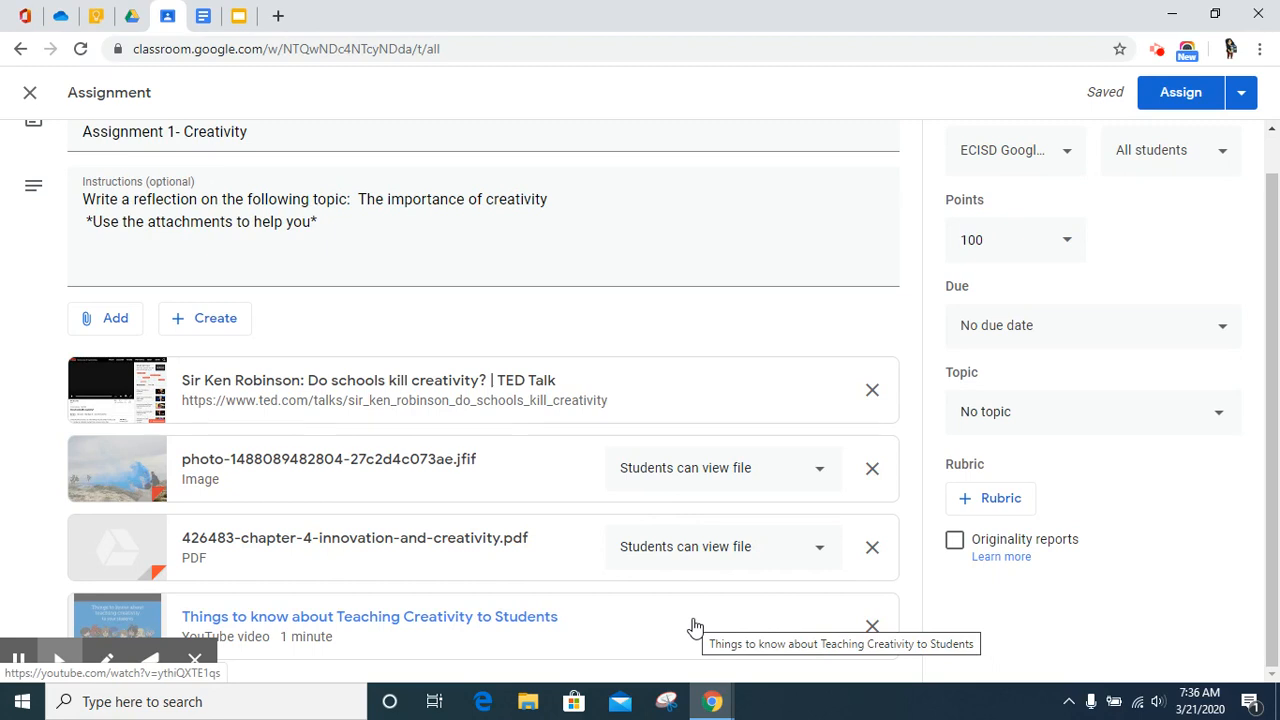
{"action": "mouse_move", "coordinate": [594, 652]}
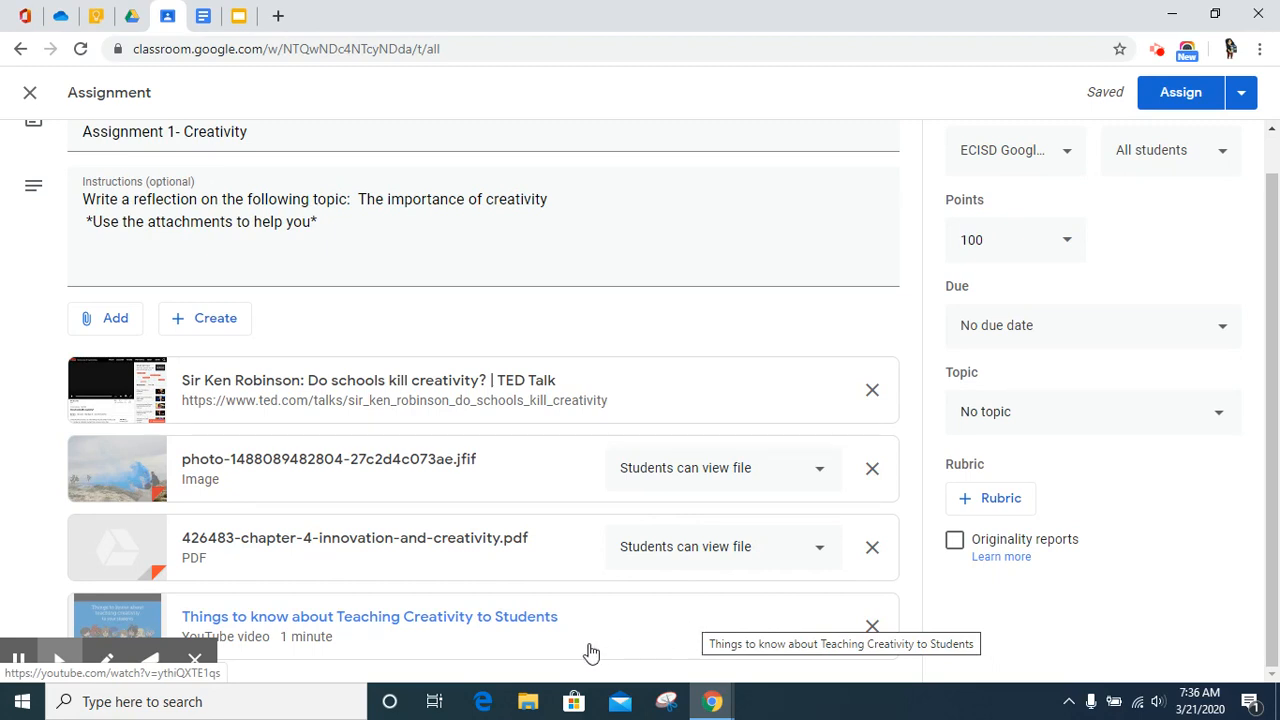
{"action": "mouse_move", "coordinate": [125, 345]}
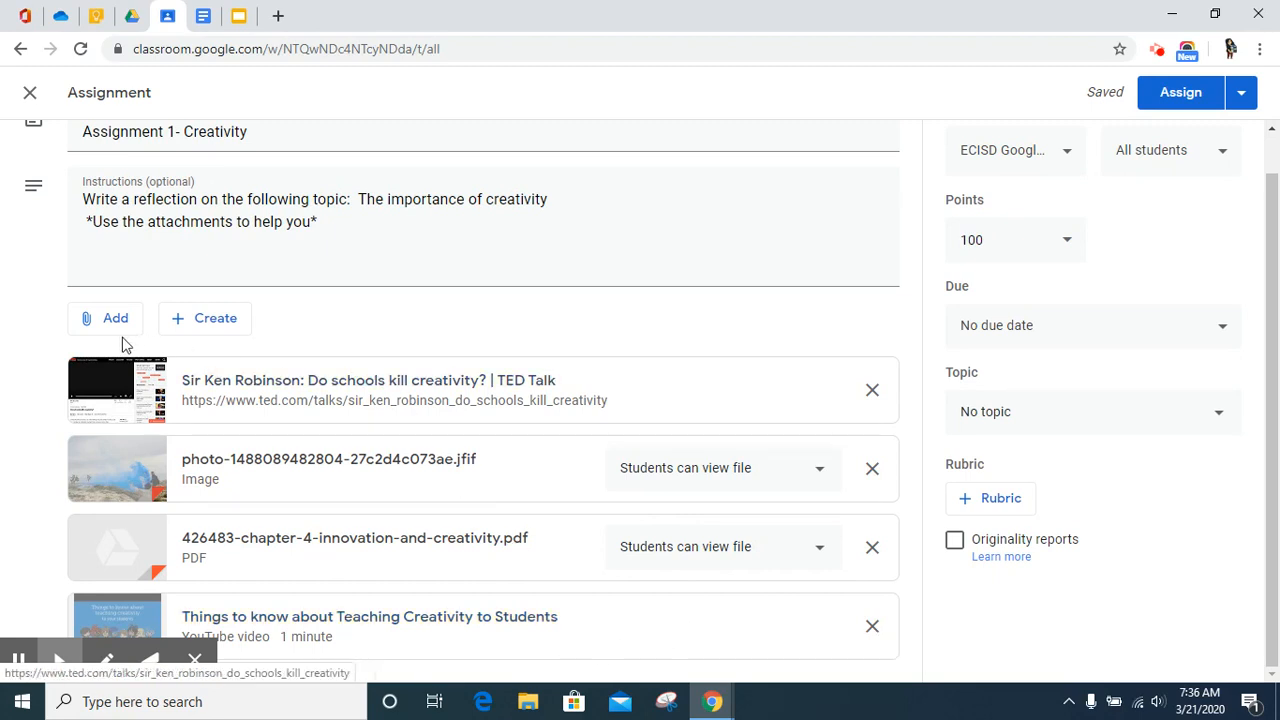
- Bring up the Add menu of attachment sources on the assignment form
{"action": "left_click", "coordinate": [105, 318]}
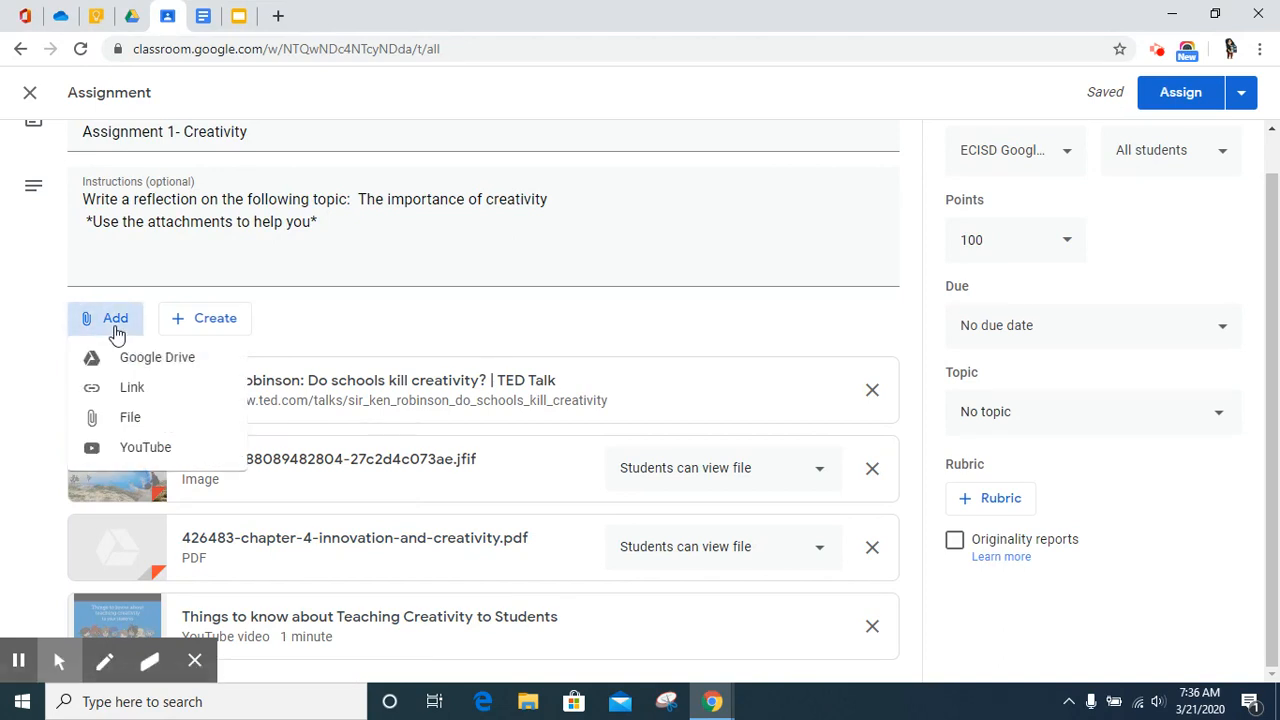
{"action": "mouse_move", "coordinate": [137, 333]}
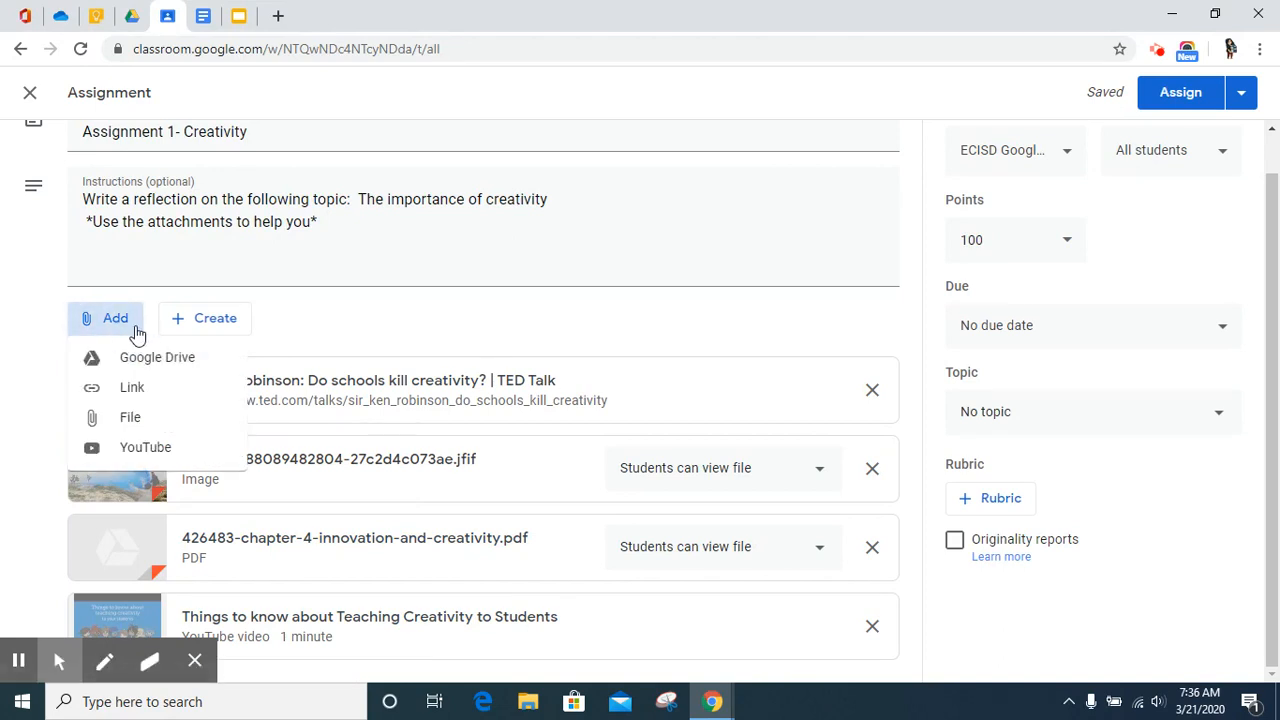
{"action": "mouse_move", "coordinate": [140, 361]}
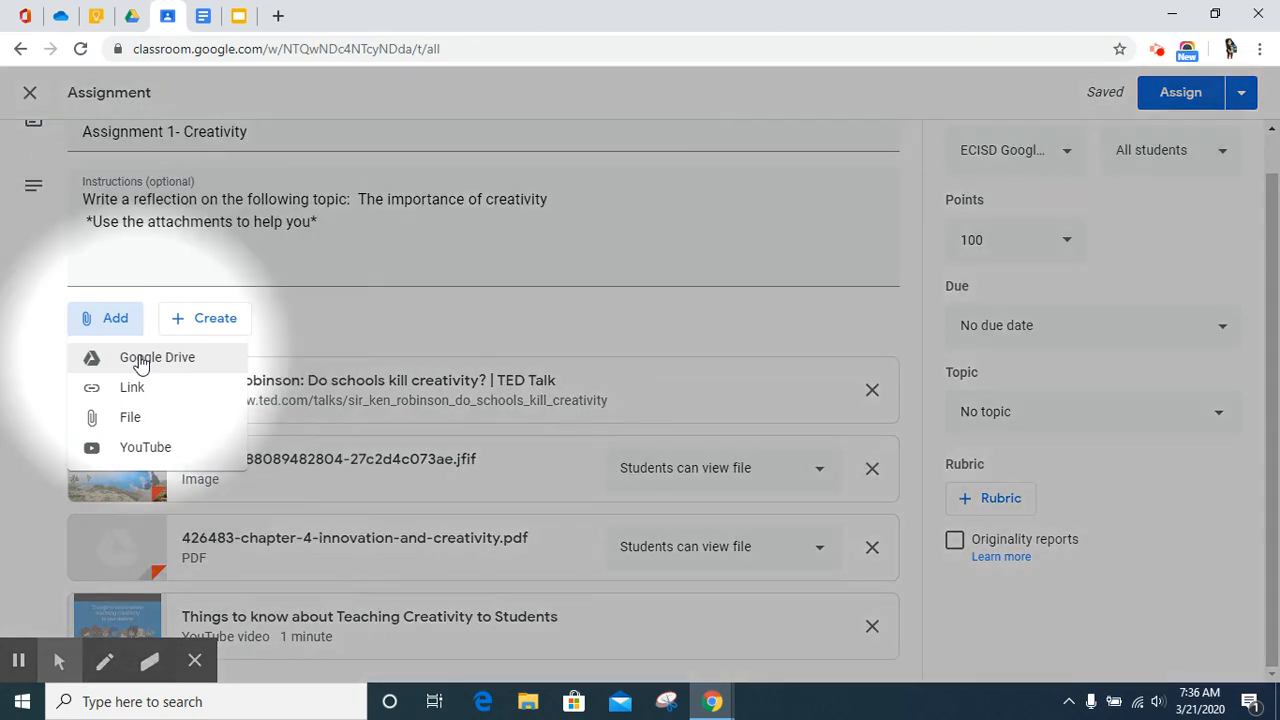
- From Google Drive's Recent files, attach the 'GC Assignment 1 Reflection' Google Doc
{"action": "left_click", "coordinate": [157, 357]}
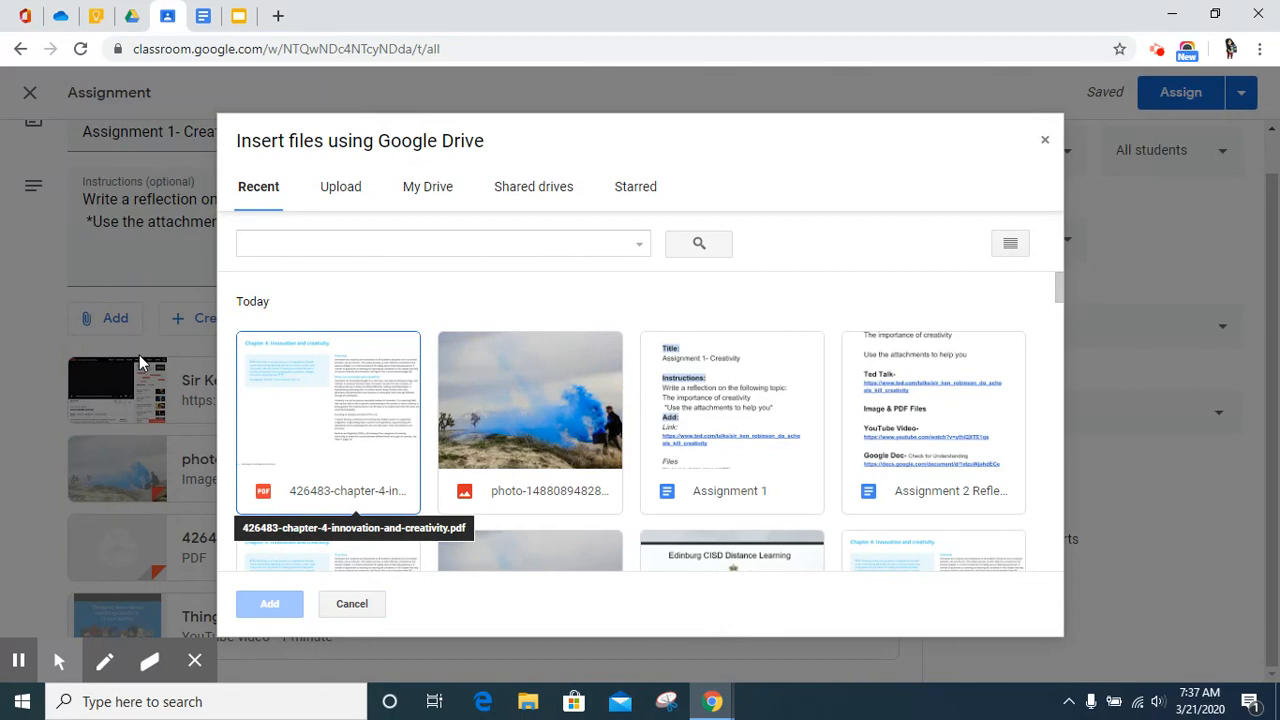
{"action": "mouse_move", "coordinate": [569, 295]}
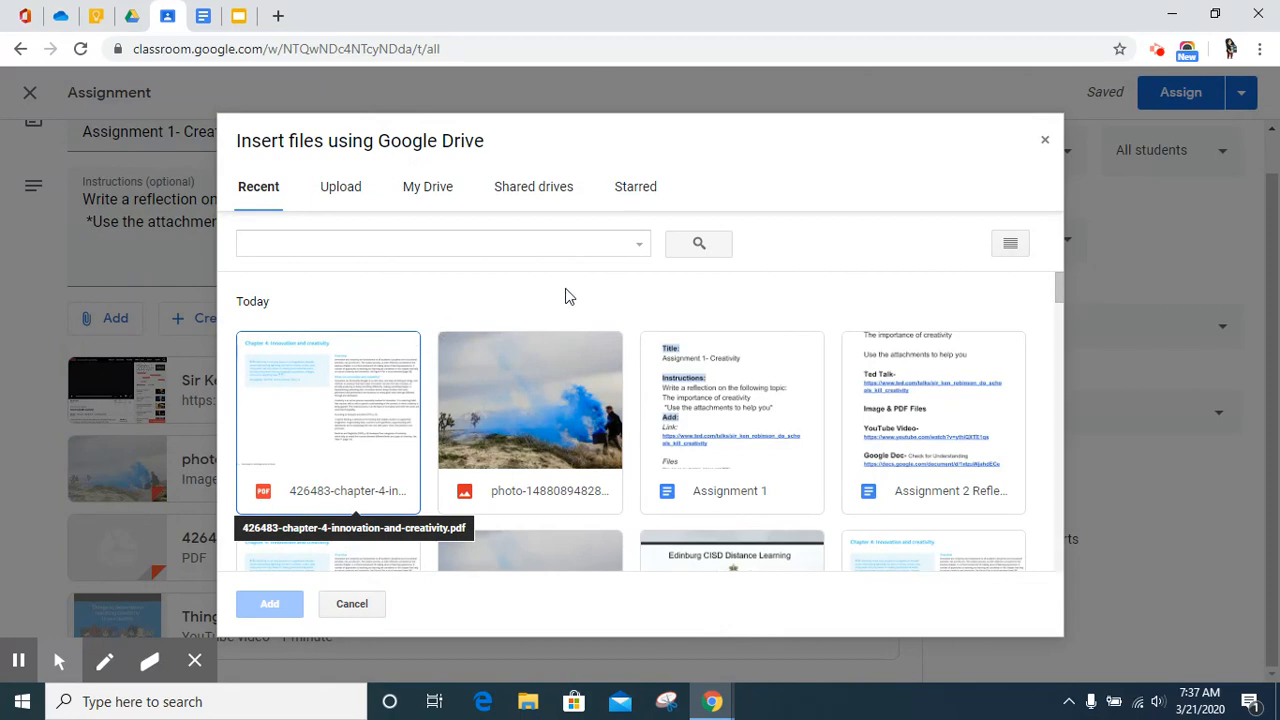
{"action": "mouse_move", "coordinate": [560, 301]}
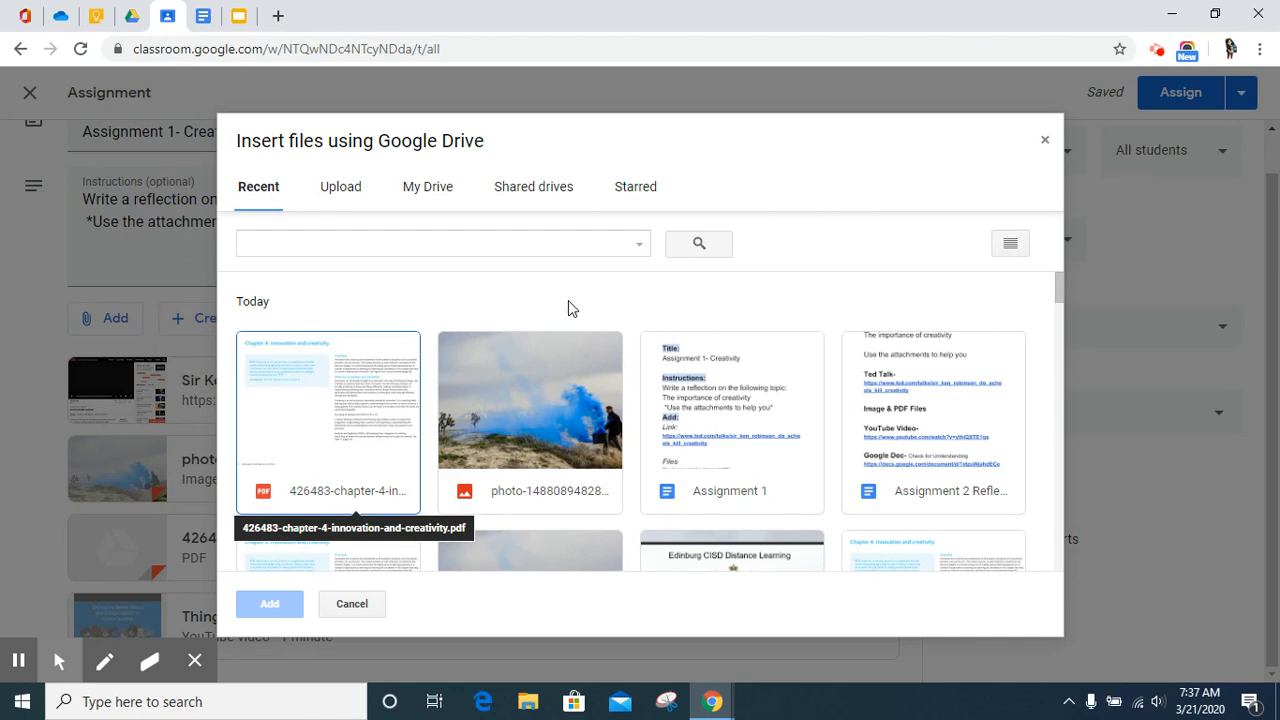
{"action": "mouse_move", "coordinate": [545, 317]}
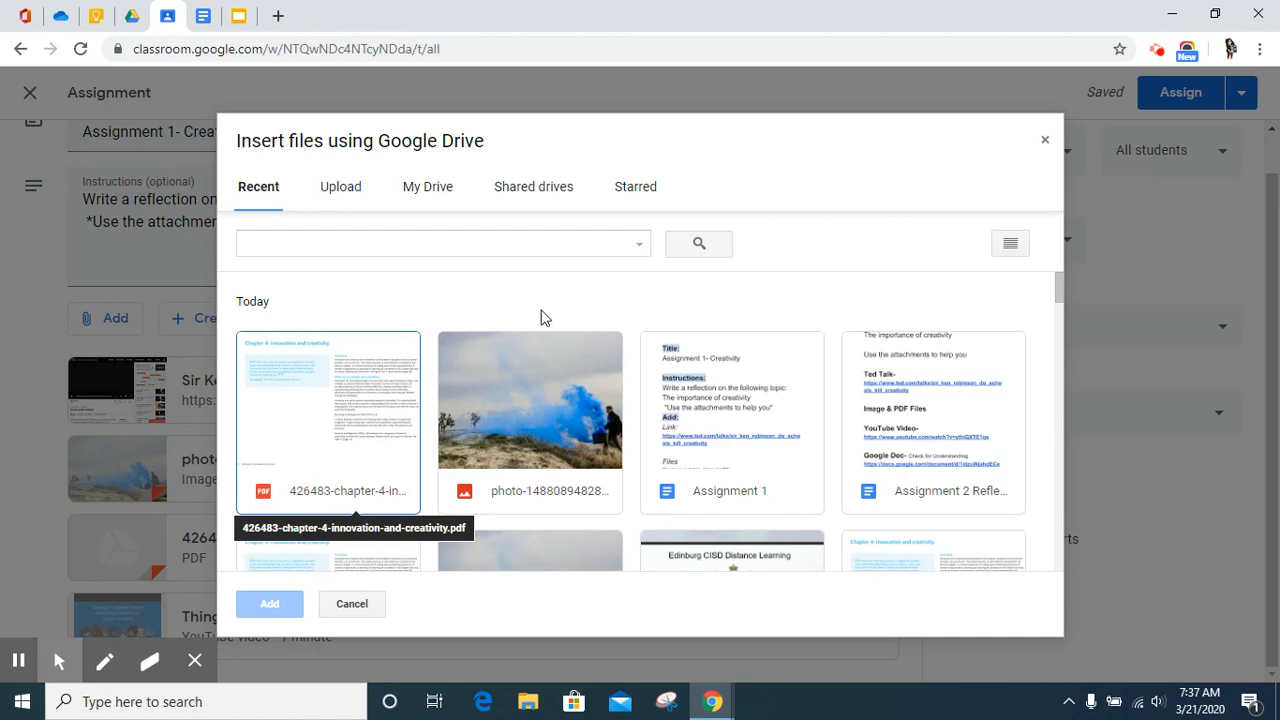
{"action": "mouse_move", "coordinate": [542, 297]}
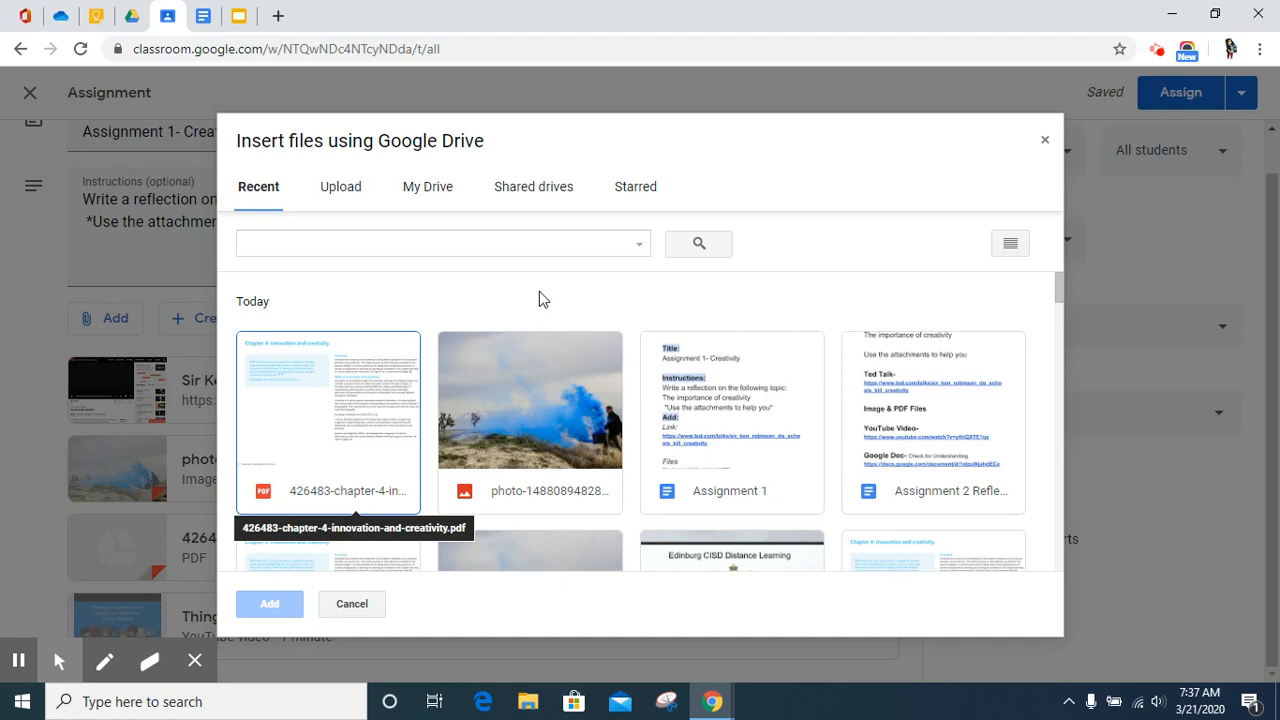
{"action": "scroll", "scroll_direction": "down", "scroll_amount": 3}
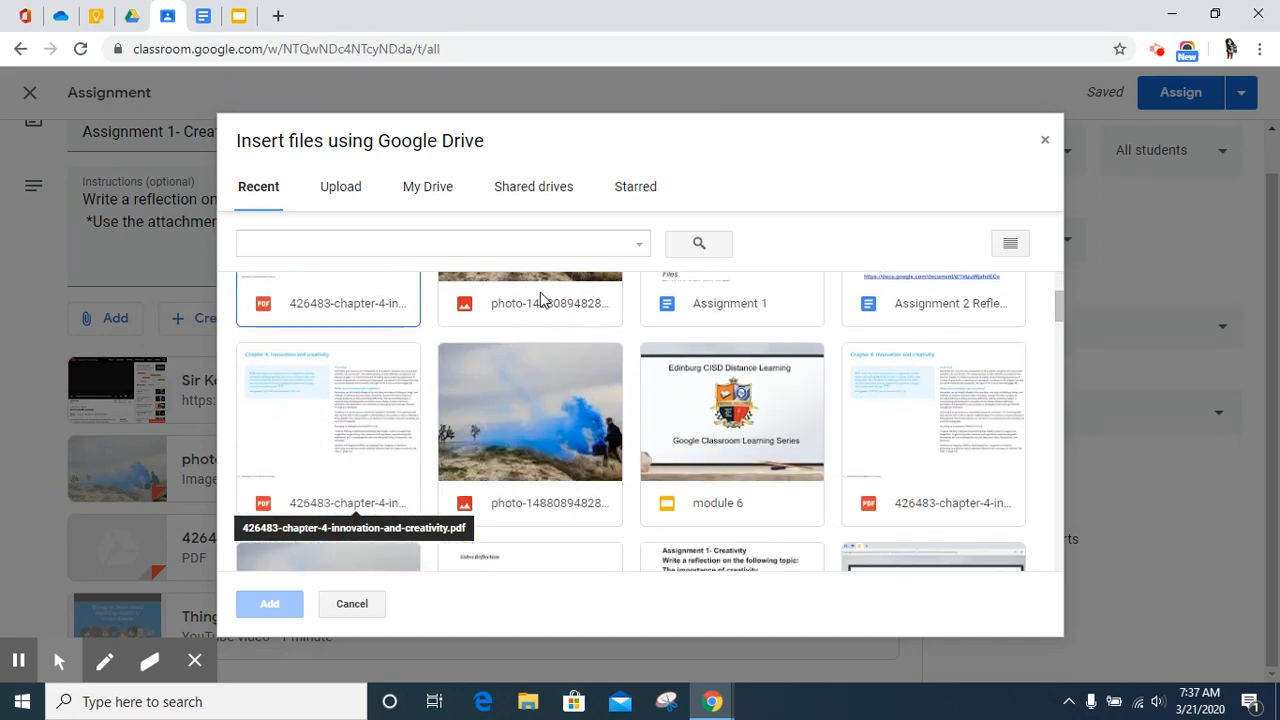
{"action": "scroll", "scroll_direction": "down", "scroll_amount": 3}
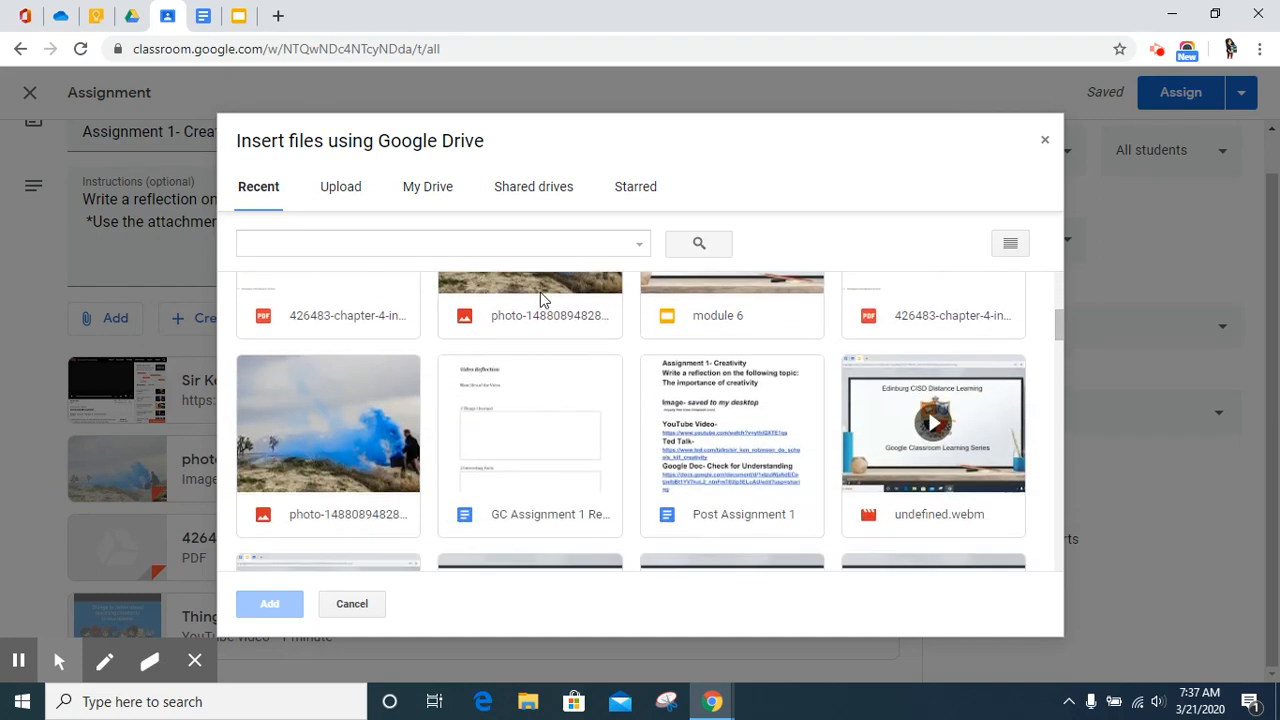
{"action": "scroll", "scroll_direction": "down", "scroll_amount": 3}
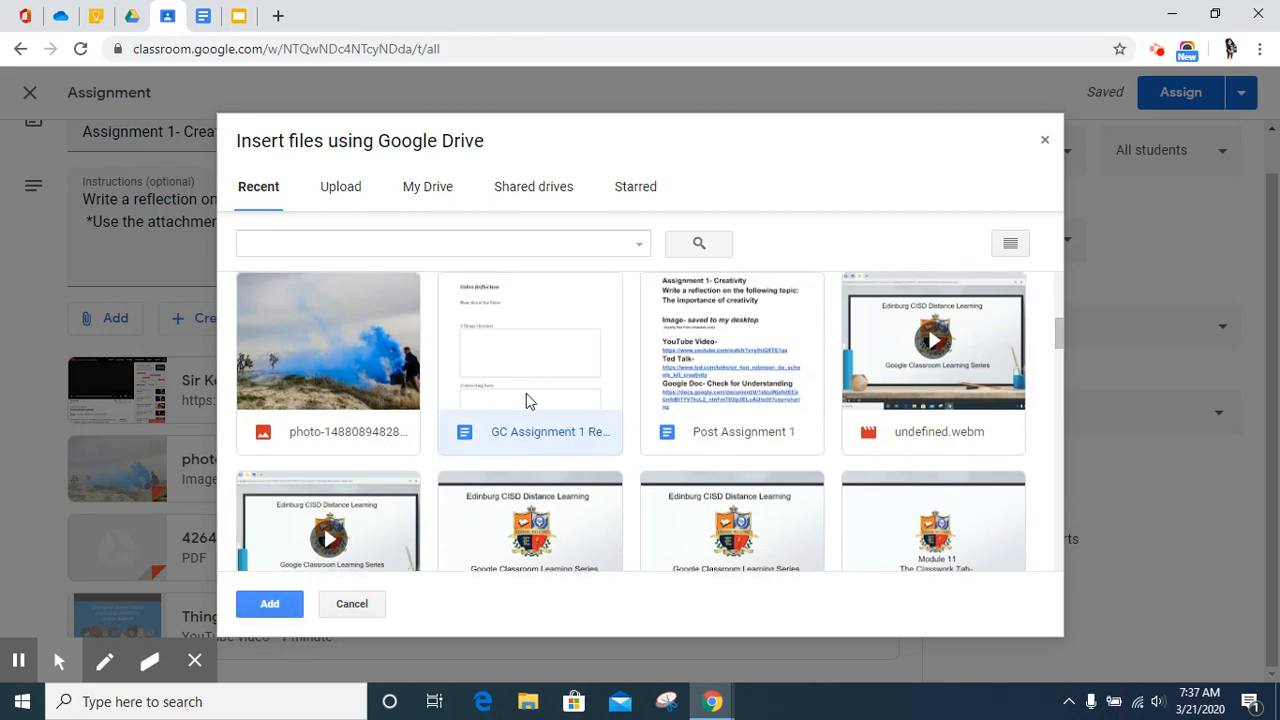
{"action": "mouse_move", "coordinate": [505, 356]}
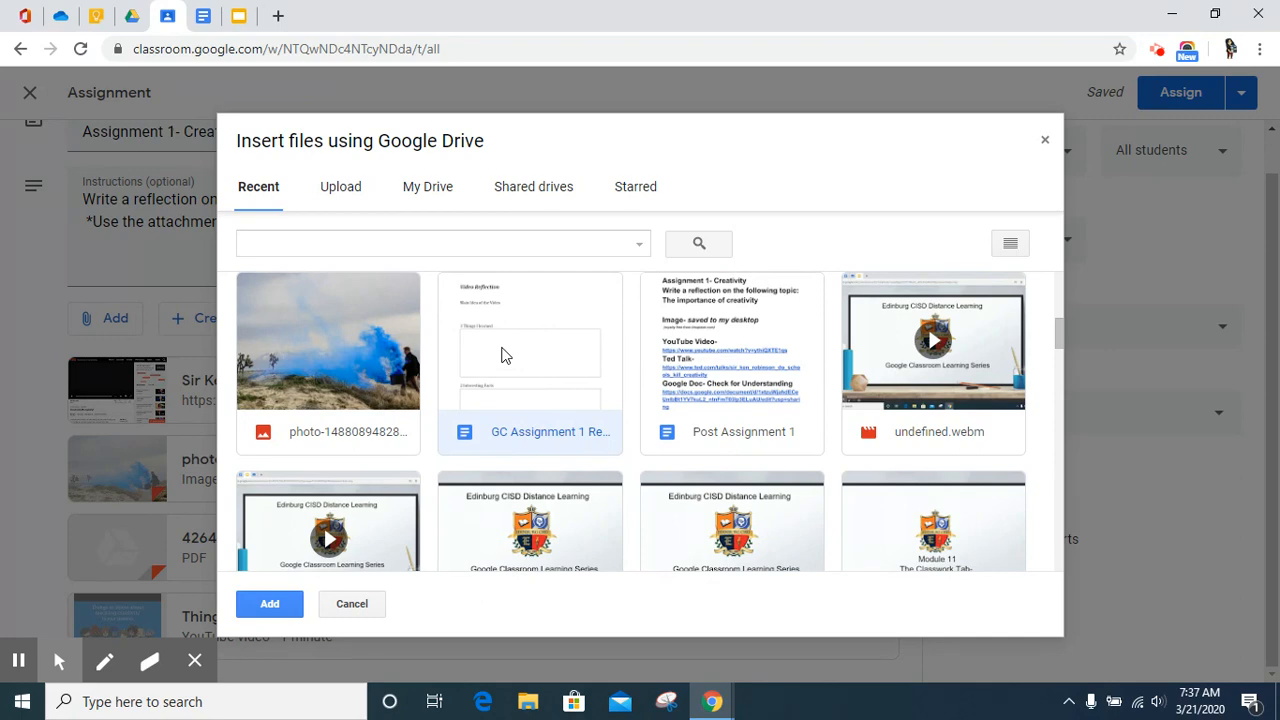
{"action": "left_click", "coordinate": [529, 355]}
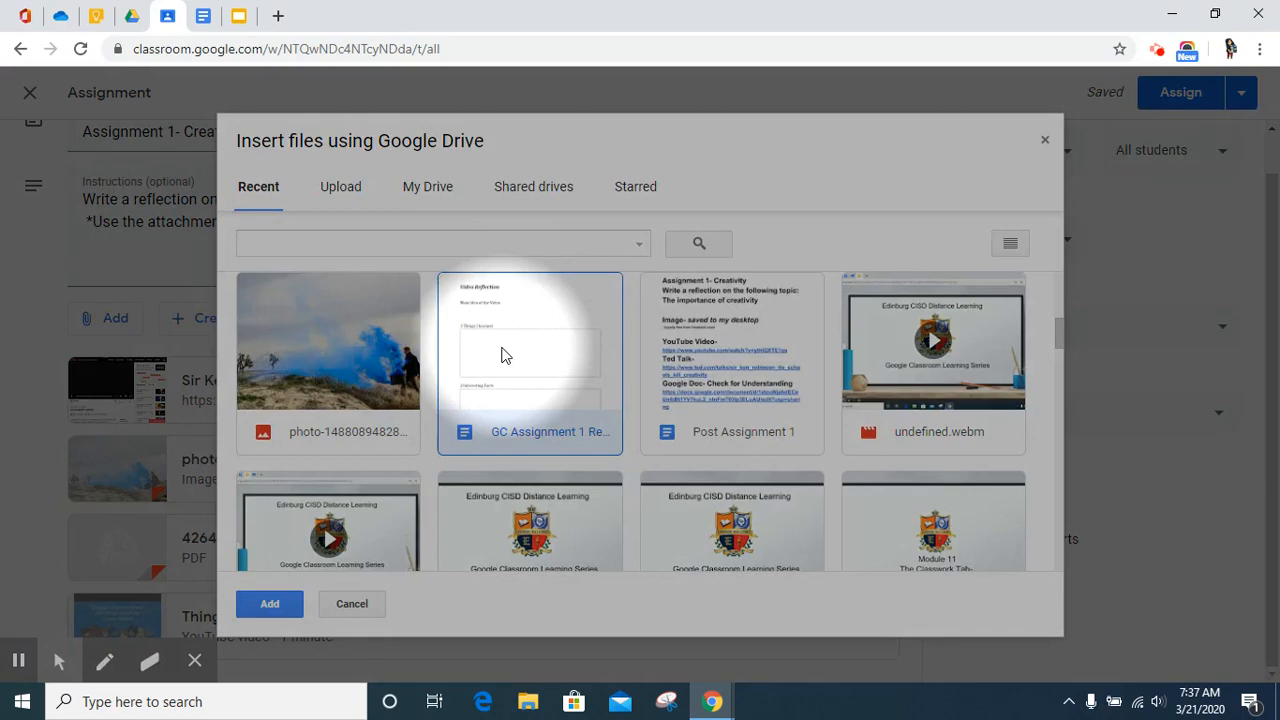
{"action": "mouse_move", "coordinate": [270, 604]}
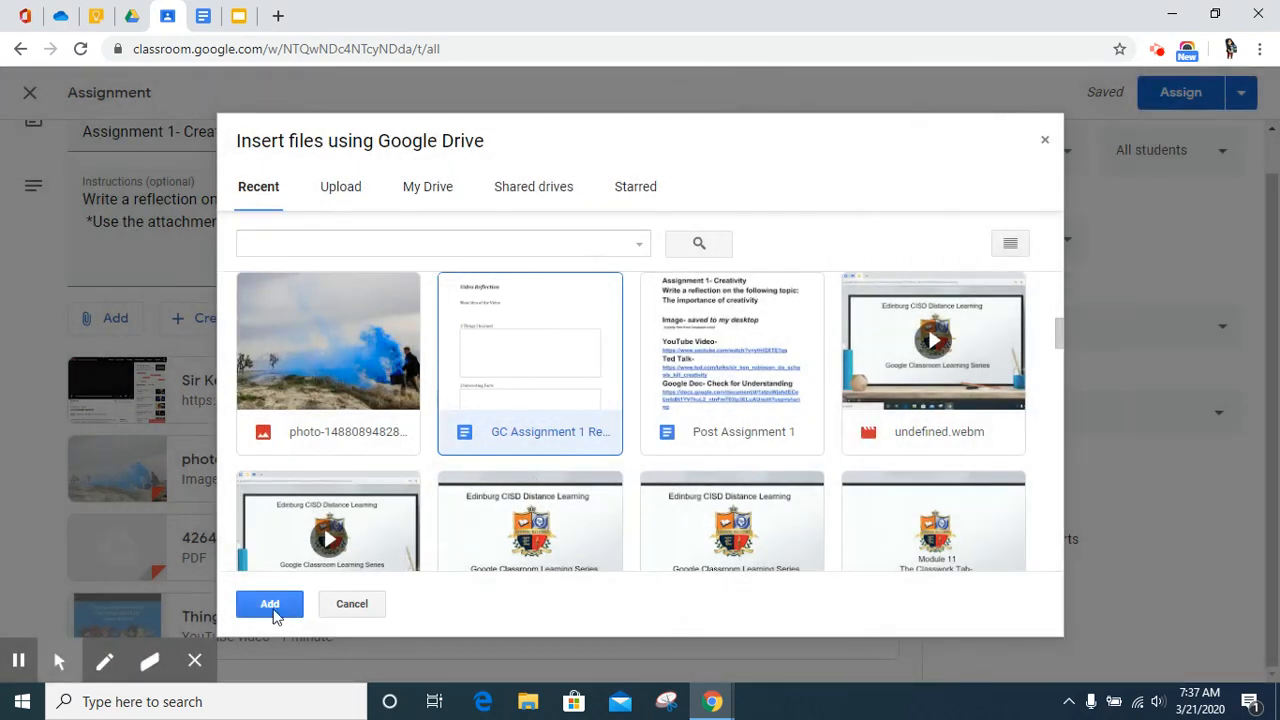
{"action": "left_click", "coordinate": [269, 604]}
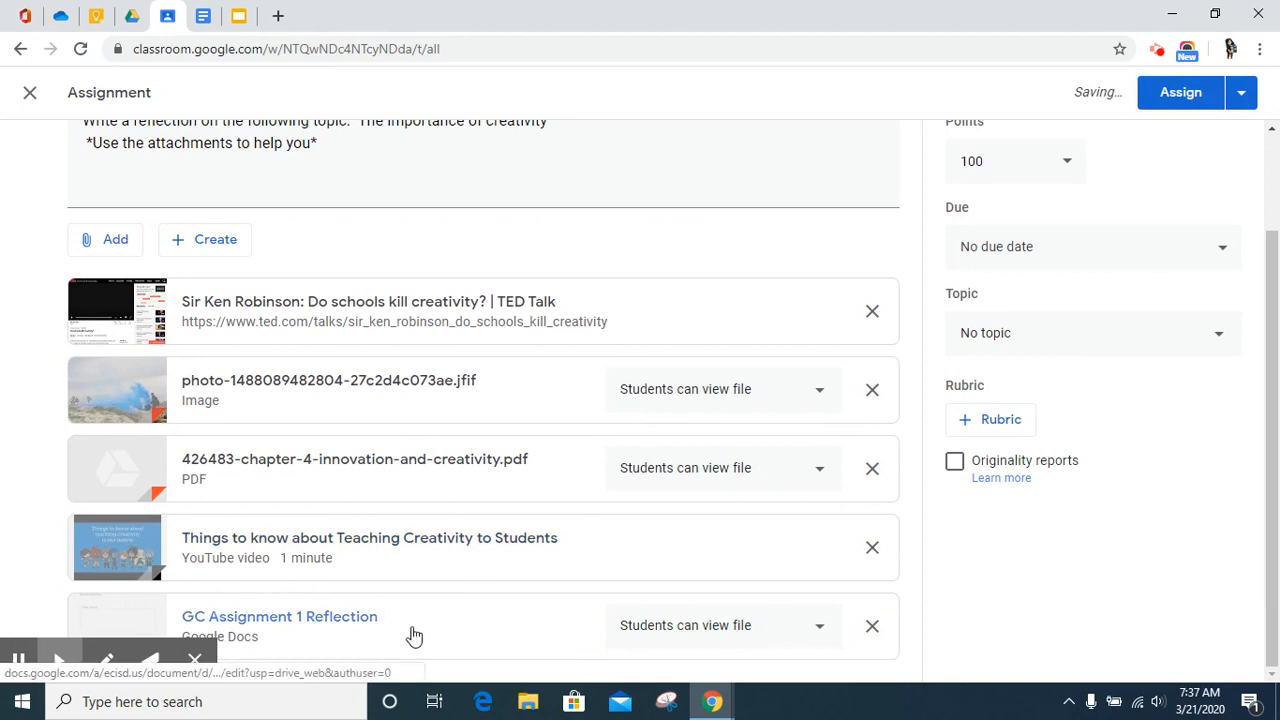
{"action": "mouse_move", "coordinate": [217, 623]}
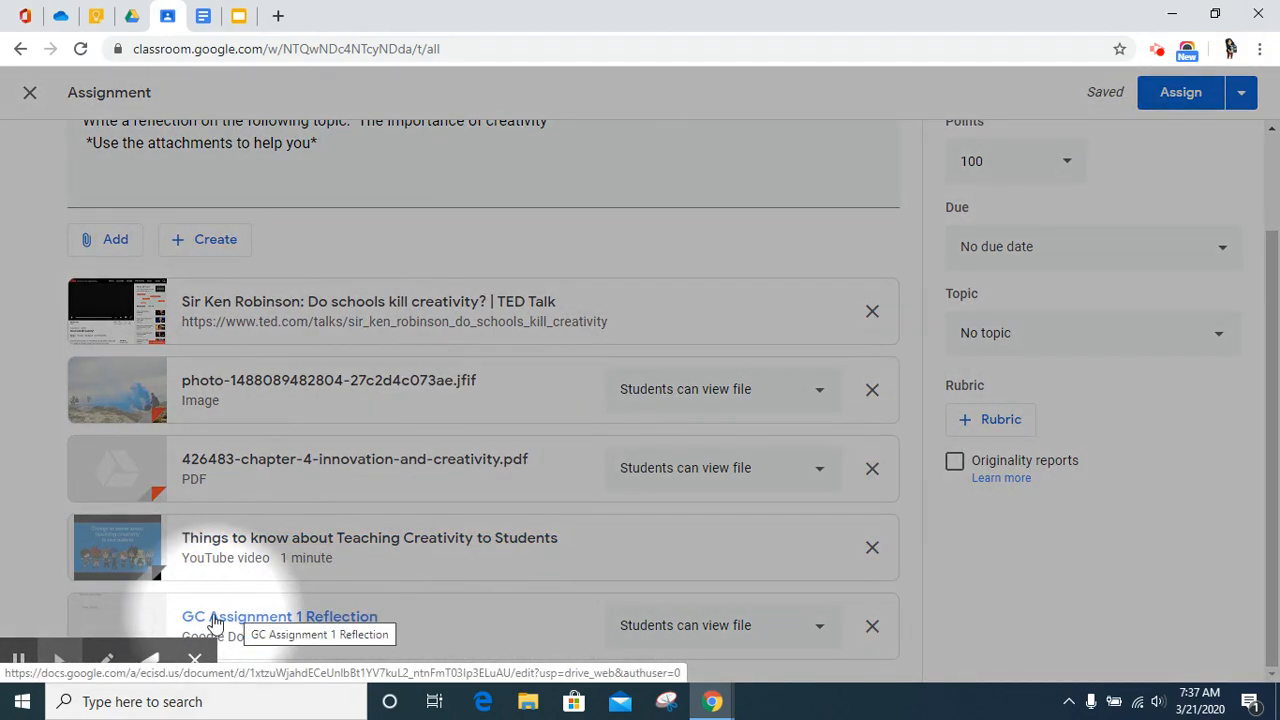
{"action": "mouse_move", "coordinate": [357, 634]}
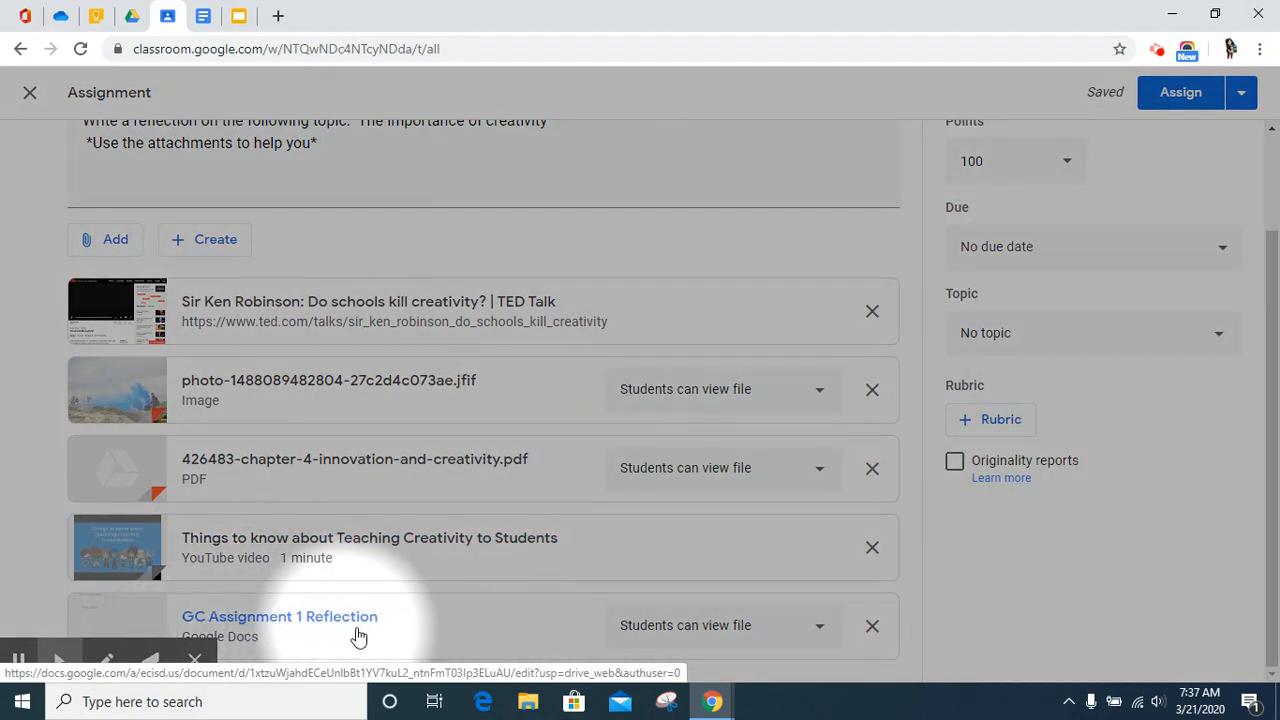
{"action": "mouse_move", "coordinate": [678, 644]}
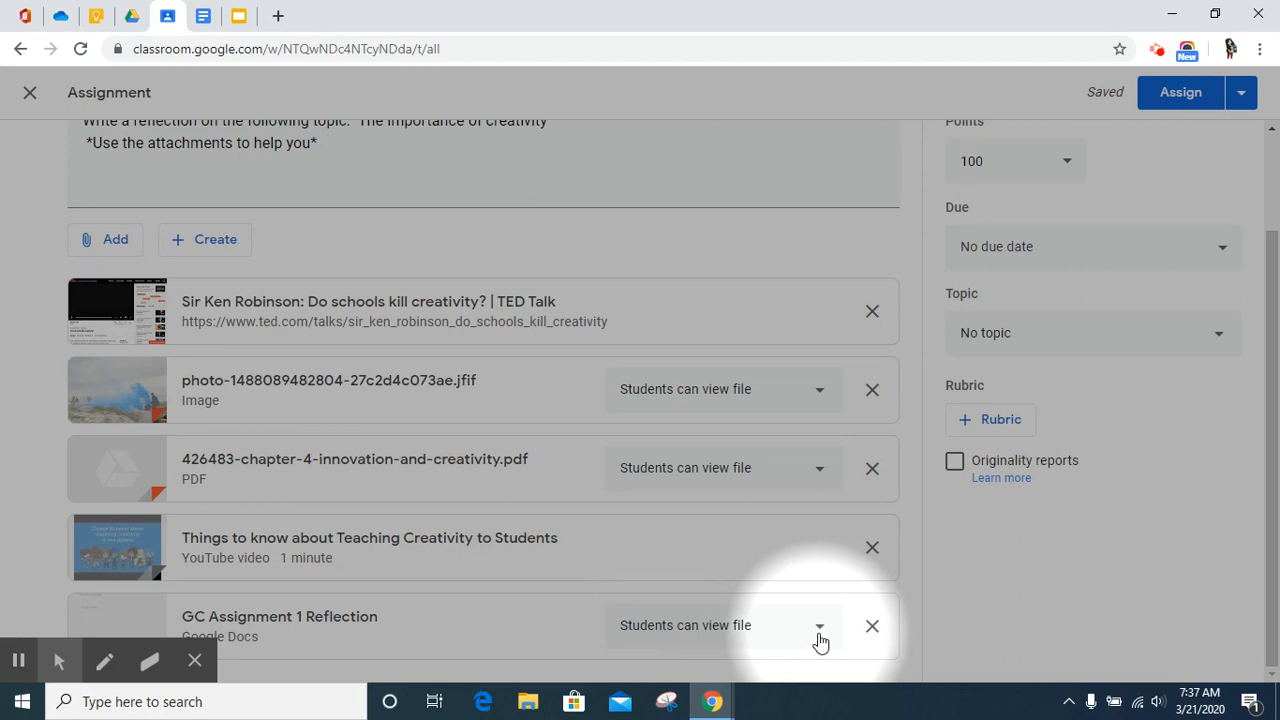
- Change the reflection doc's sharing from view-only to Make a copy for each student
{"action": "left_click", "coordinate": [819, 625]}
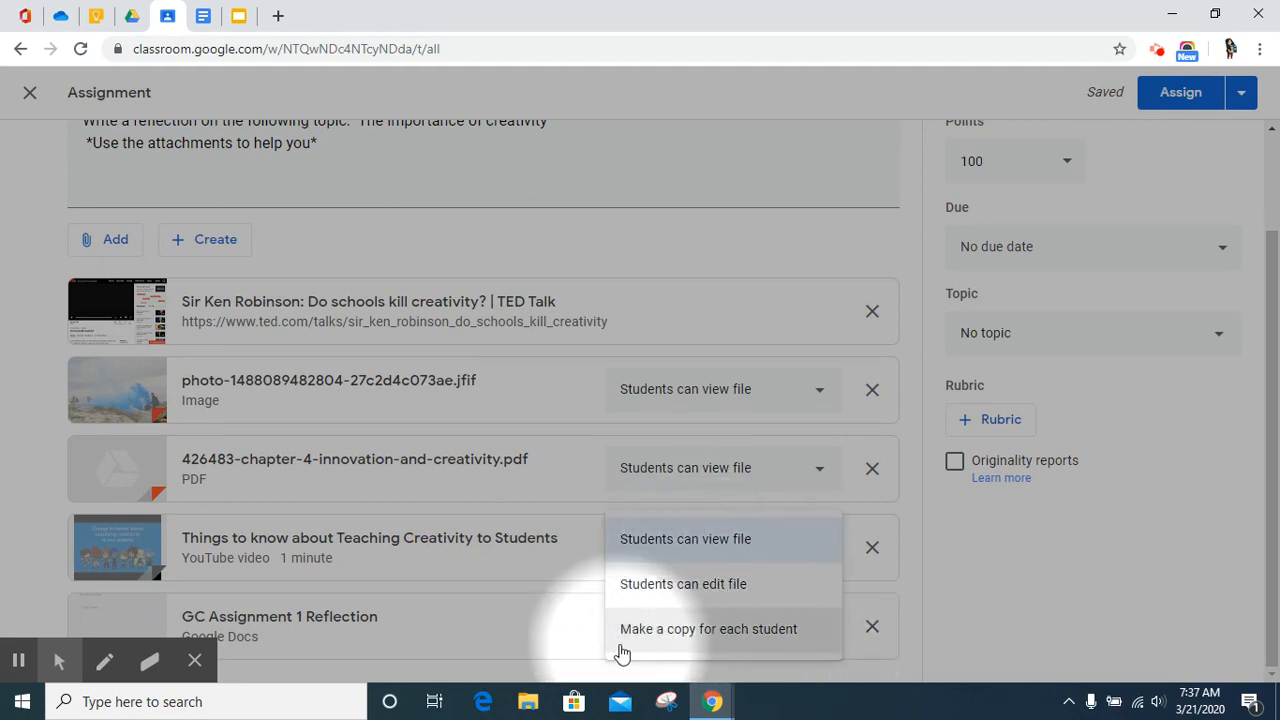
{"action": "mouse_move", "coordinate": [709, 645]}
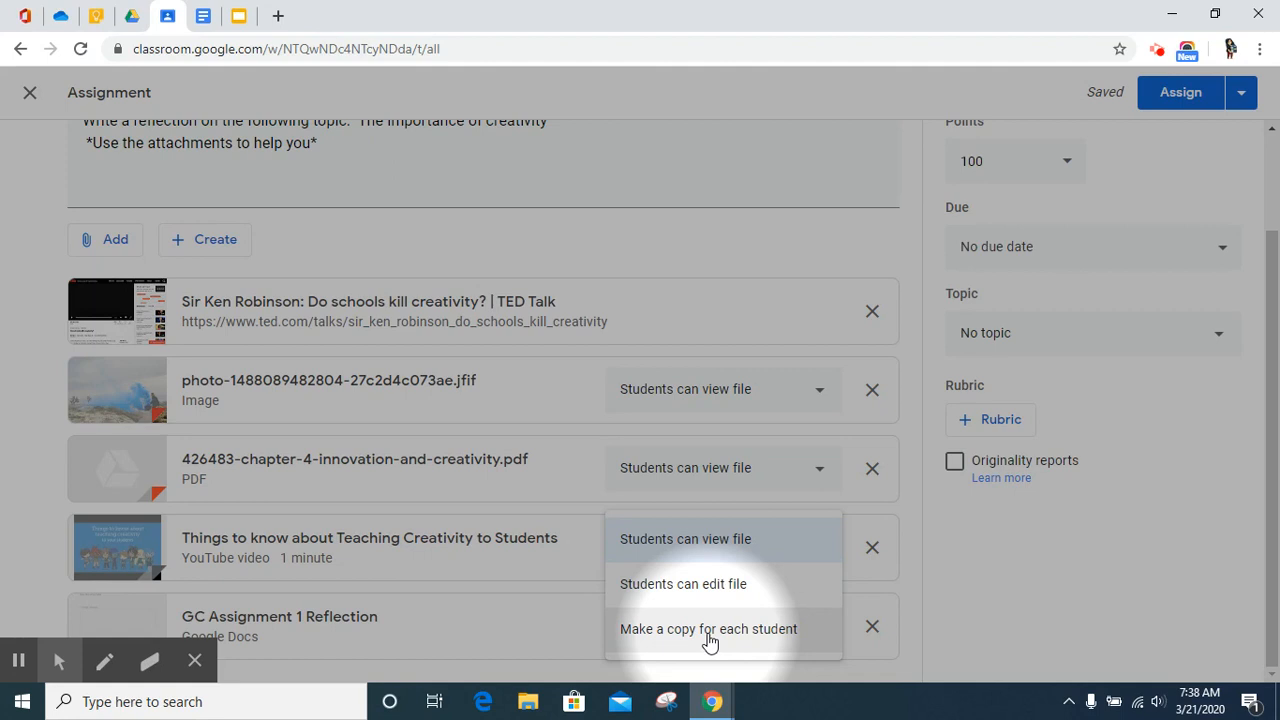
{"action": "left_click", "coordinate": [710, 629]}
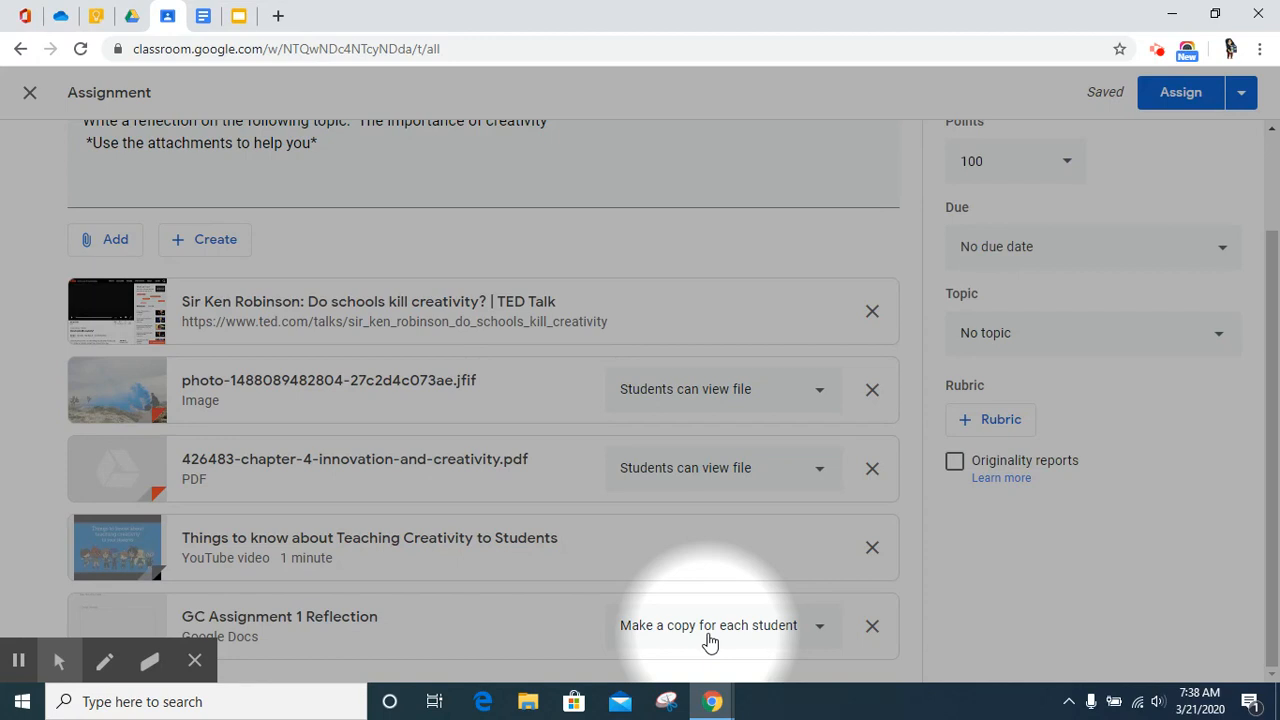
{"action": "mouse_move", "coordinate": [717, 612]}
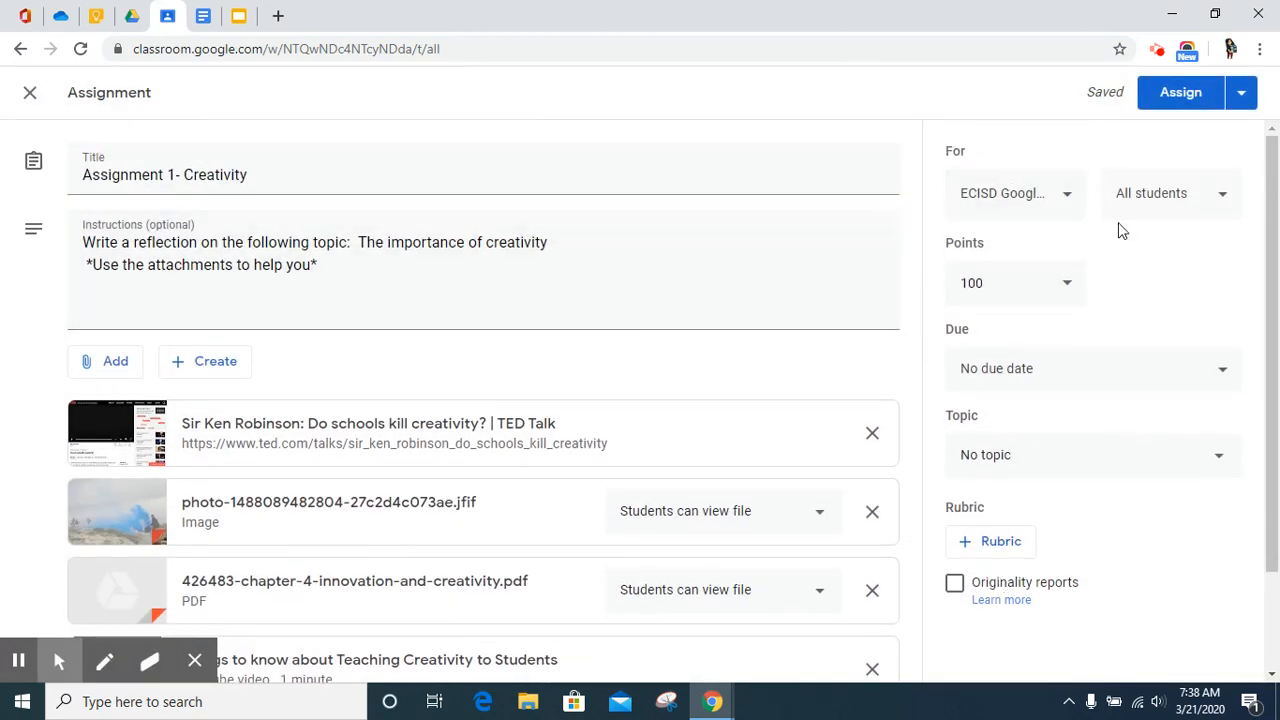
{"action": "mouse_move", "coordinate": [1063, 248]}
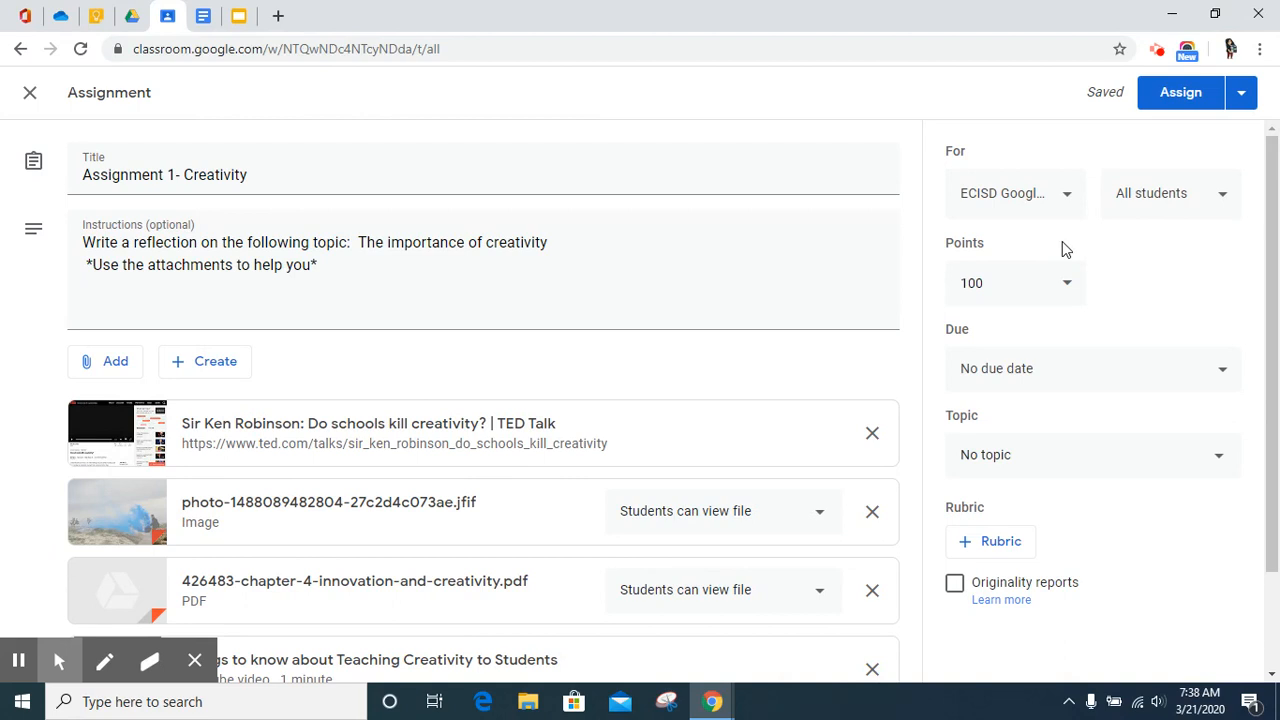
{"action": "mouse_move", "coordinate": [1079, 238]}
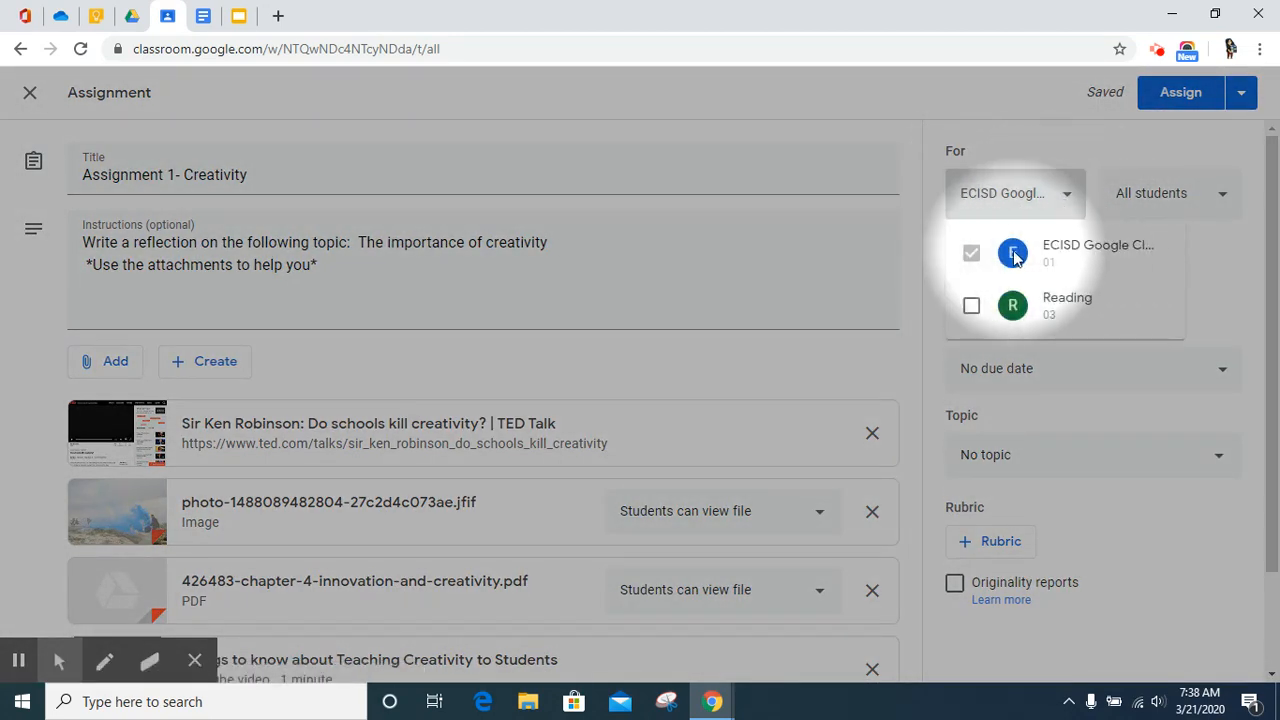
{"action": "left_click", "coordinate": [971, 305]}
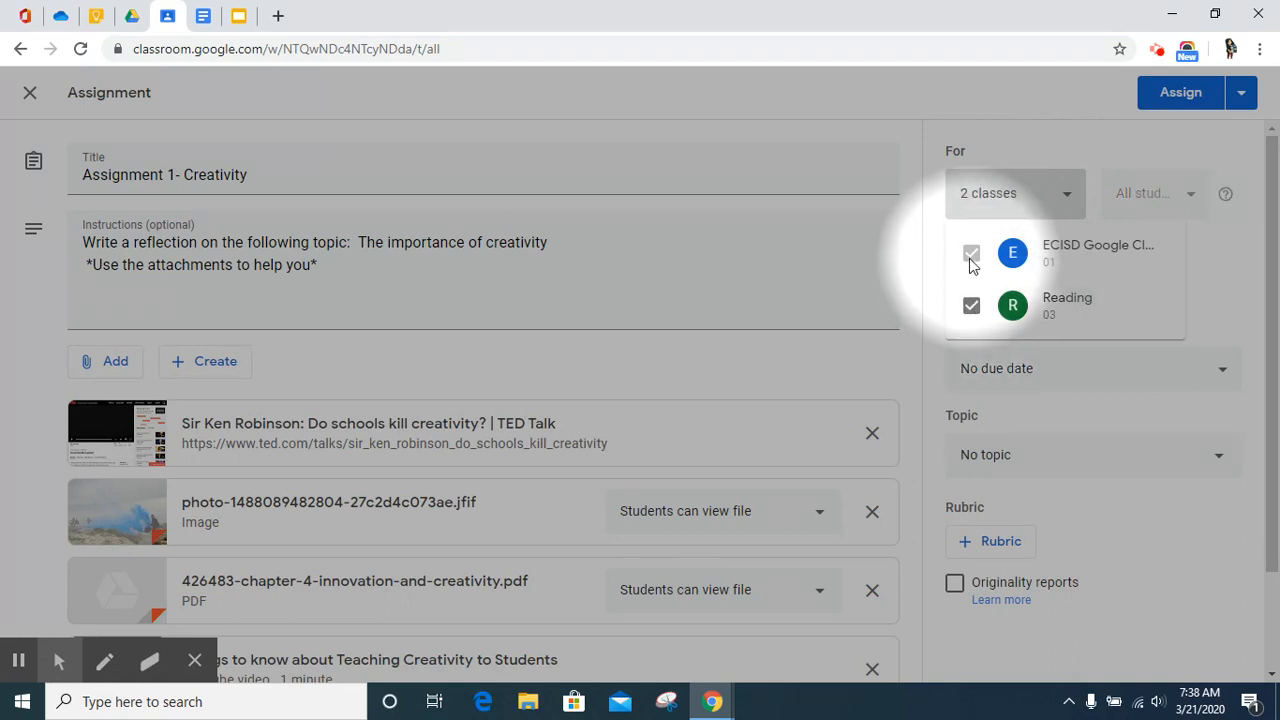
{"action": "left_click", "coordinate": [971, 305]}
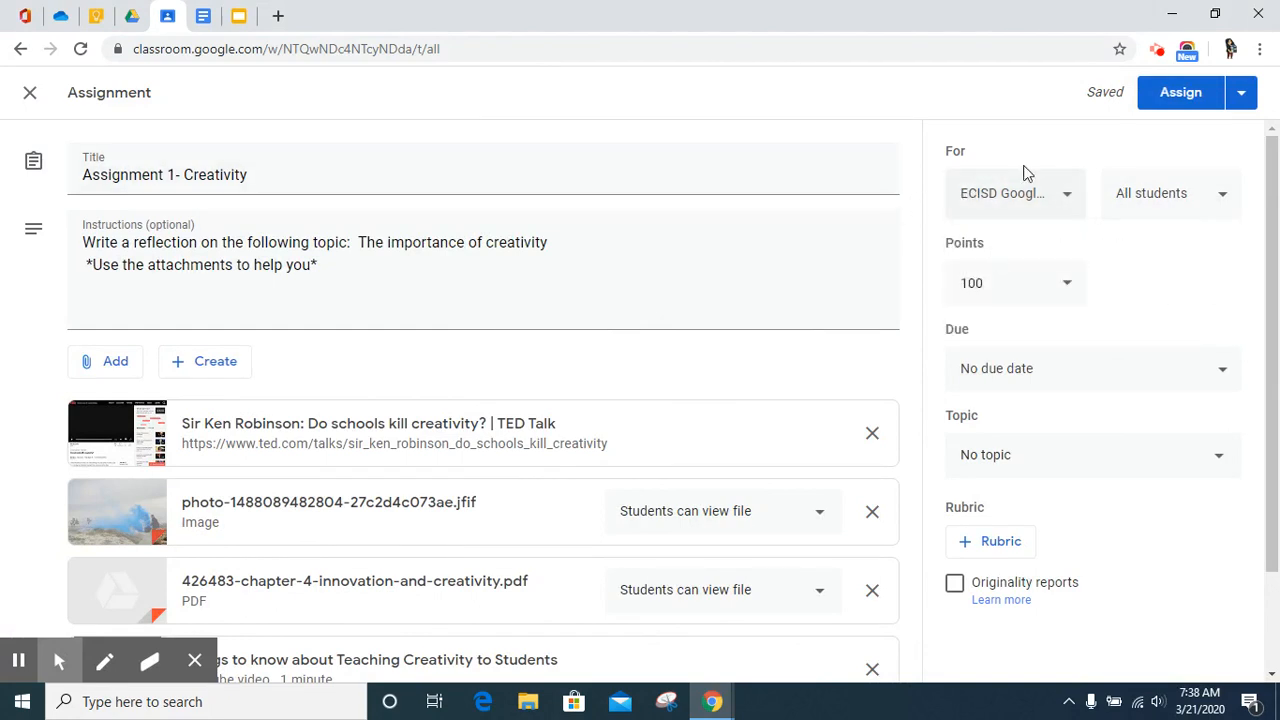
{"action": "mouse_move", "coordinate": [1167, 220]}
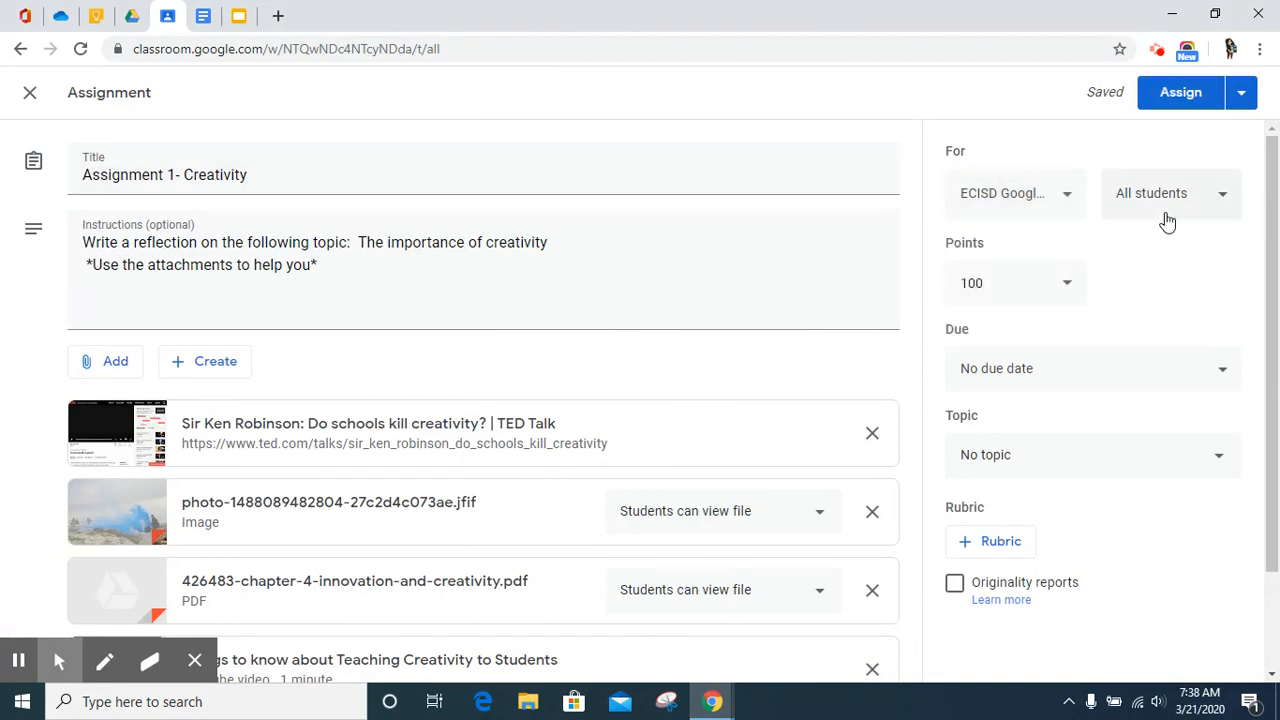
{"action": "mouse_move", "coordinate": [1230, 206]}
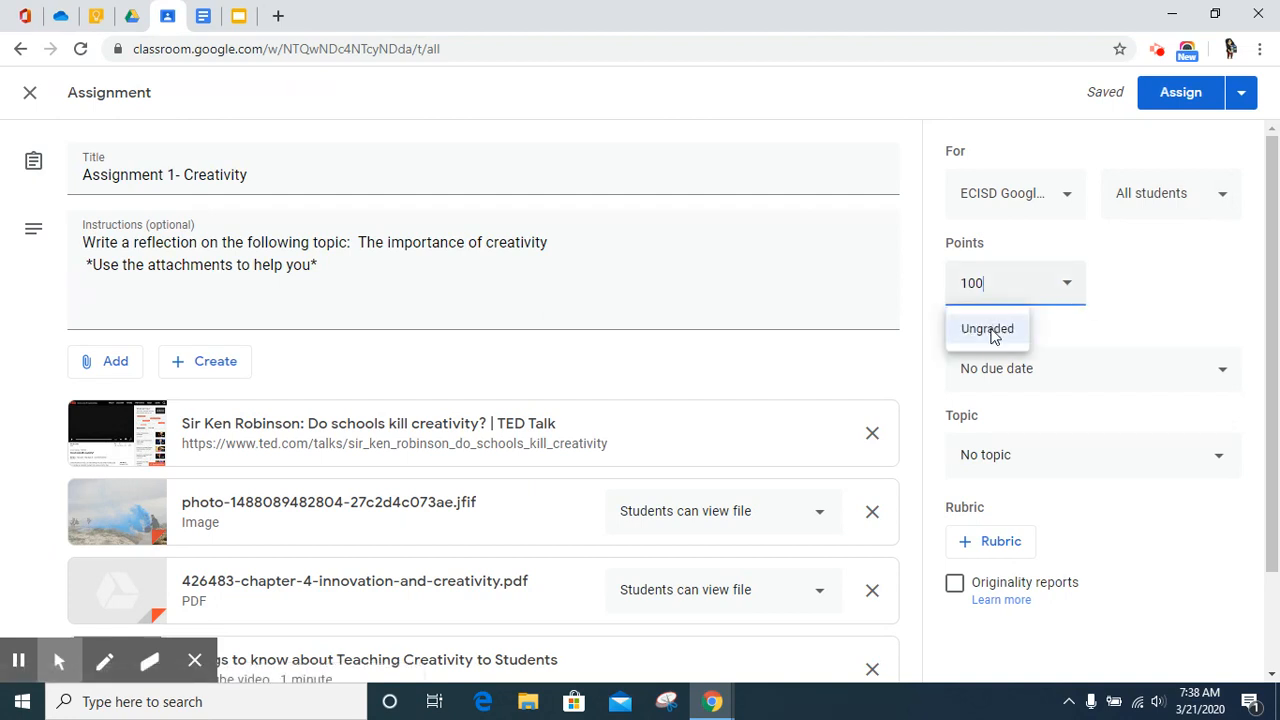
{"action": "mouse_move", "coordinate": [1157, 273]}
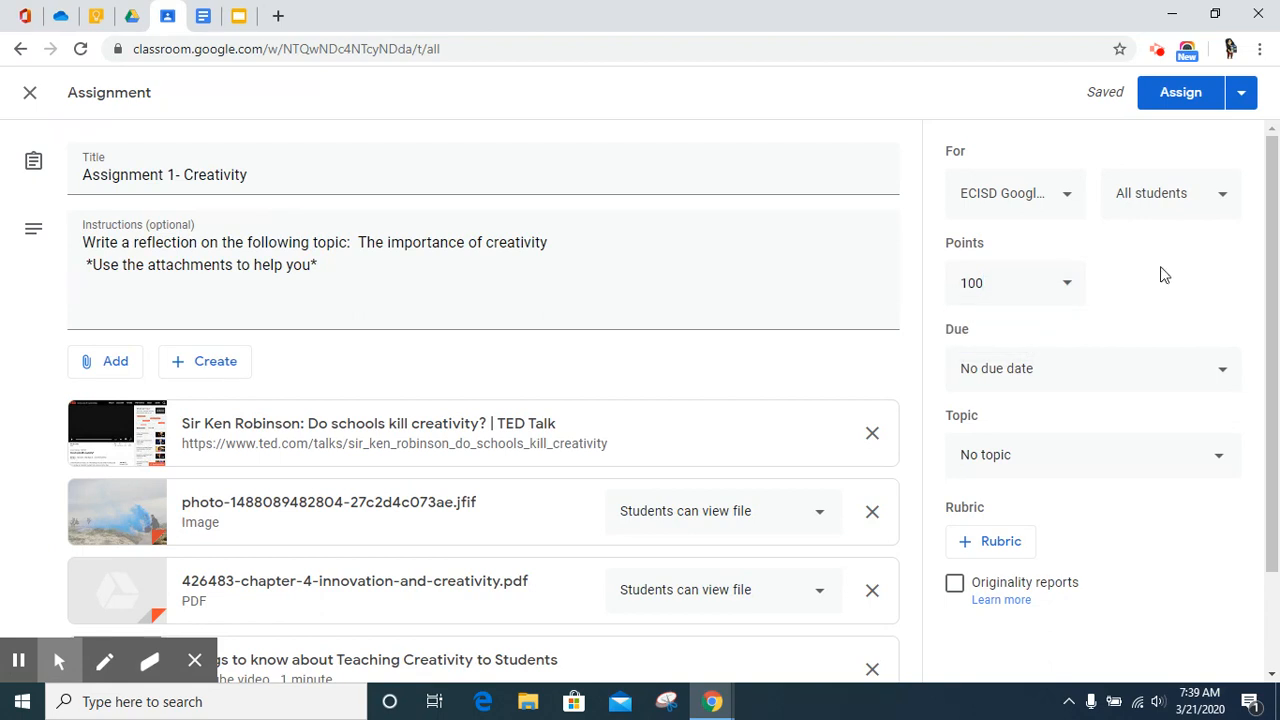
{"action": "mouse_move", "coordinate": [1020, 404]}
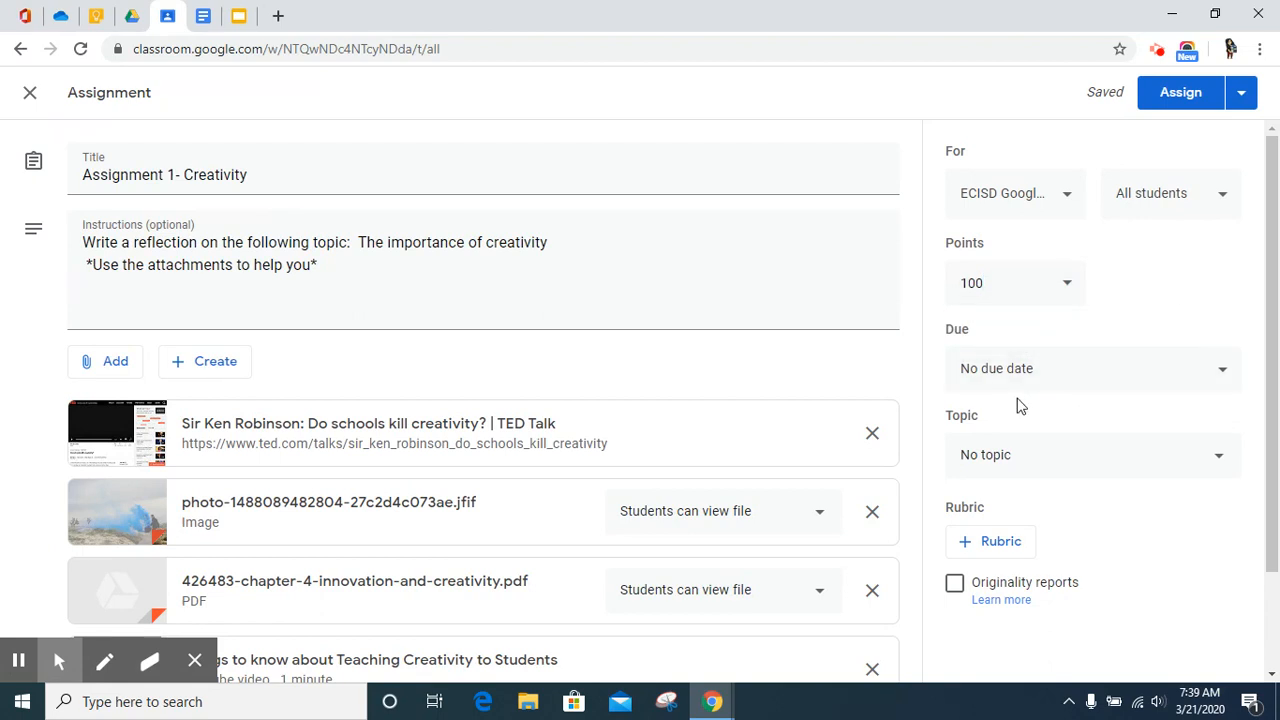
- Set the assignment's due date to Friday, March 27 from the calendar
{"action": "left_click", "coordinate": [1092, 369]}
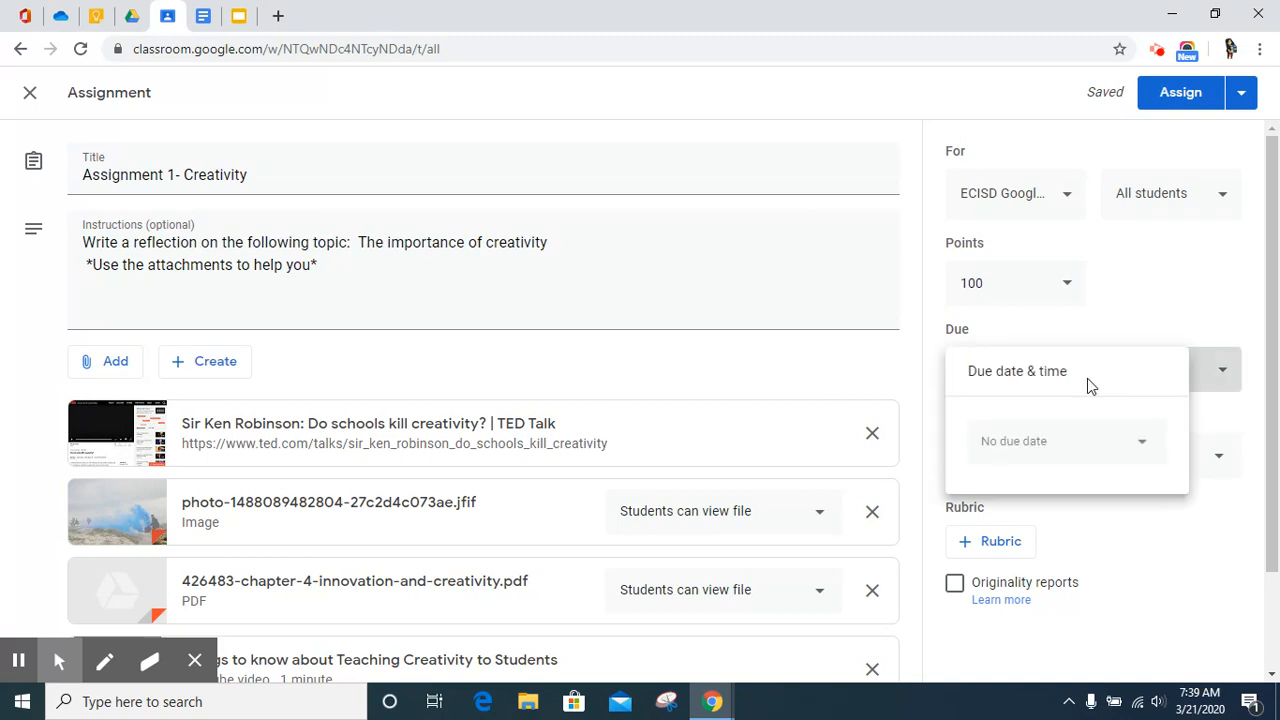
{"action": "left_click", "coordinate": [1065, 441]}
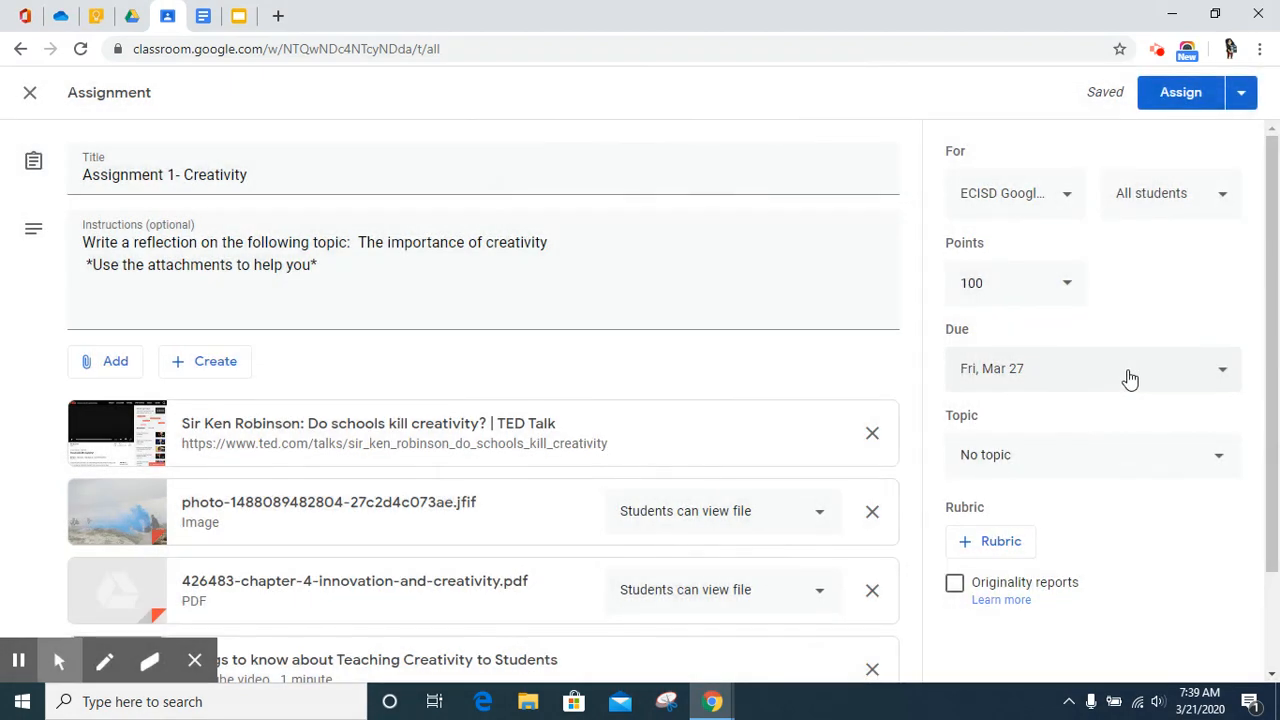
{"action": "mouse_move", "coordinate": [1142, 419]}
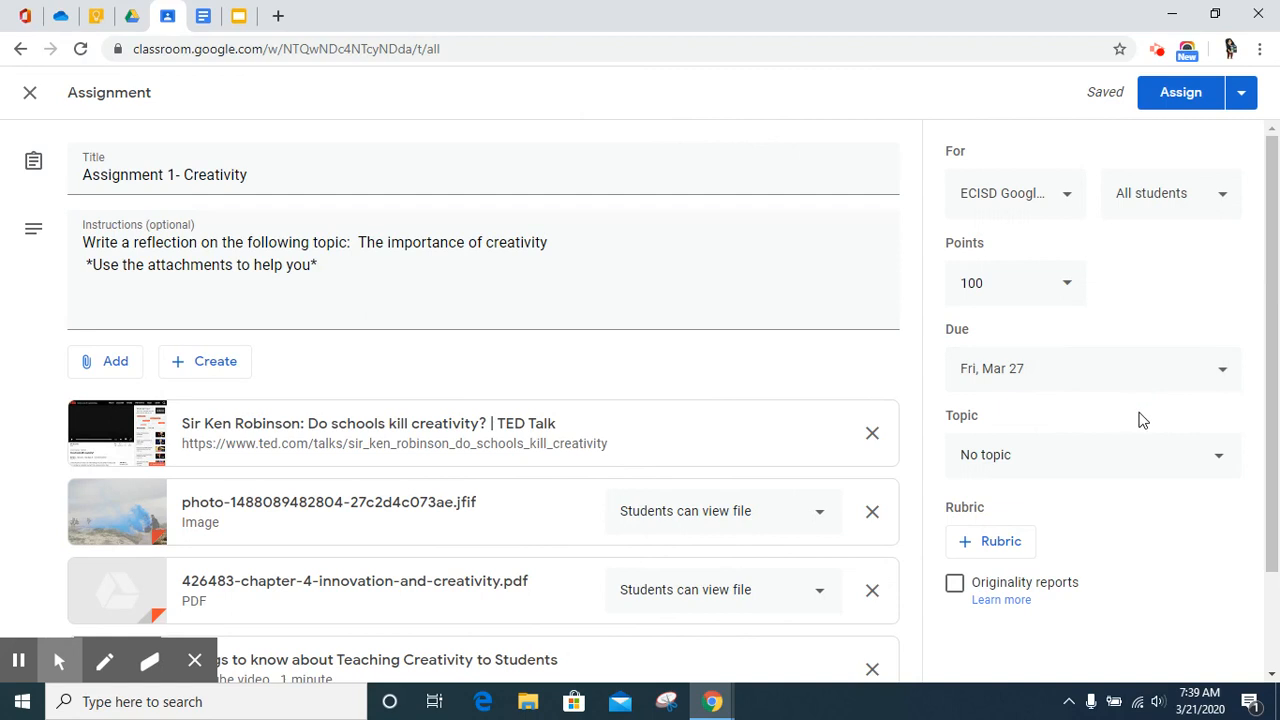
{"action": "mouse_move", "coordinate": [1092, 478]}
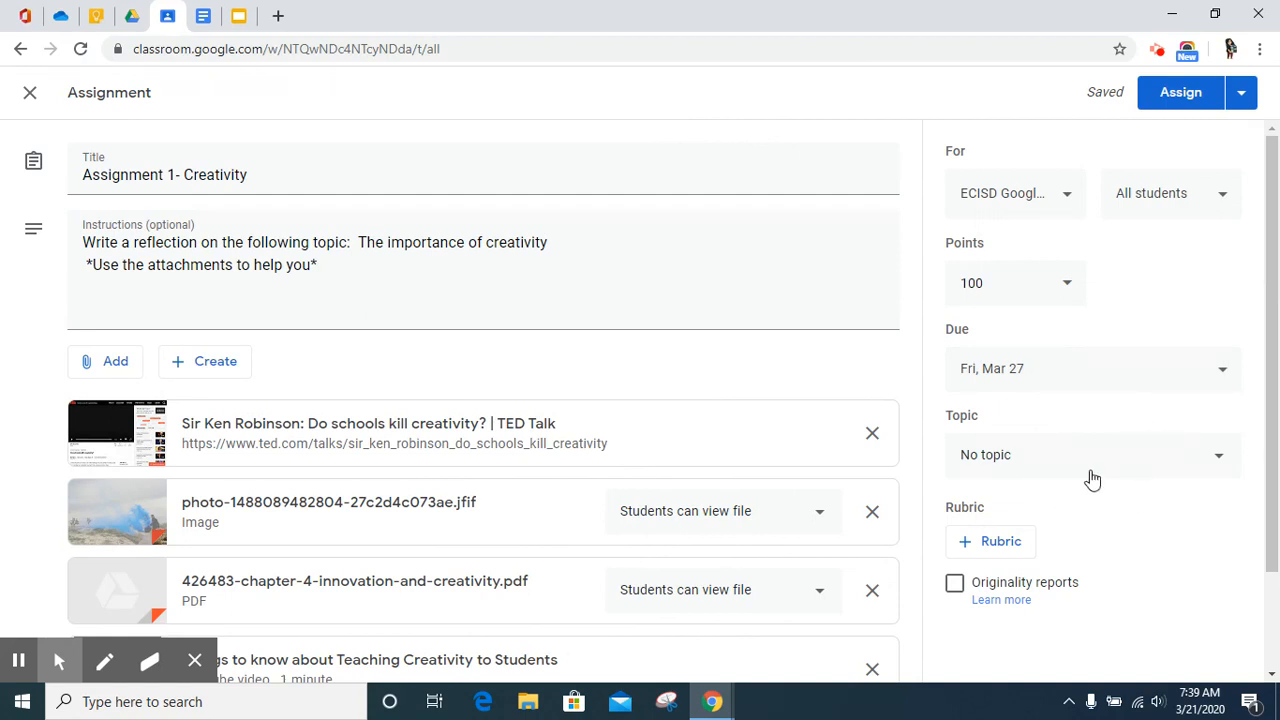
- Show the Topic choices, No topic or Create topic, for the assignment
{"action": "left_click", "coordinate": [1092, 455]}
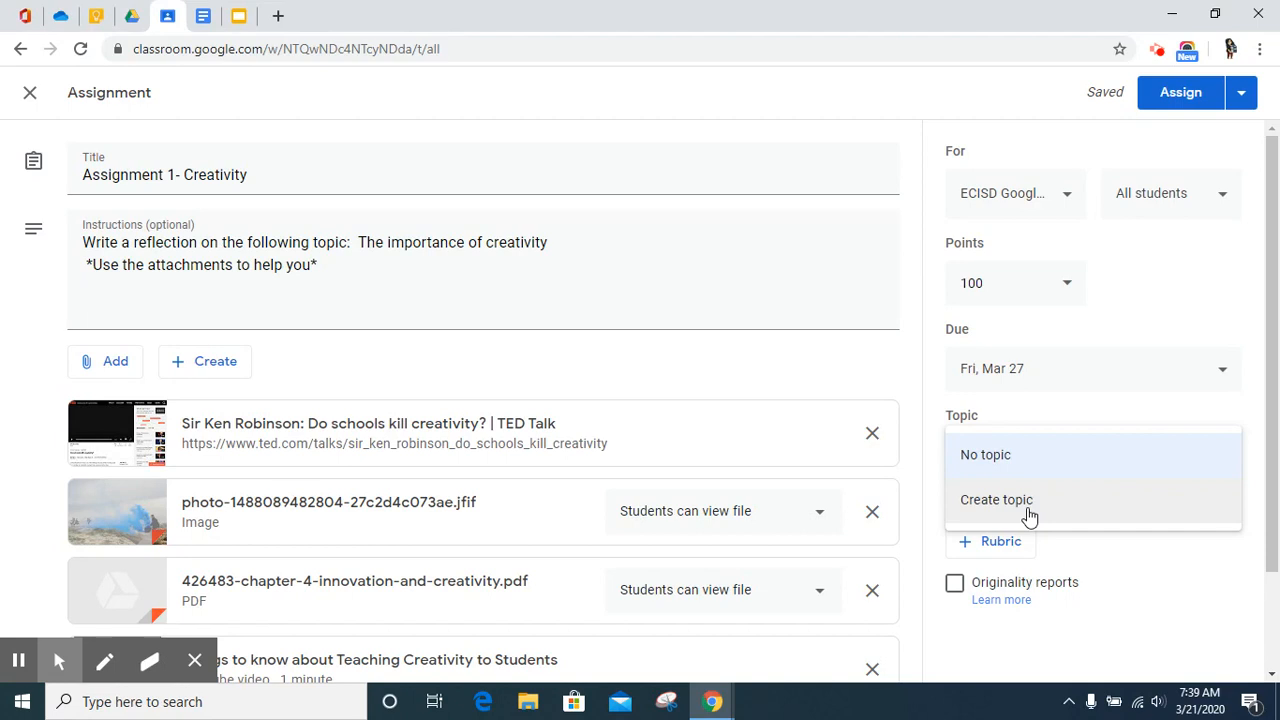
{"action": "left_click", "coordinate": [996, 500]}
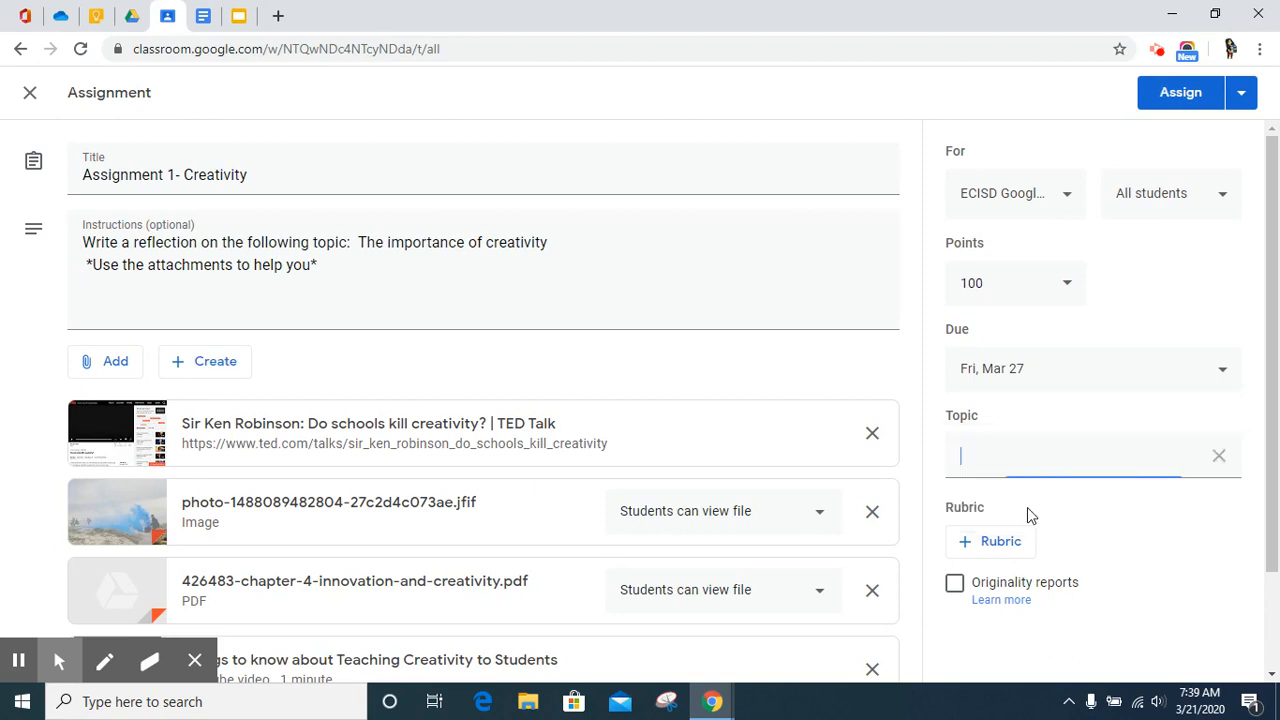
{"action": "type", "text": "Unit 5"}
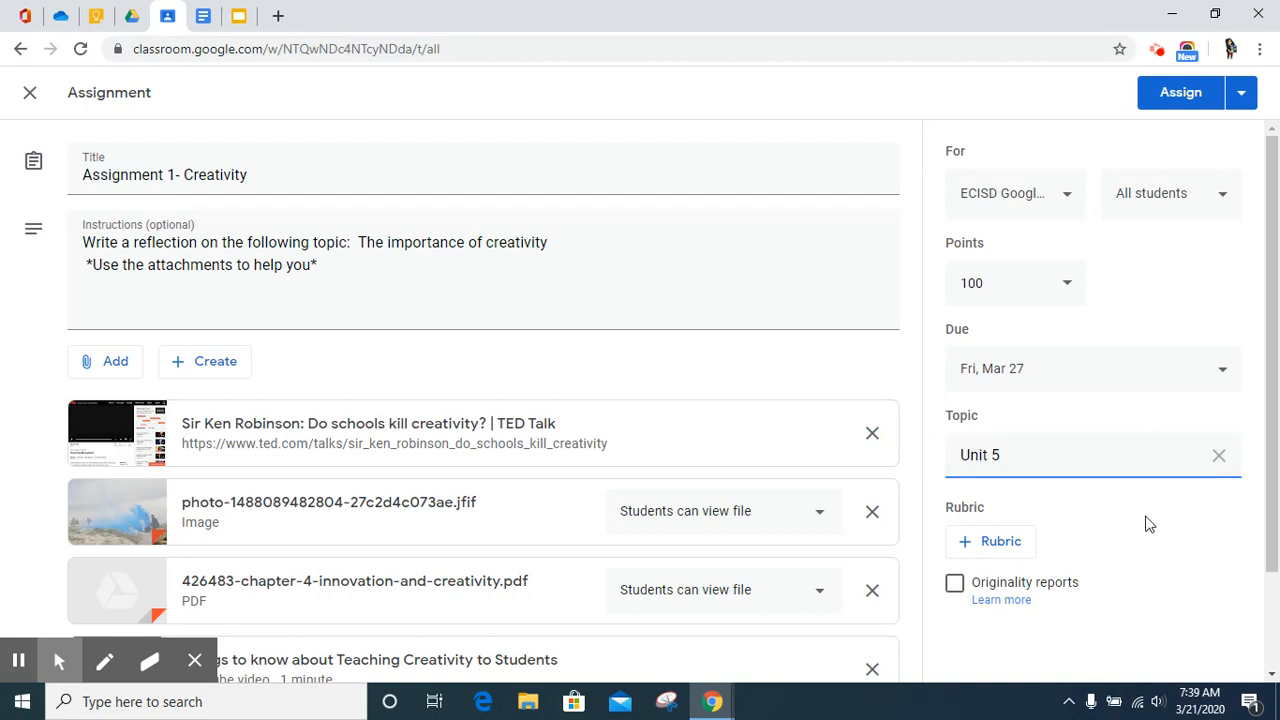
{"action": "mouse_move", "coordinate": [1158, 517]}
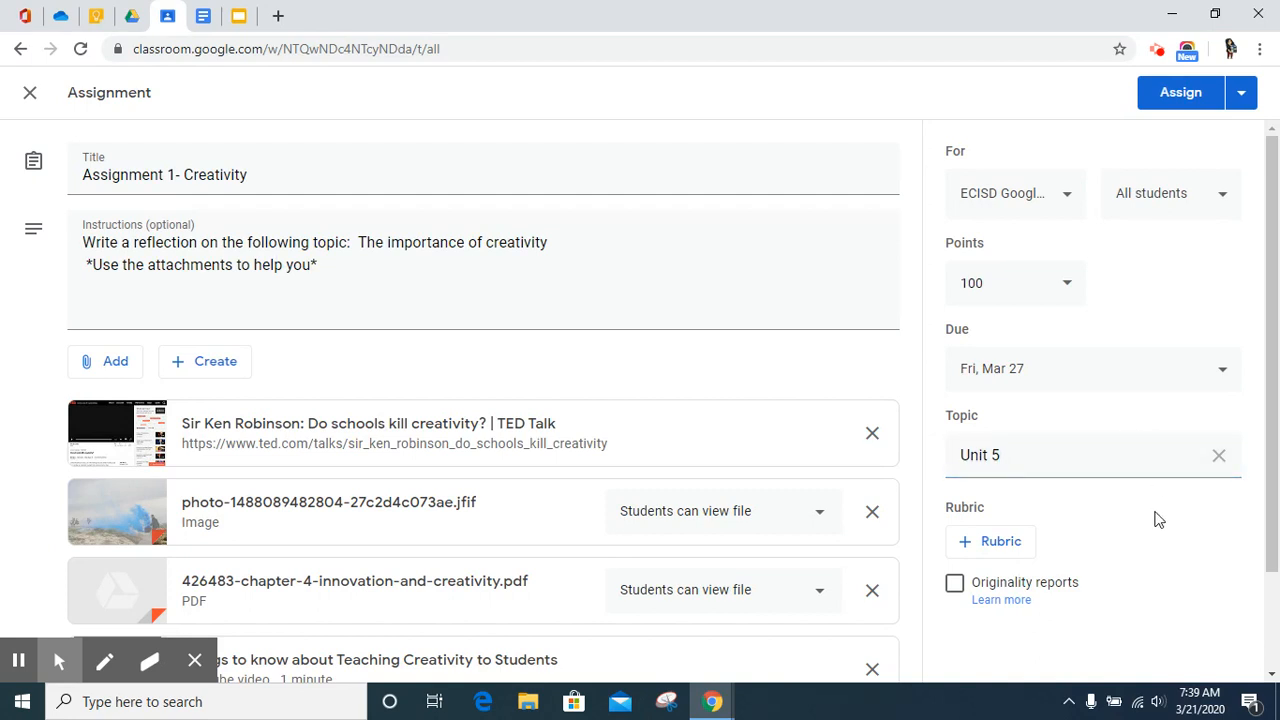
{"action": "scroll", "scroll_direction": "down", "scroll_amount": 3}
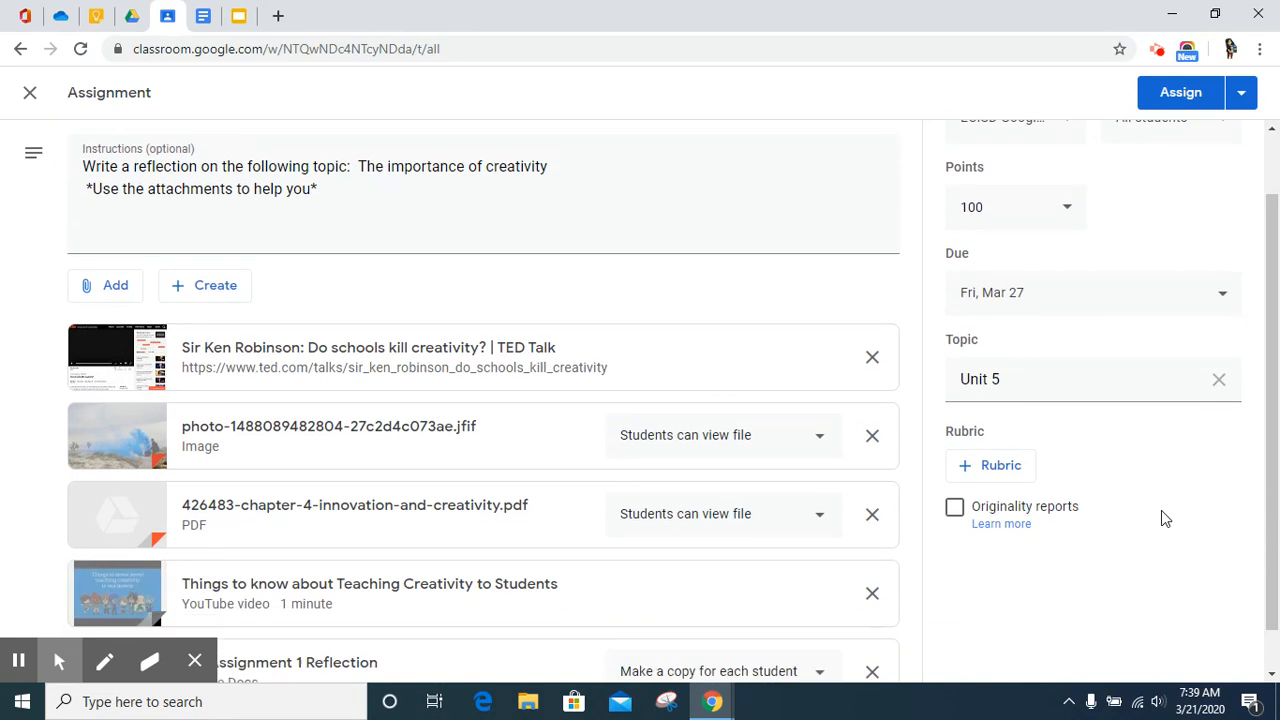
{"action": "scroll", "scroll_direction": "down", "scroll_amount": 3}
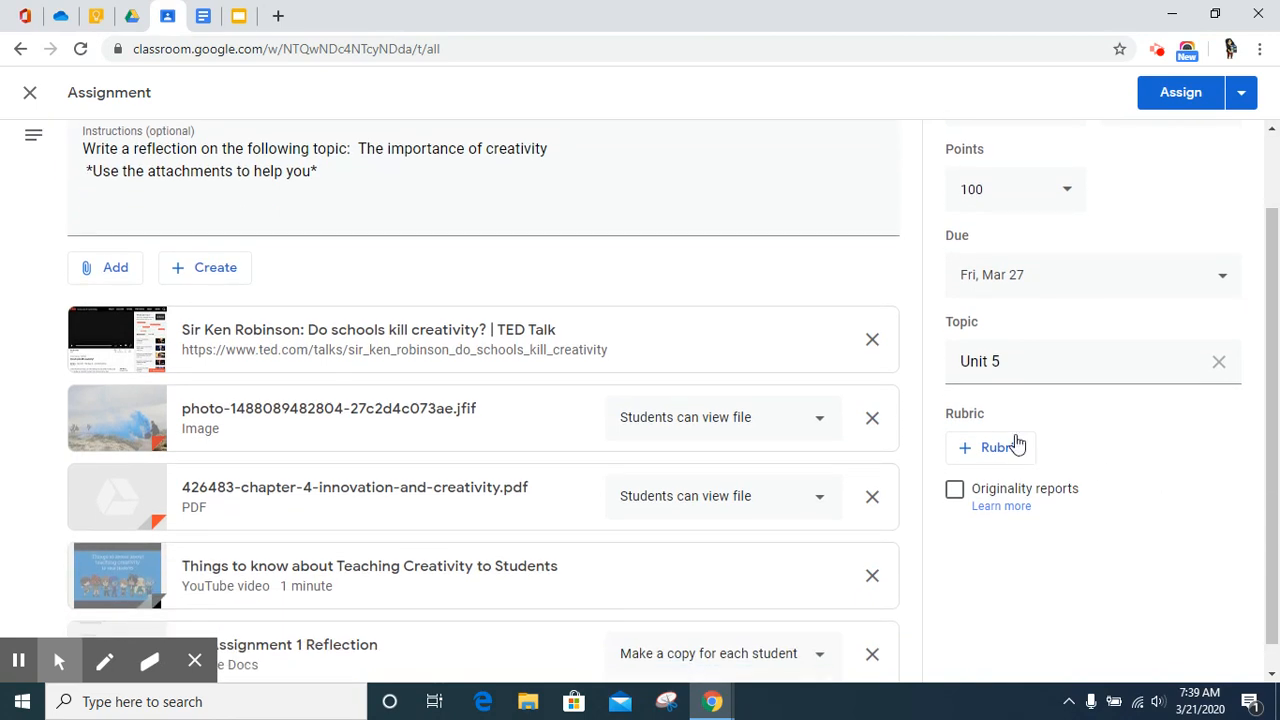
{"action": "mouse_move", "coordinate": [1138, 532]}
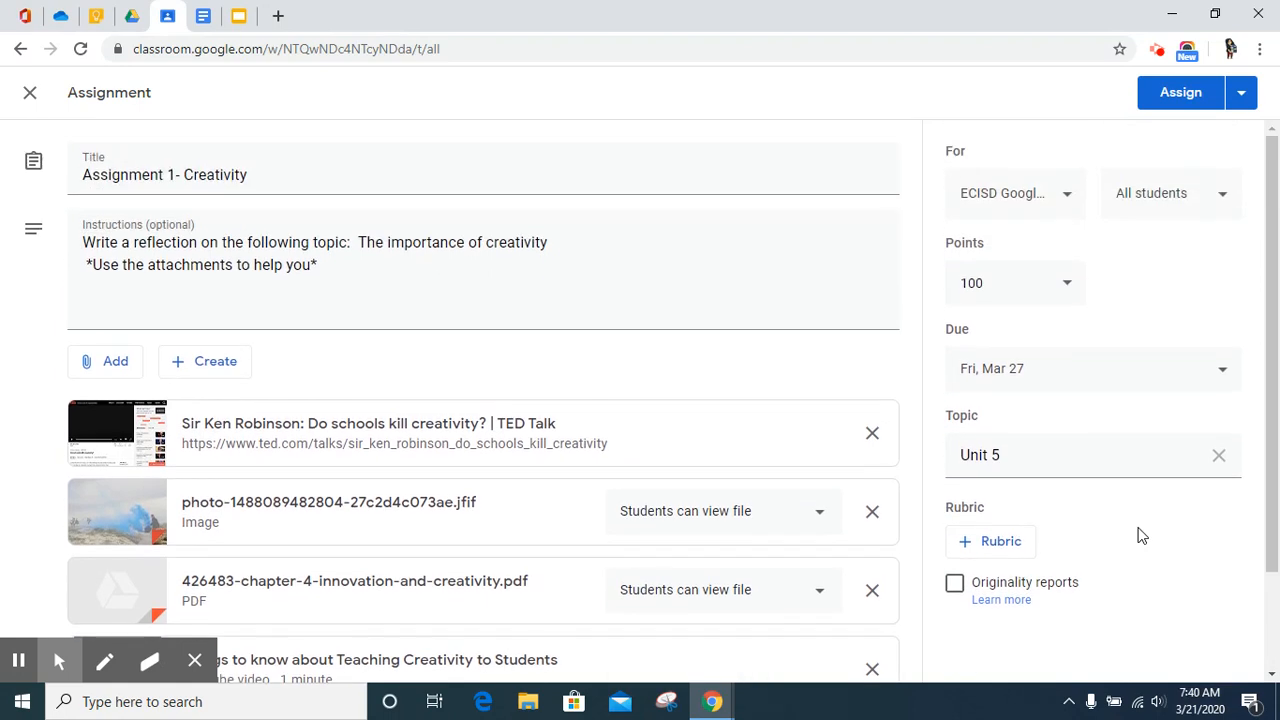
{"action": "mouse_move", "coordinate": [598, 438]}
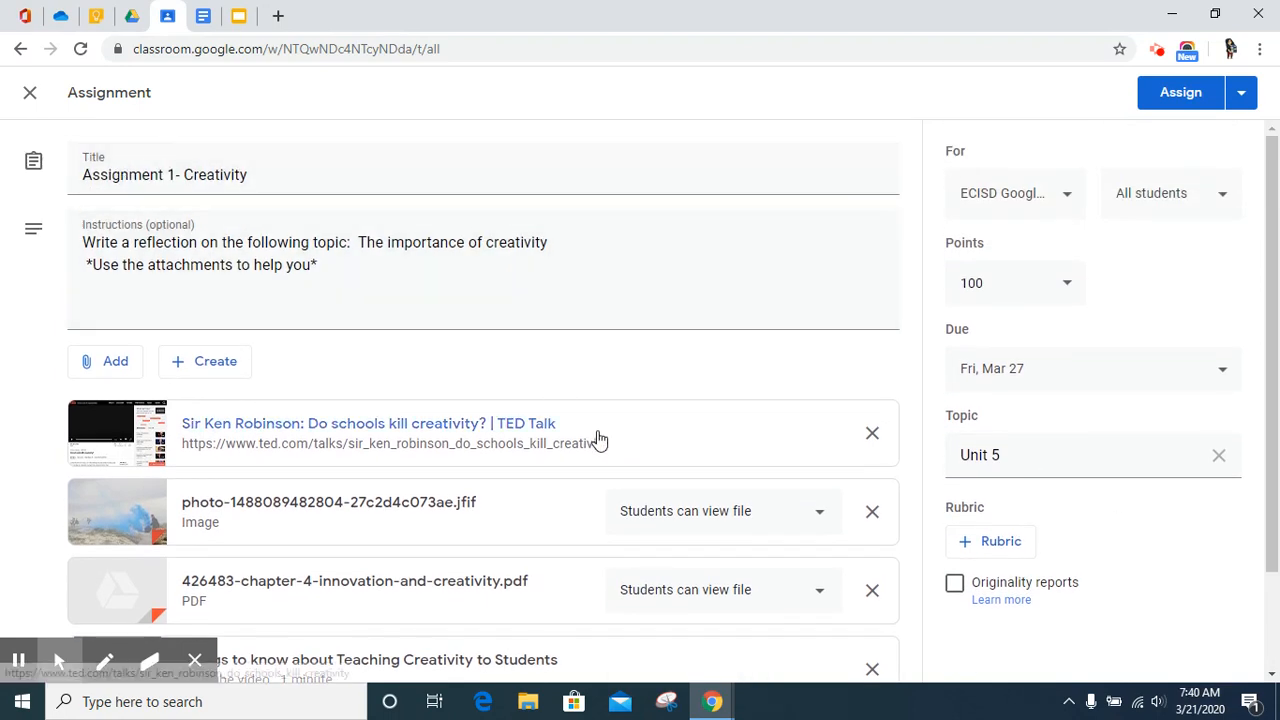
{"action": "mouse_move", "coordinate": [1272, 108]}
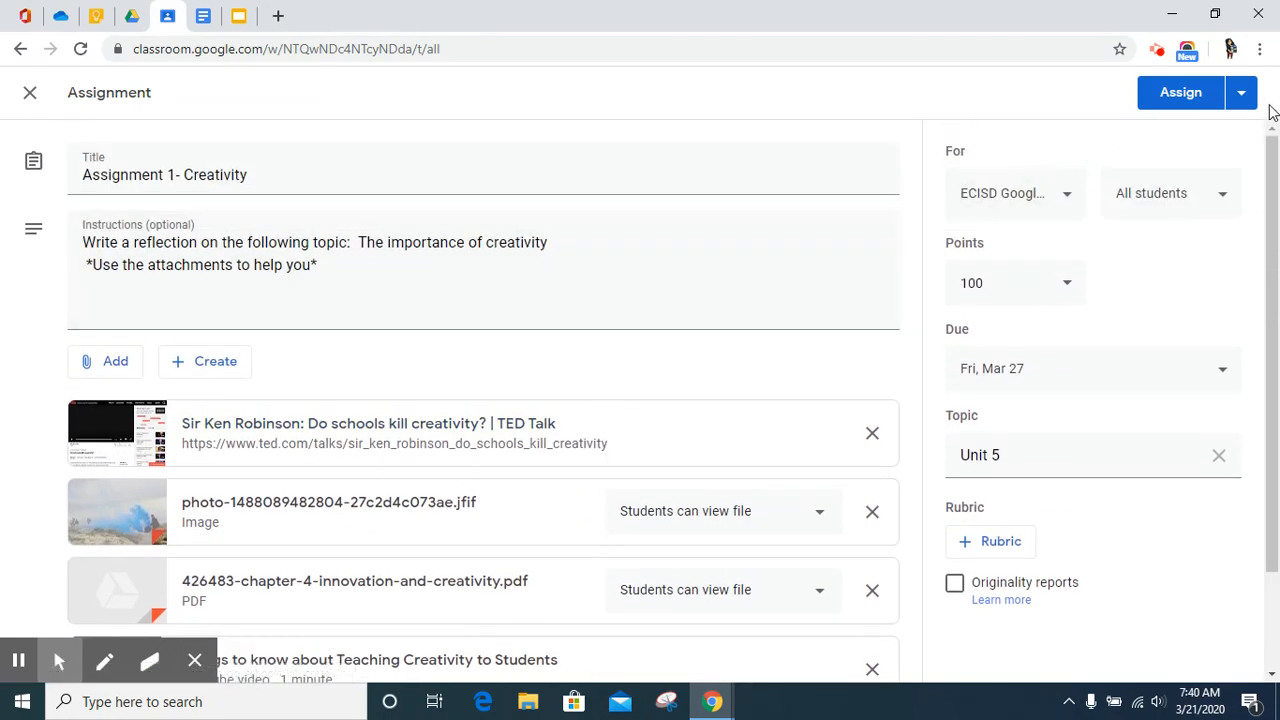
{"action": "mouse_move", "coordinate": [1243, 92]}
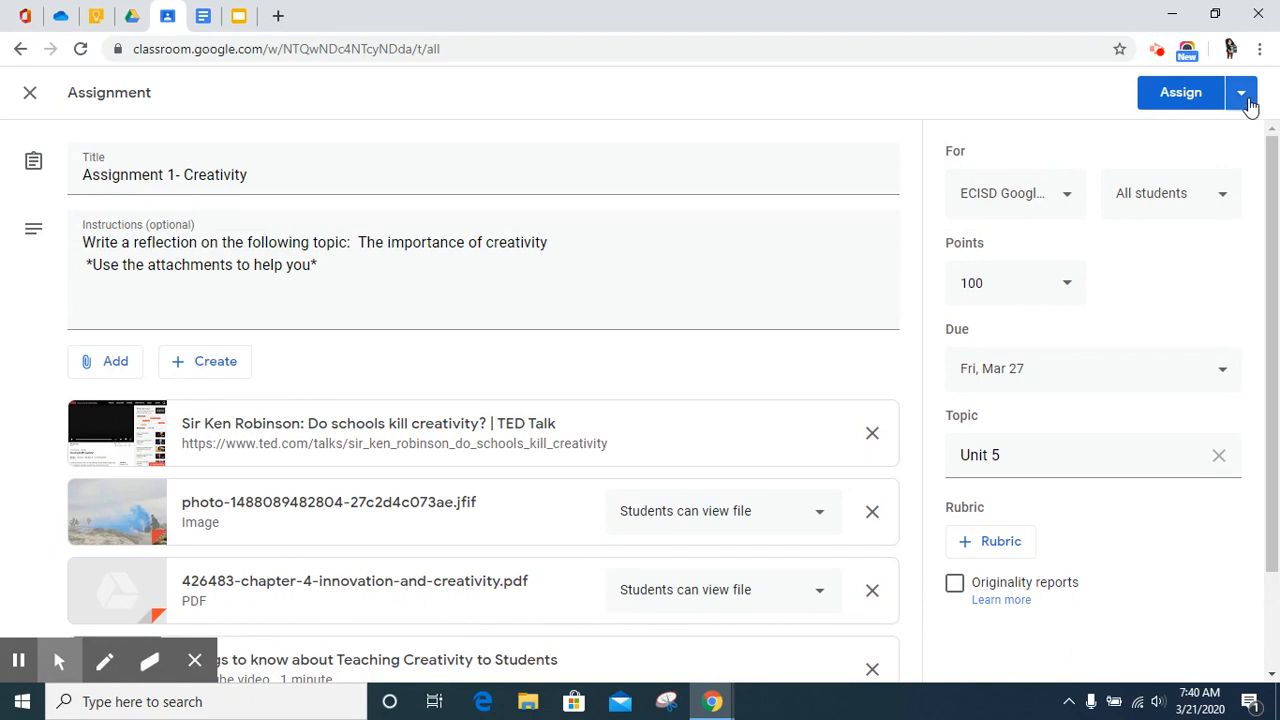
- Review the assign, schedule, save and discard options, then post the assignment now with Assign
{"action": "left_click", "coordinate": [1244, 92]}
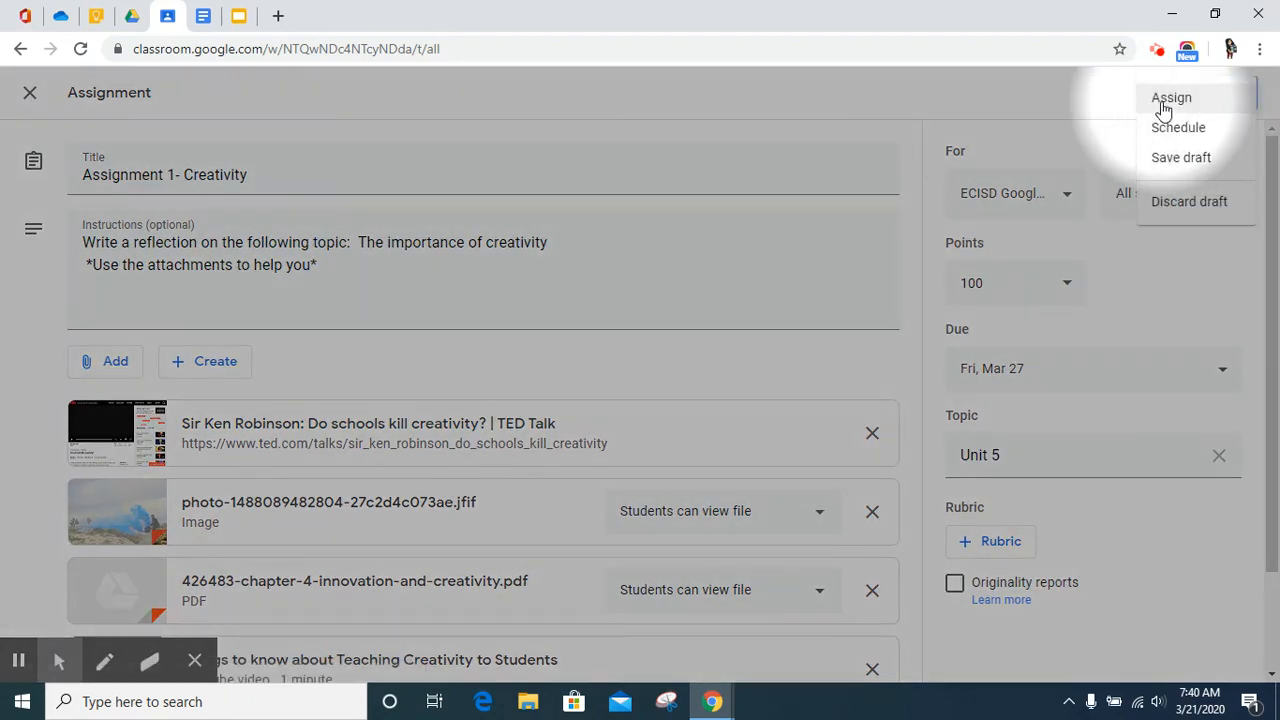
{"action": "mouse_move", "coordinate": [1177, 127]}
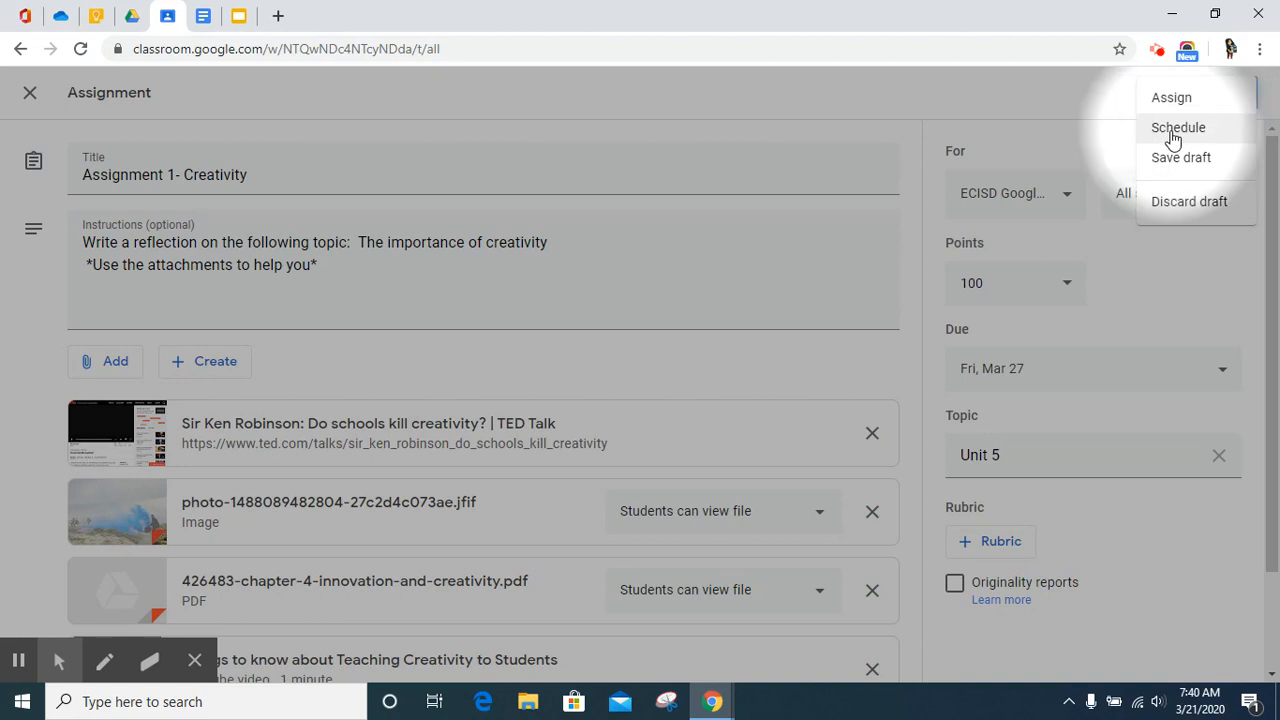
{"action": "mouse_move", "coordinate": [1177, 157]}
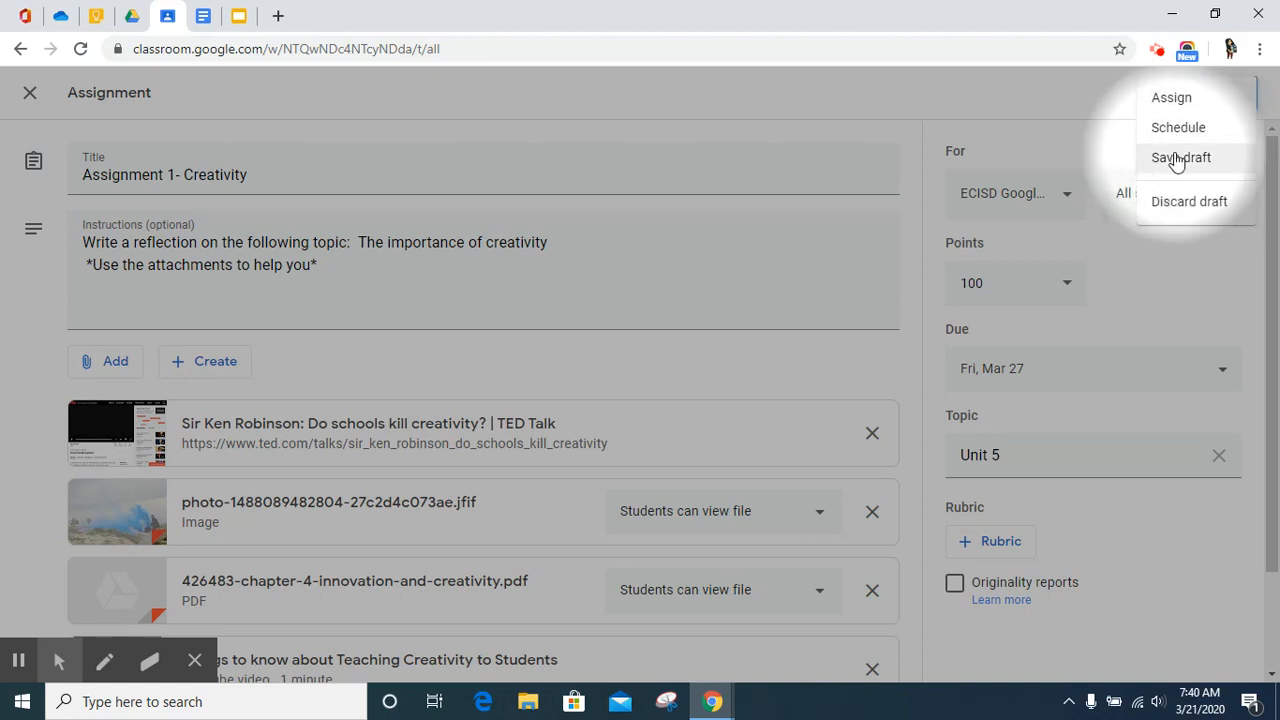
{"action": "mouse_move", "coordinate": [1189, 201]}
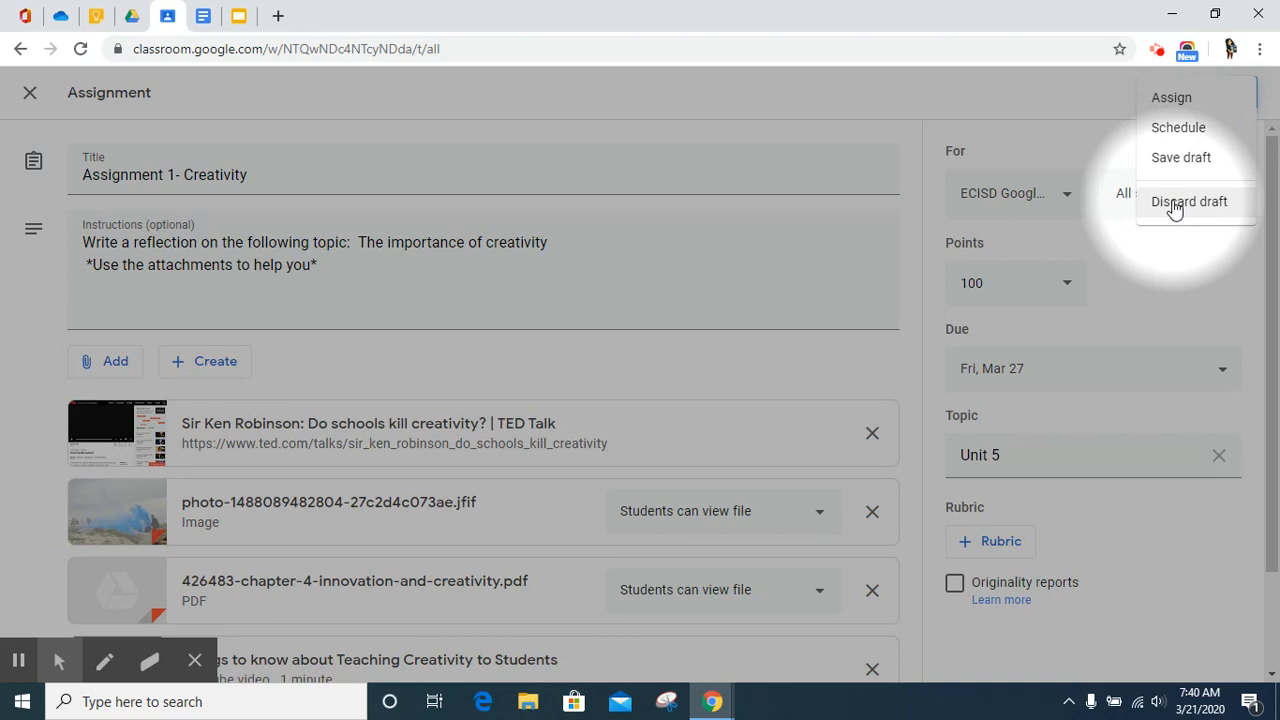
{"action": "mouse_move", "coordinate": [1070, 117]}
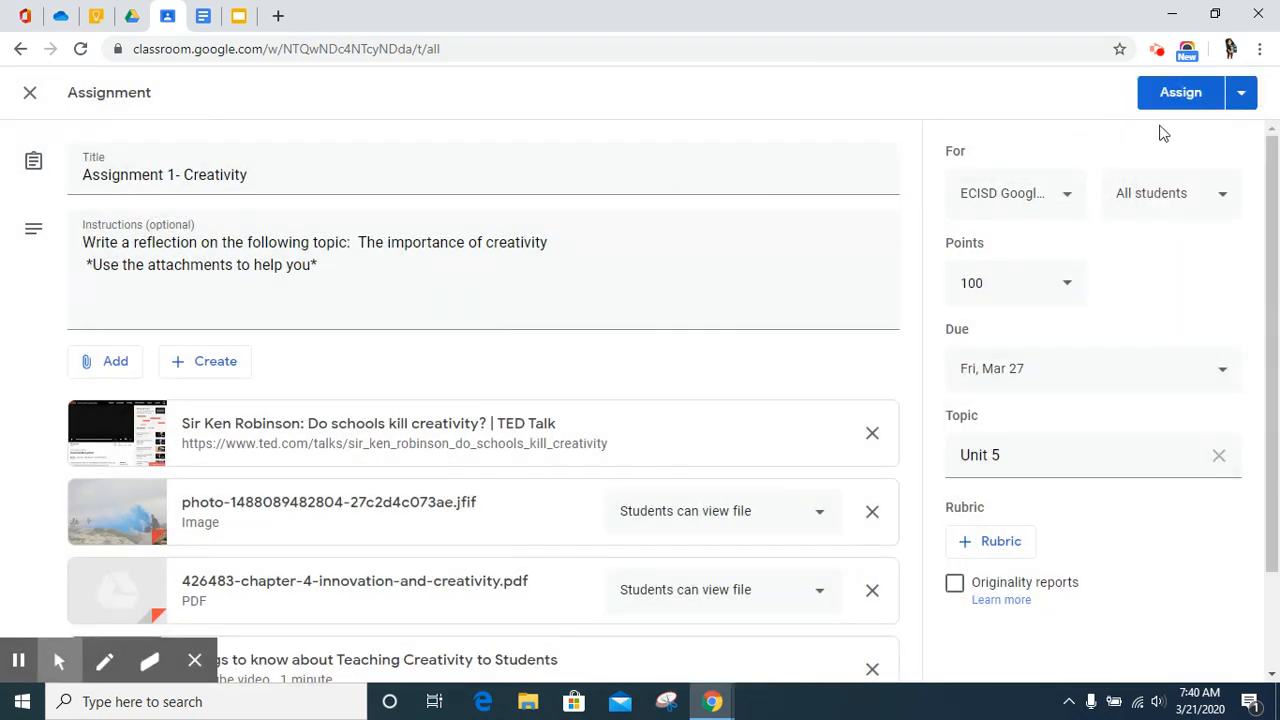
{"action": "left_click", "coordinate": [1181, 91]}
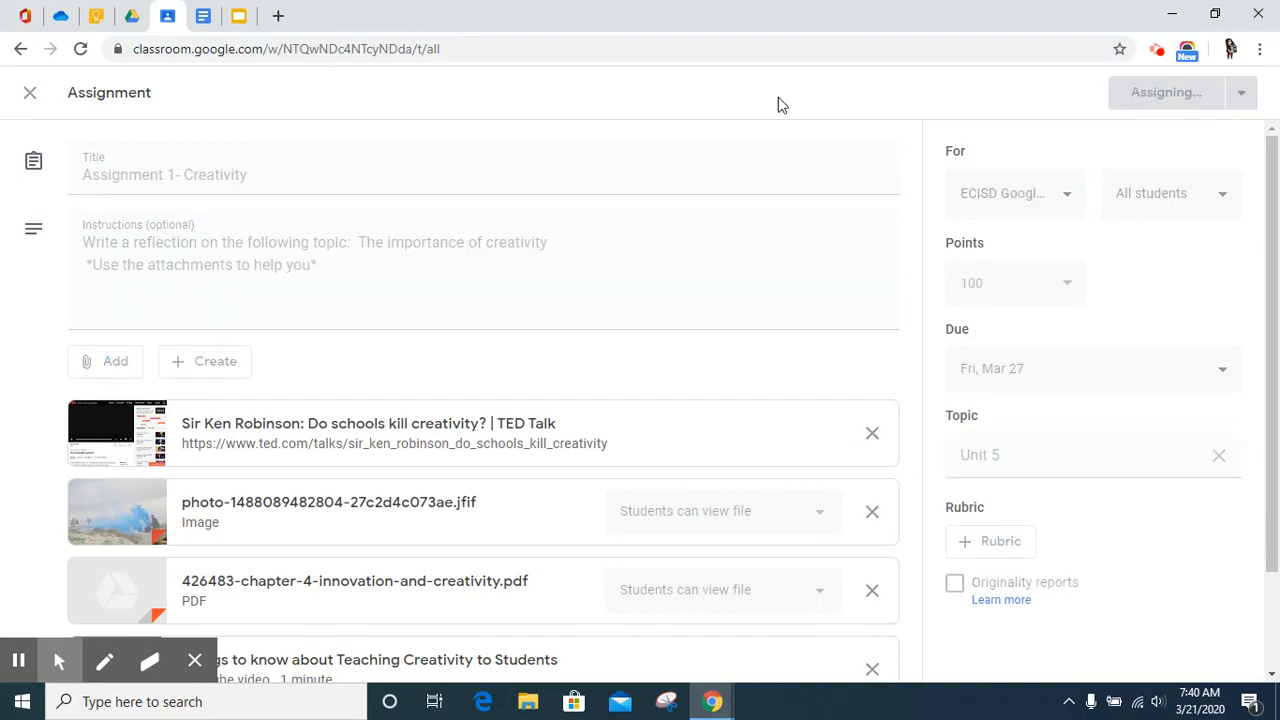
{"action": "mouse_move", "coordinate": [769, 106]}
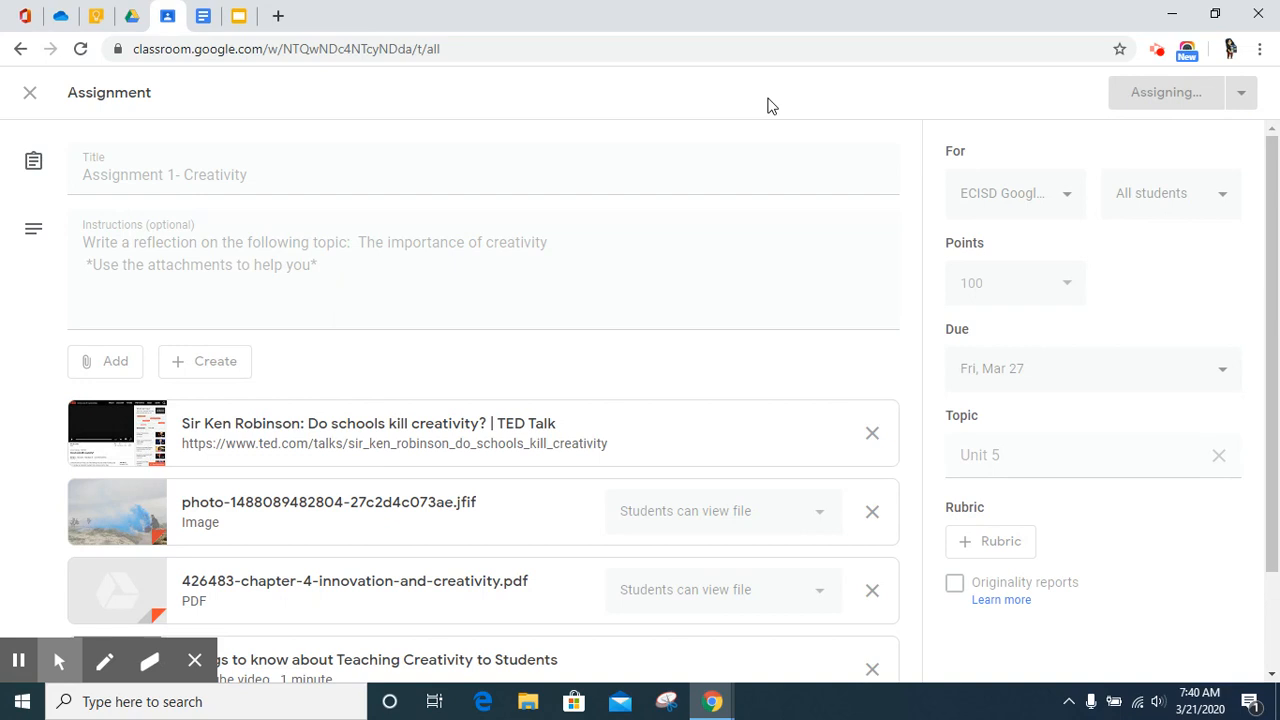
{"action": "mouse_move", "coordinate": [1144, 130]}
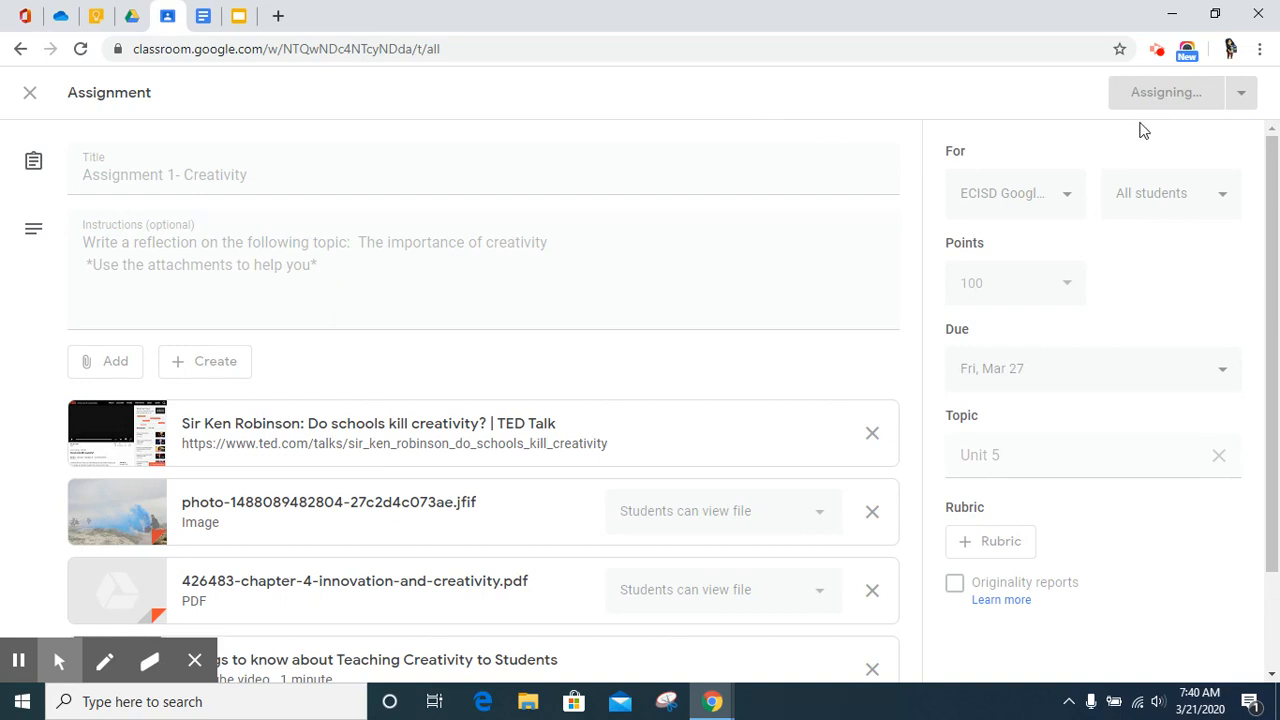
- Return to the Classwork tab showing Assignment 1- Creativity under Unit 5, due Mar 27
{"action": "left_click", "coordinate": [1167, 92]}
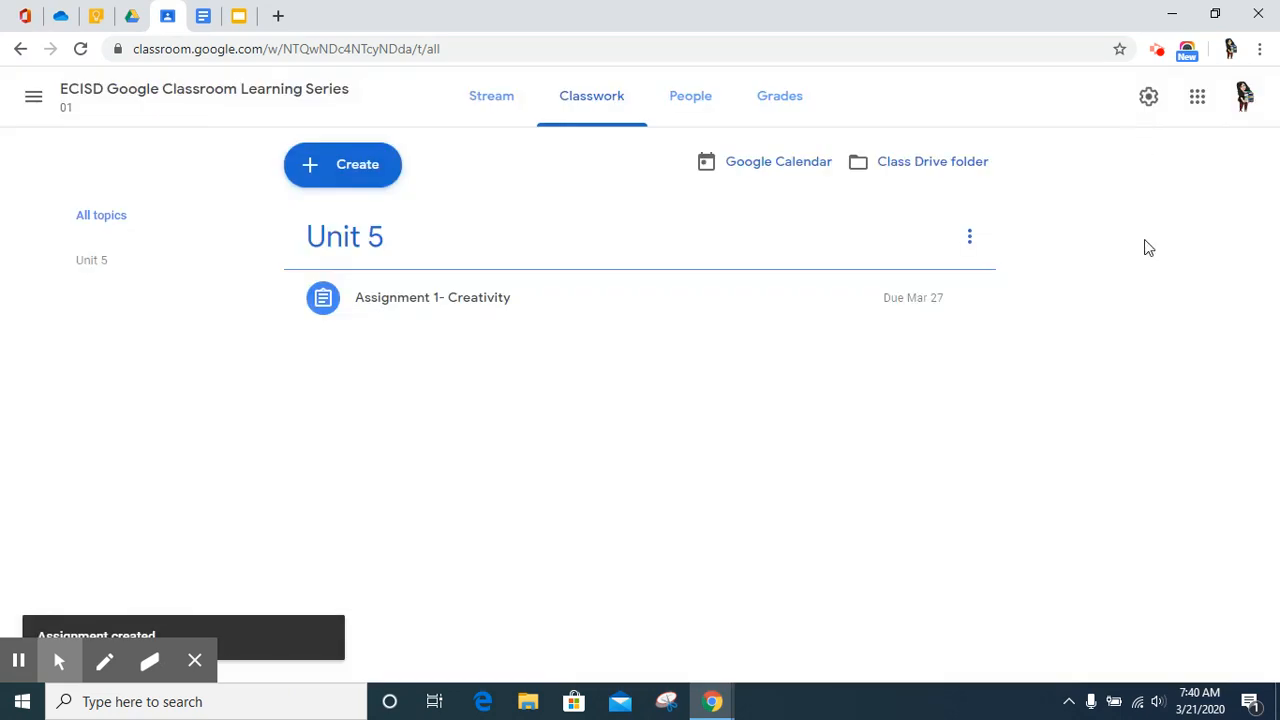
{"action": "mouse_move", "coordinate": [530, 465]}
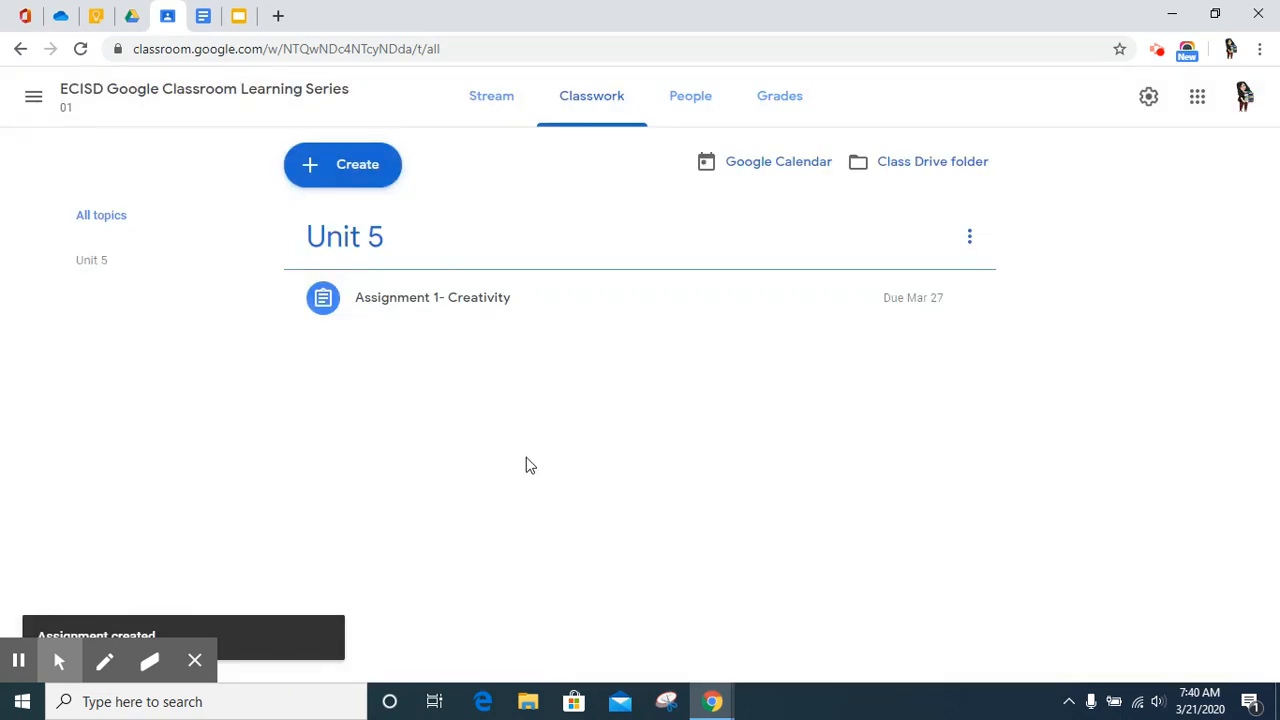
{"action": "mouse_move", "coordinate": [601, 133]}
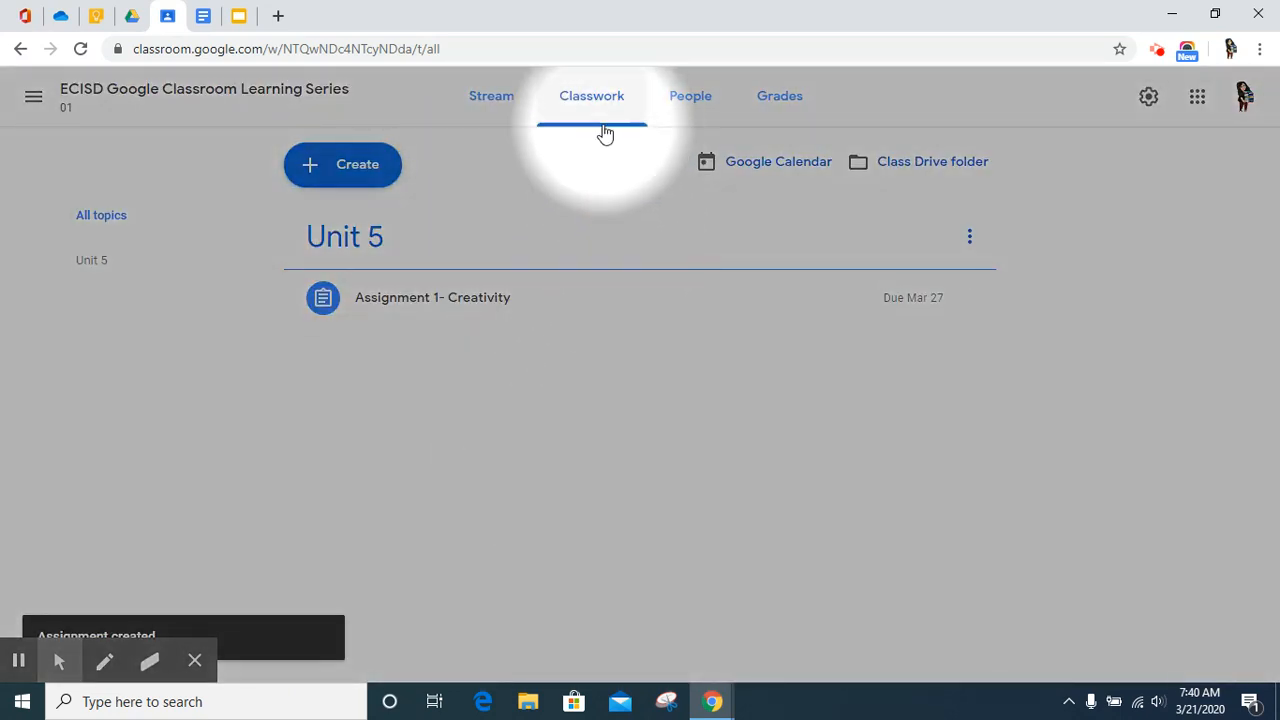
{"action": "mouse_move", "coordinate": [605, 130]}
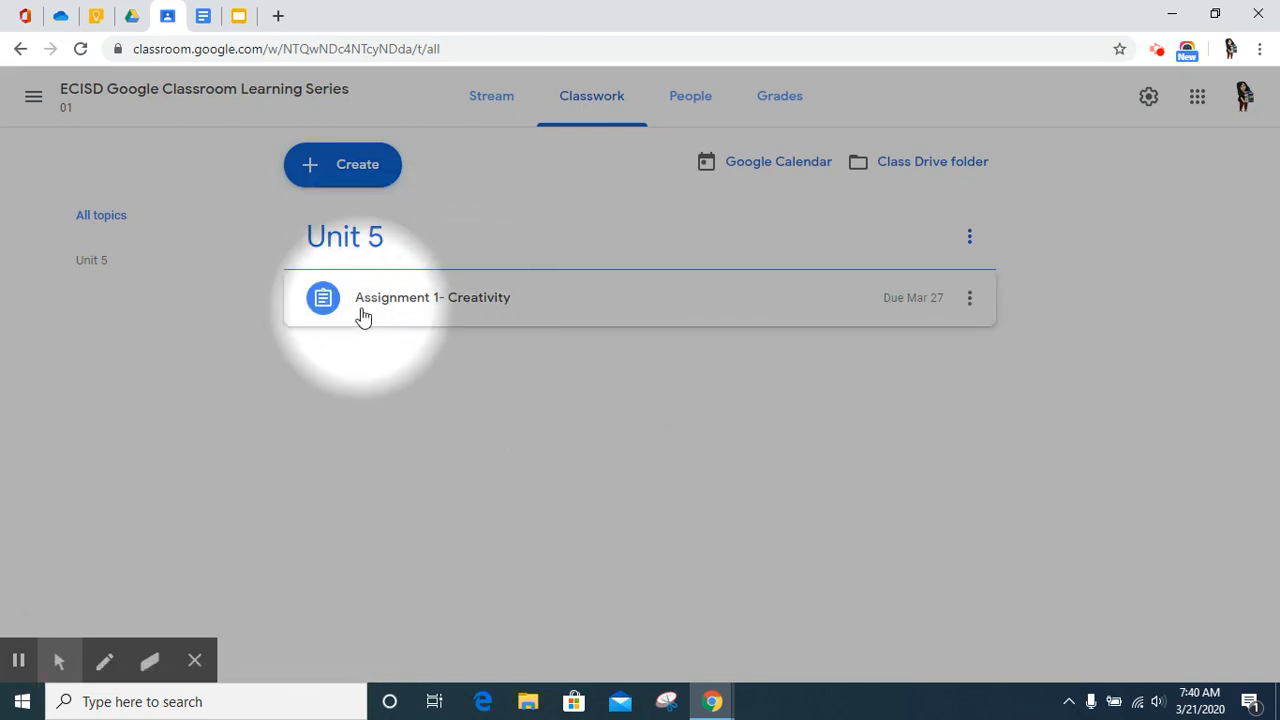
{"action": "mouse_move", "coordinate": [490, 318]}
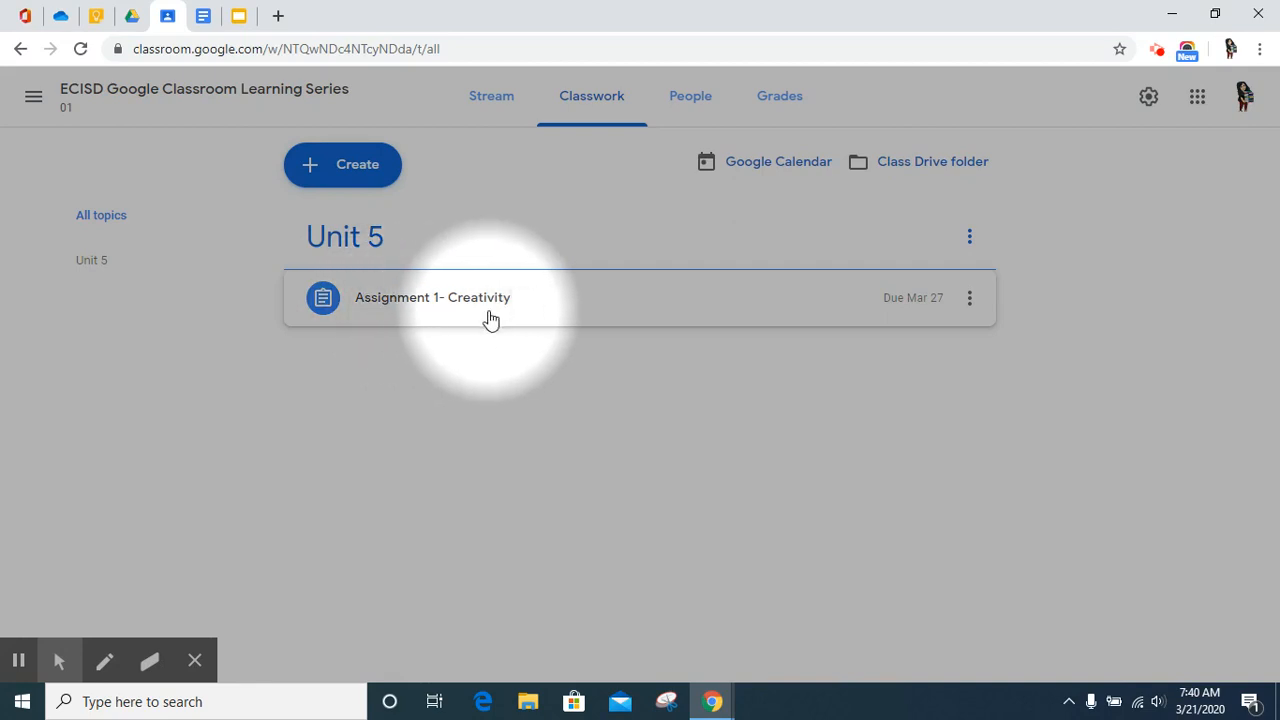
{"action": "mouse_move", "coordinate": [506, 320]}
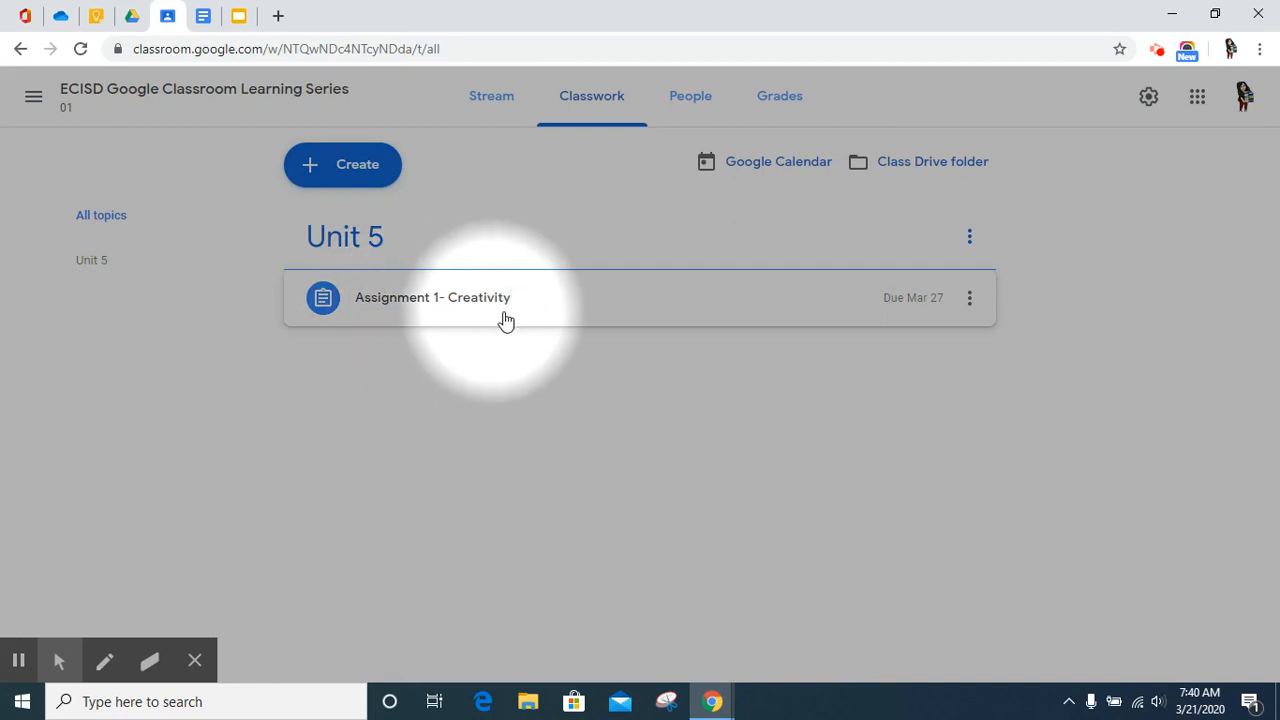
{"action": "mouse_move", "coordinate": [969, 298]}
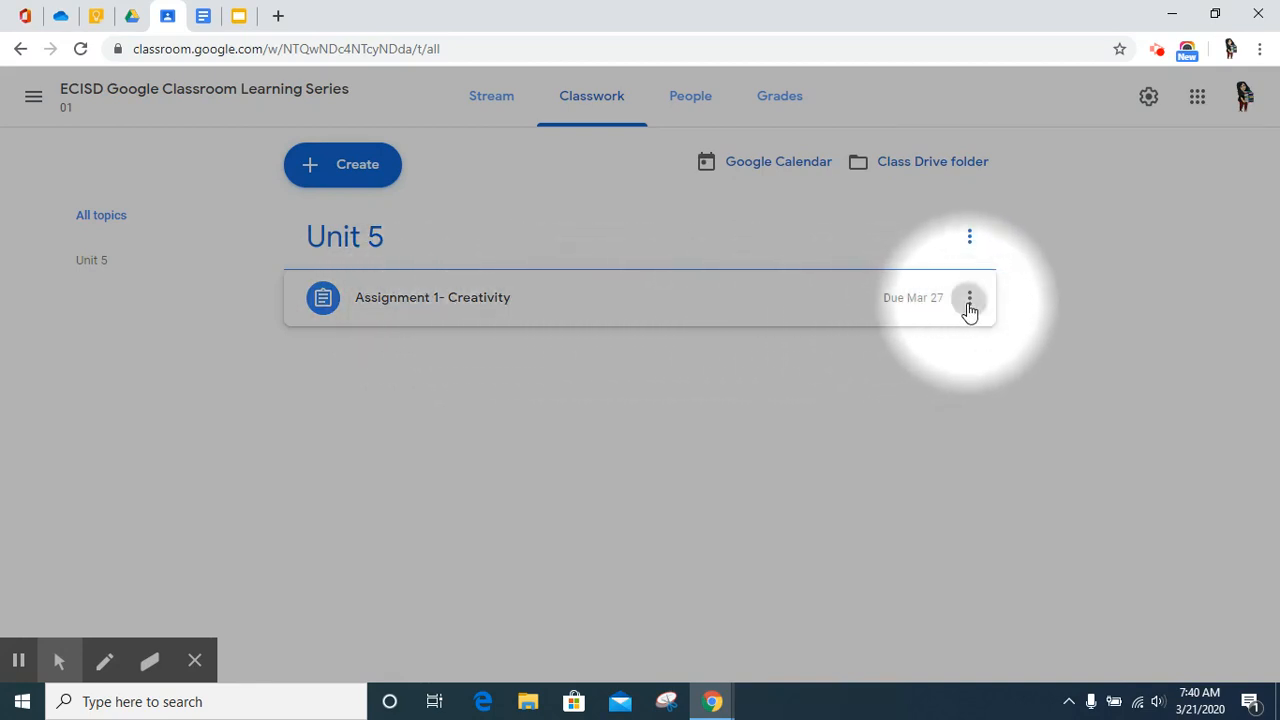
{"action": "left_click", "coordinate": [969, 297]}
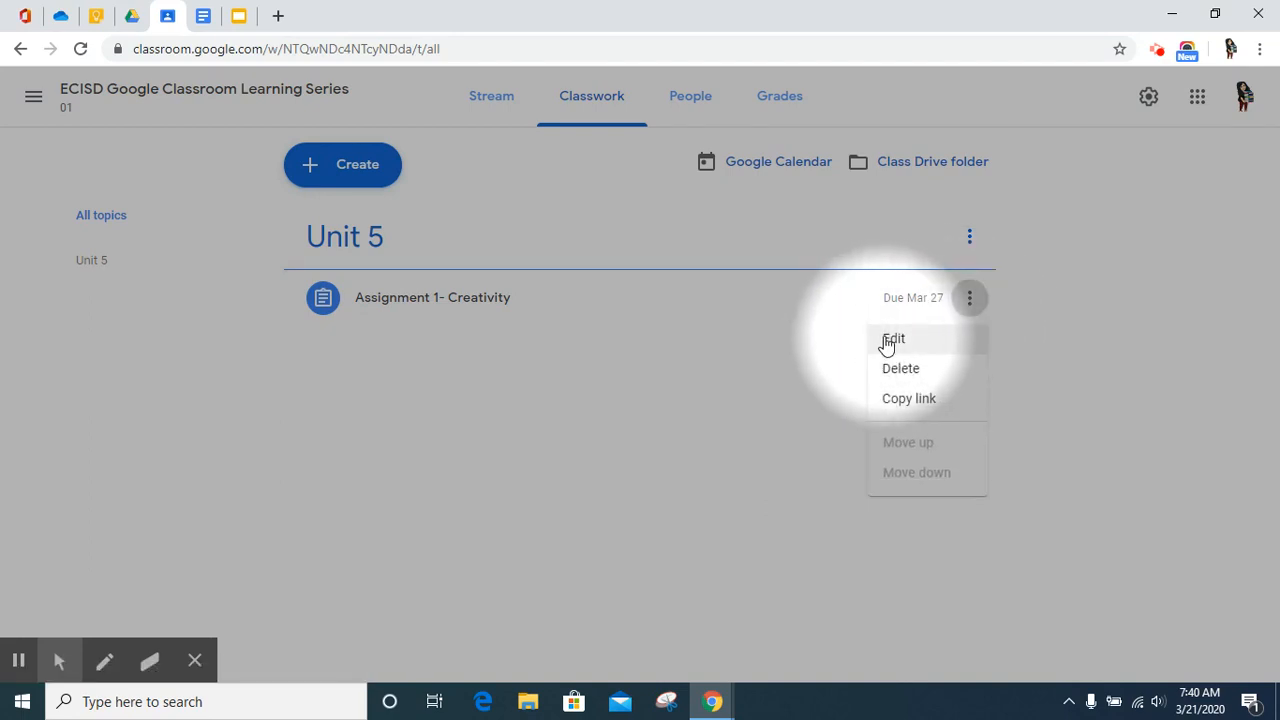
{"action": "mouse_move", "coordinate": [891, 383]}
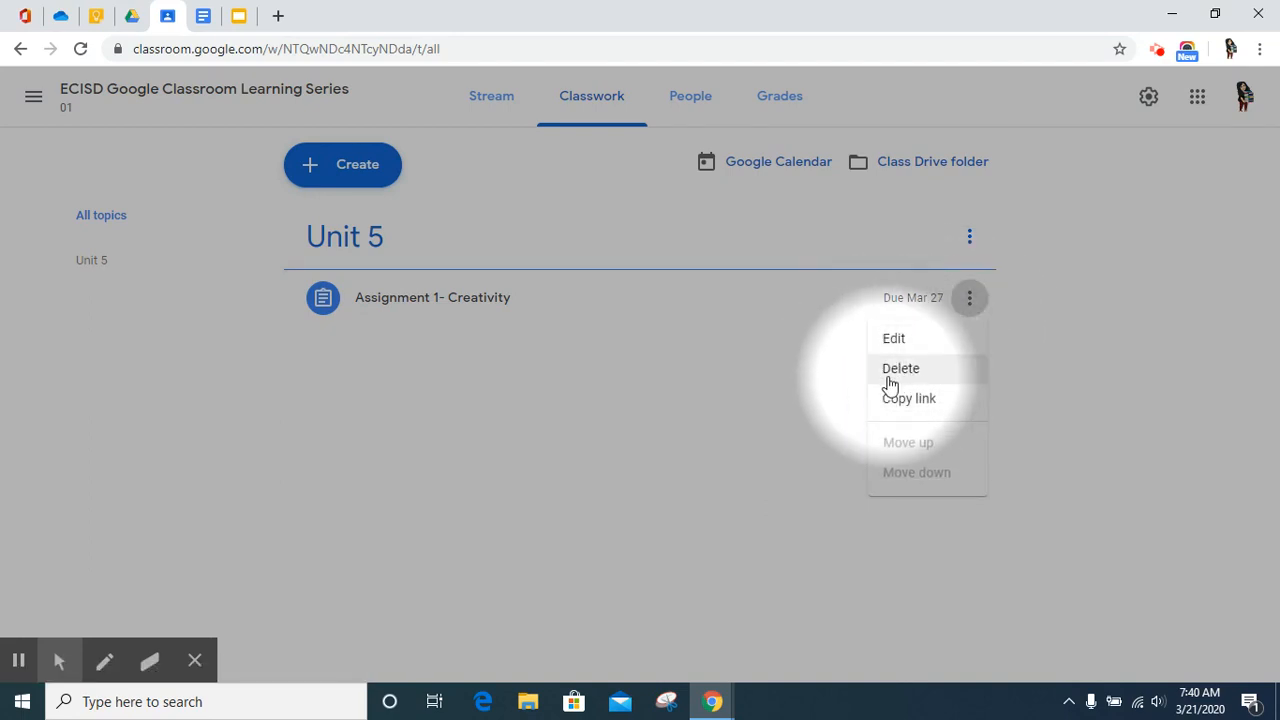
{"action": "mouse_move", "coordinate": [909, 411]}
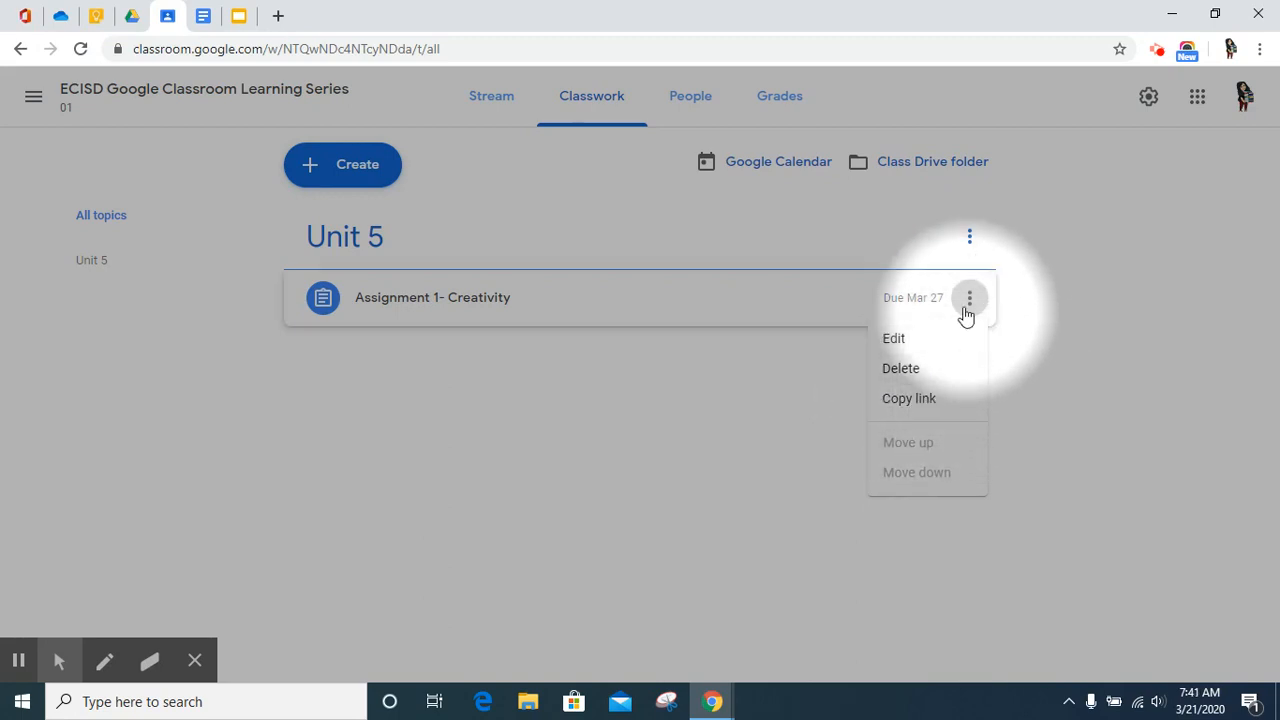
{"action": "mouse_move", "coordinate": [970, 240]}
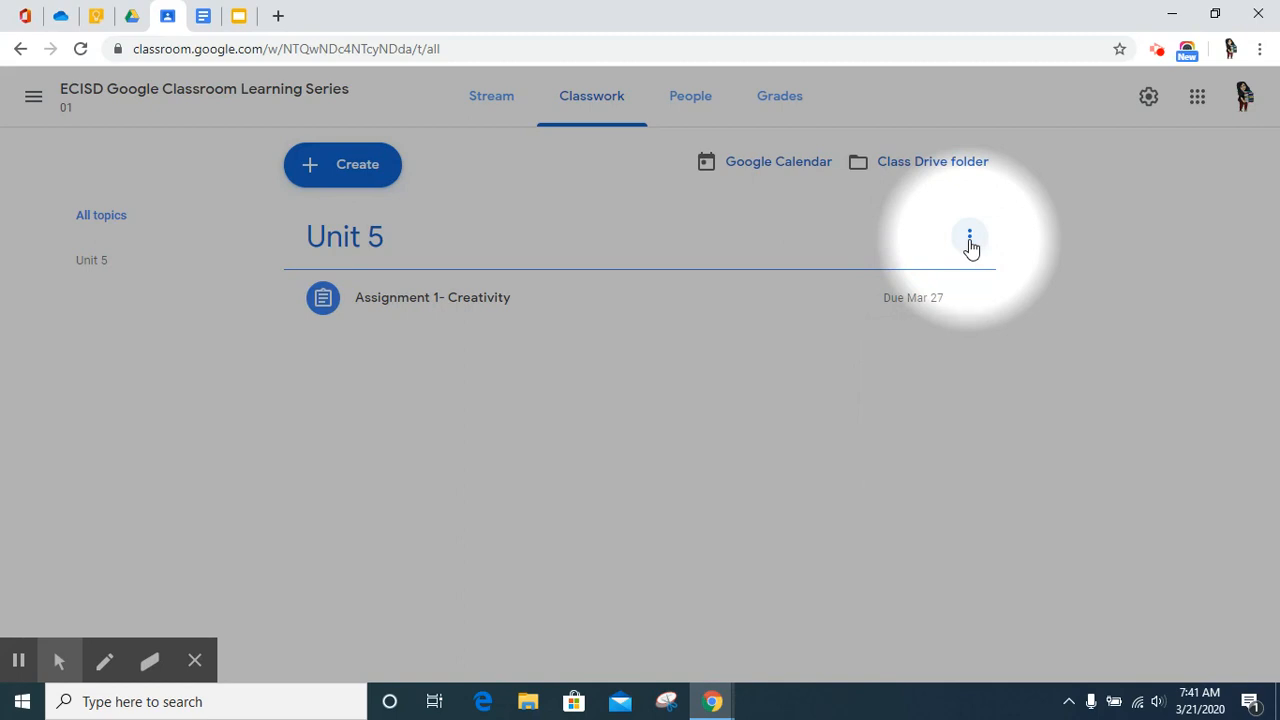
{"action": "left_click", "coordinate": [969, 236]}
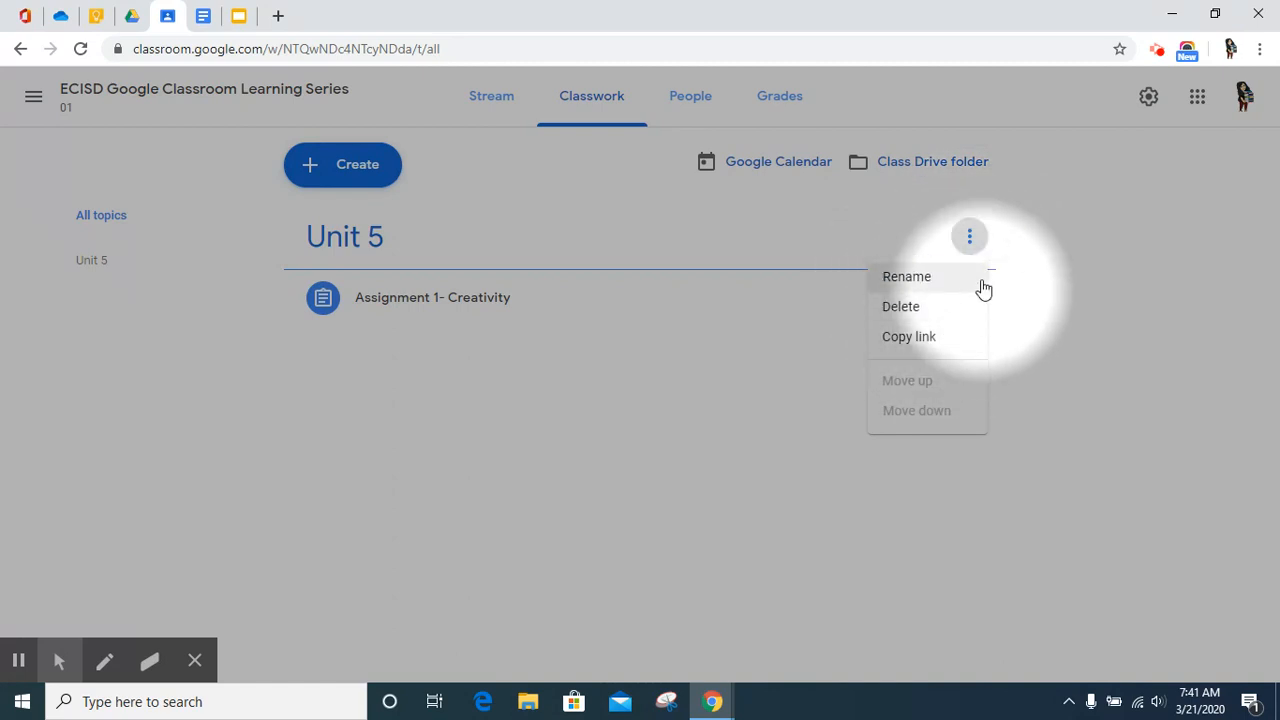
{"action": "mouse_move", "coordinate": [972, 245]}
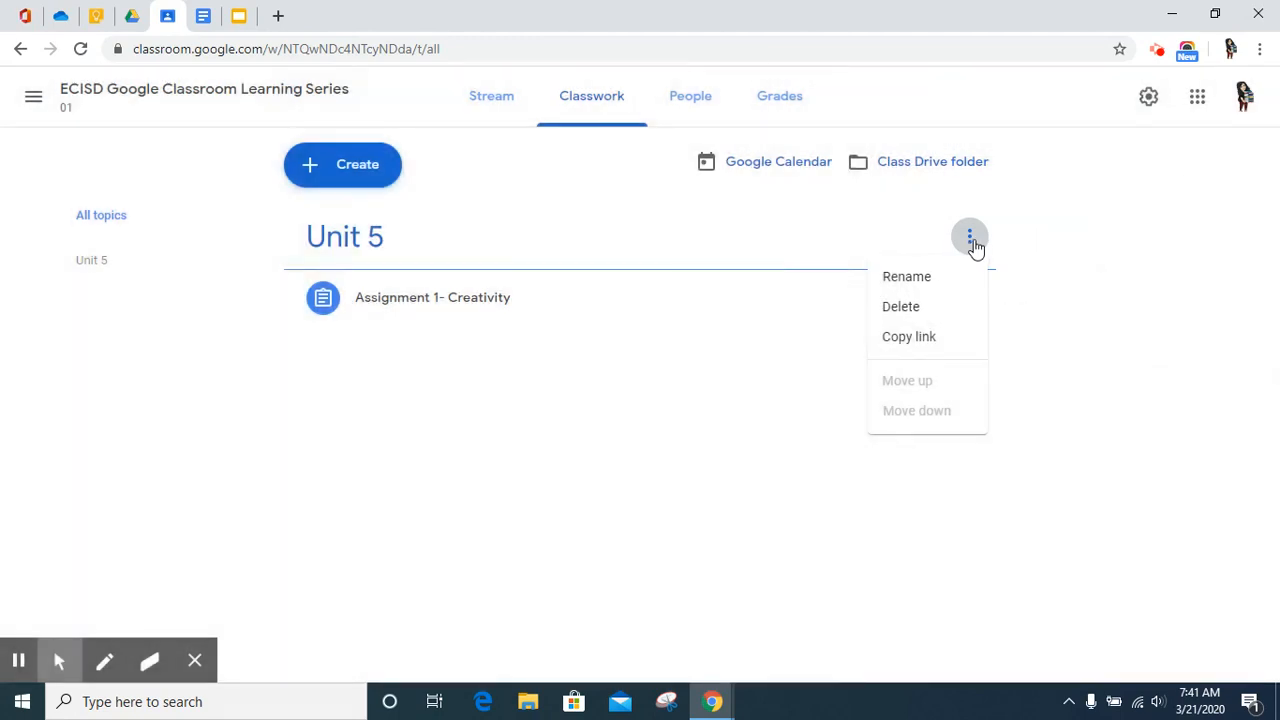
{"action": "left_click", "coordinate": [651, 240]}
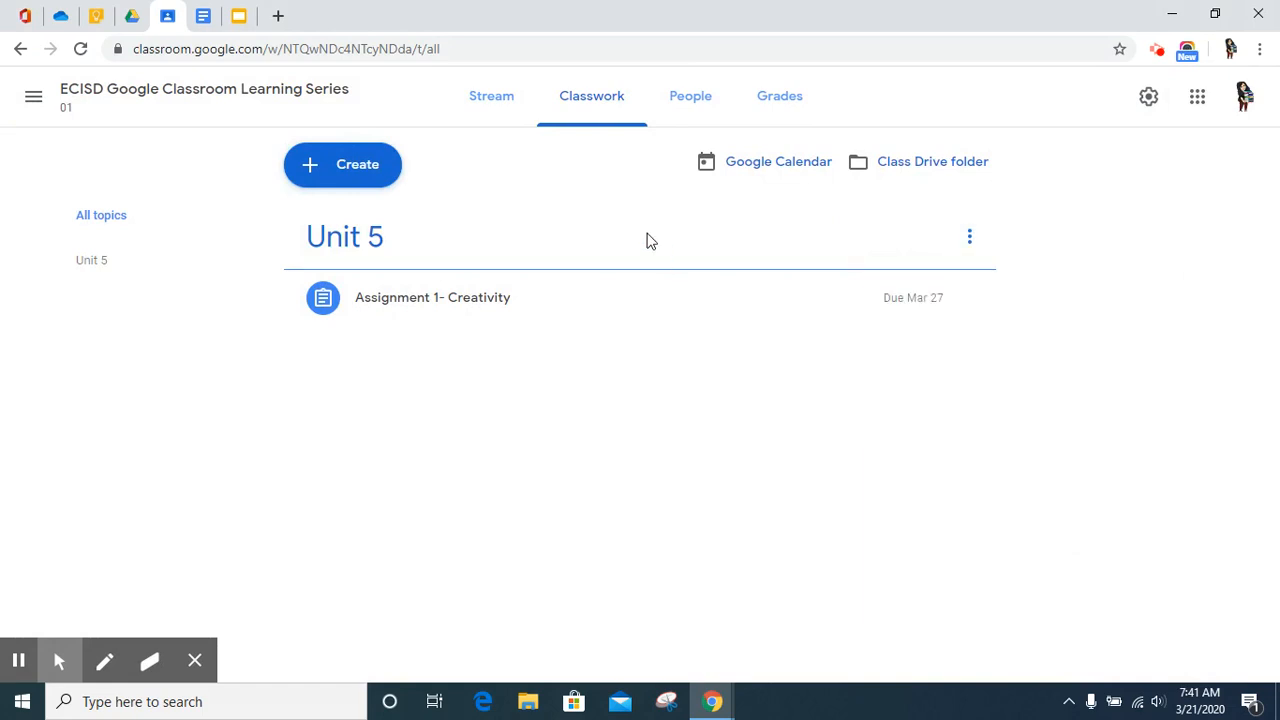
{"action": "mouse_move", "coordinate": [156, 167]}
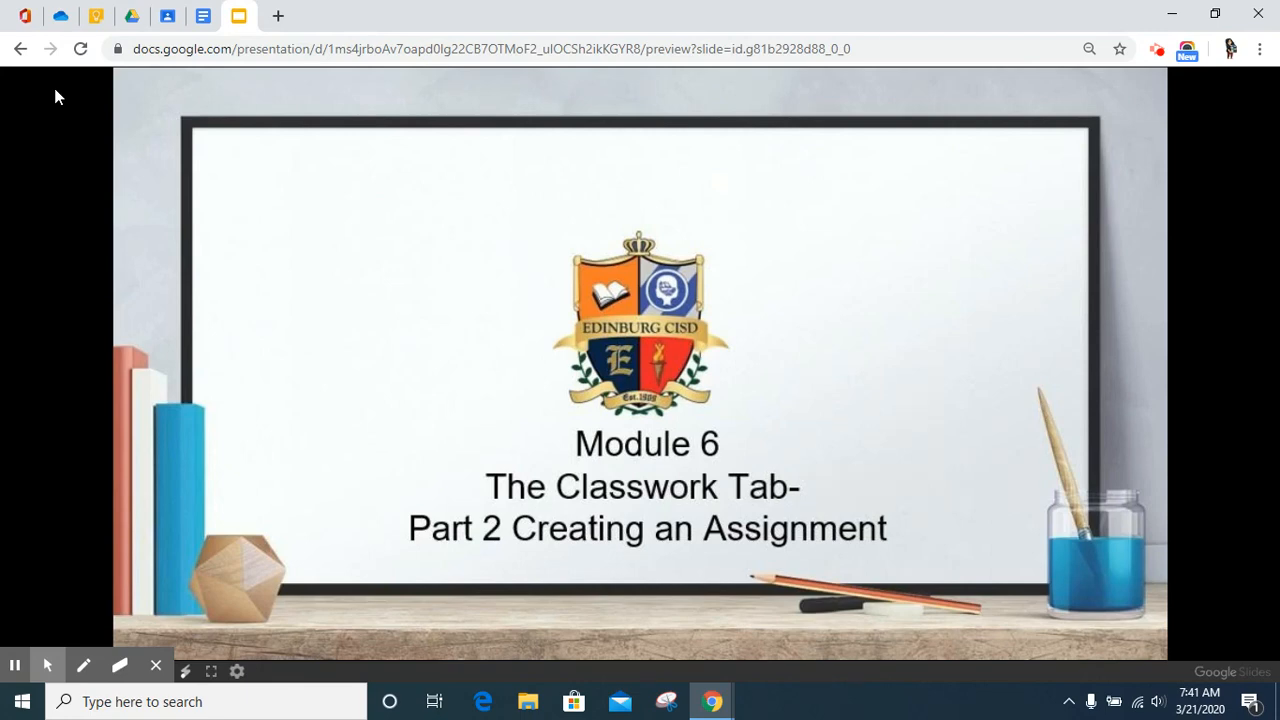
{"action": "mouse_move", "coordinate": [1207, 184]}
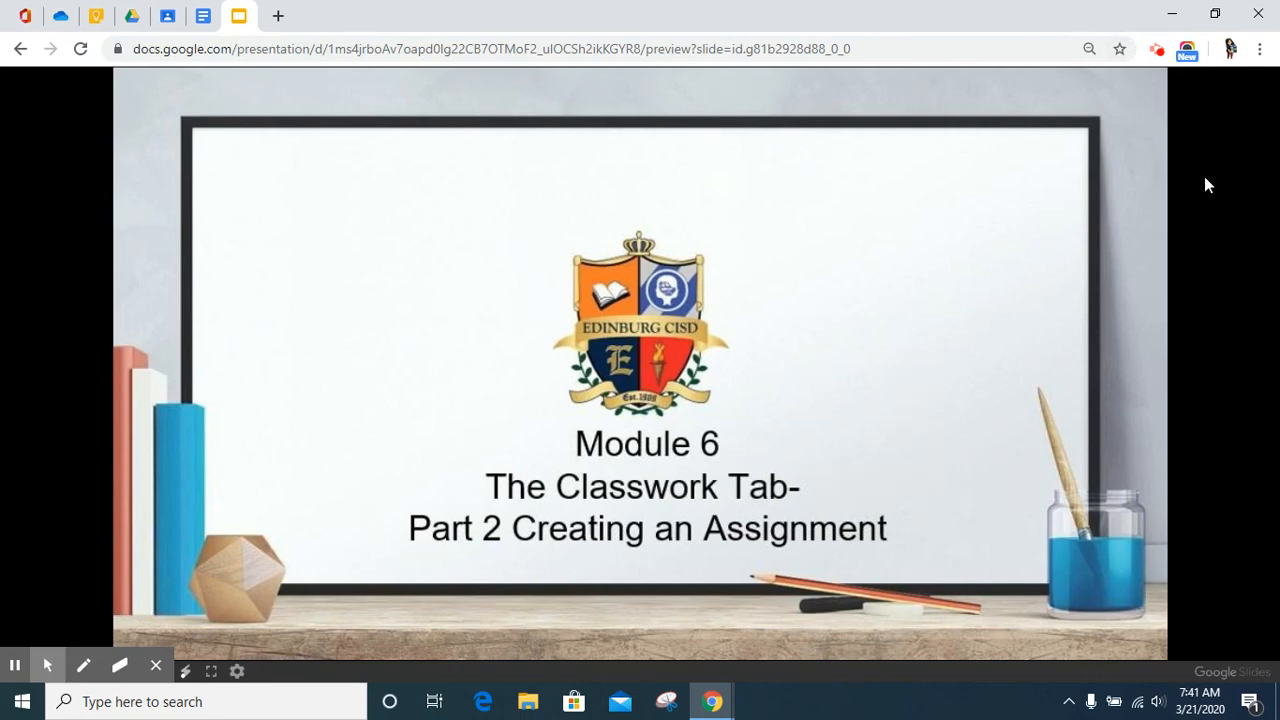